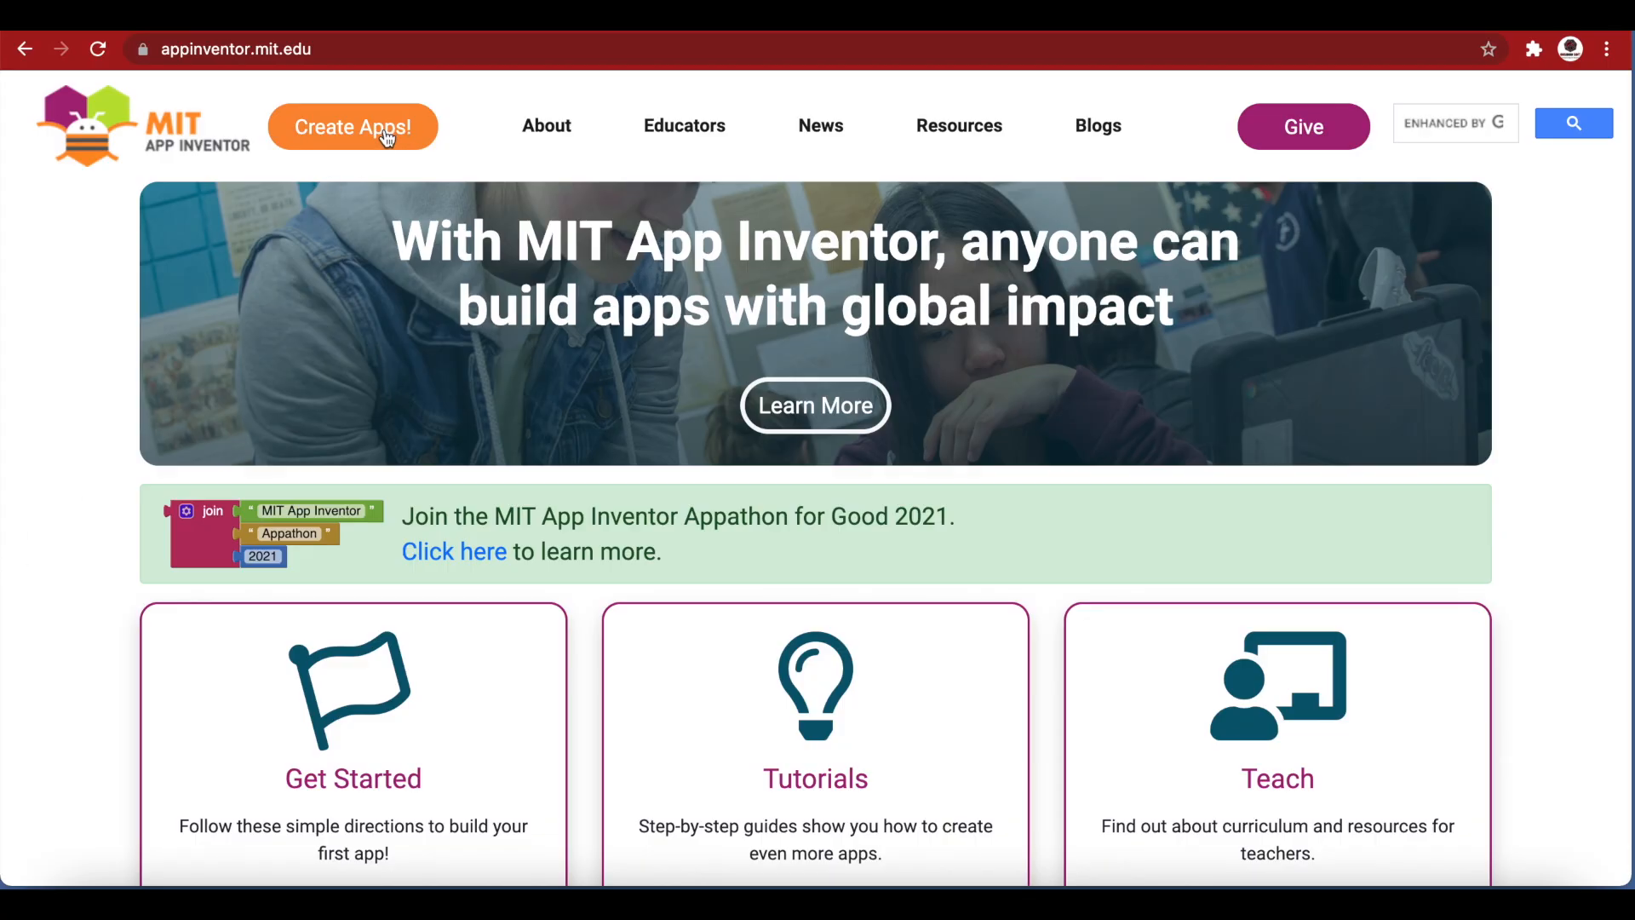
Start a new App Inventor project named Paint from the Create Apps workspace
left_click(353, 126)
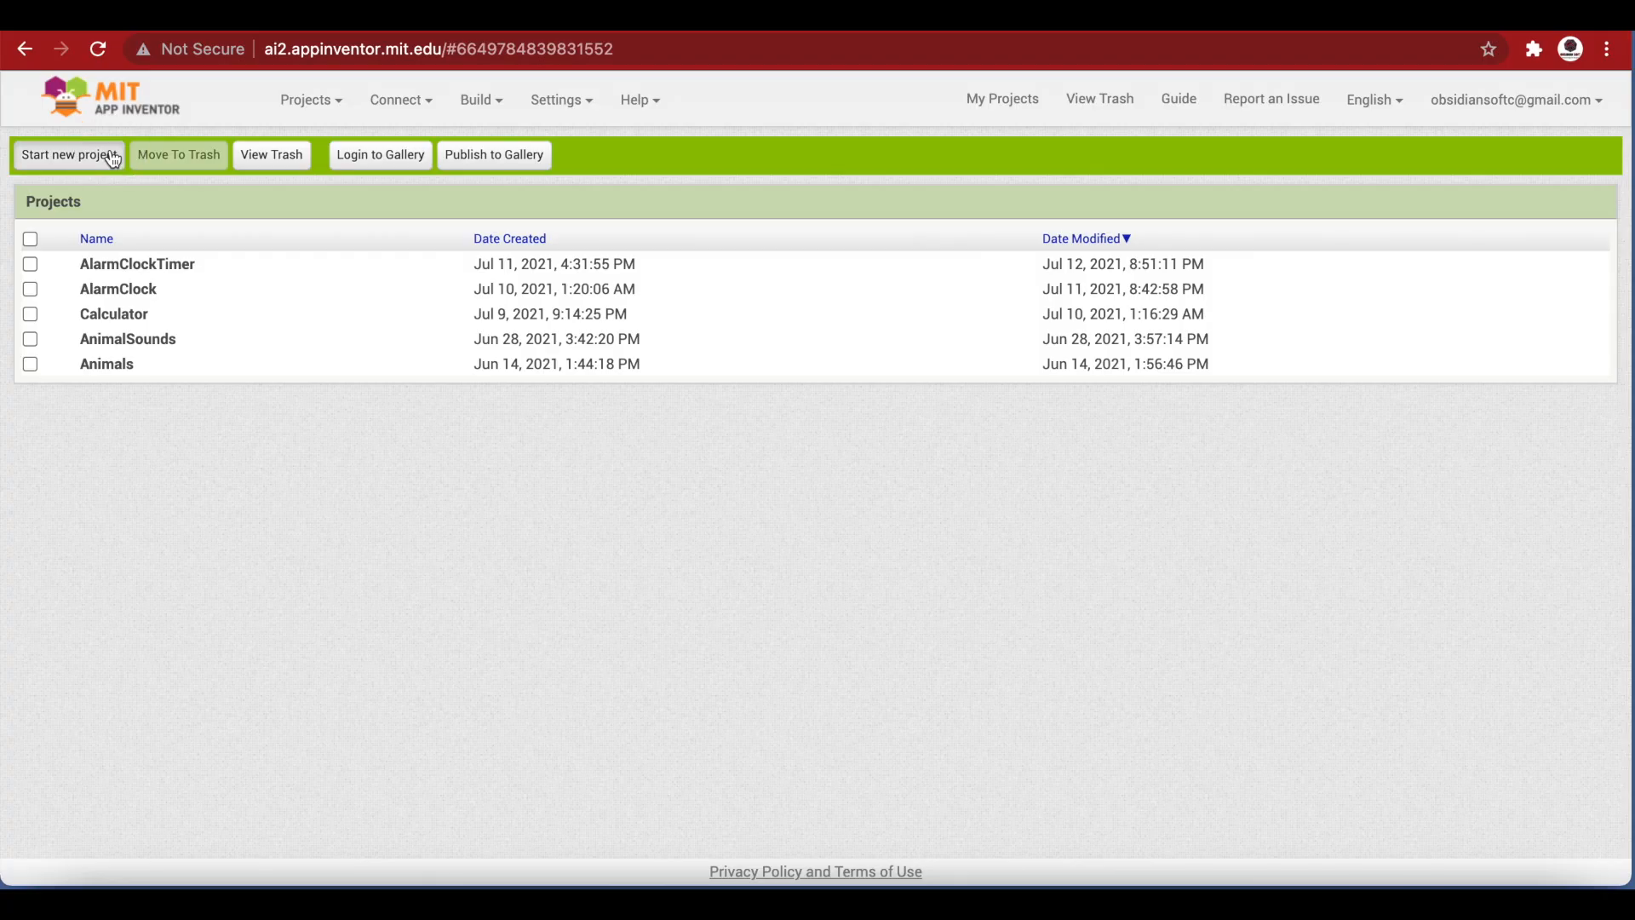
left_click(68, 155)
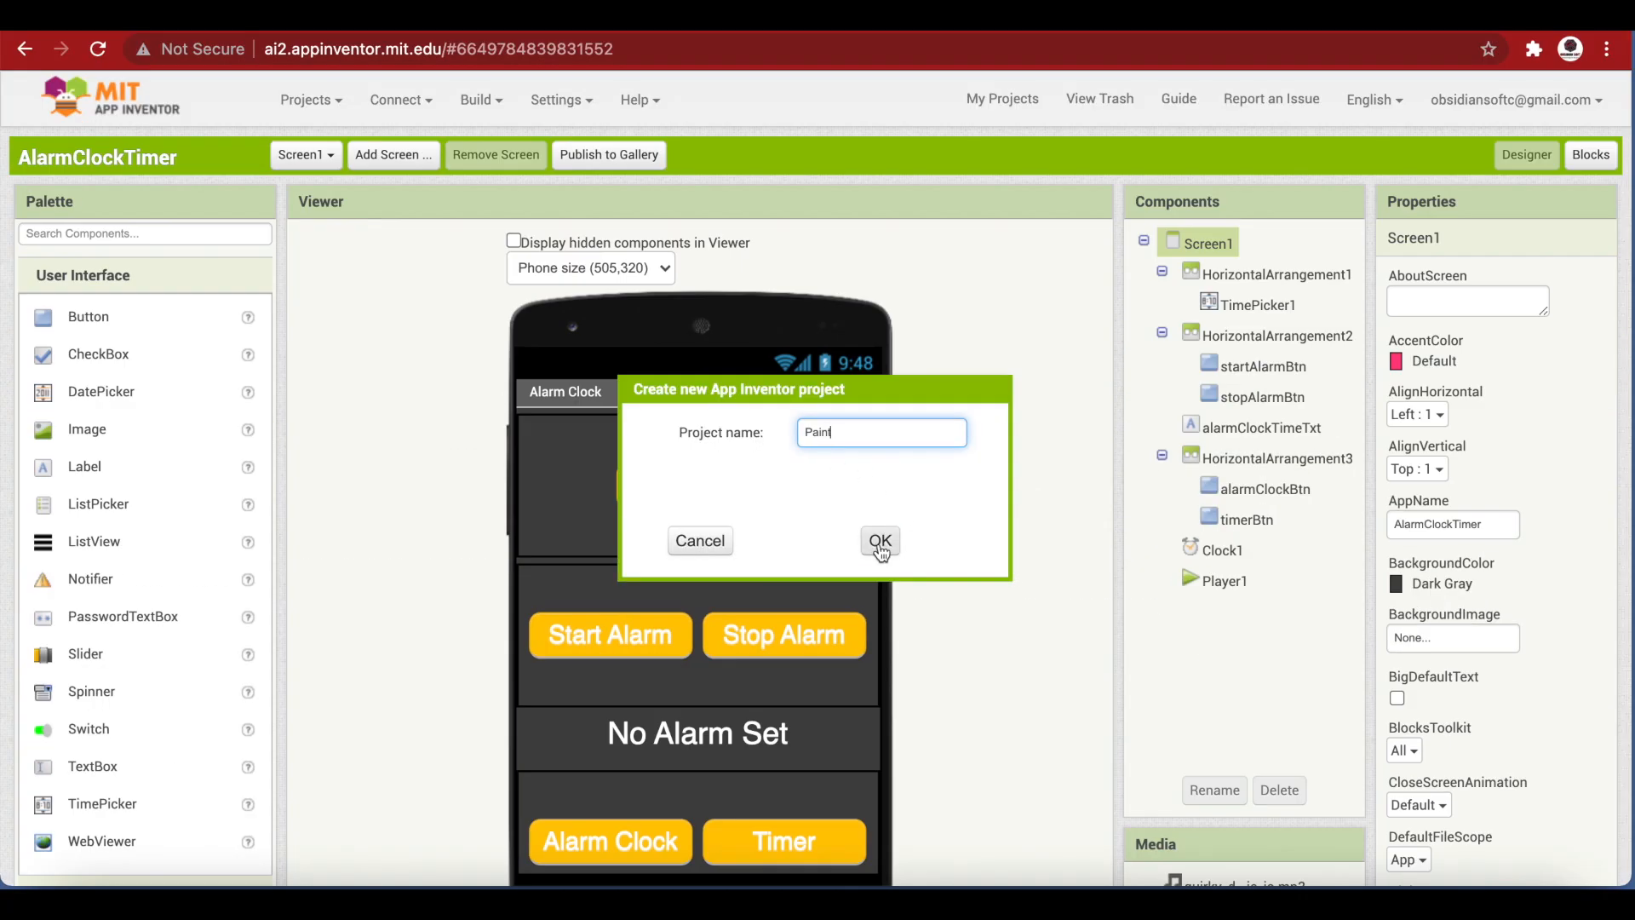
left_click(878, 541)
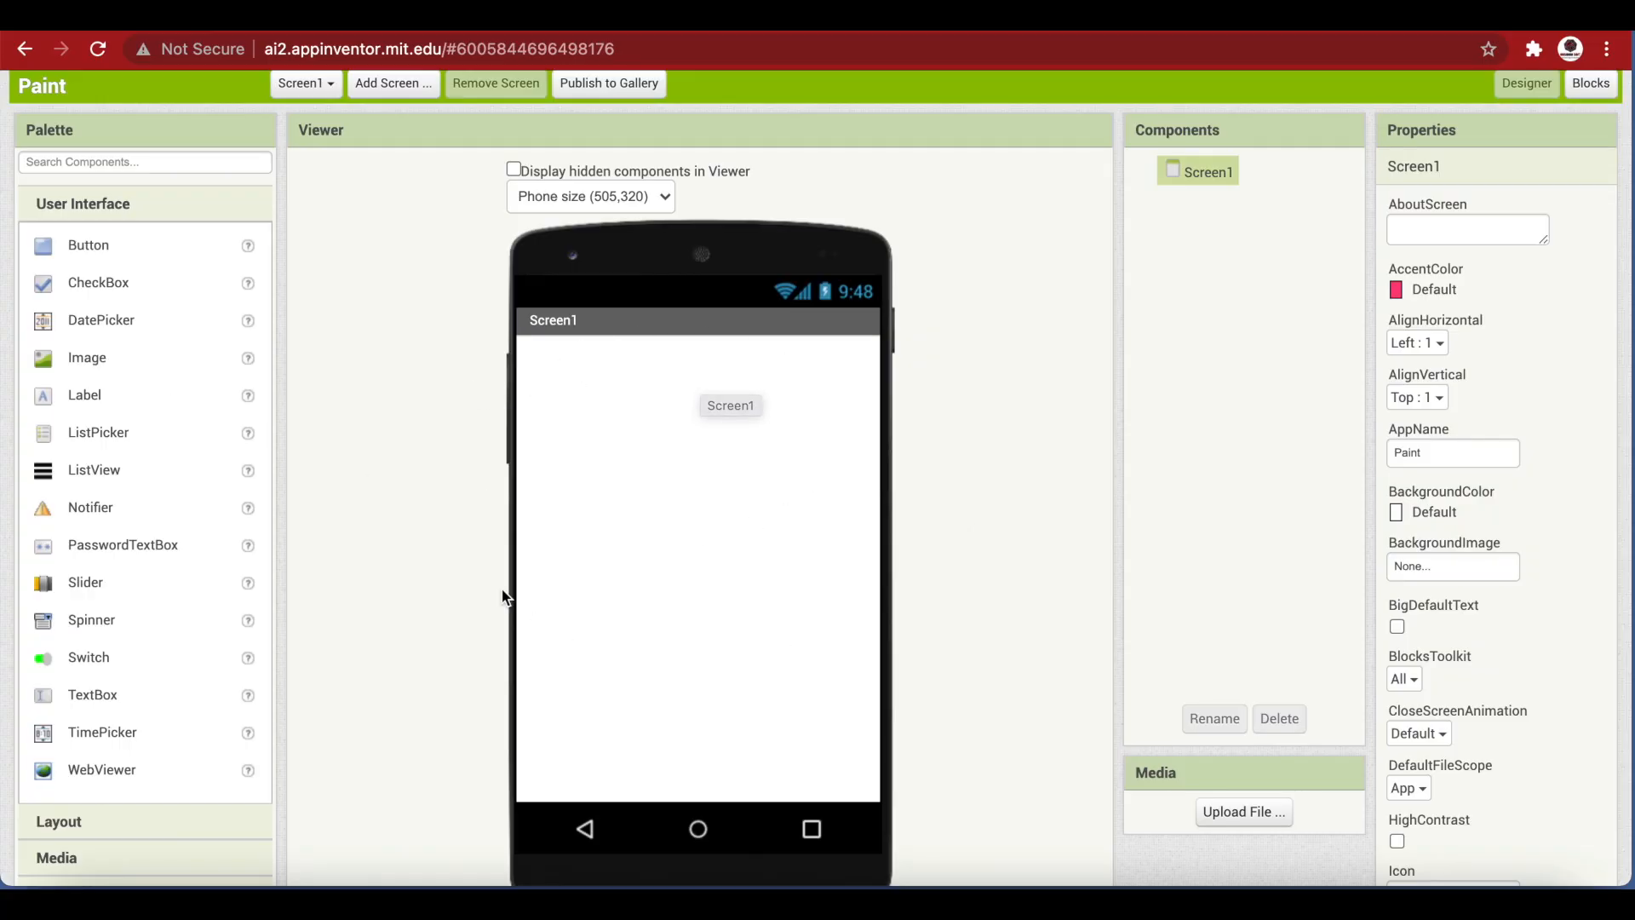
Place two HorizontalArrangements on Screen1 with a Canvas between them
left_click_drag(731, 406, 690, 504)
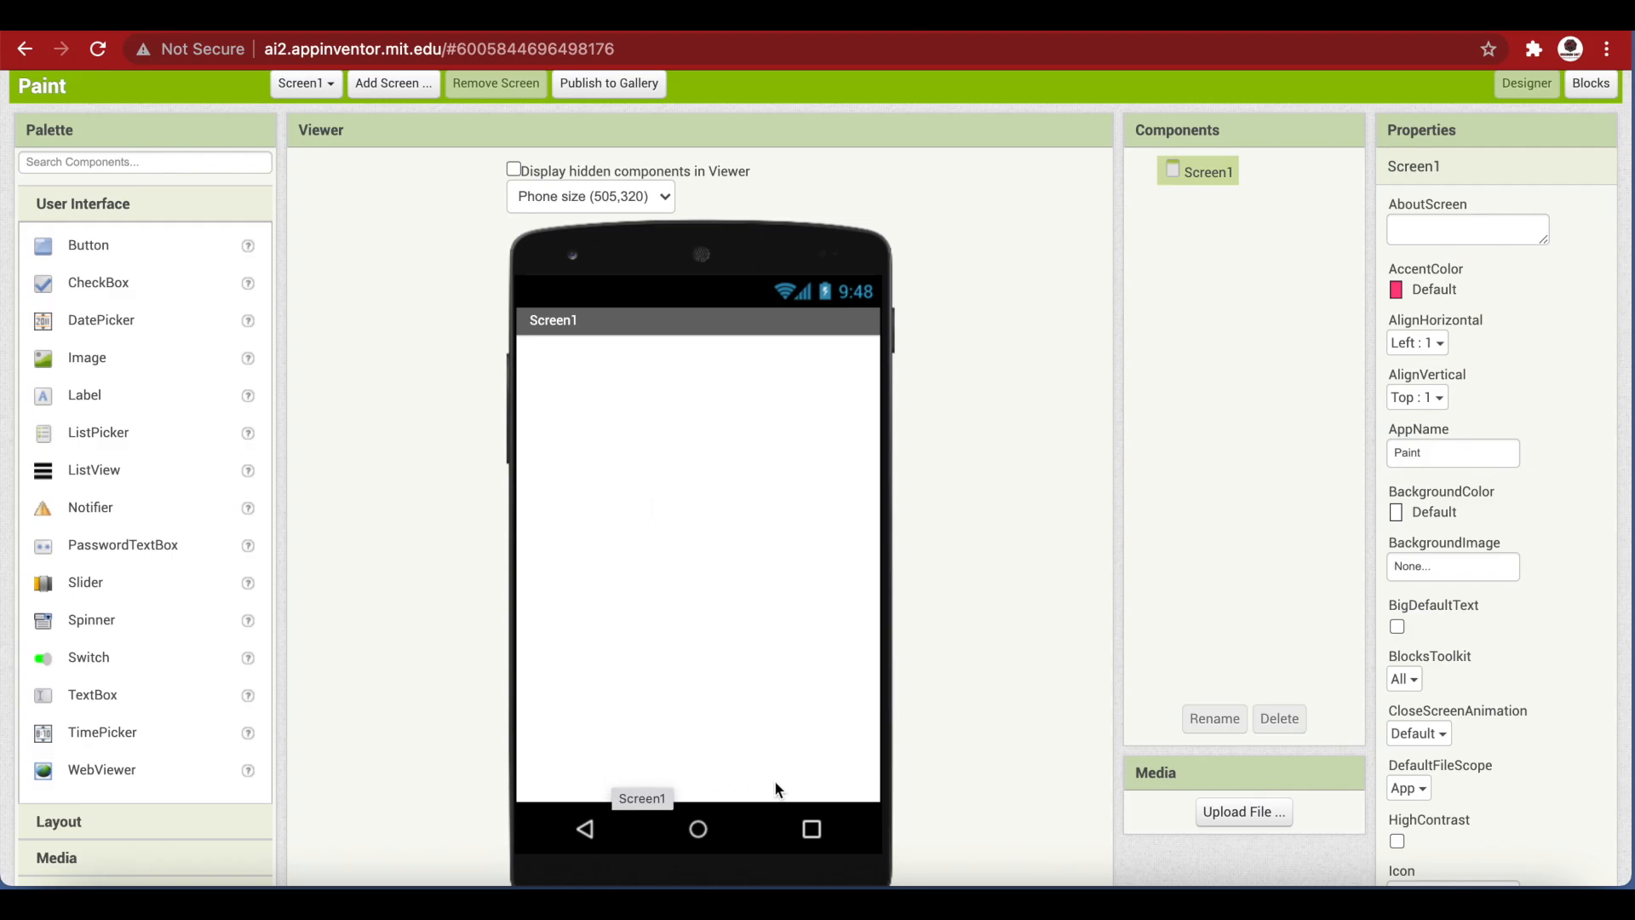
mouse_move(592, 591)
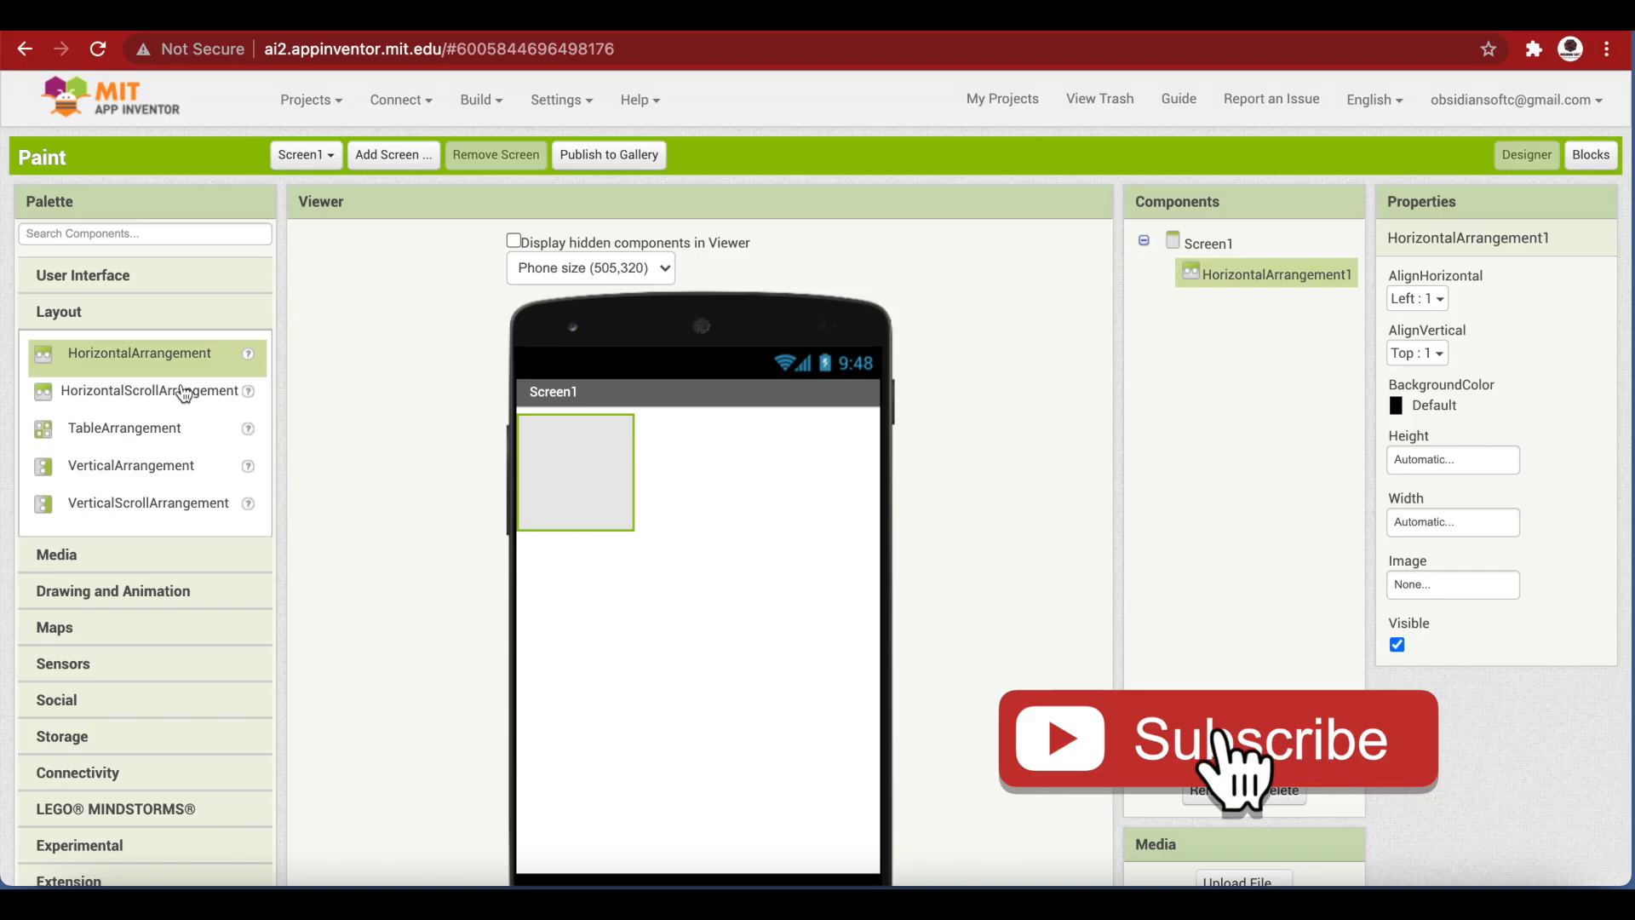
left_click_drag(138, 352, 563, 625)
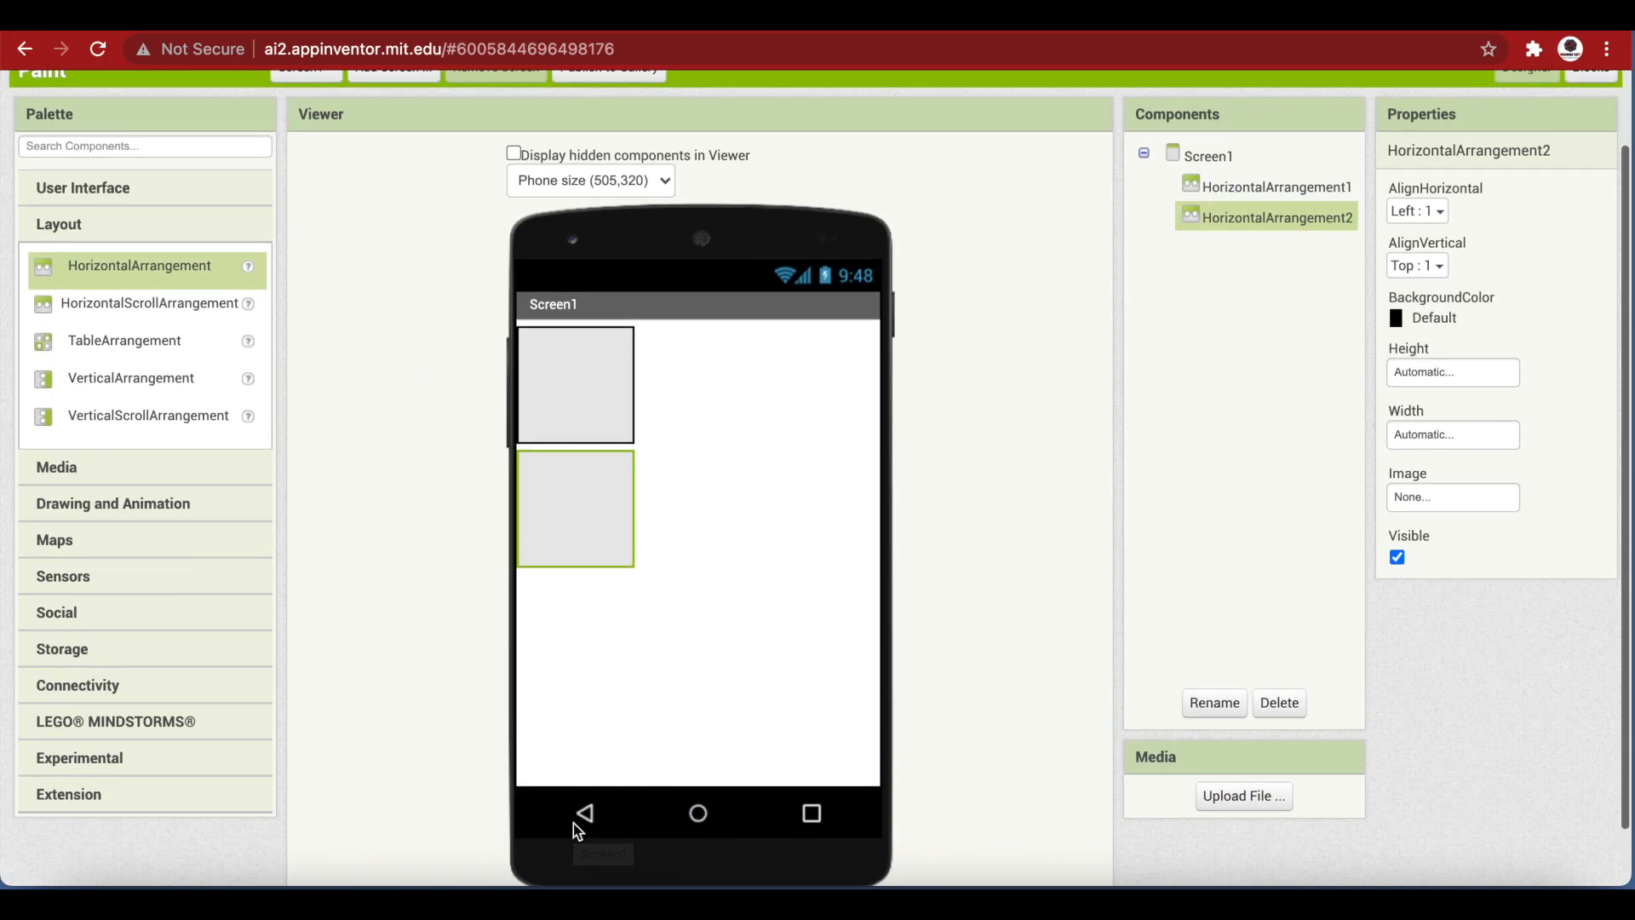
mouse_move(131, 512)
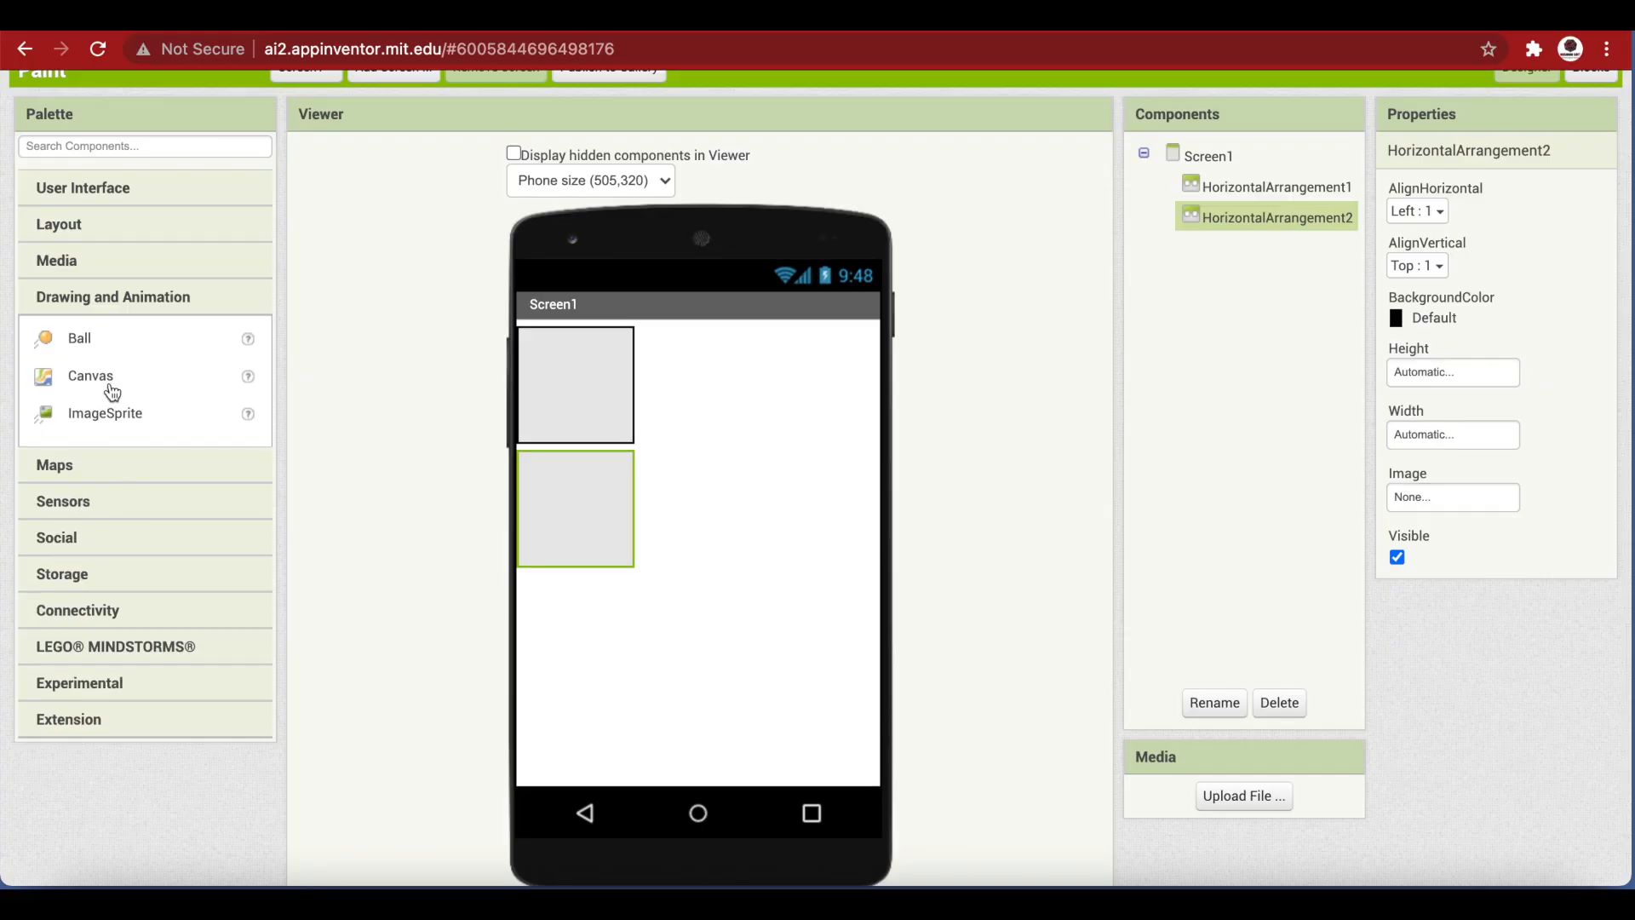
left_click_drag(90, 375, 532, 448)
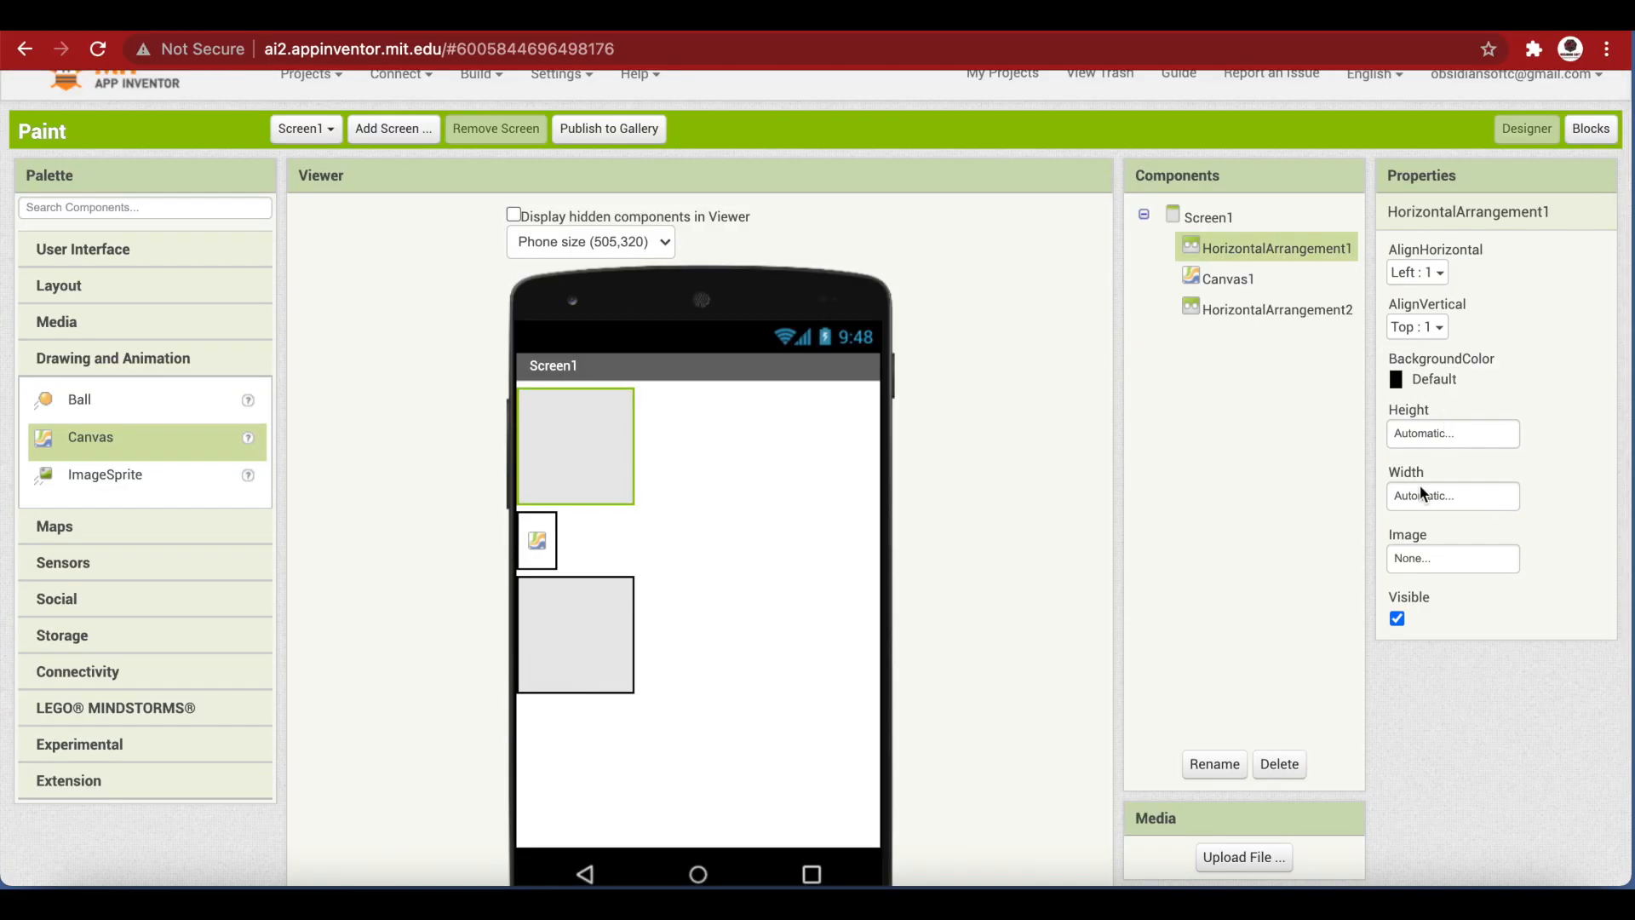
Make the top arrangement Fill parent wide and 10 percent tall, and the canvas Fill parent wide
left_click(1453, 496)
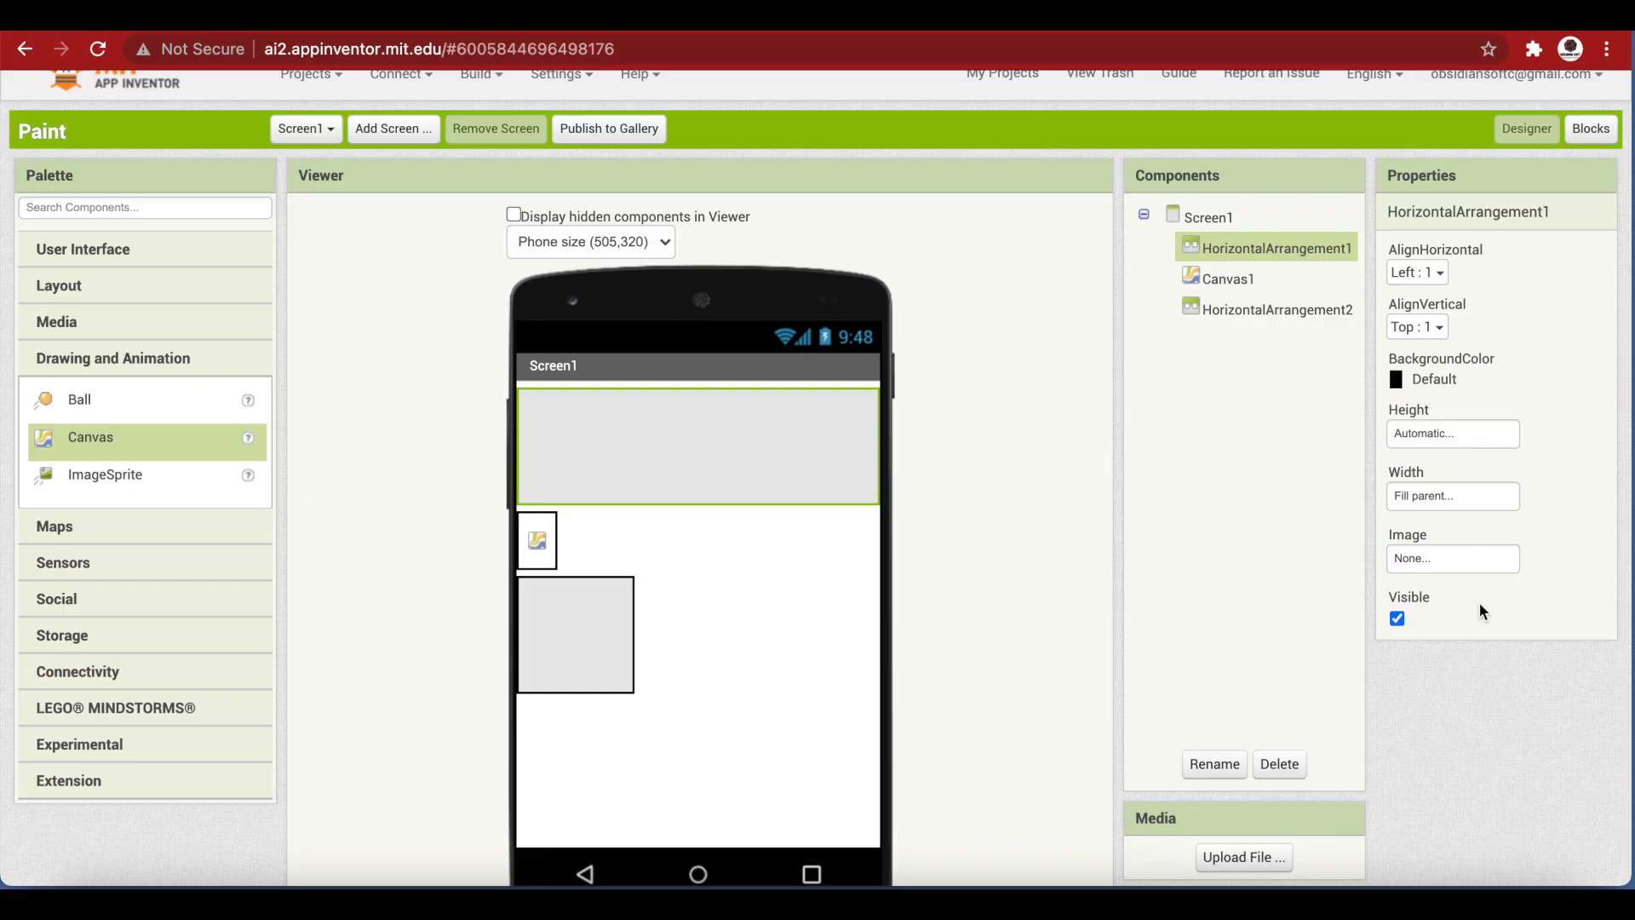
left_click(1453, 434)
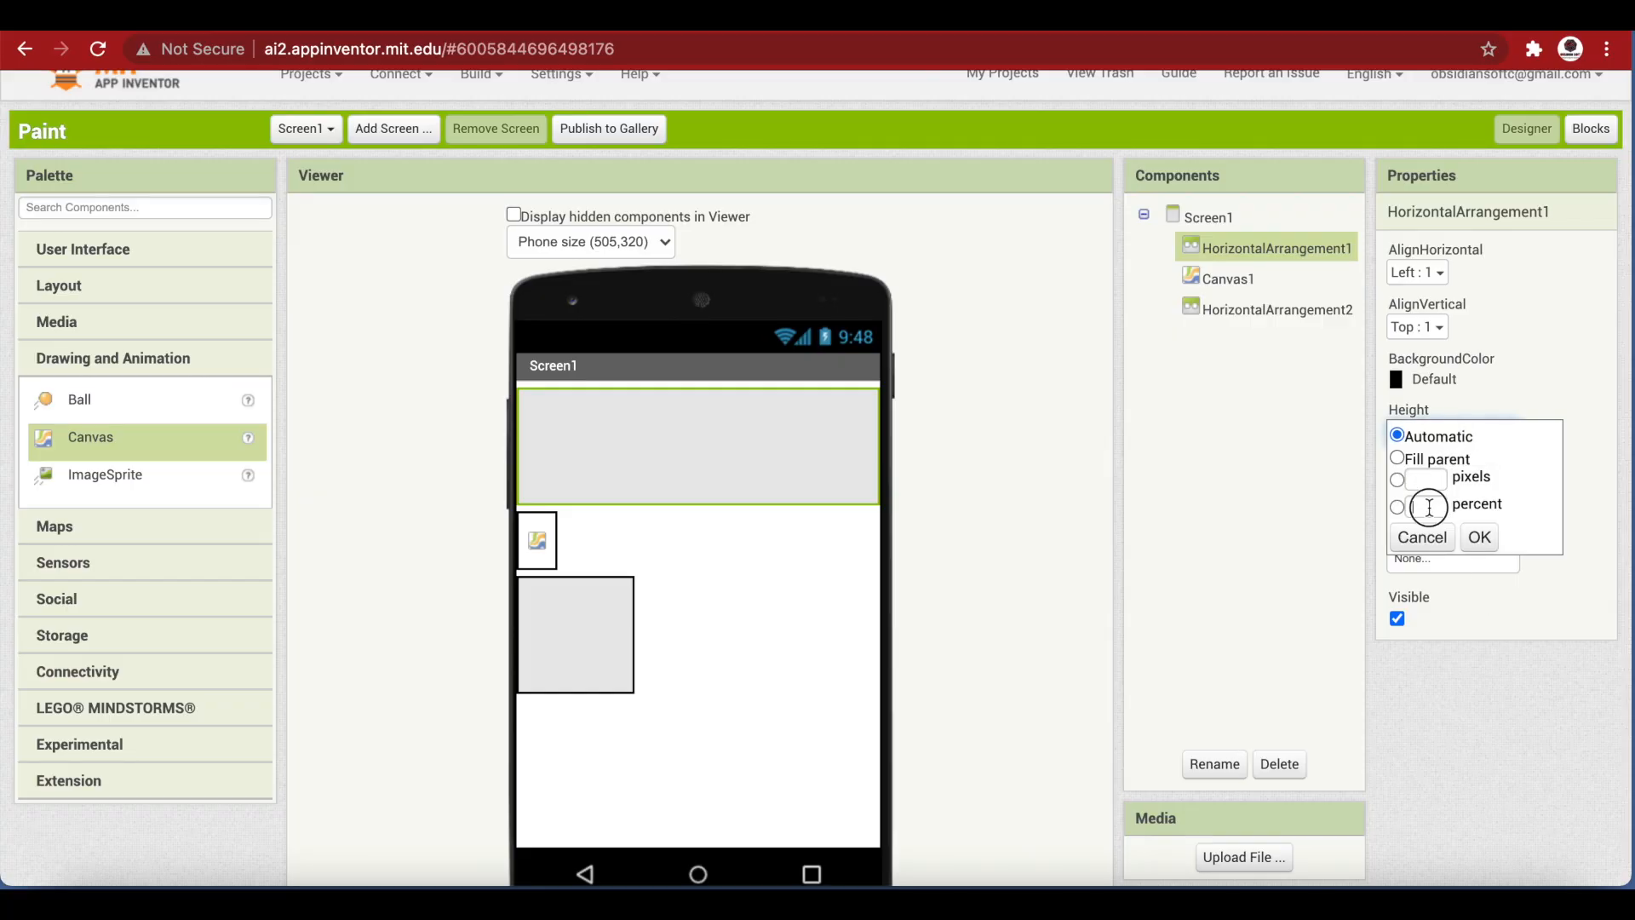
left_click(1479, 537)
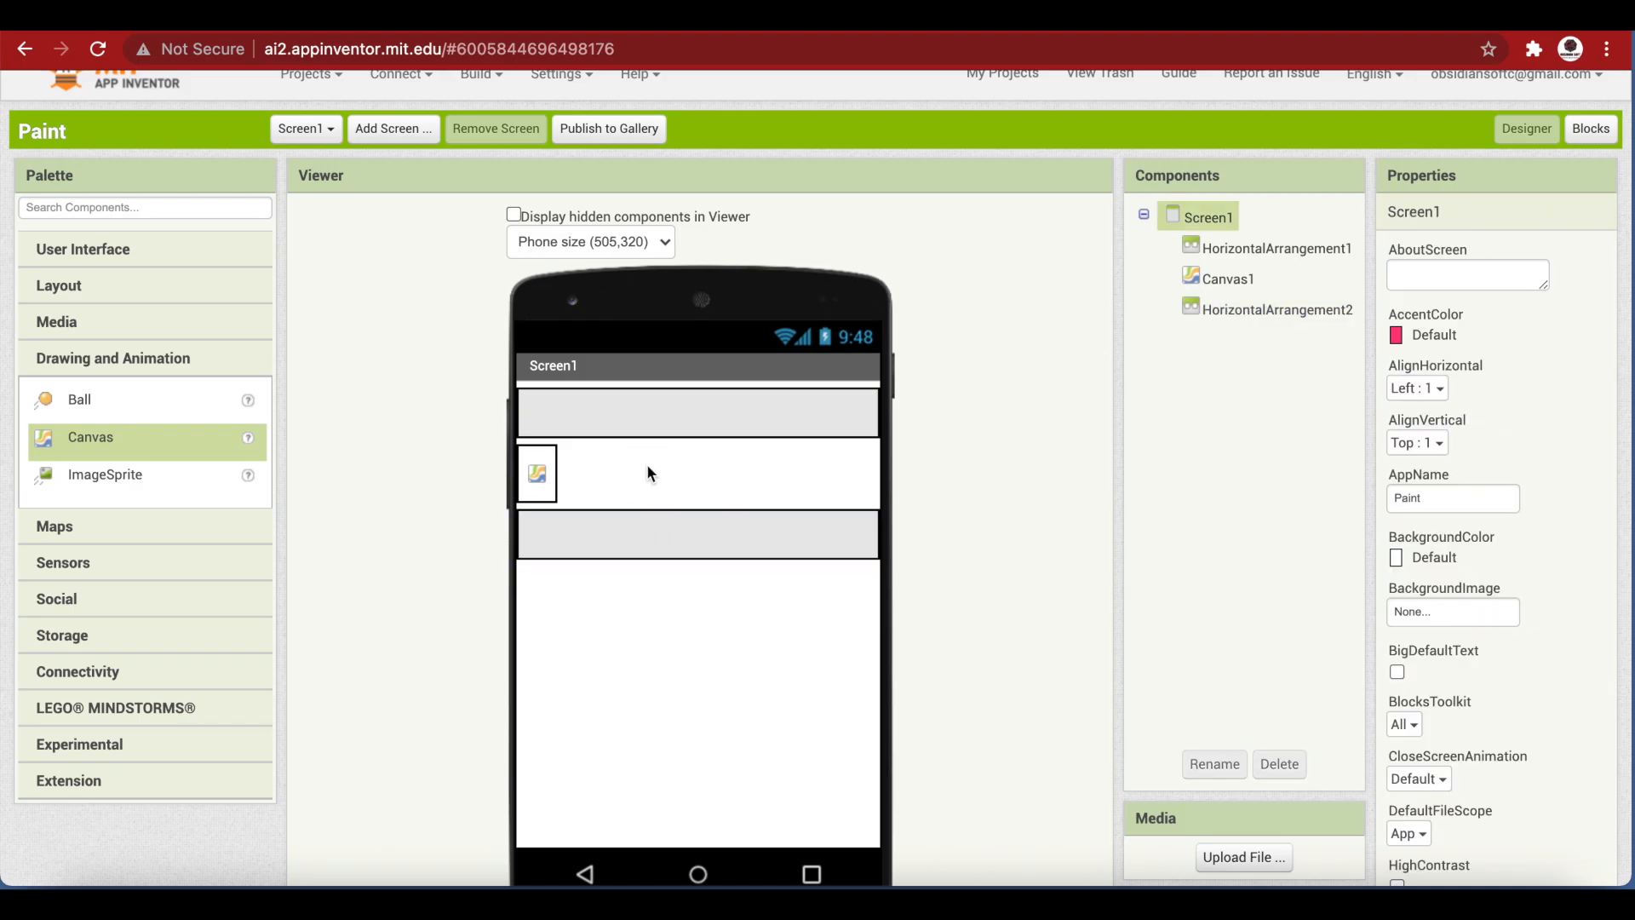
left_click(1226, 279)
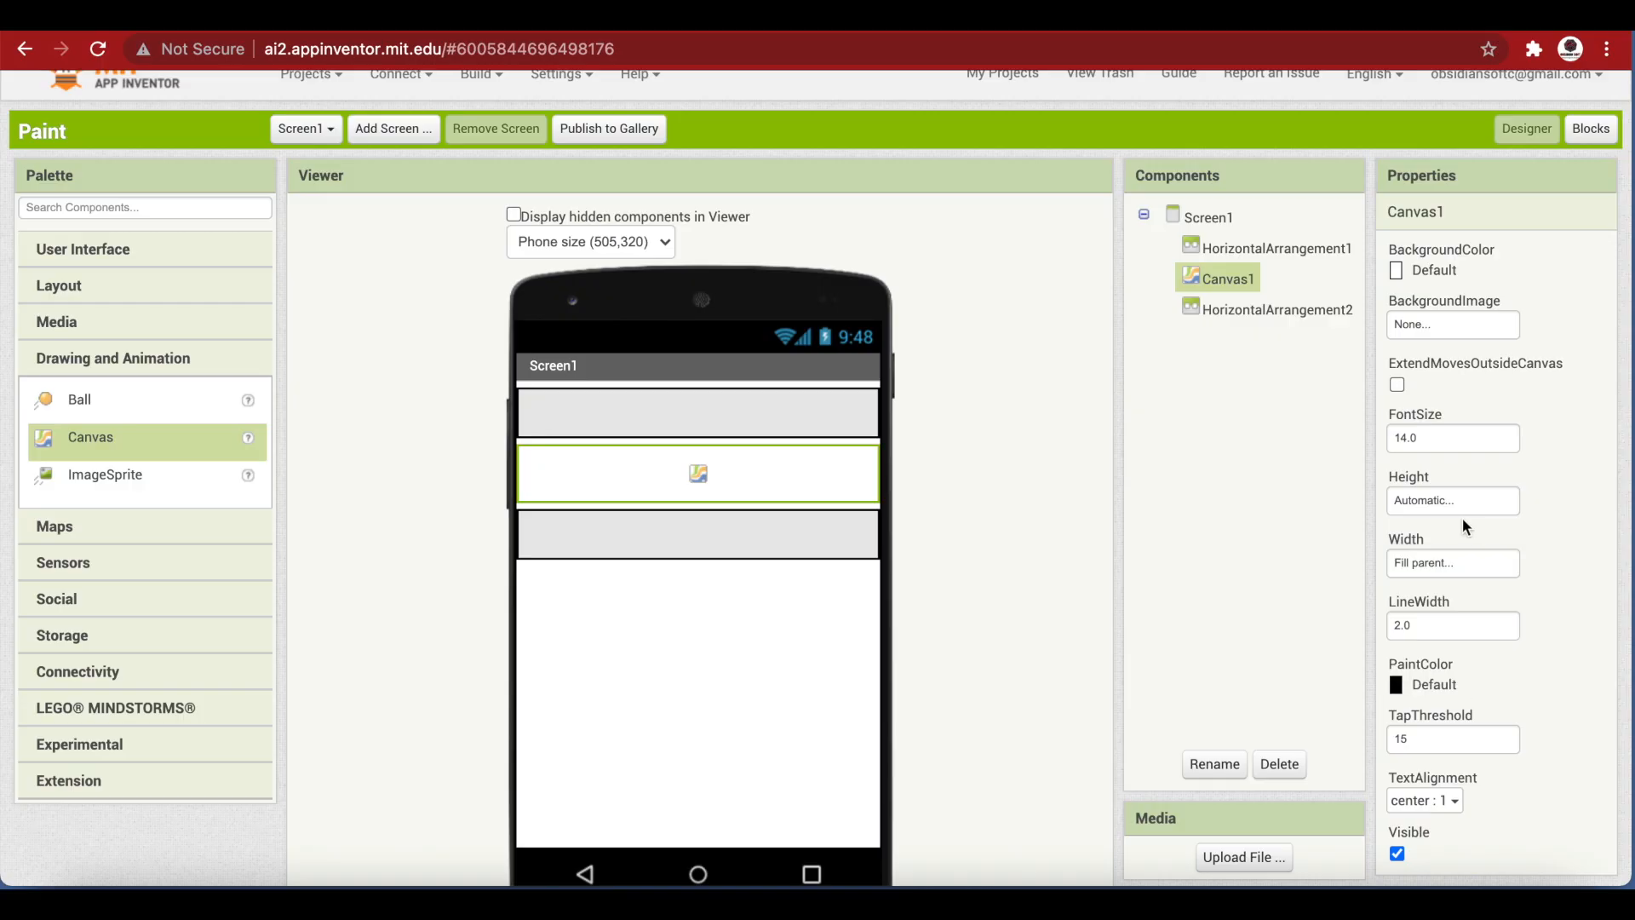
left_click(1452, 500)
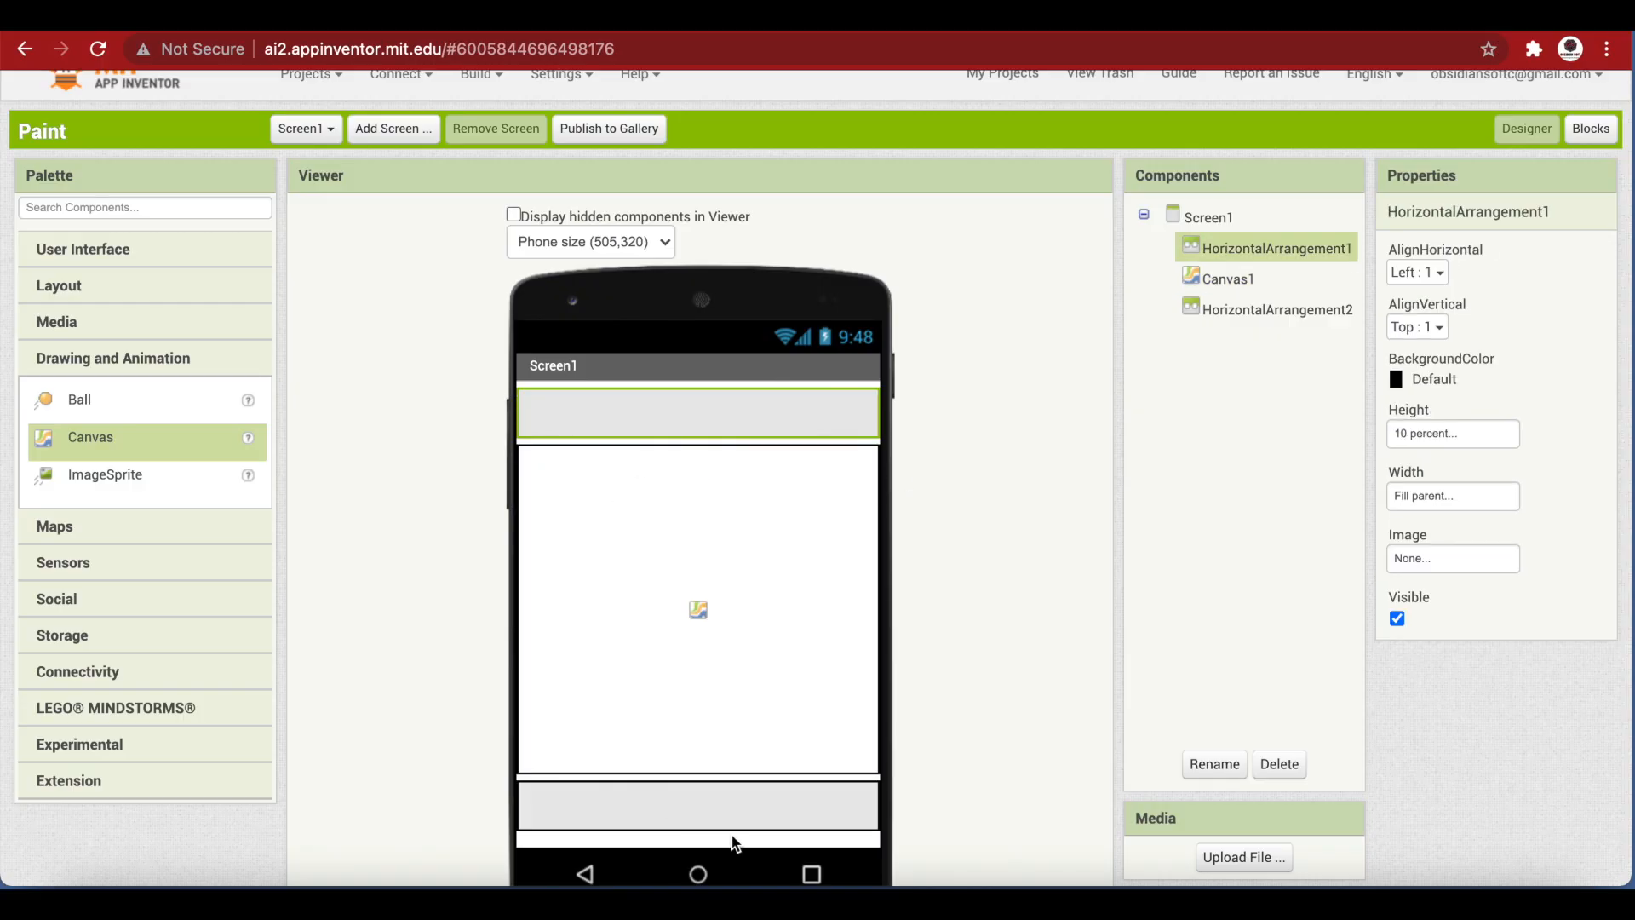
mouse_move(654, 427)
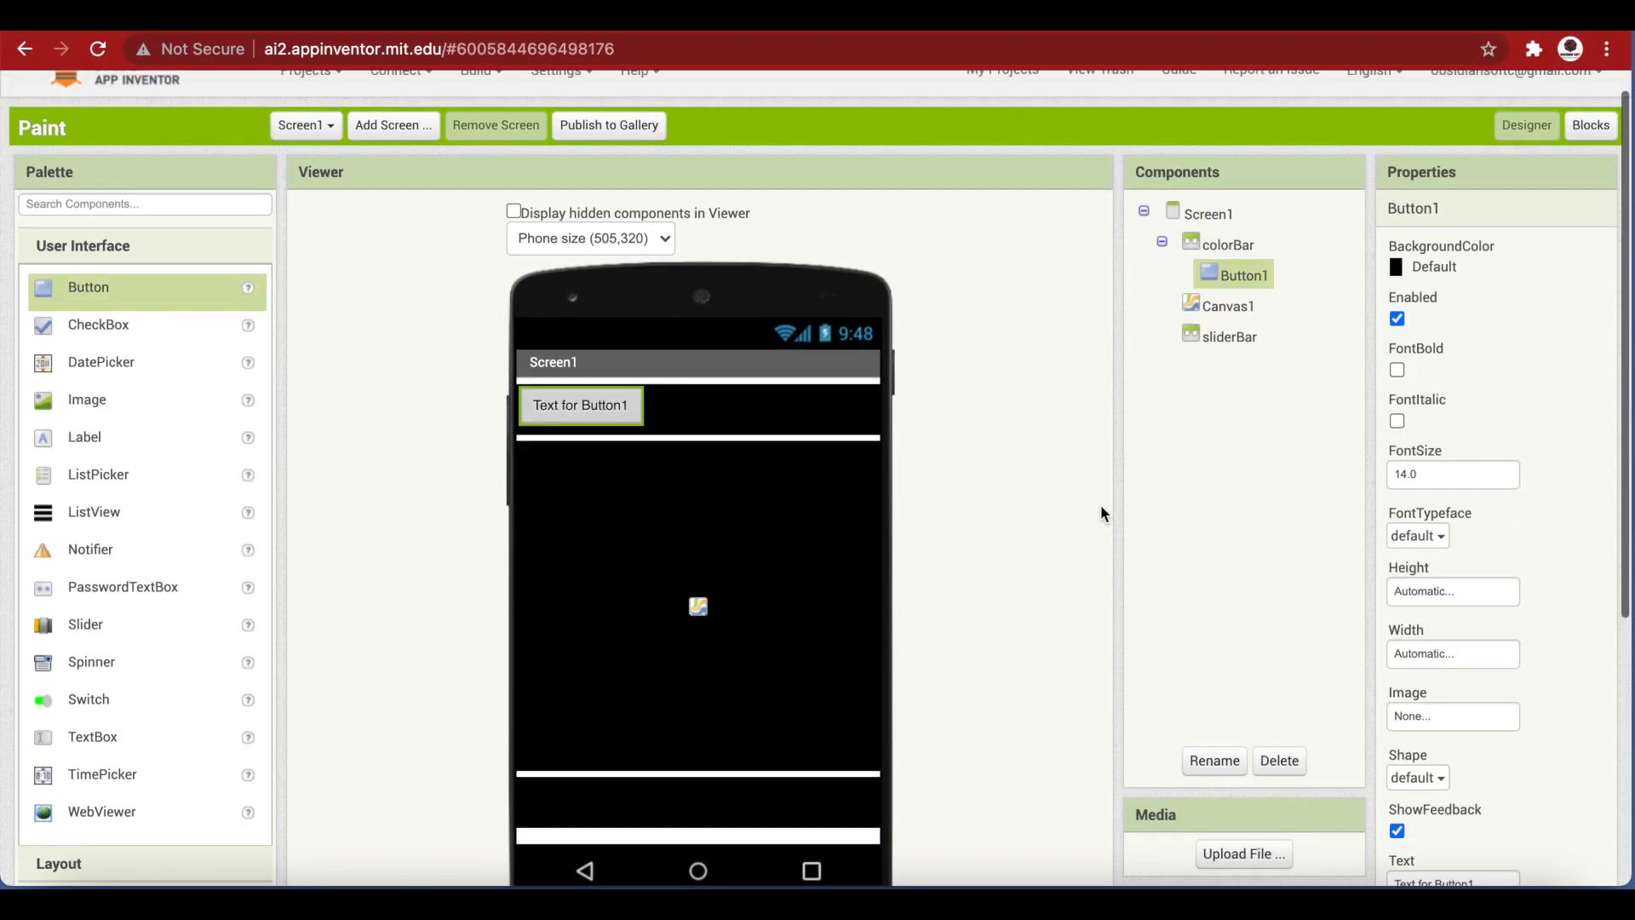
mouse_move(115, 299)
type("8")
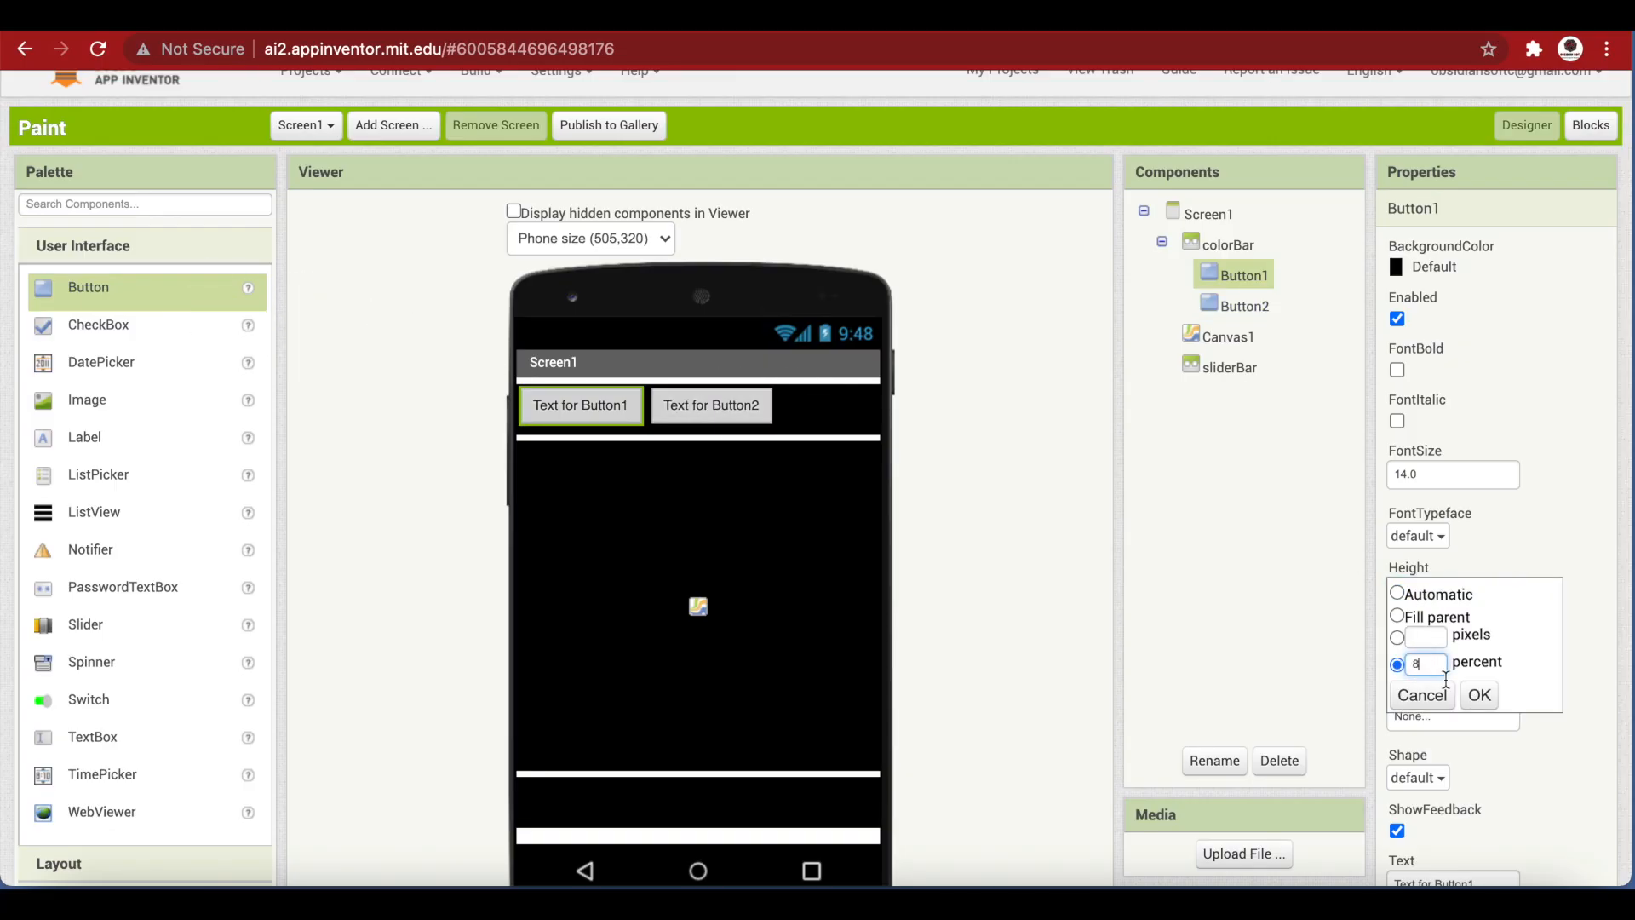
Size Button1 in colorBar to 8 percent height and 12 percent width
left_click(1478, 695)
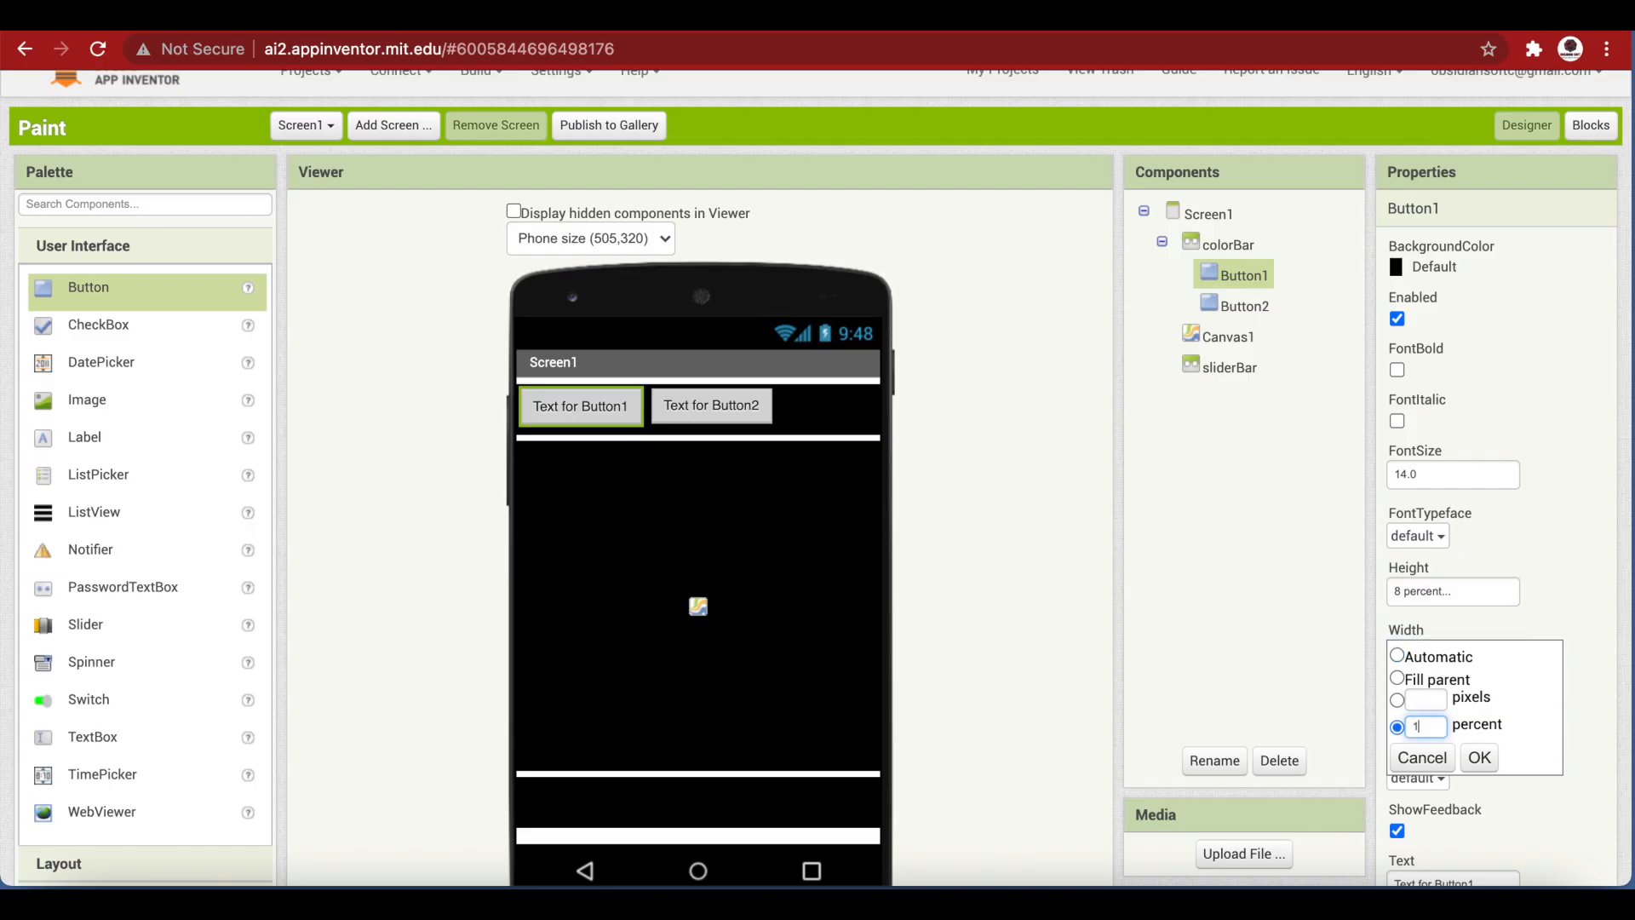
left_click(1478, 757)
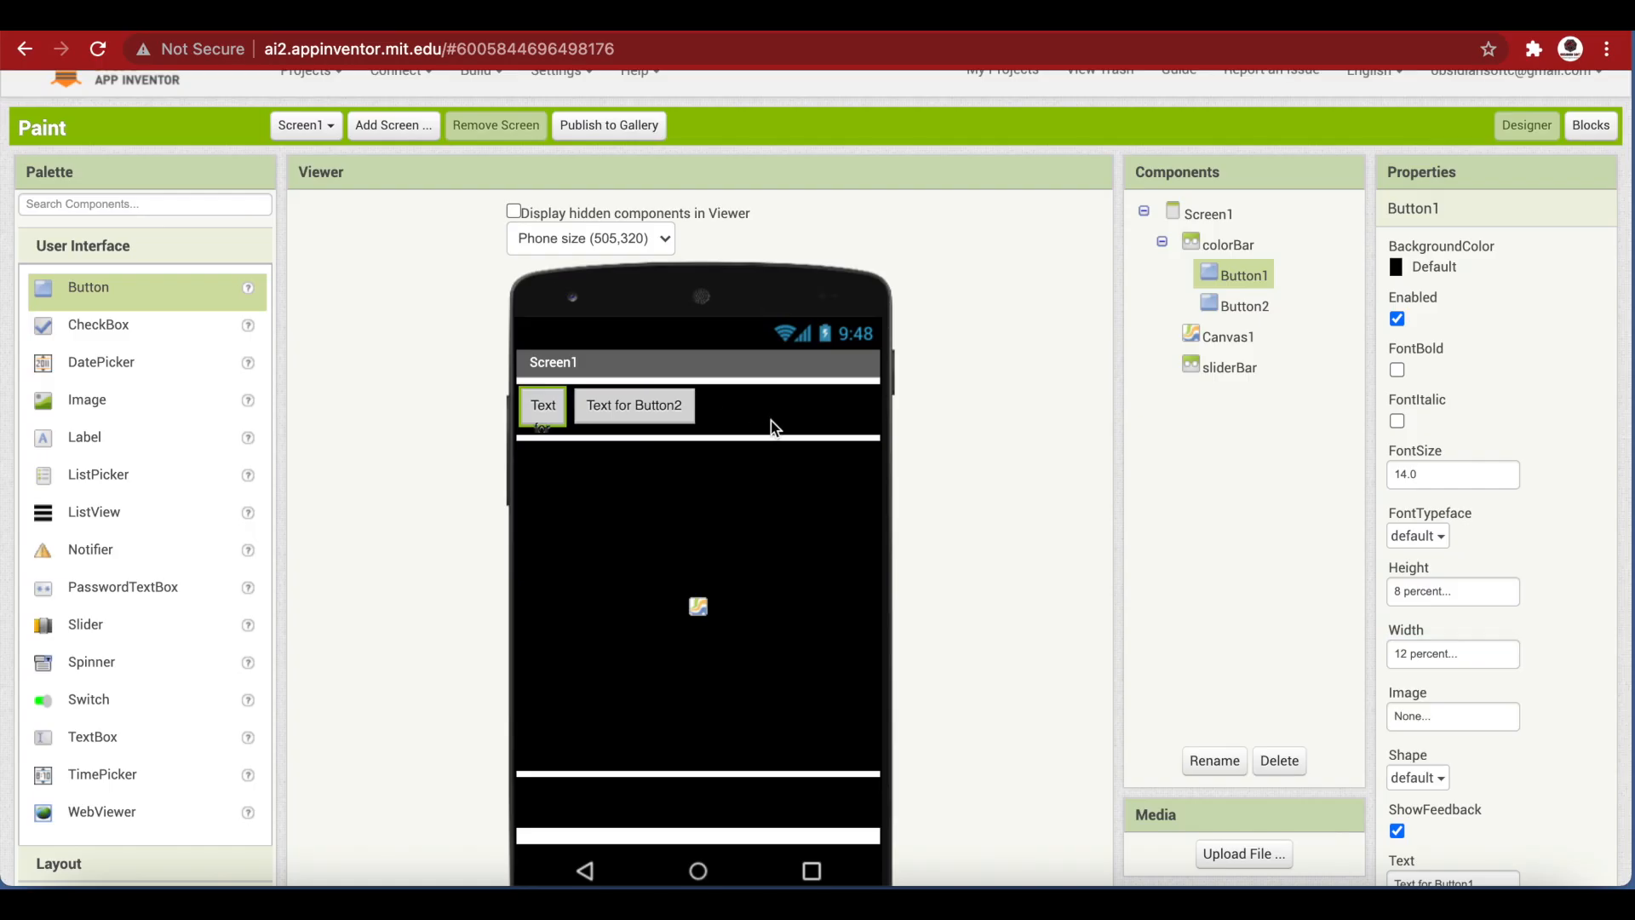
Set colorBar's AlignHorizontal and AlignVertical both to Center
left_click(1226, 244)
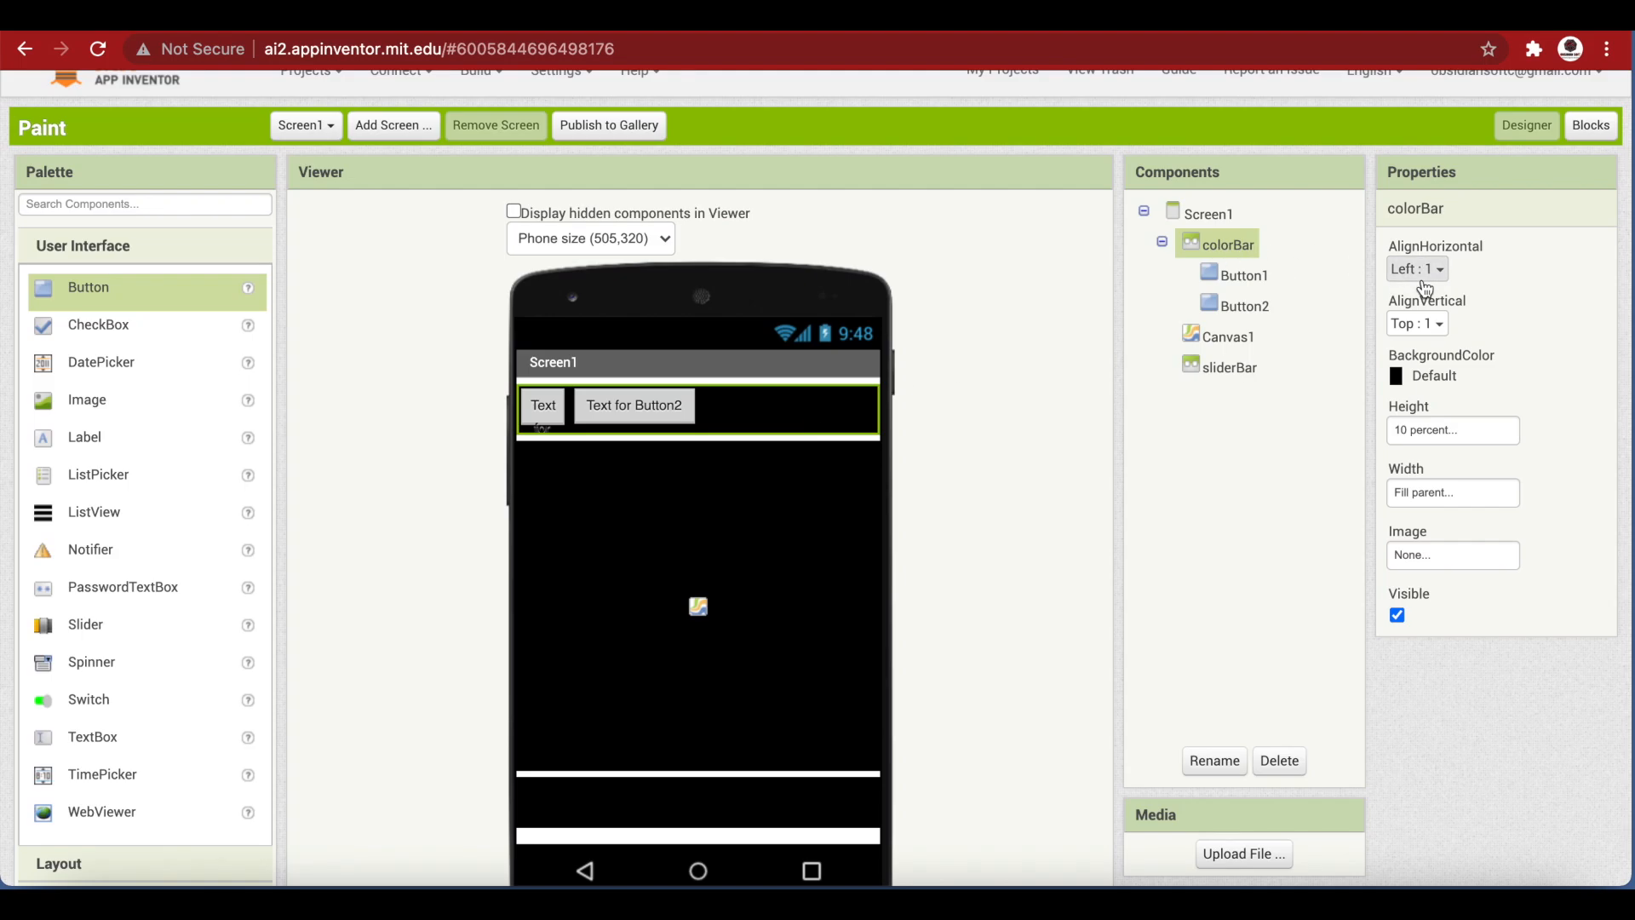
left_click(1434, 269)
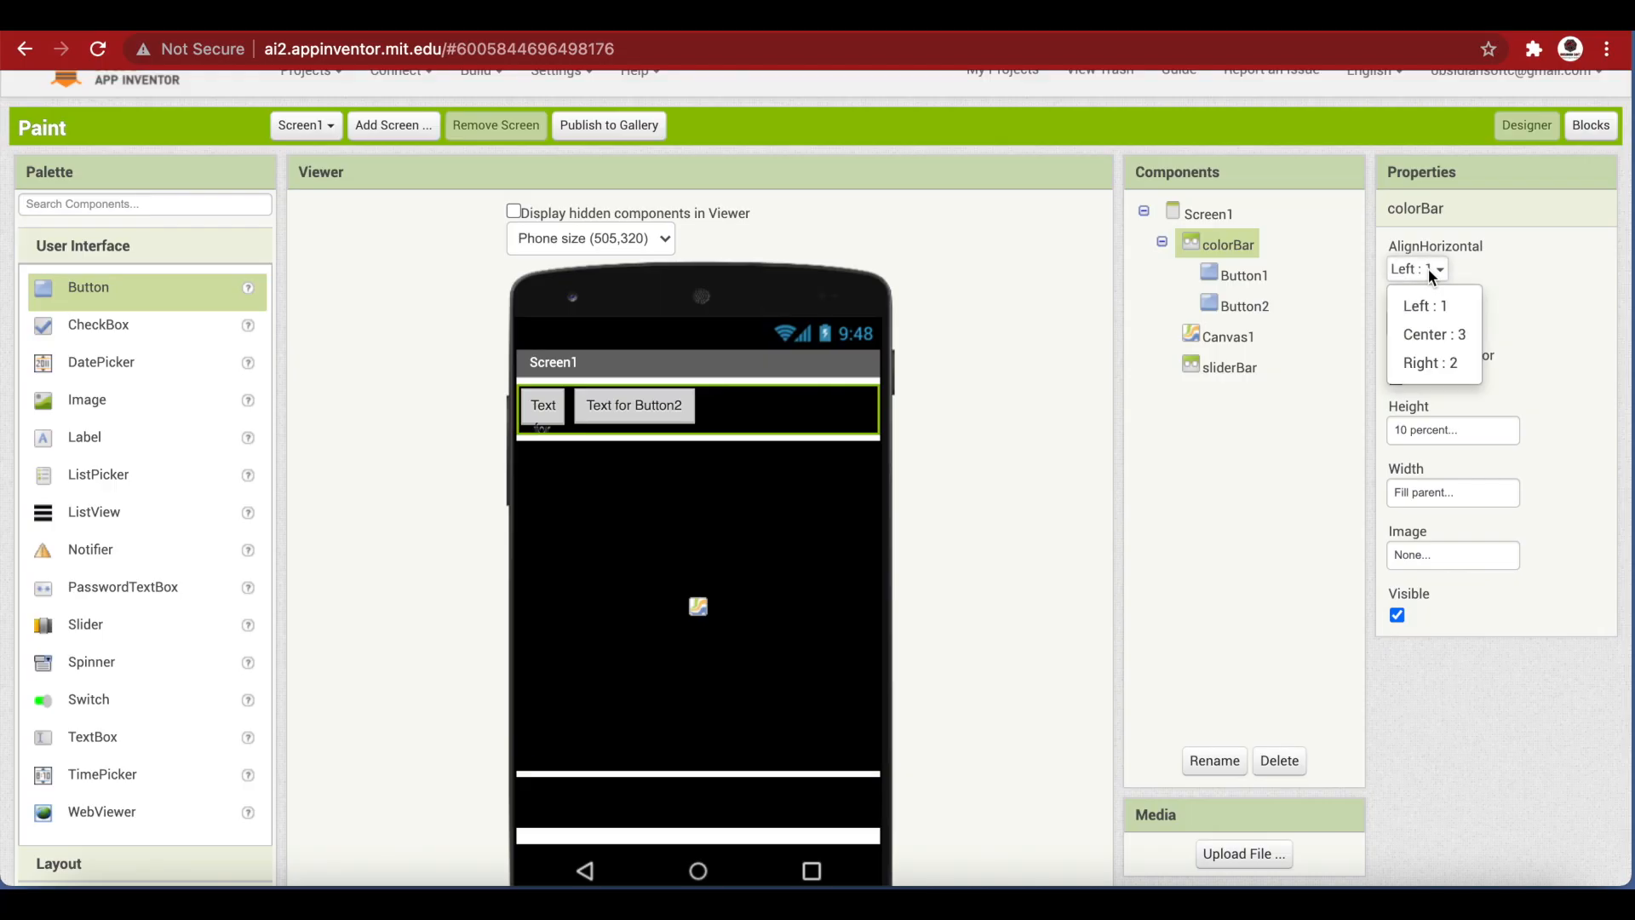
left_click(1434, 334)
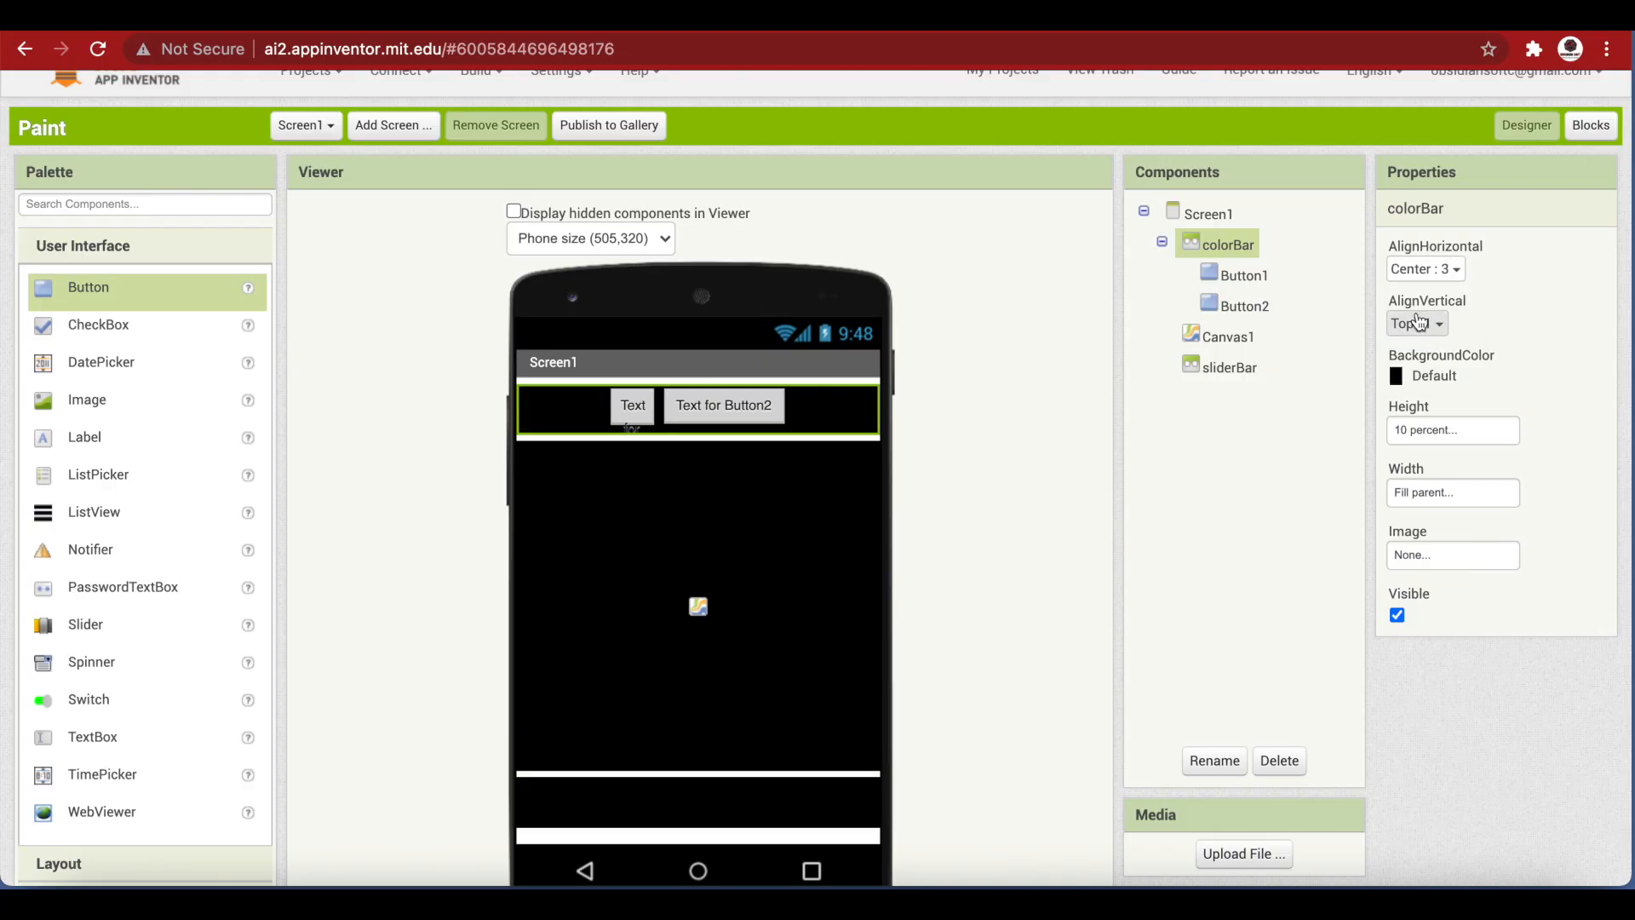
left_click(1417, 323)
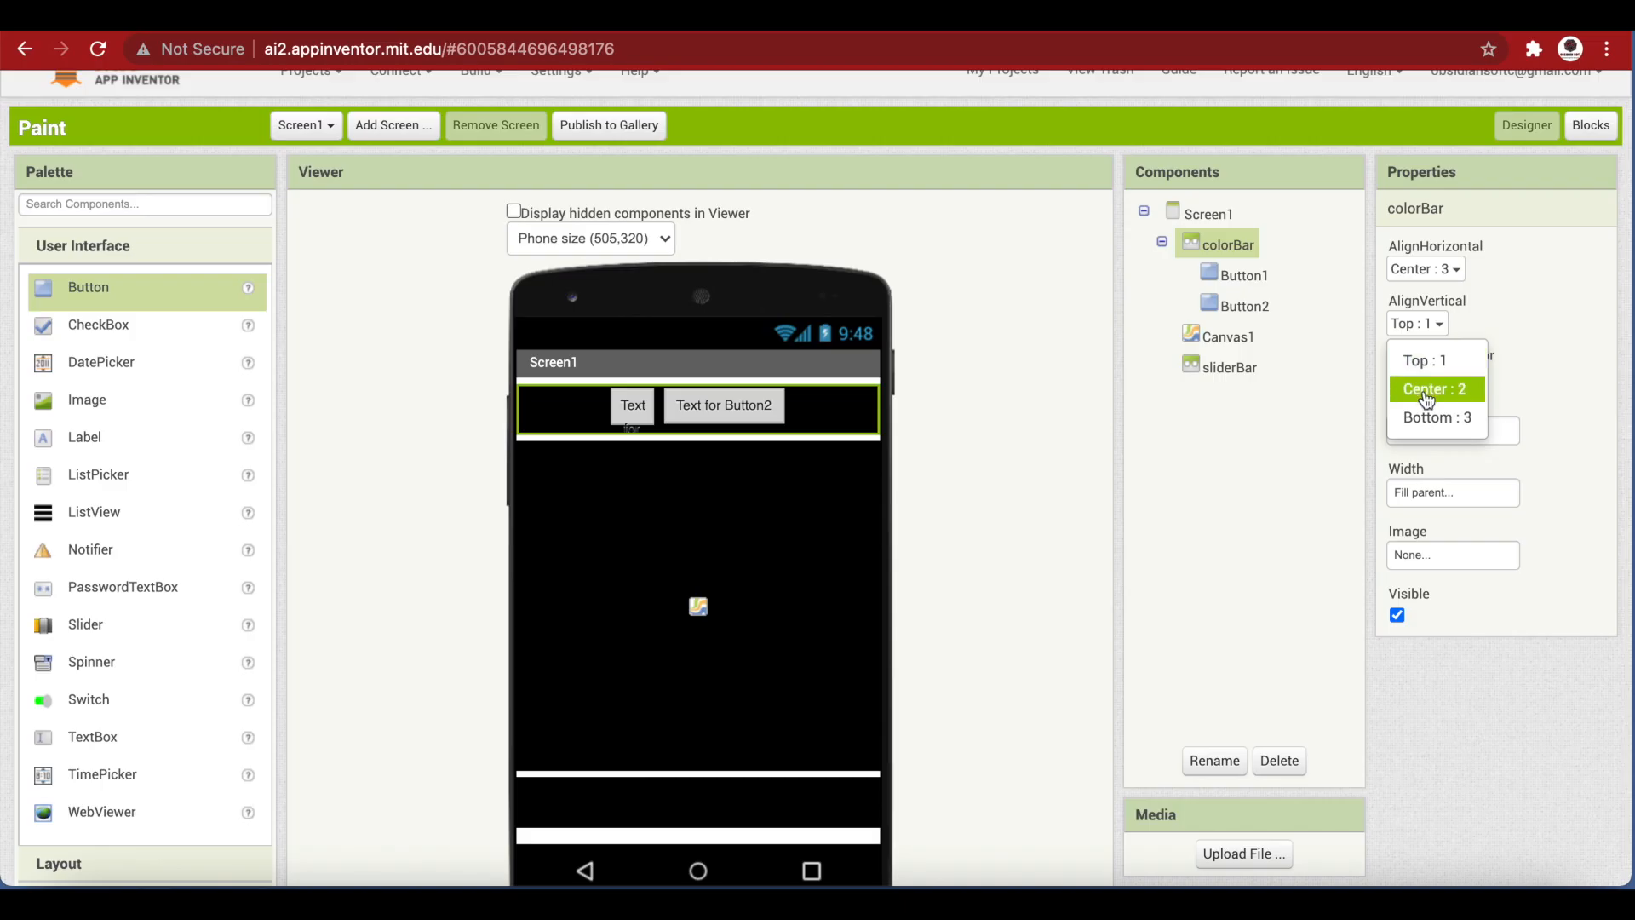
left_click(1436, 388)
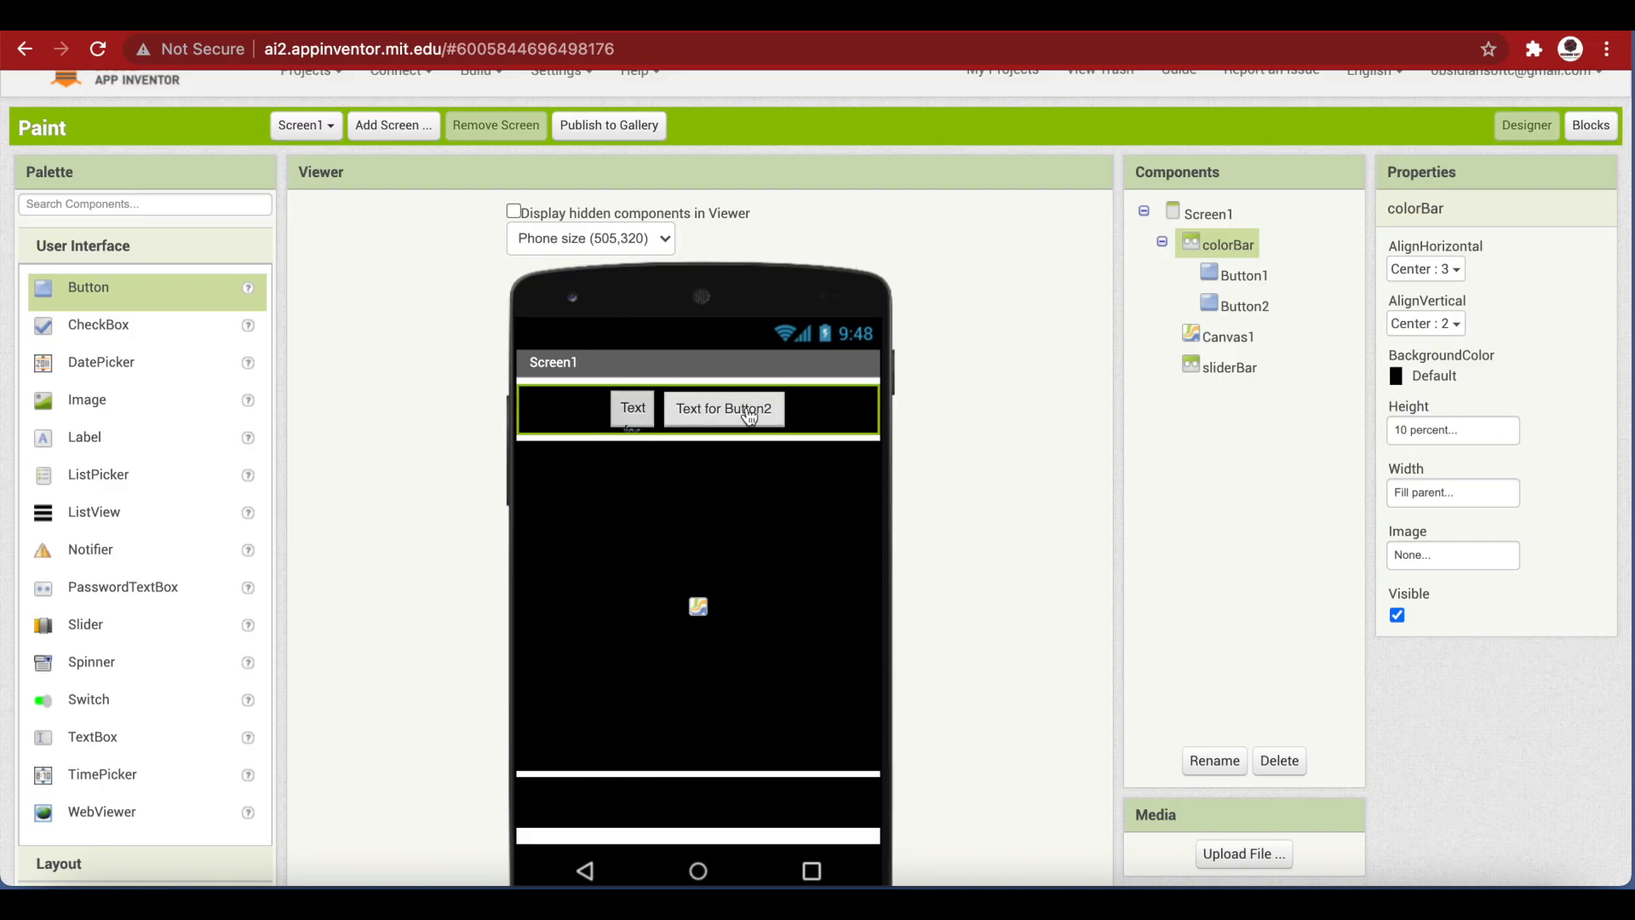
Style redButton as a rounded red button, 8 percent tall and 12 percent wide
left_click(634, 409)
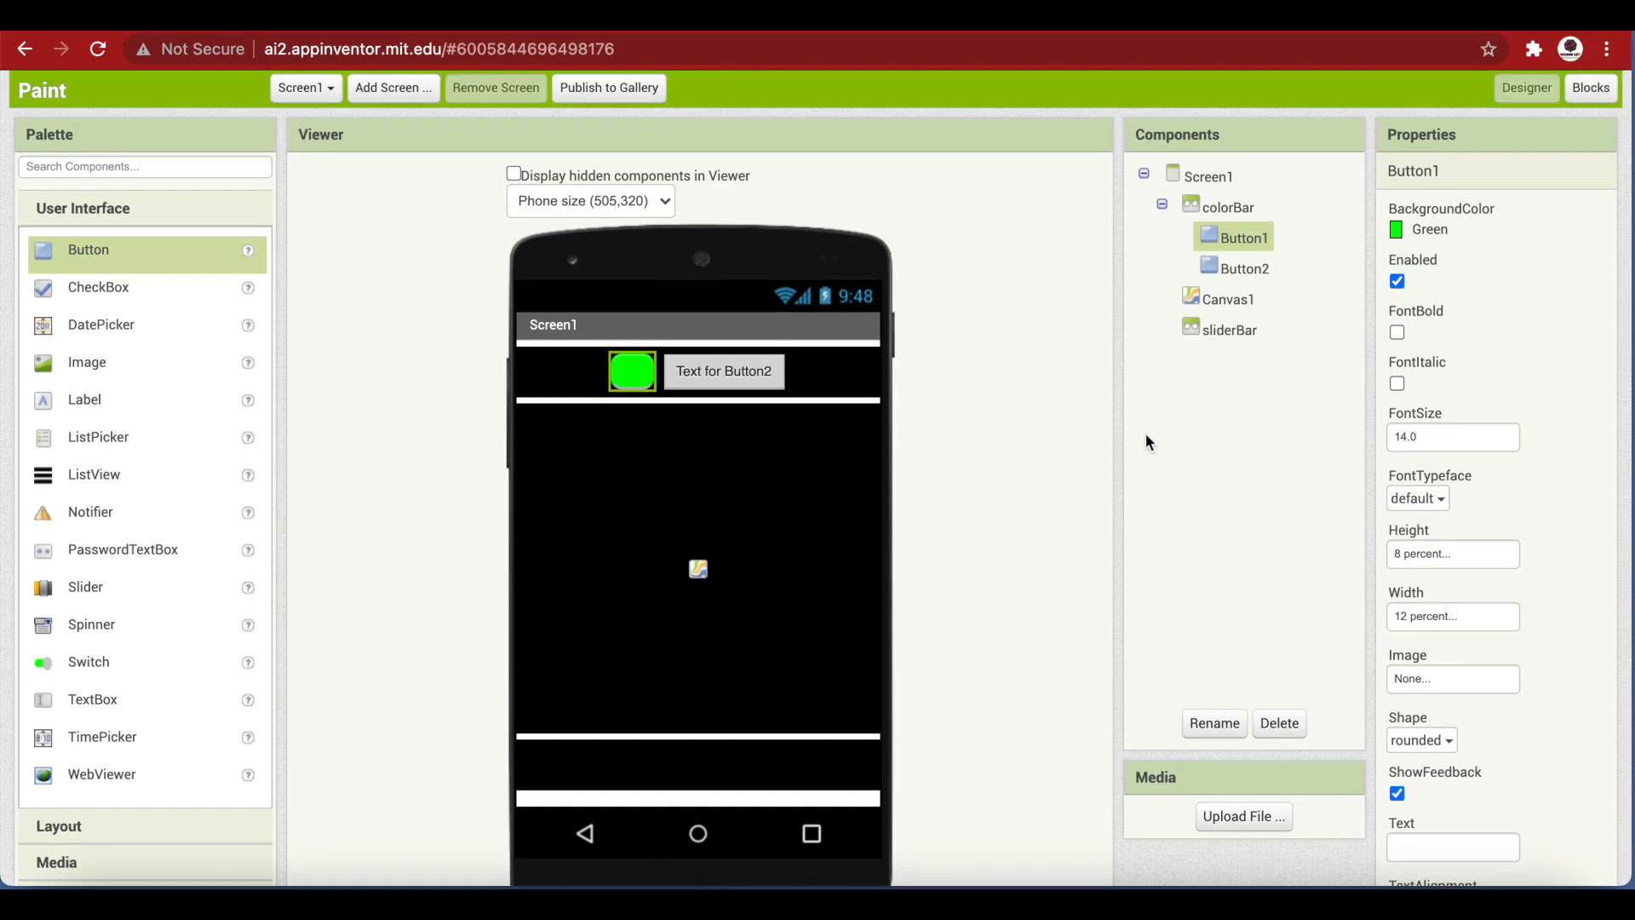
mouse_move(810, 373)
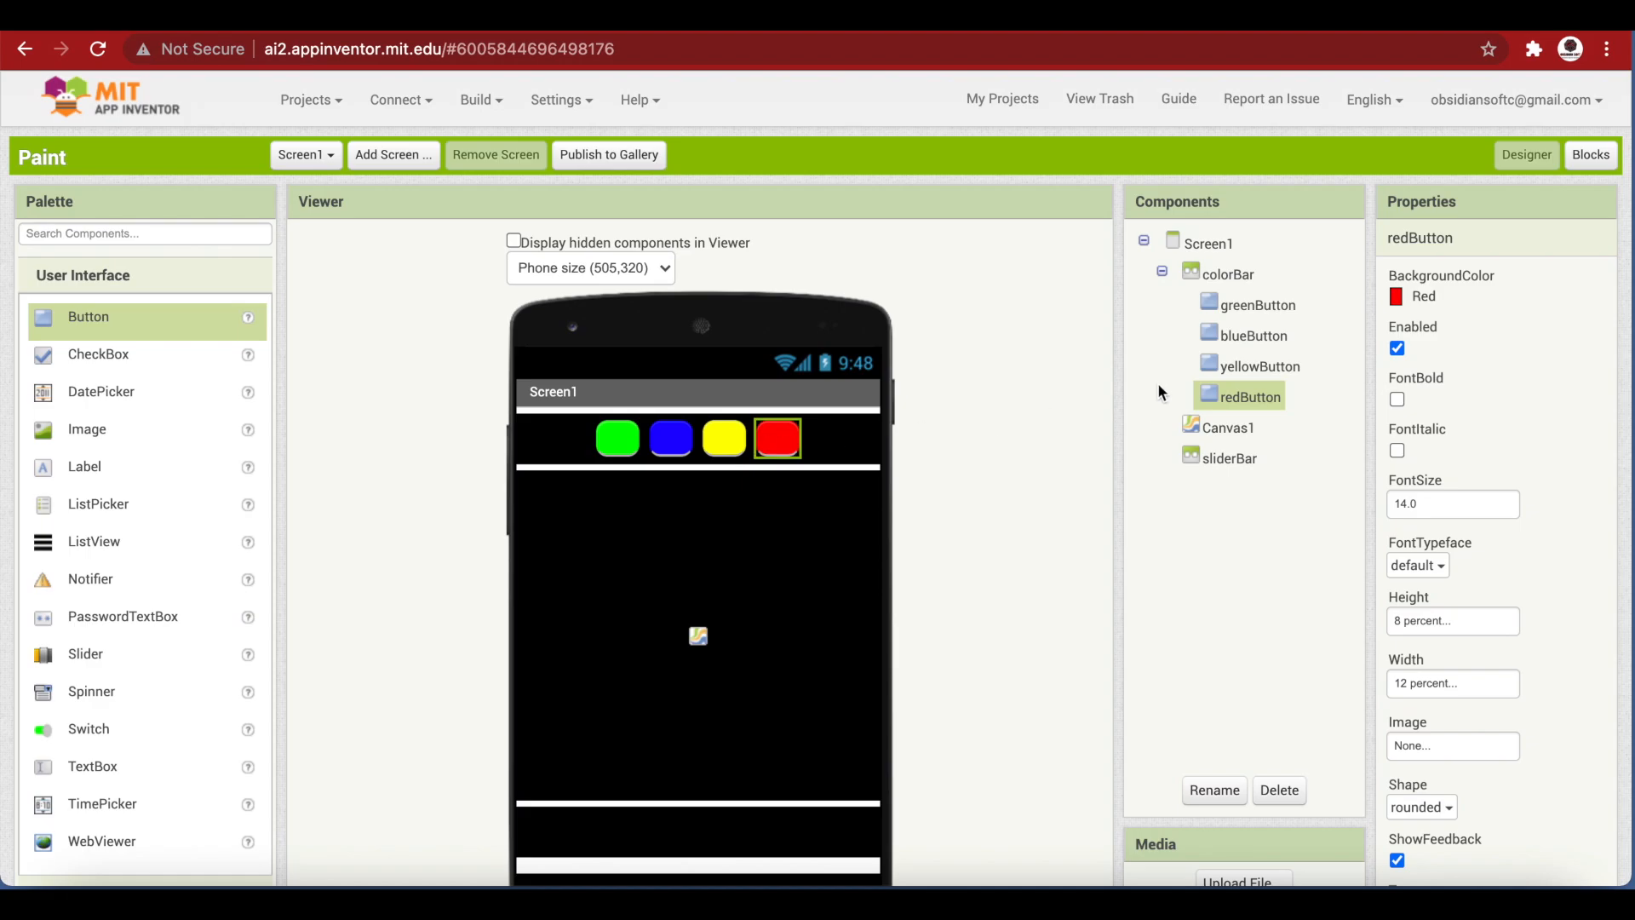
mouse_move(1260, 405)
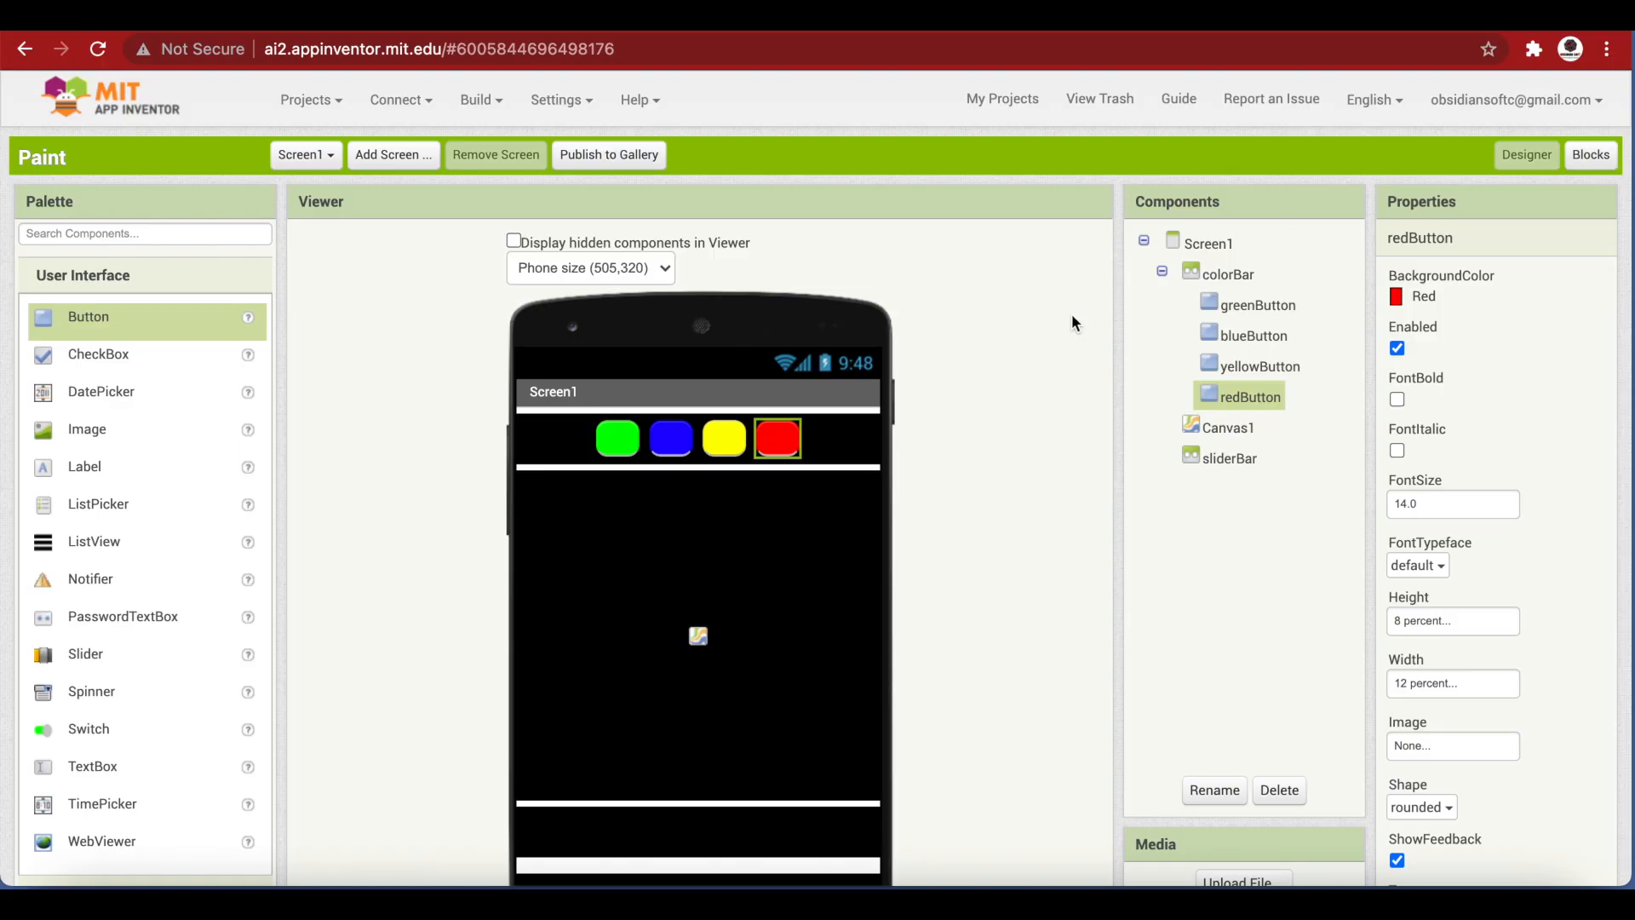
scroll("down", 3)
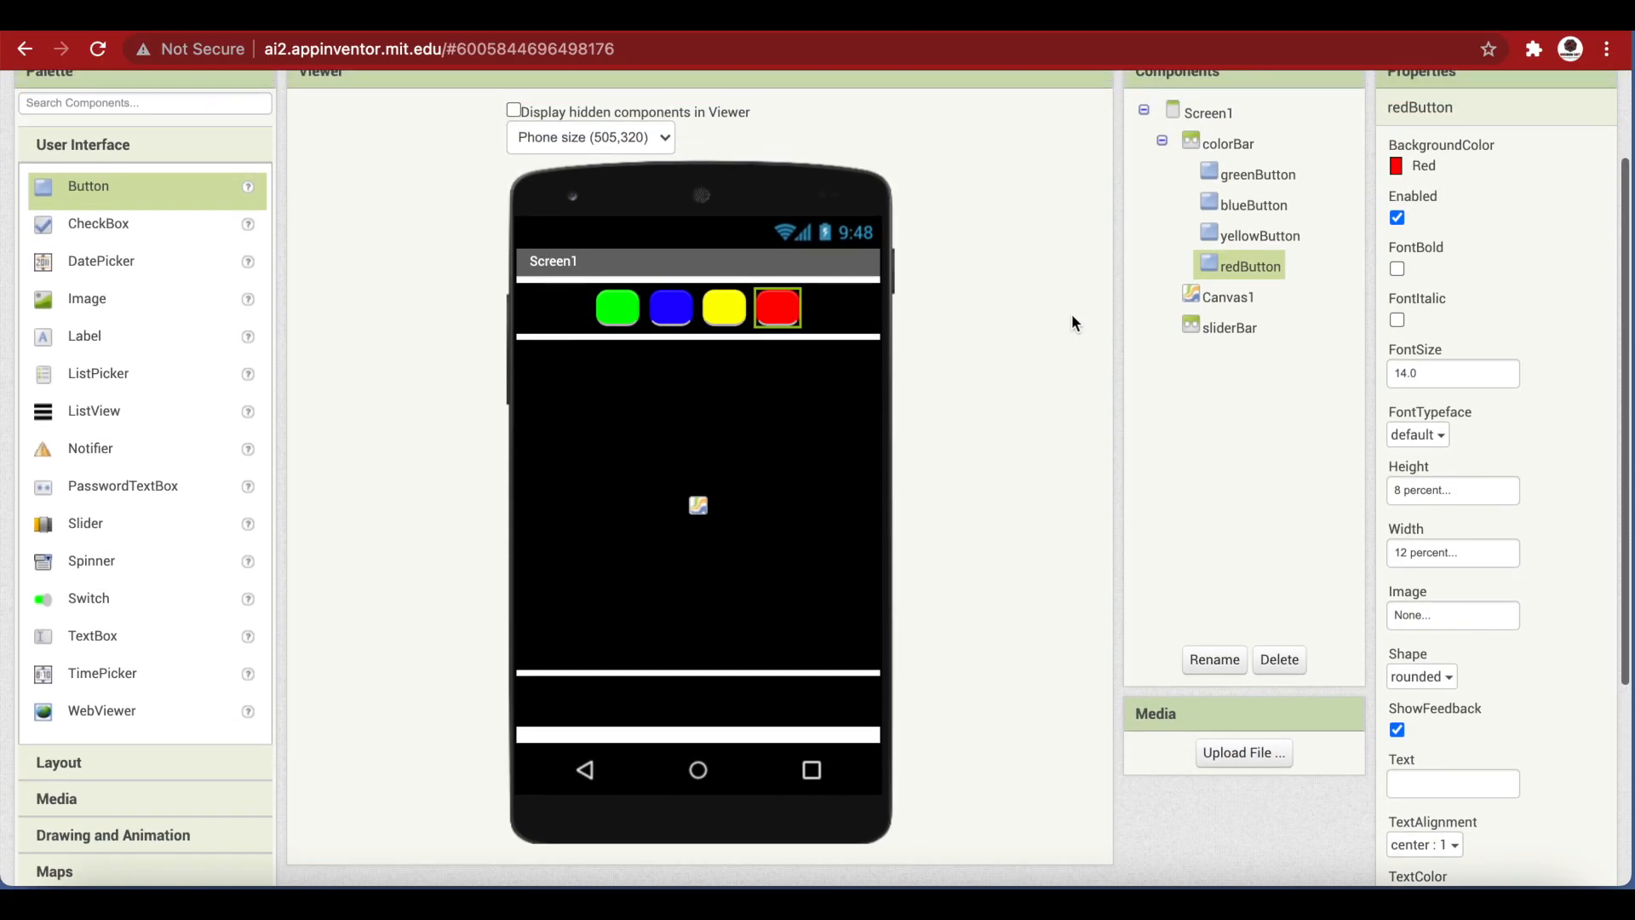
mouse_move(372, 428)
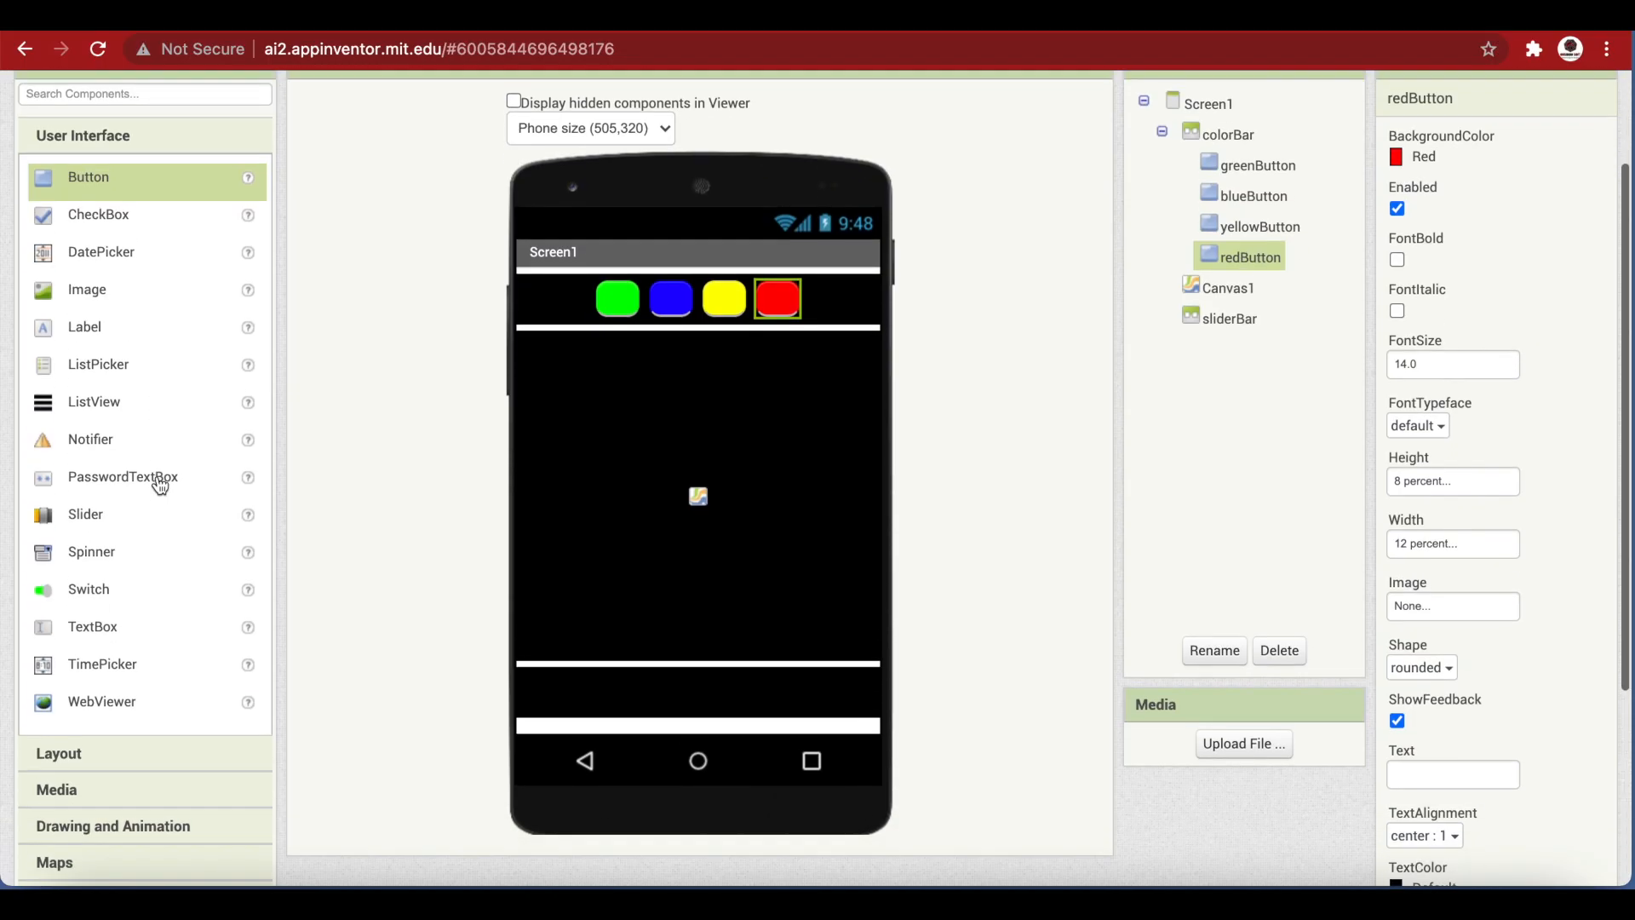
mouse_move(640, 542)
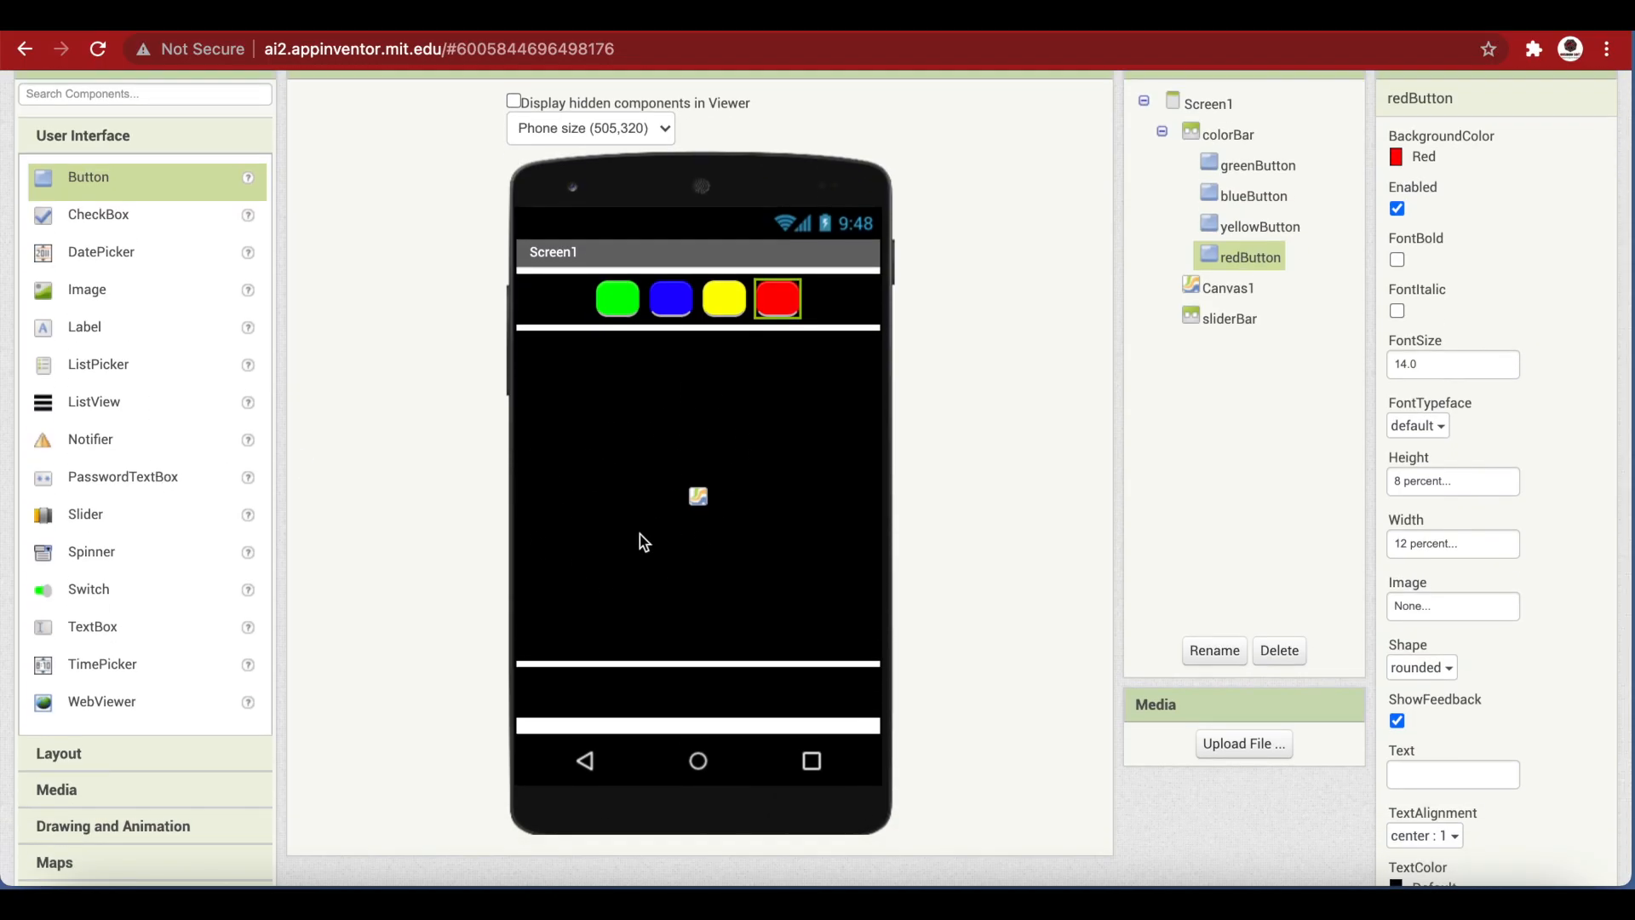
mouse_move(644, 541)
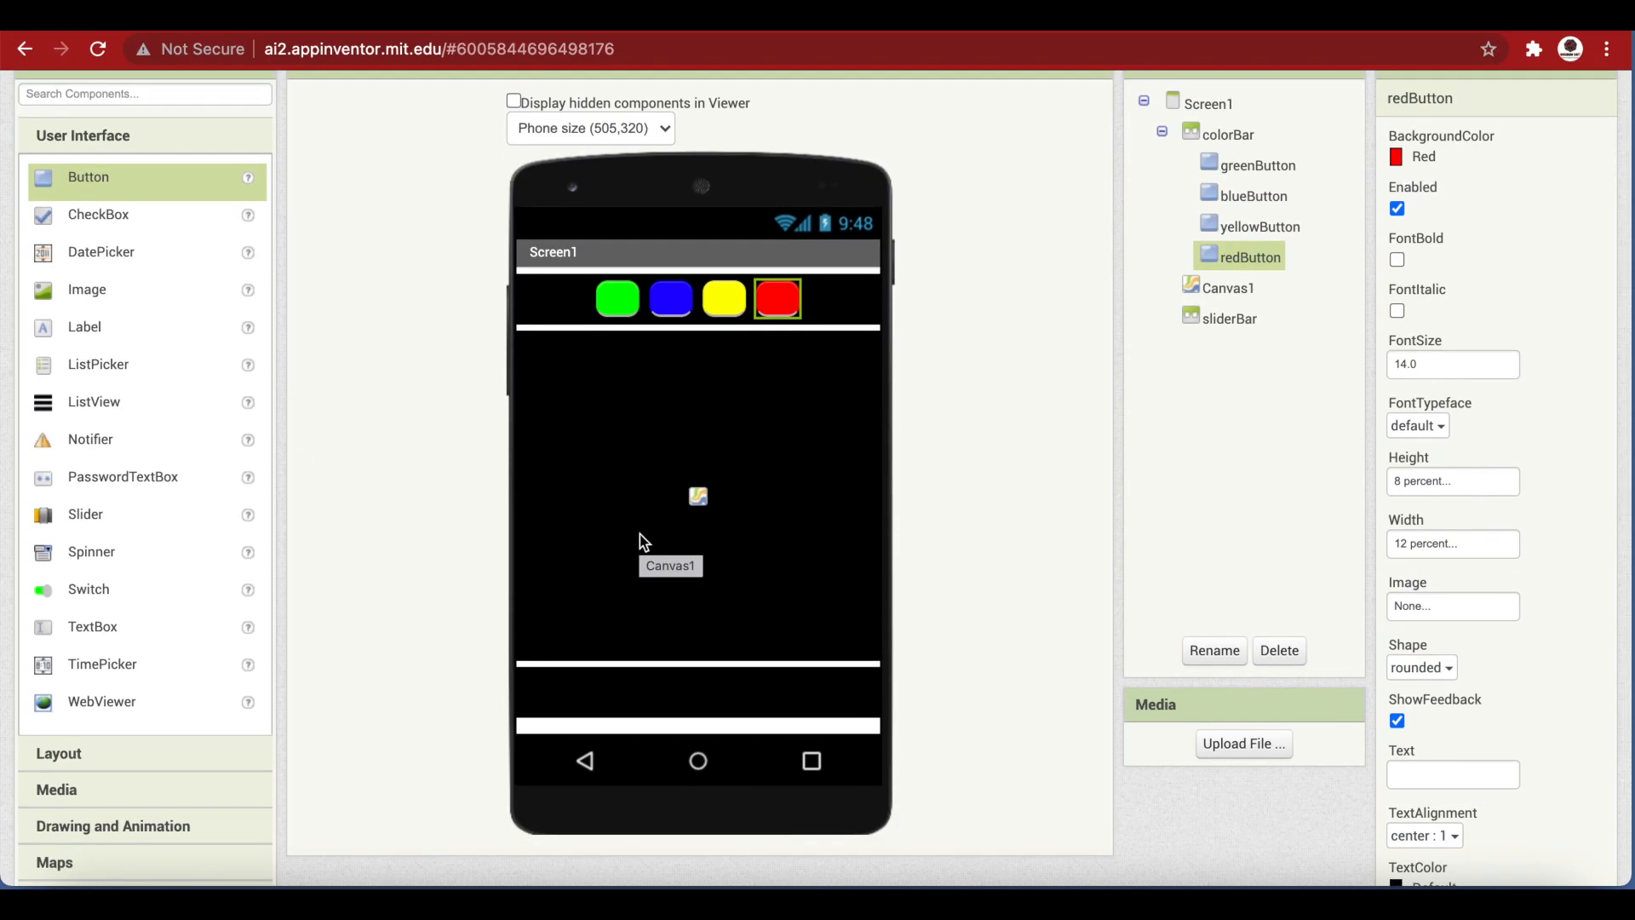
mouse_move(630, 412)
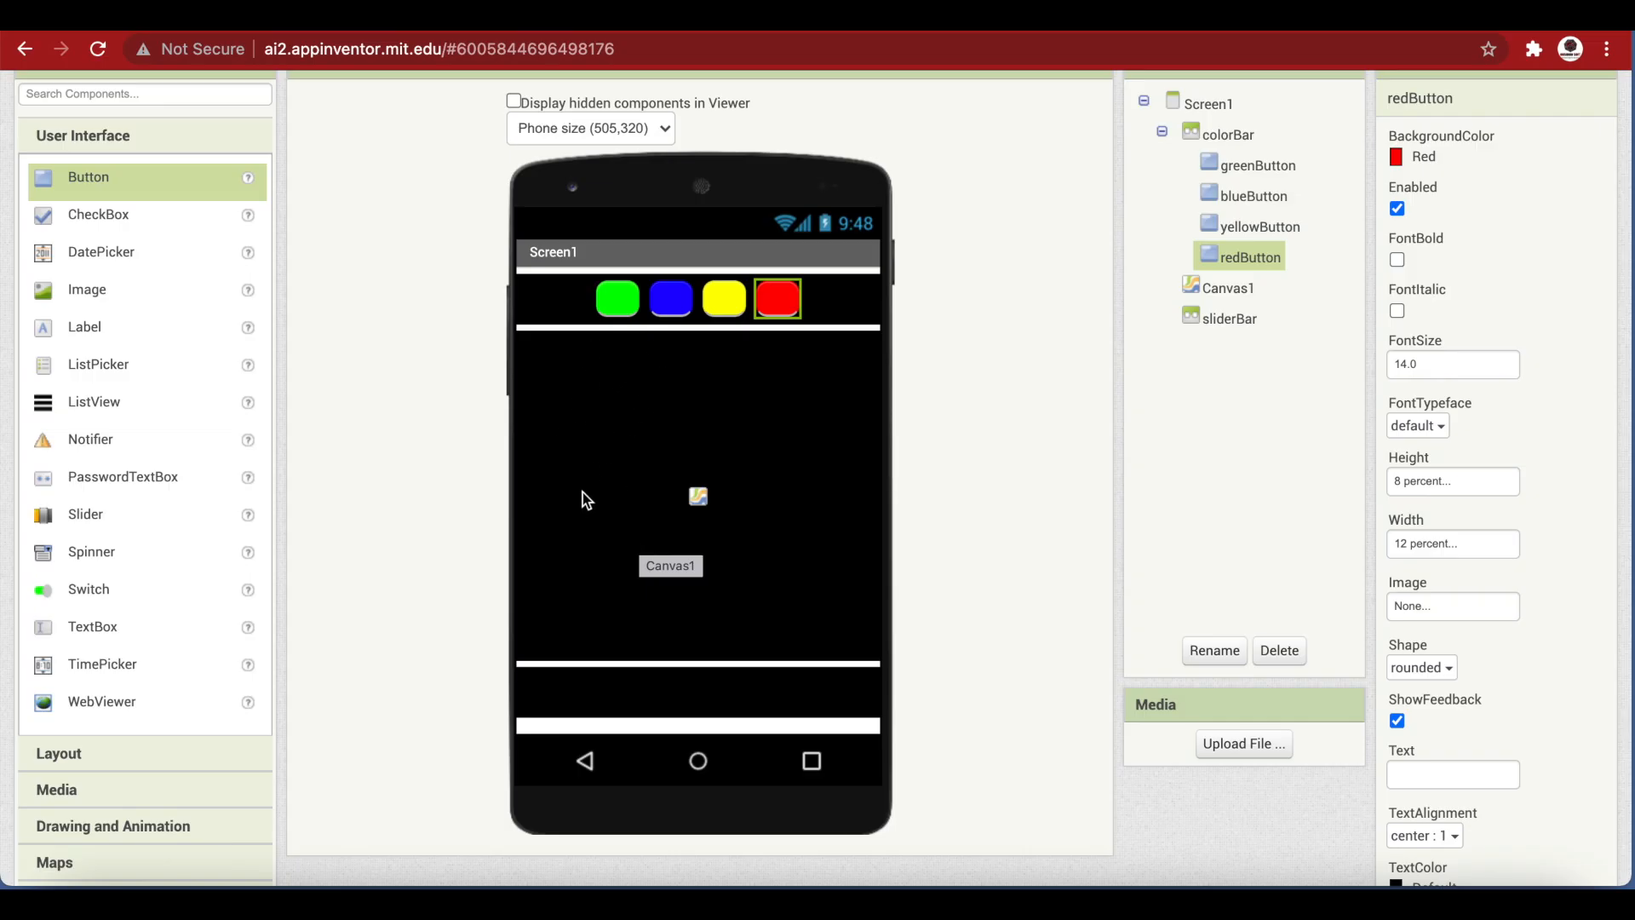
mouse_move(615, 501)
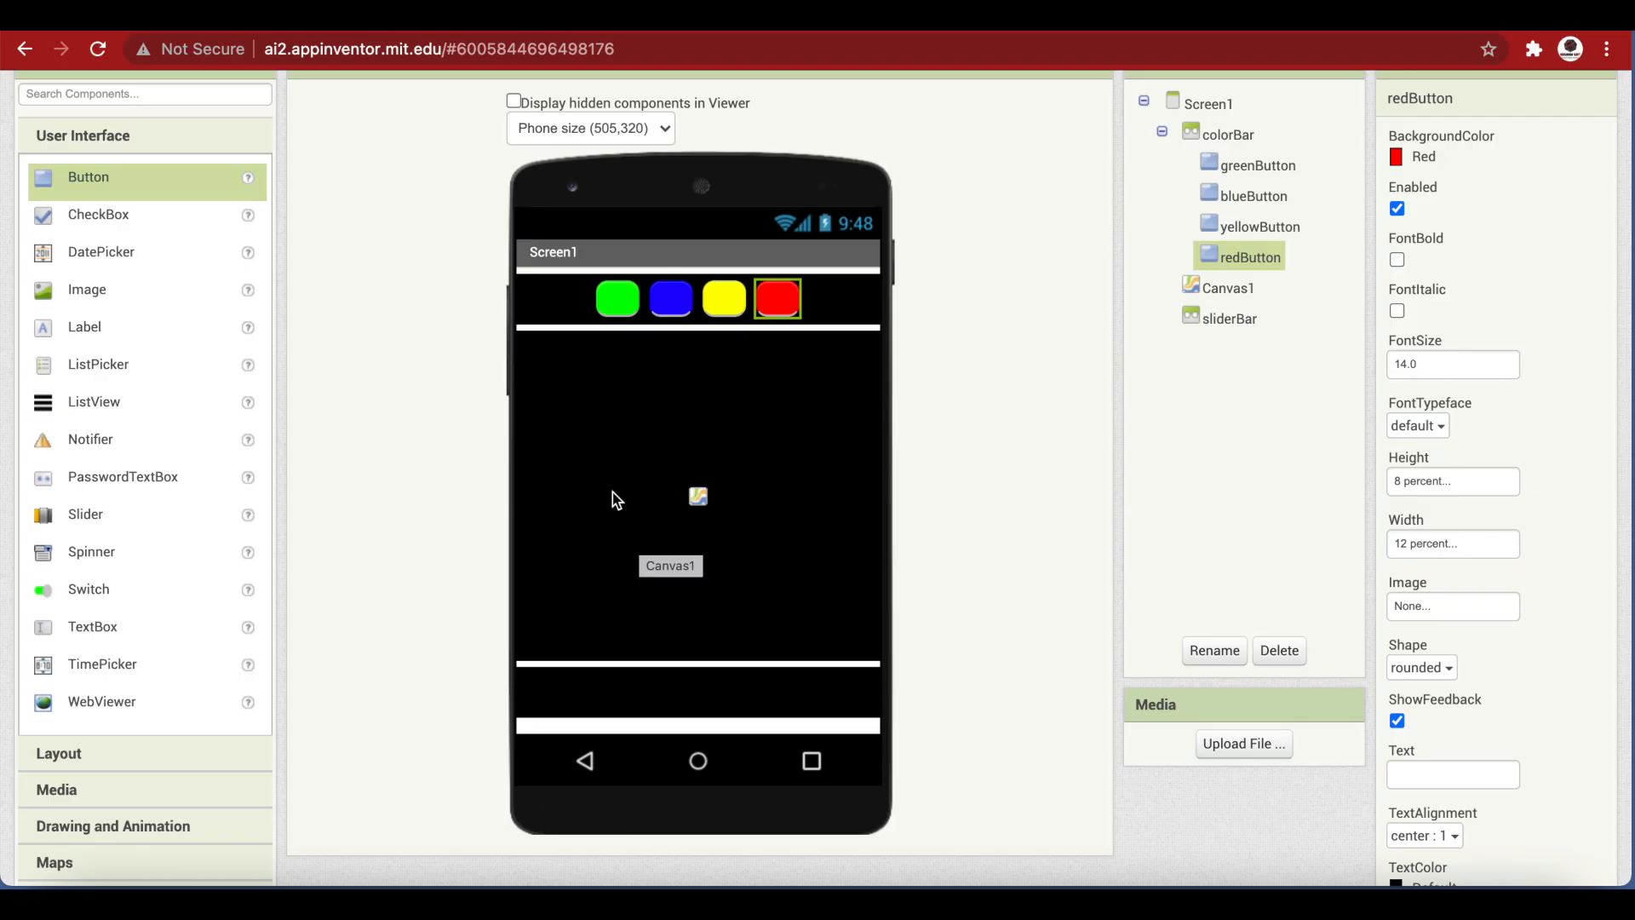
mouse_move(674, 404)
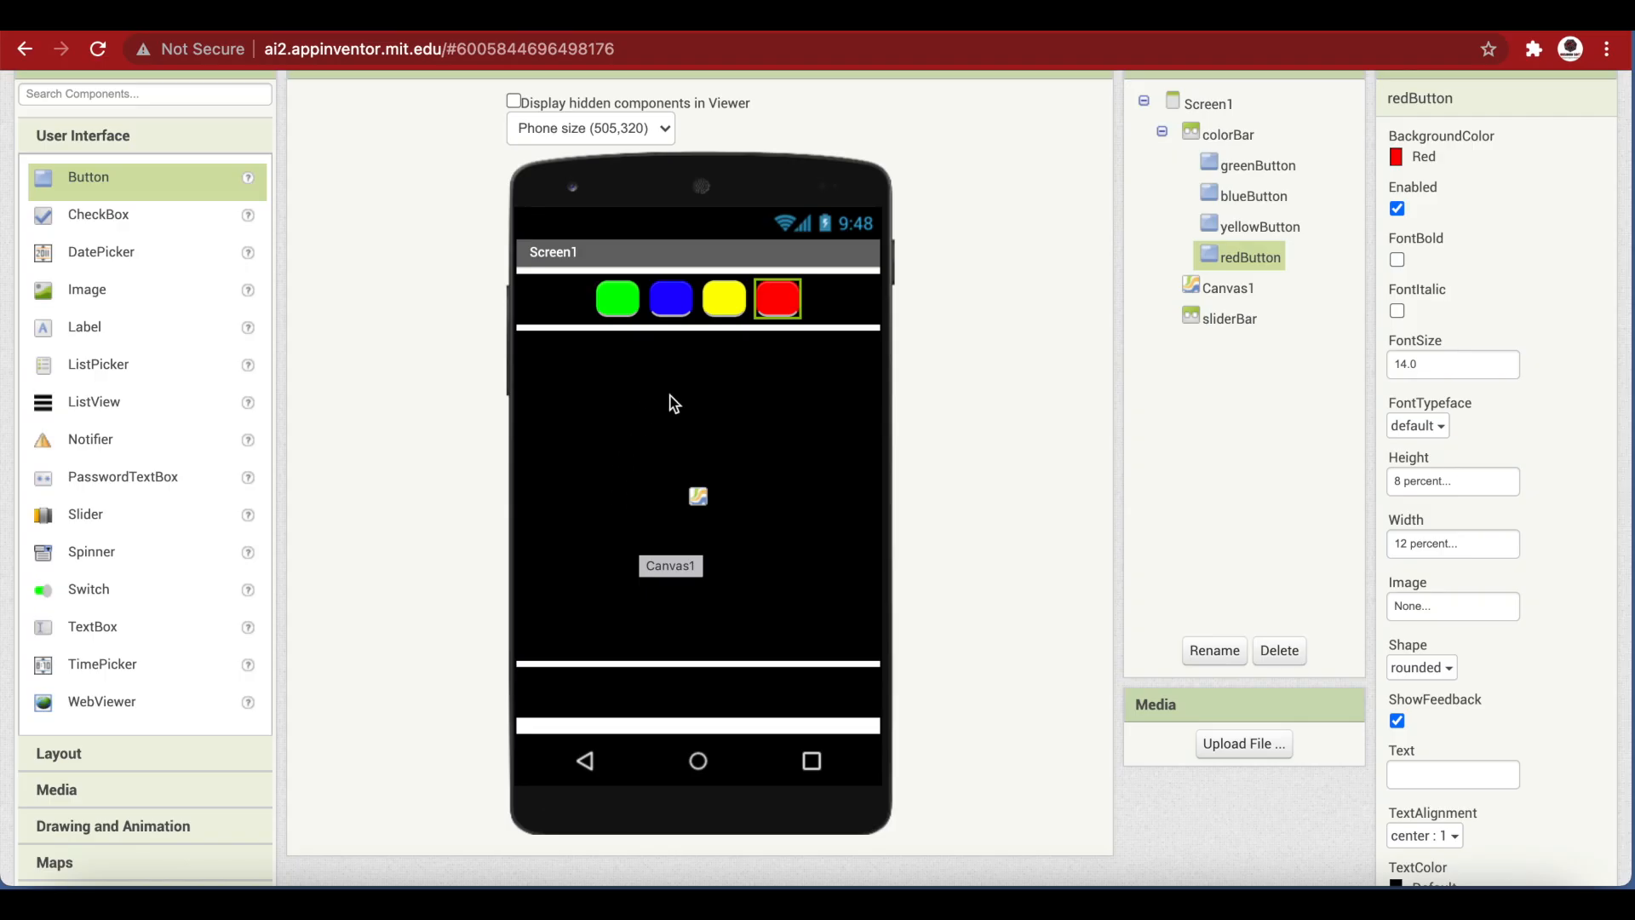
mouse_move(197, 474)
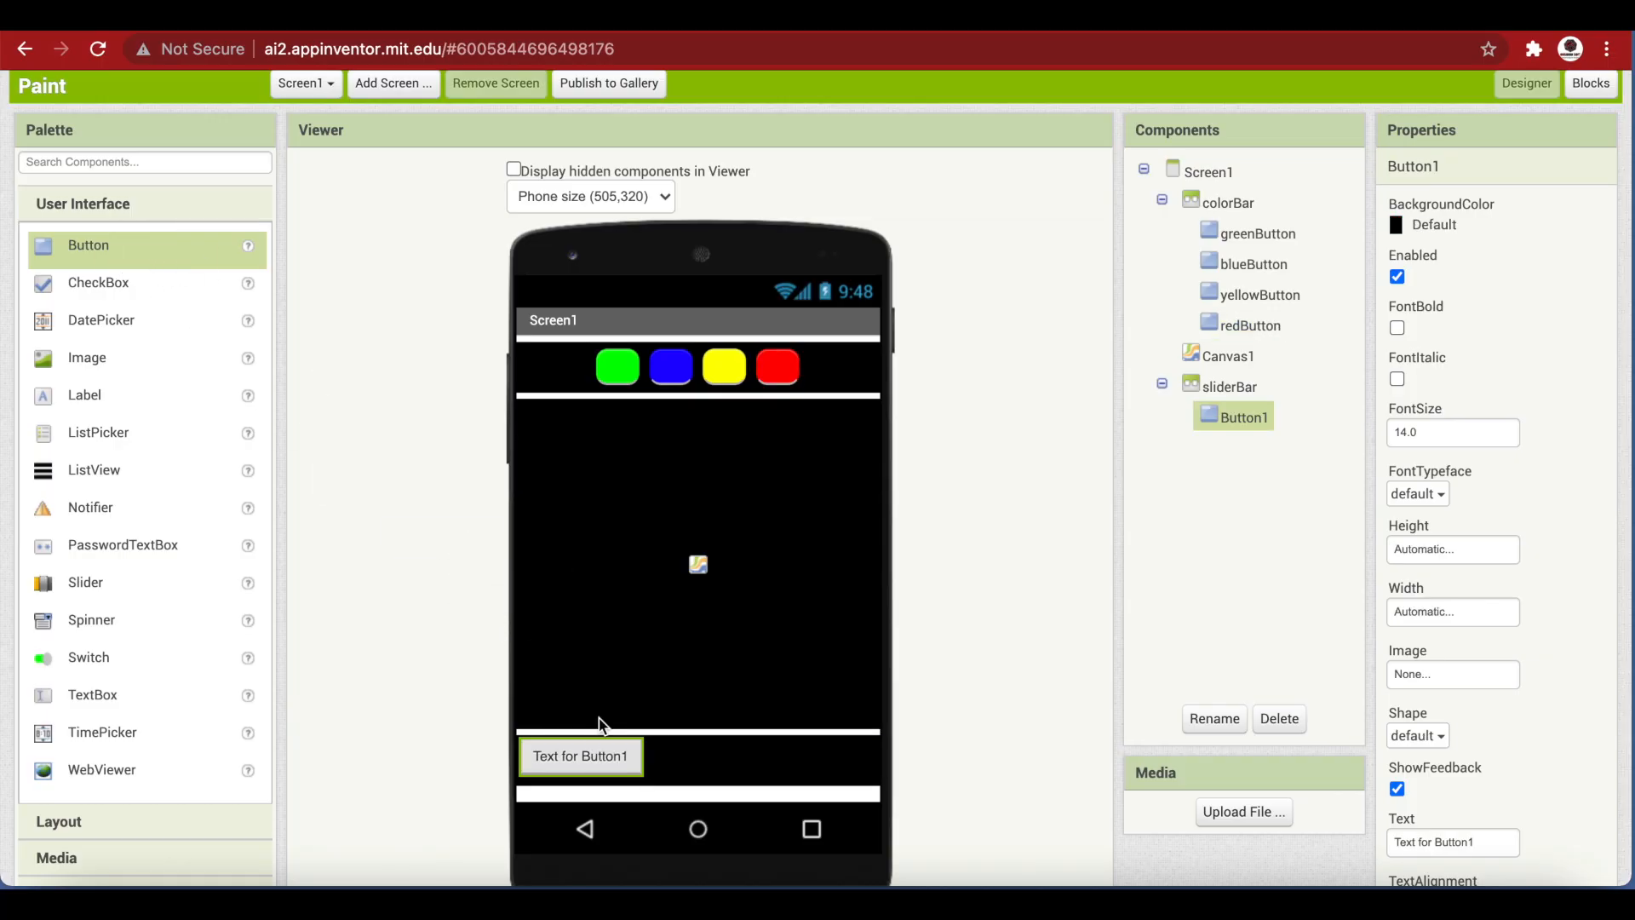
mouse_move(630, 385)
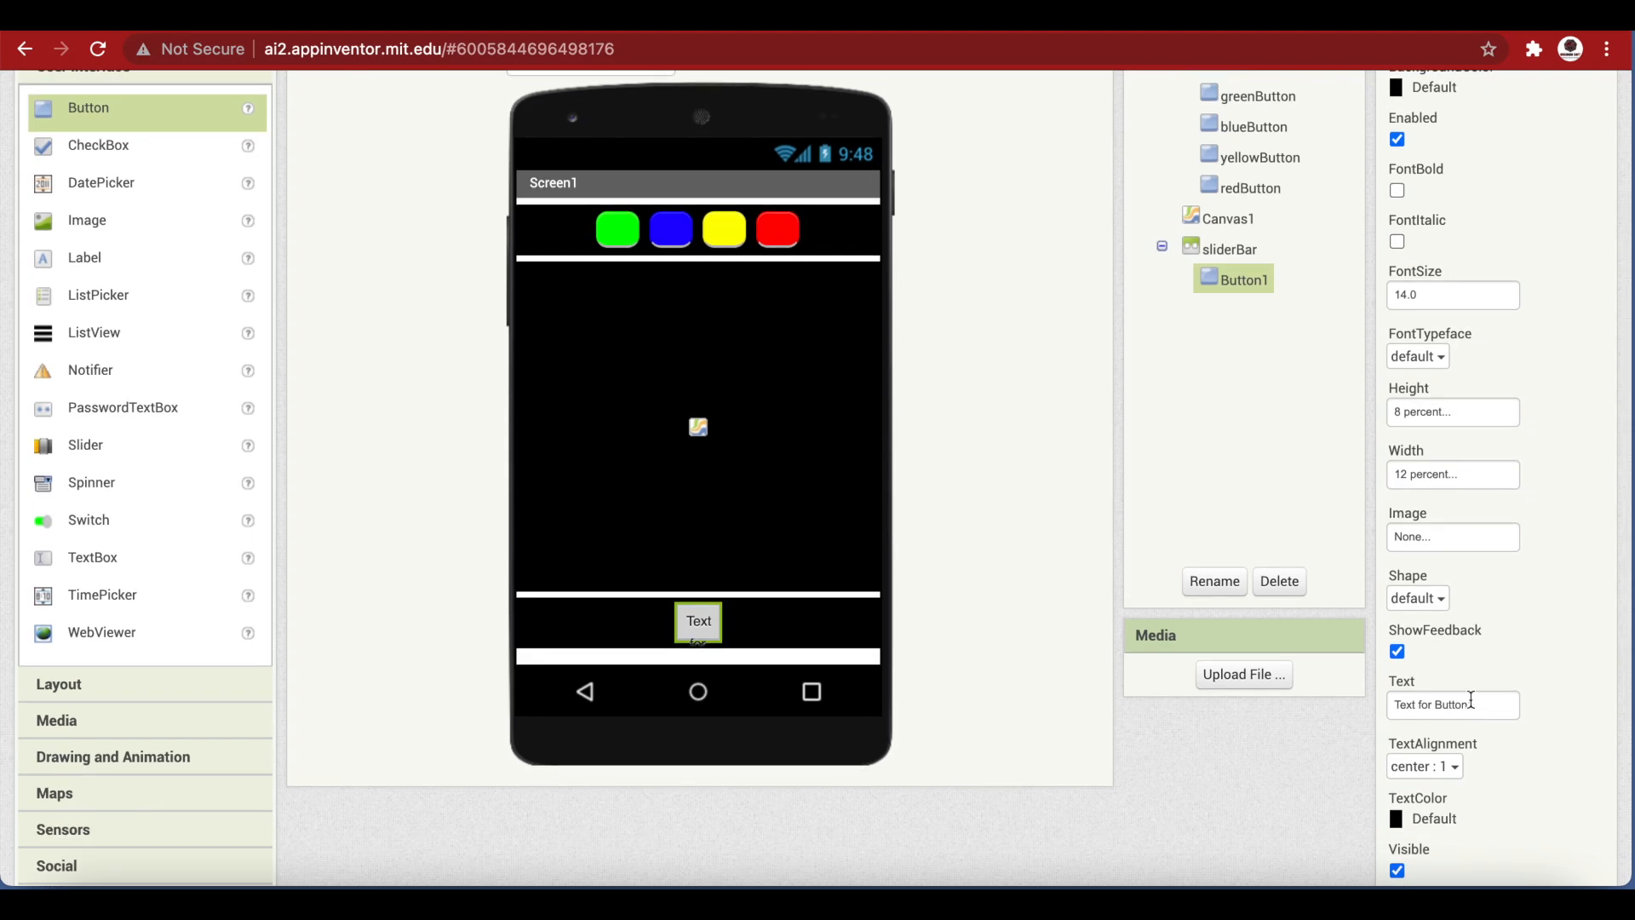
Clear the sliderBar button's text and upload eraser.png from the computer as its image
left_click(1452, 705)
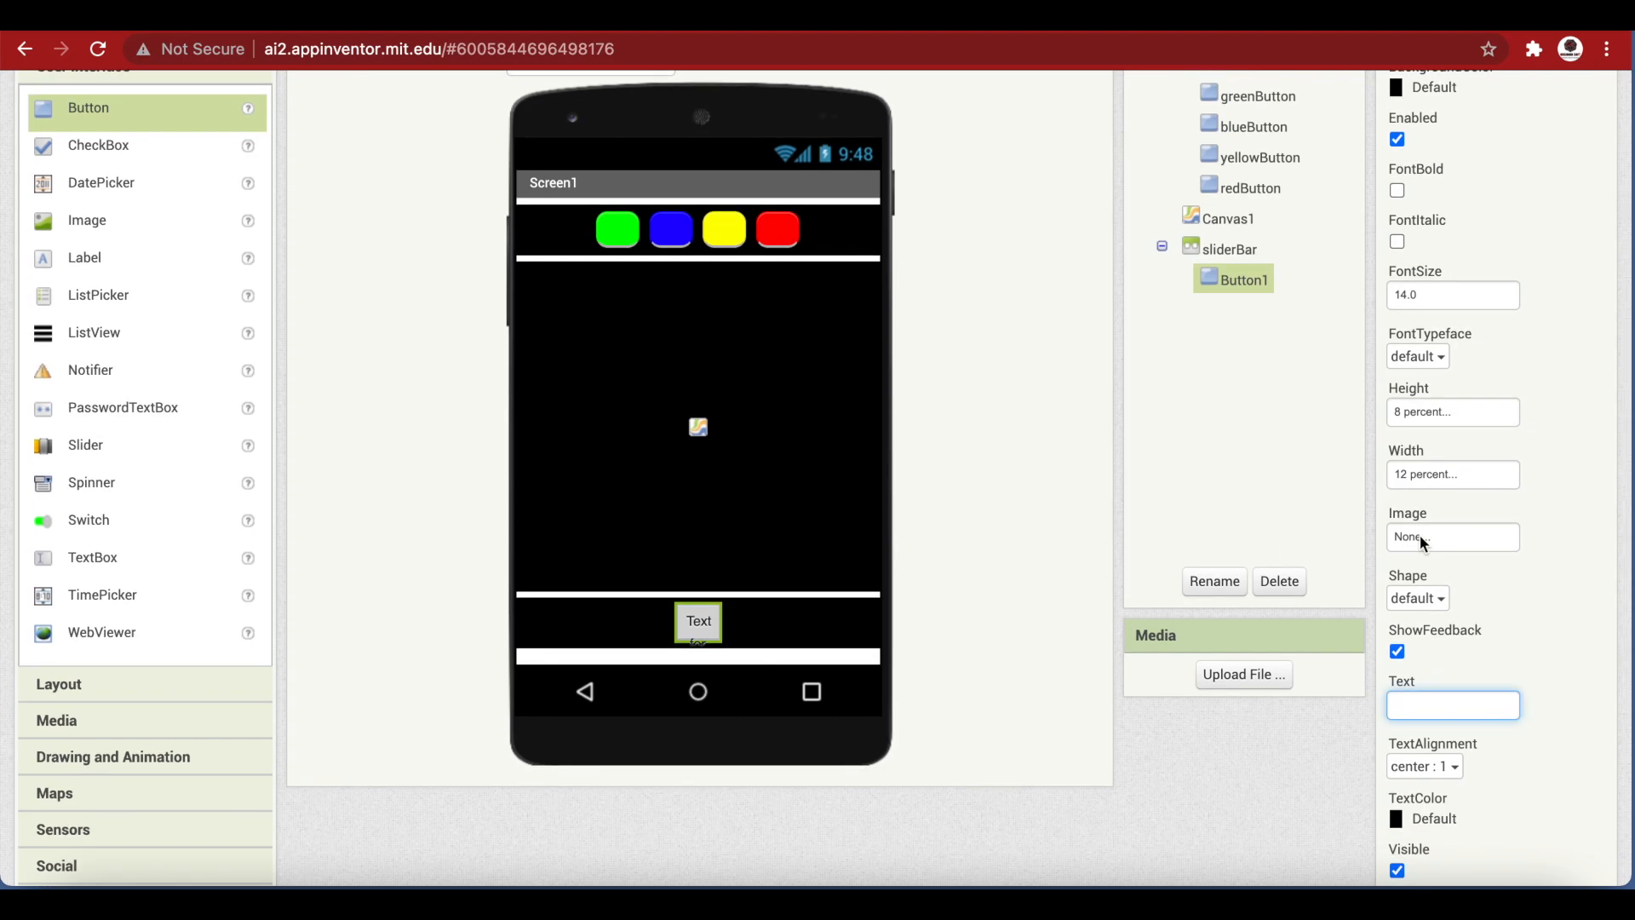
left_click(1451, 537)
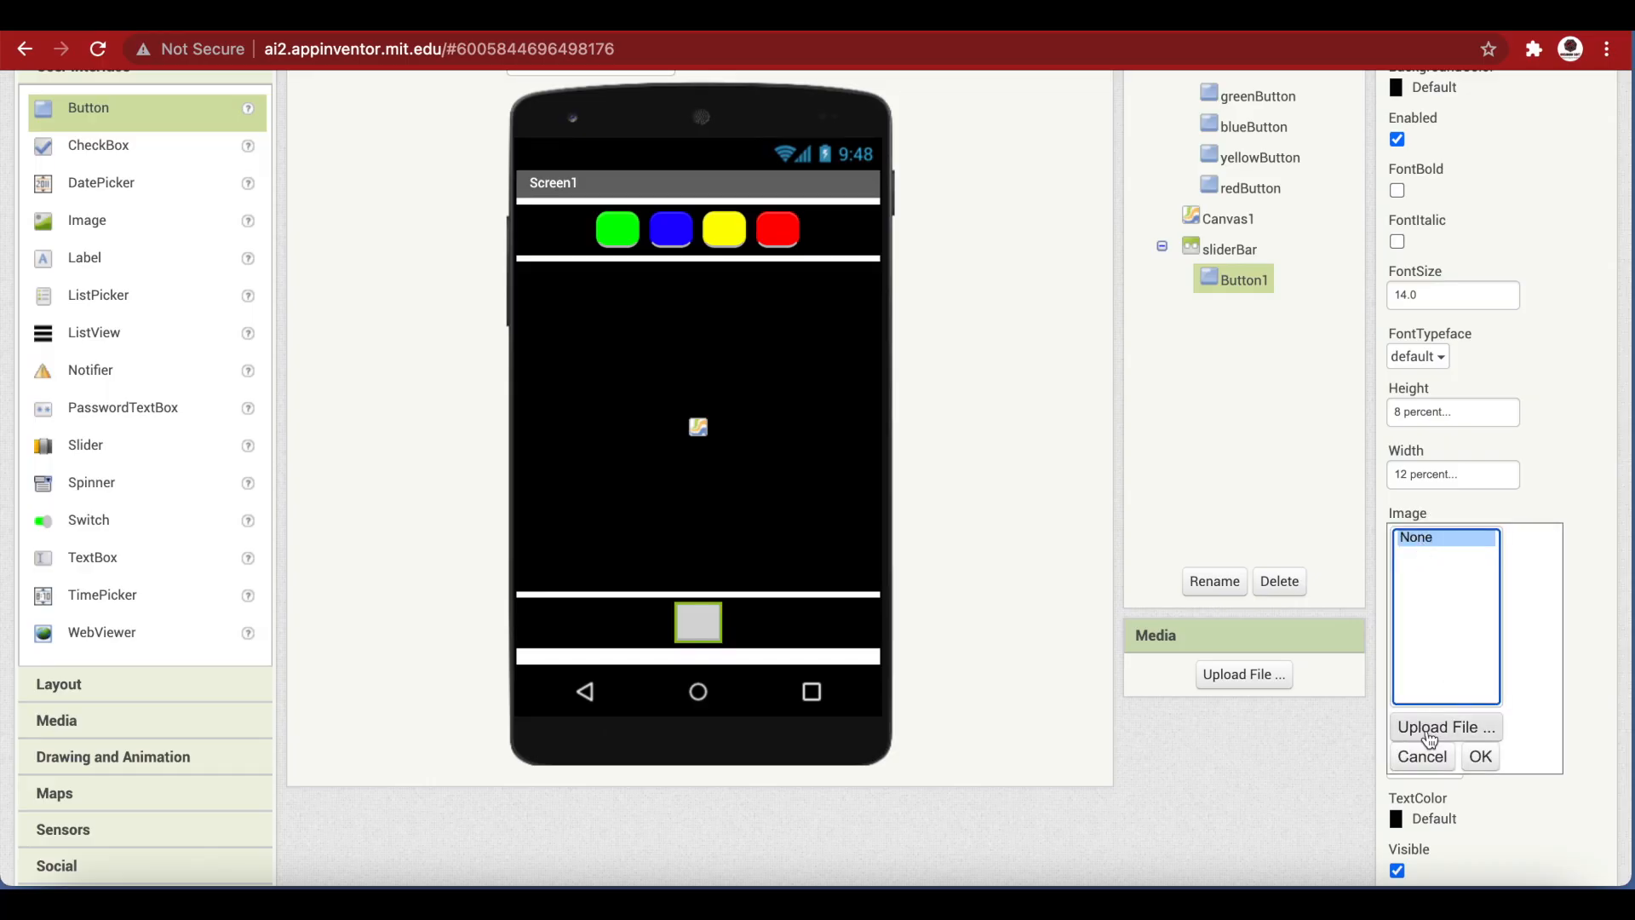
left_click(1444, 727)
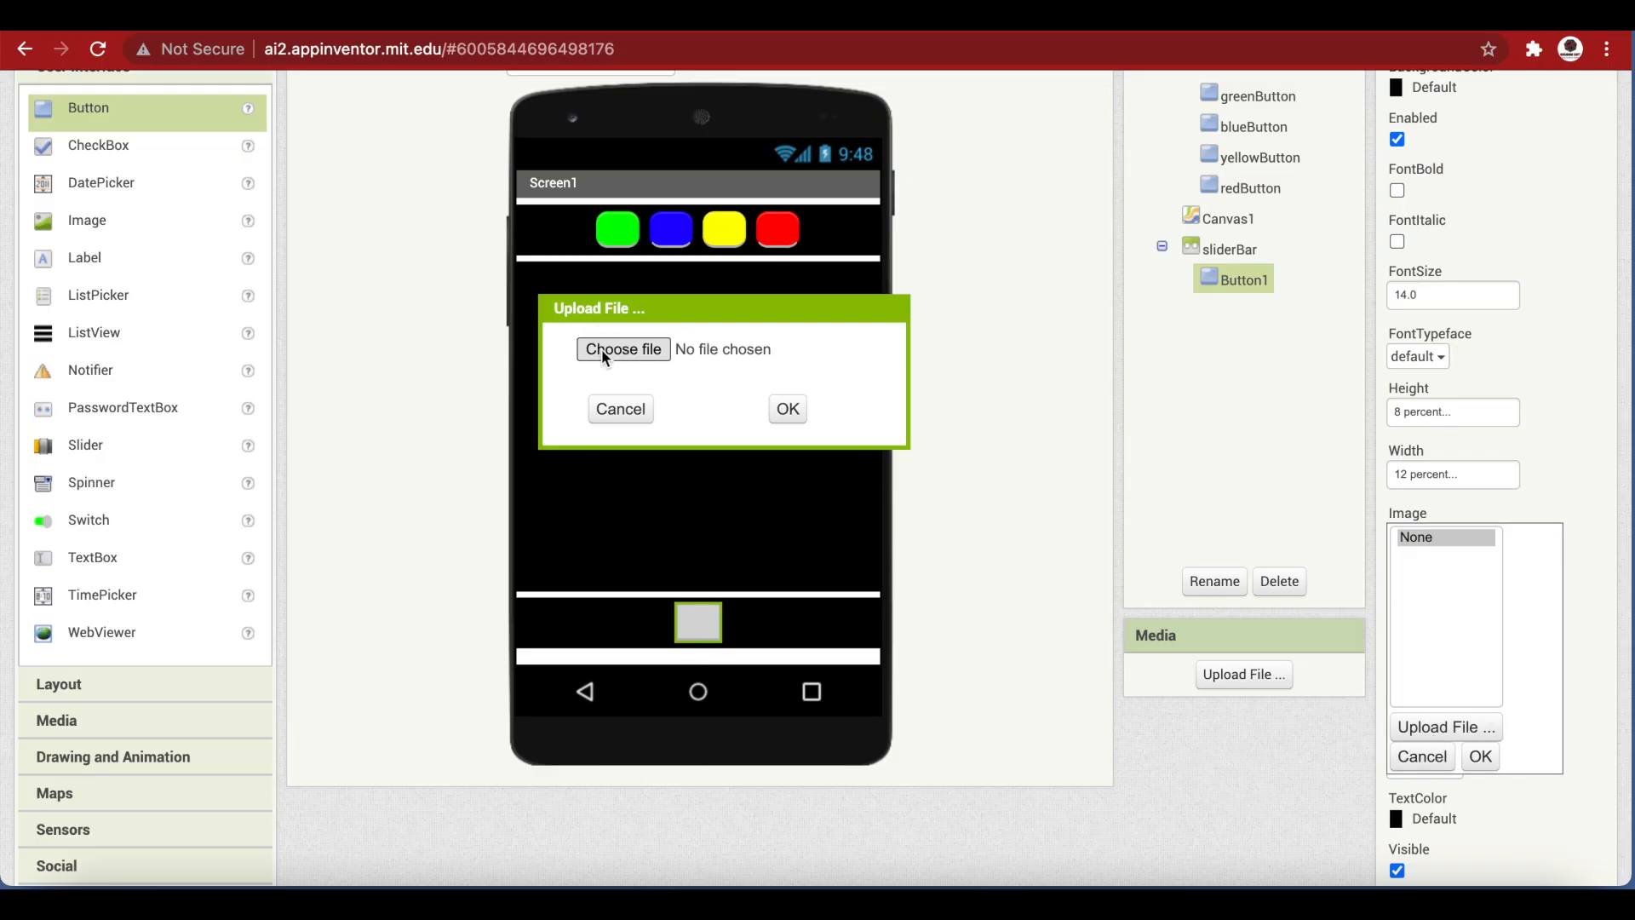
left_click(787, 409)
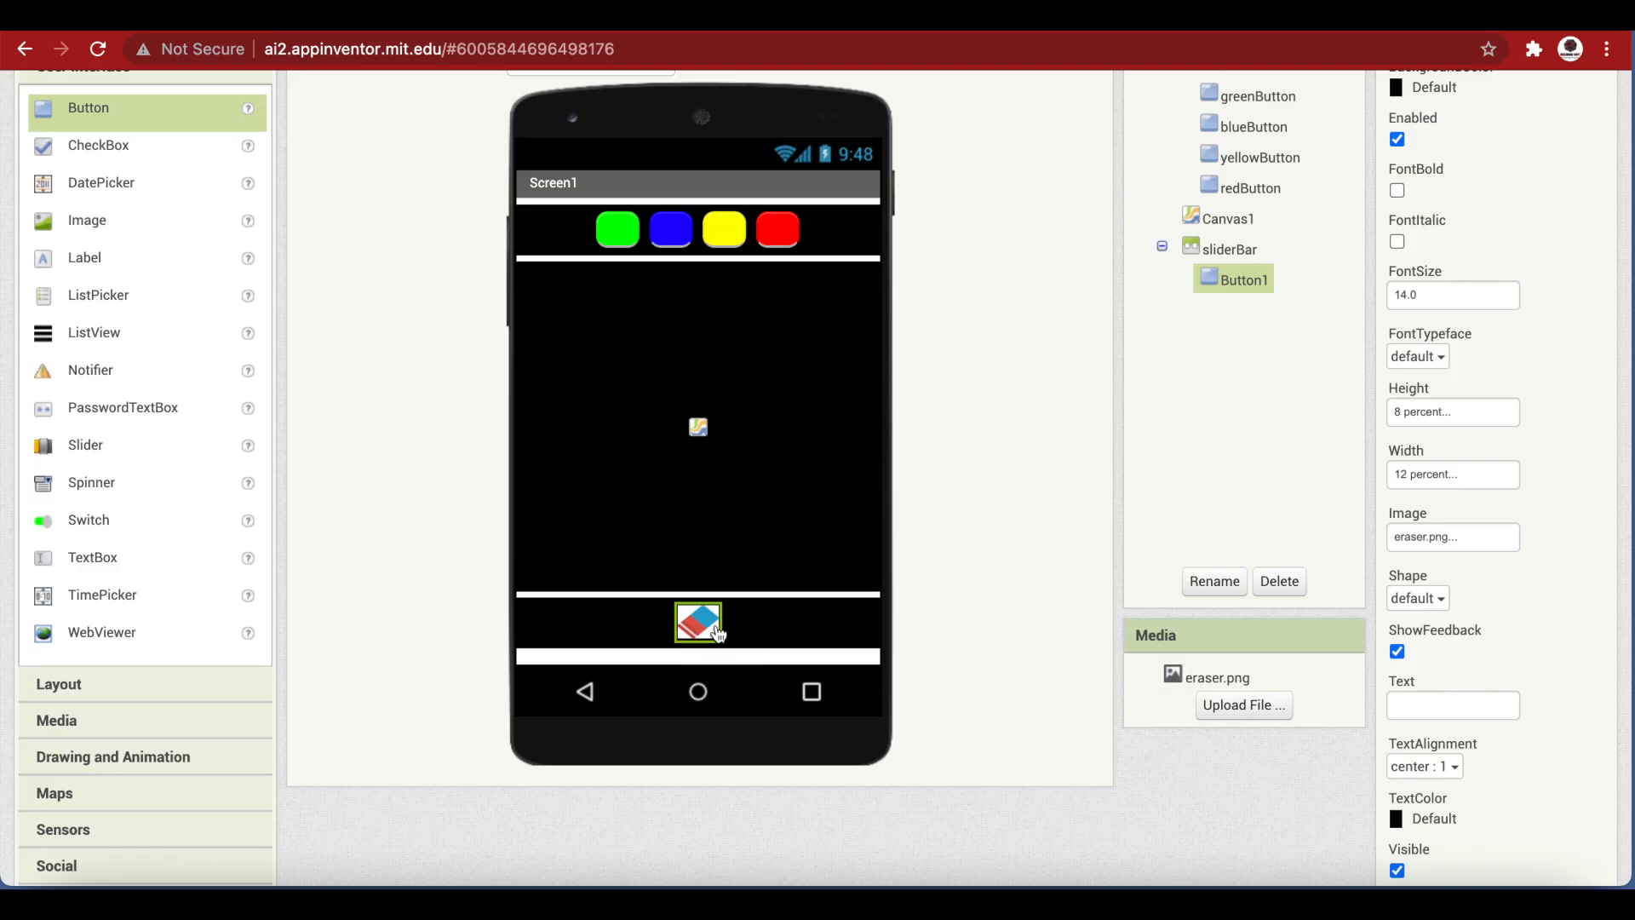
mouse_move(706, 316)
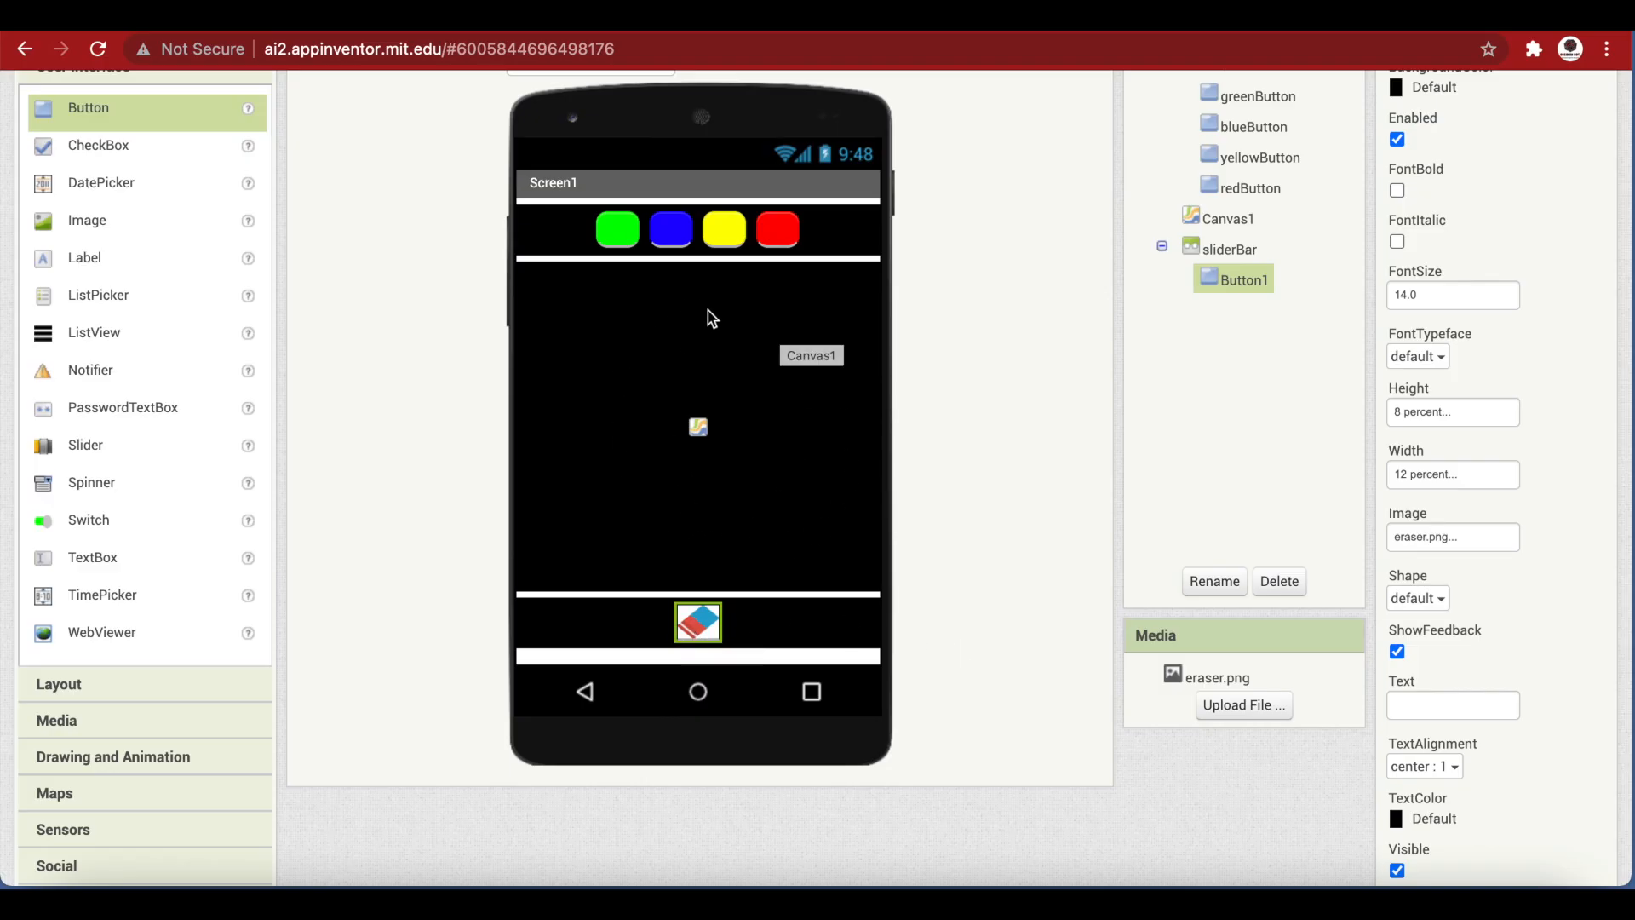
mouse_move(683, 448)
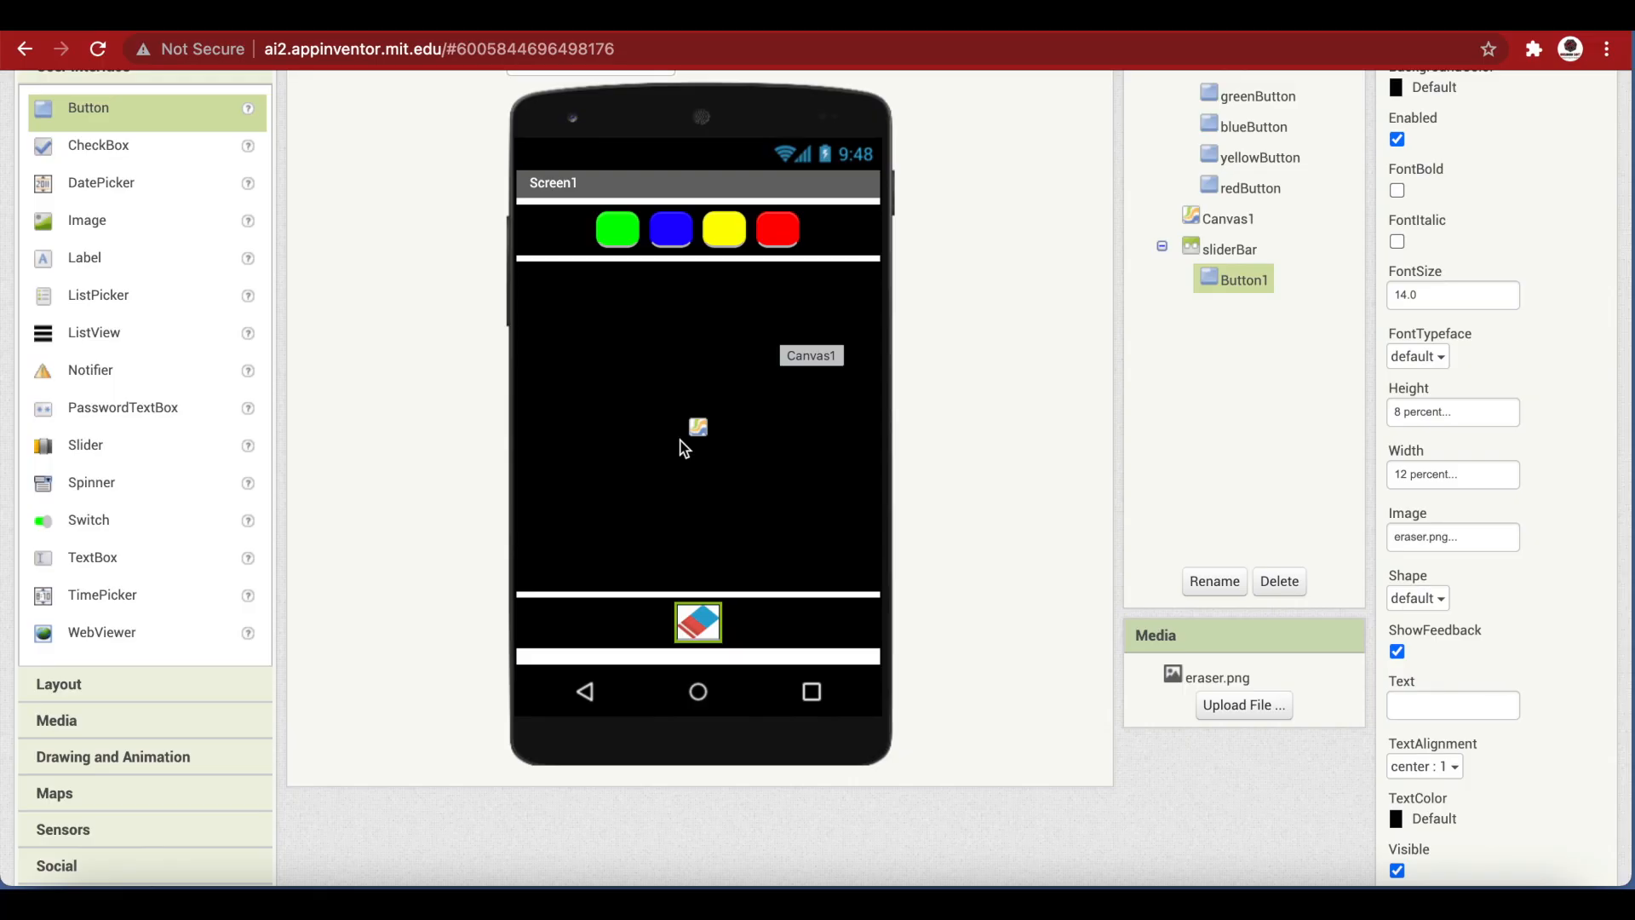
scroll("down", 3)
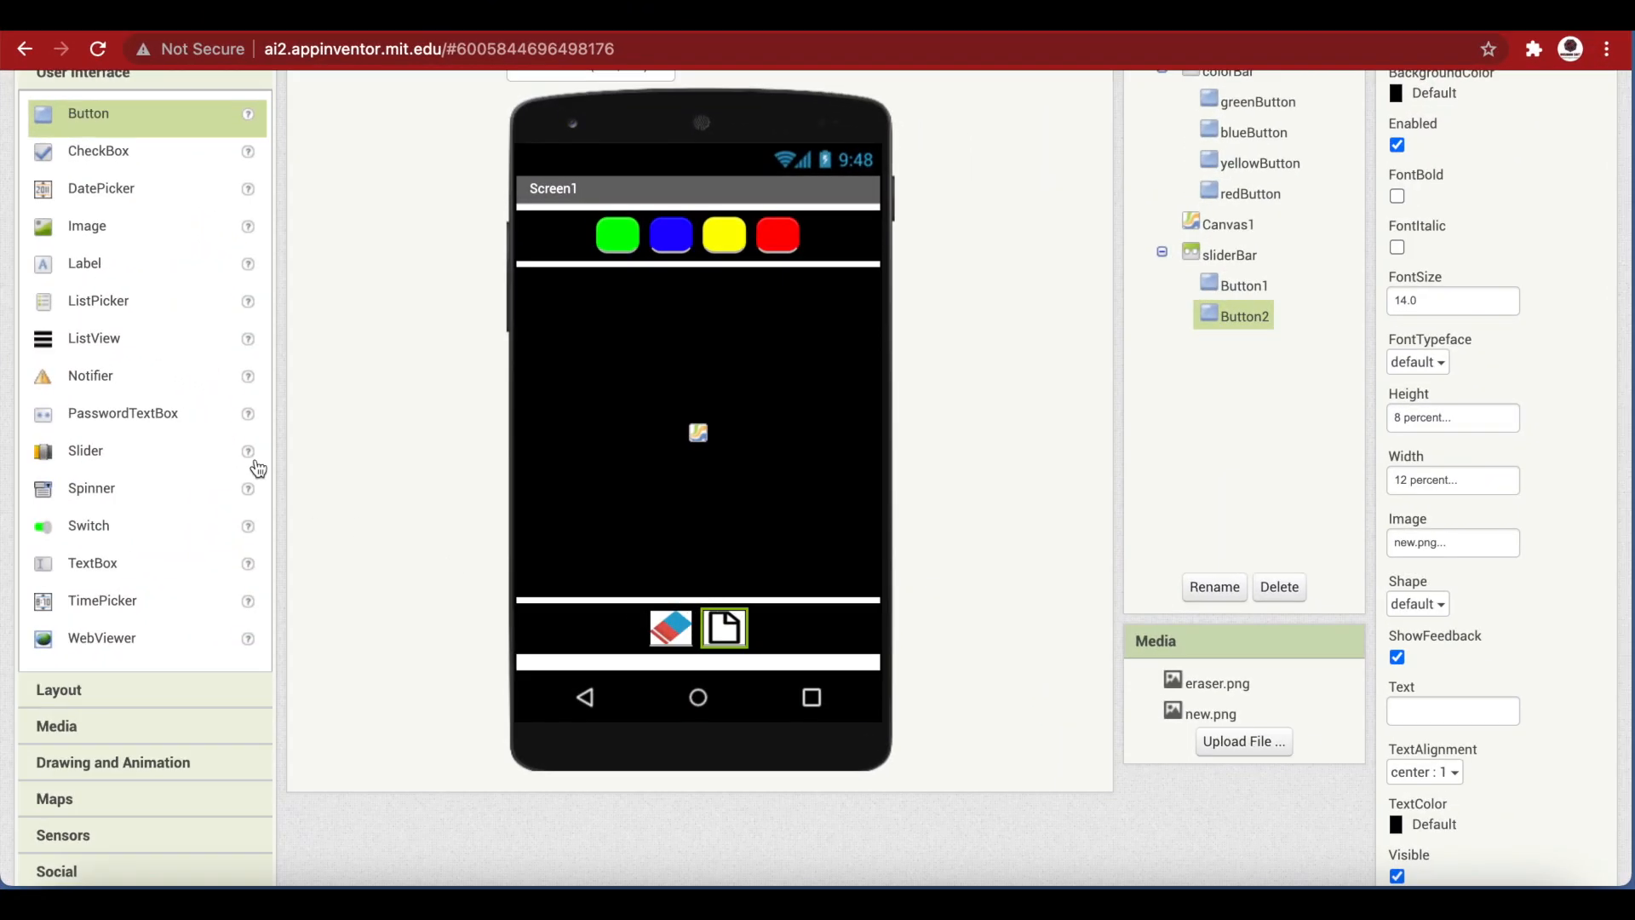
Drop a Slider between the two image buttons and make it 50 percent wide
left_click_drag(85, 450, 579, 579)
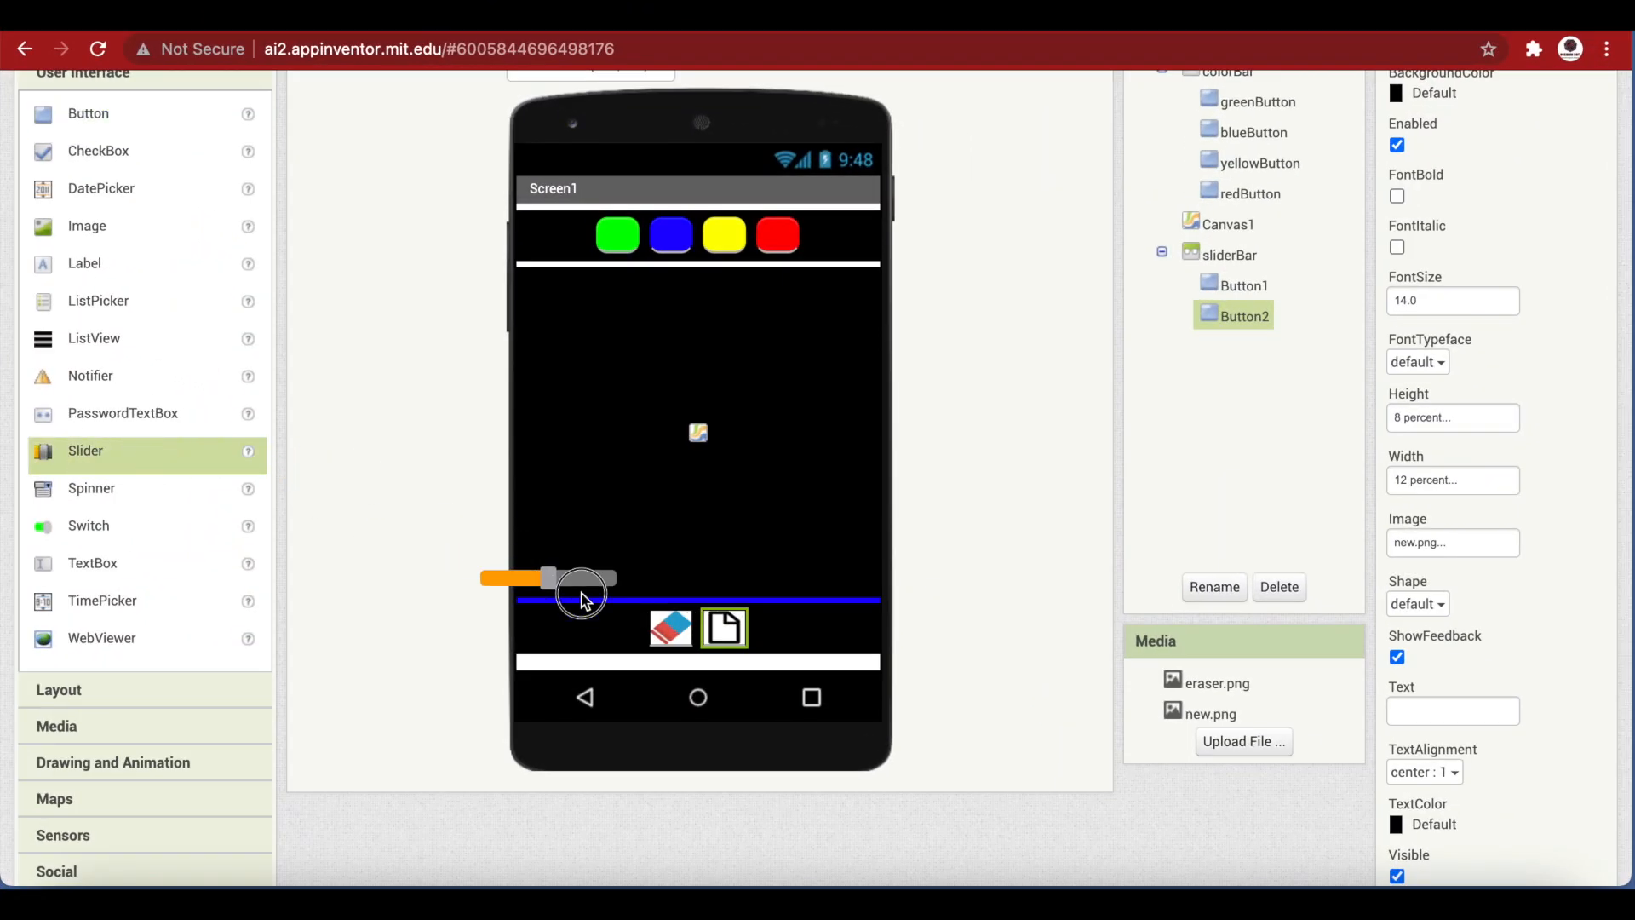
left_click_drag(582, 596, 683, 637)
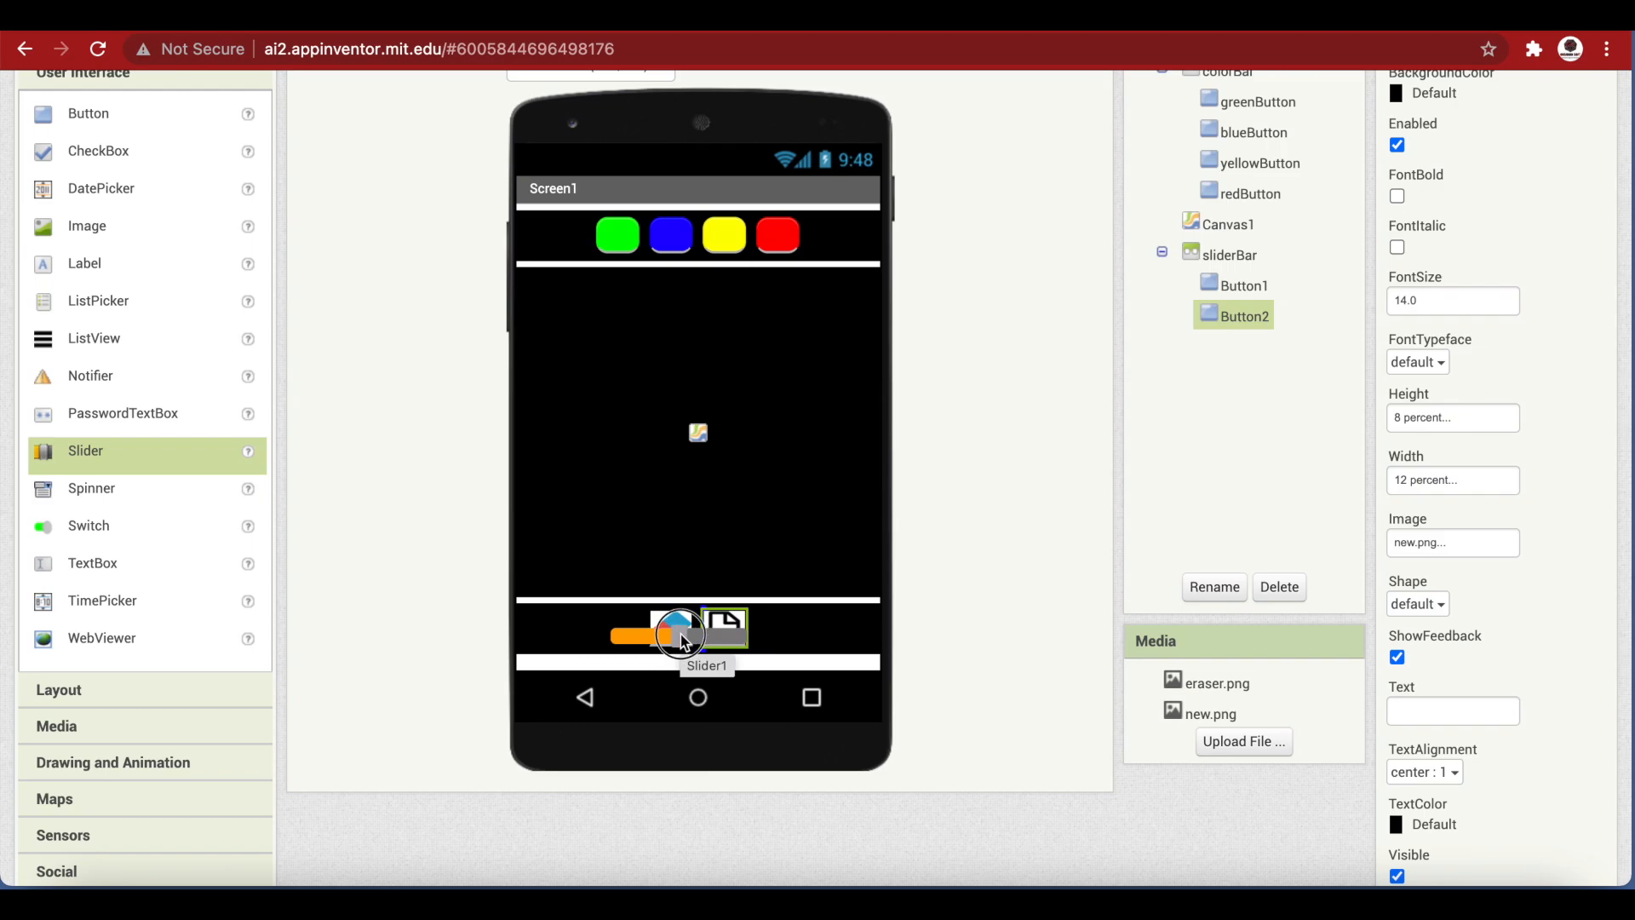
left_click(1240, 354)
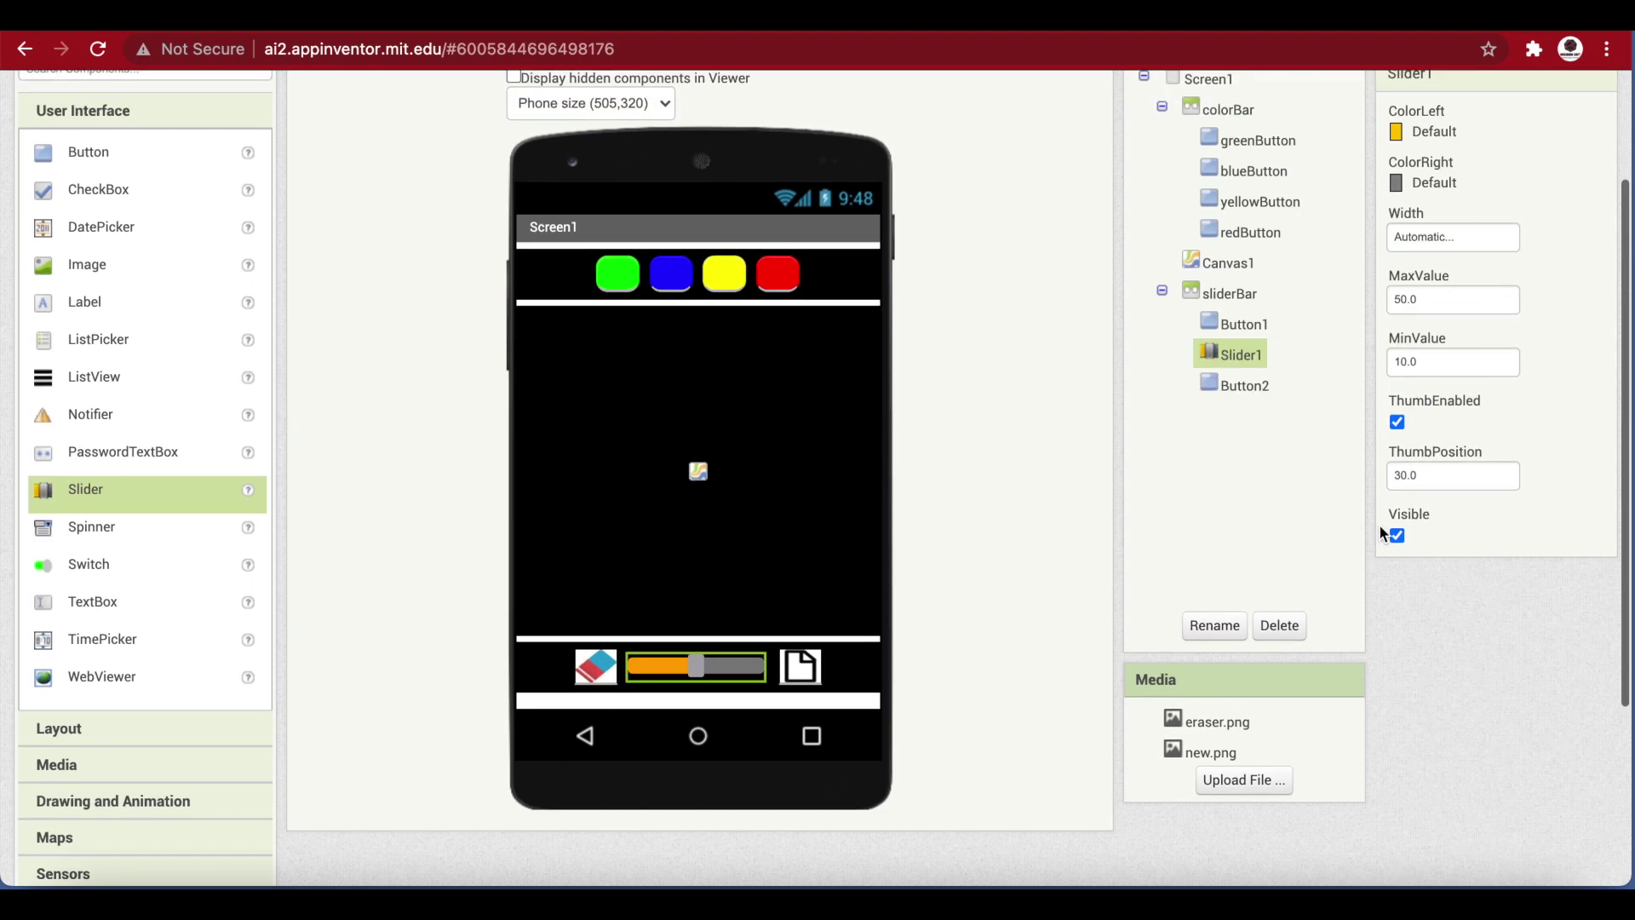
left_click(1453, 237)
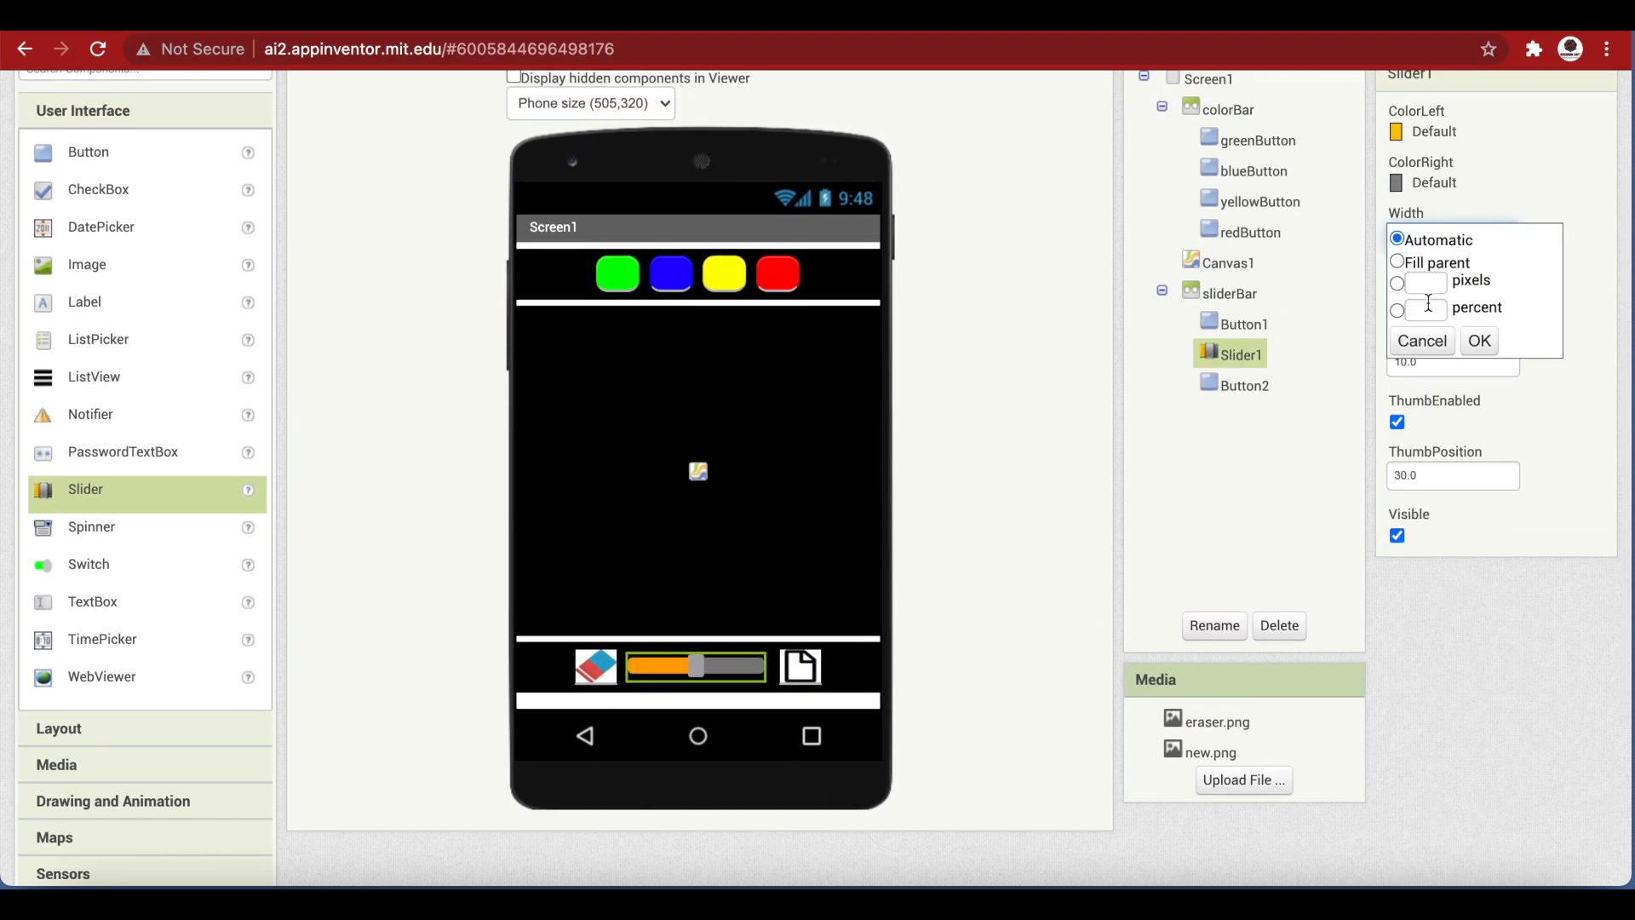
left_click(1479, 341)
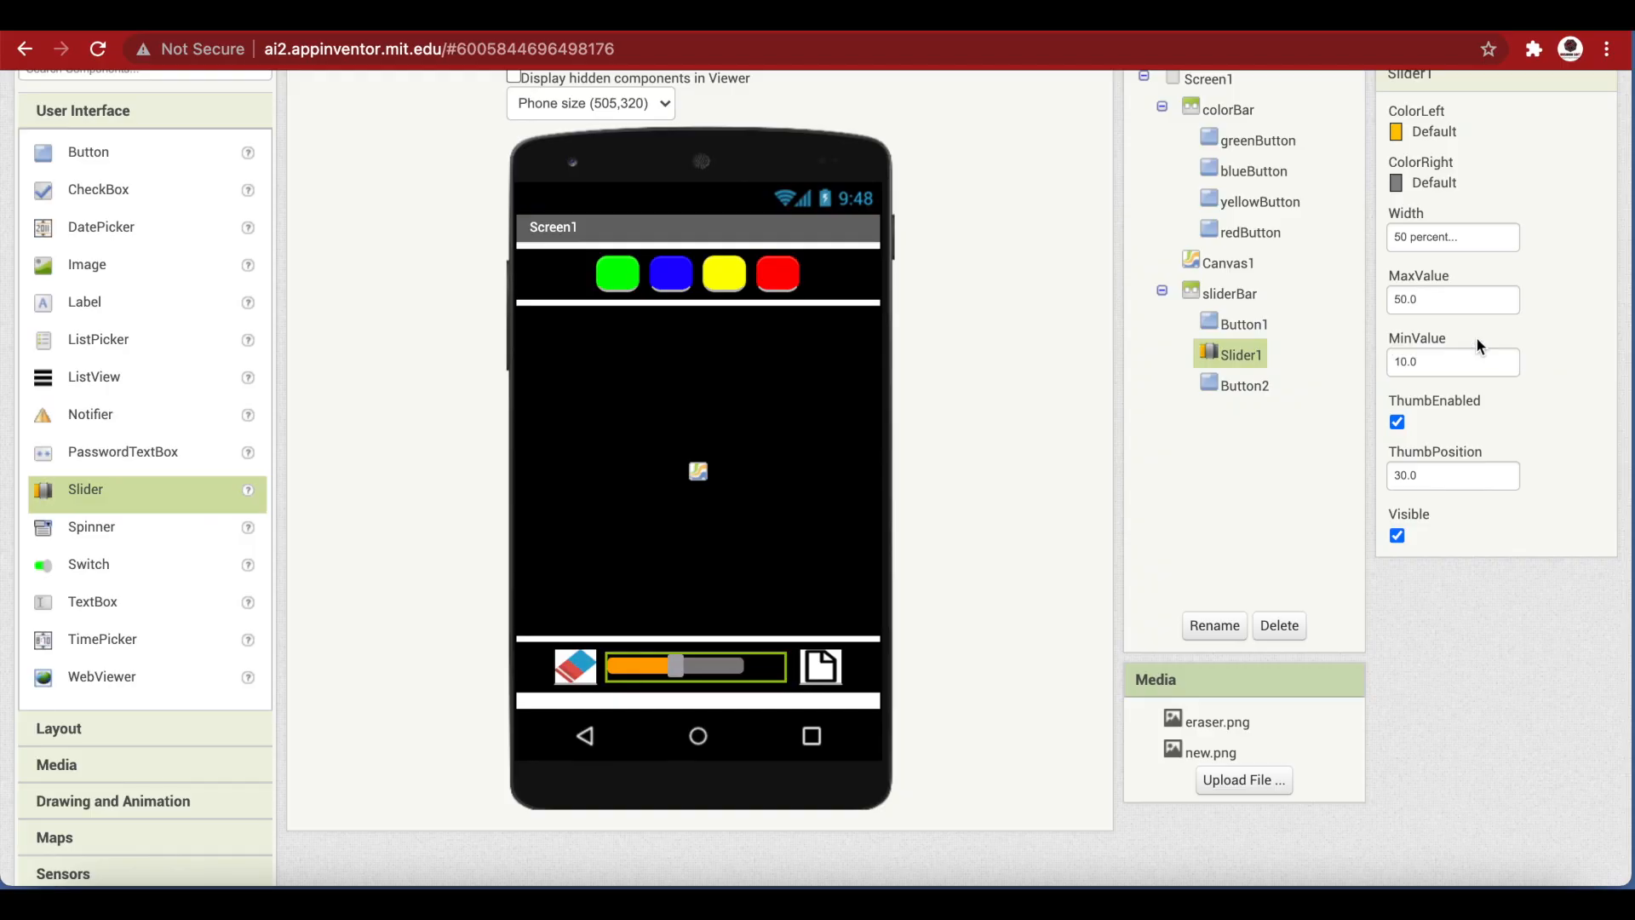
Set the slider's MinValue to 2, MaxValue to 15 and ThumbPosition to 2
left_click(1452, 298)
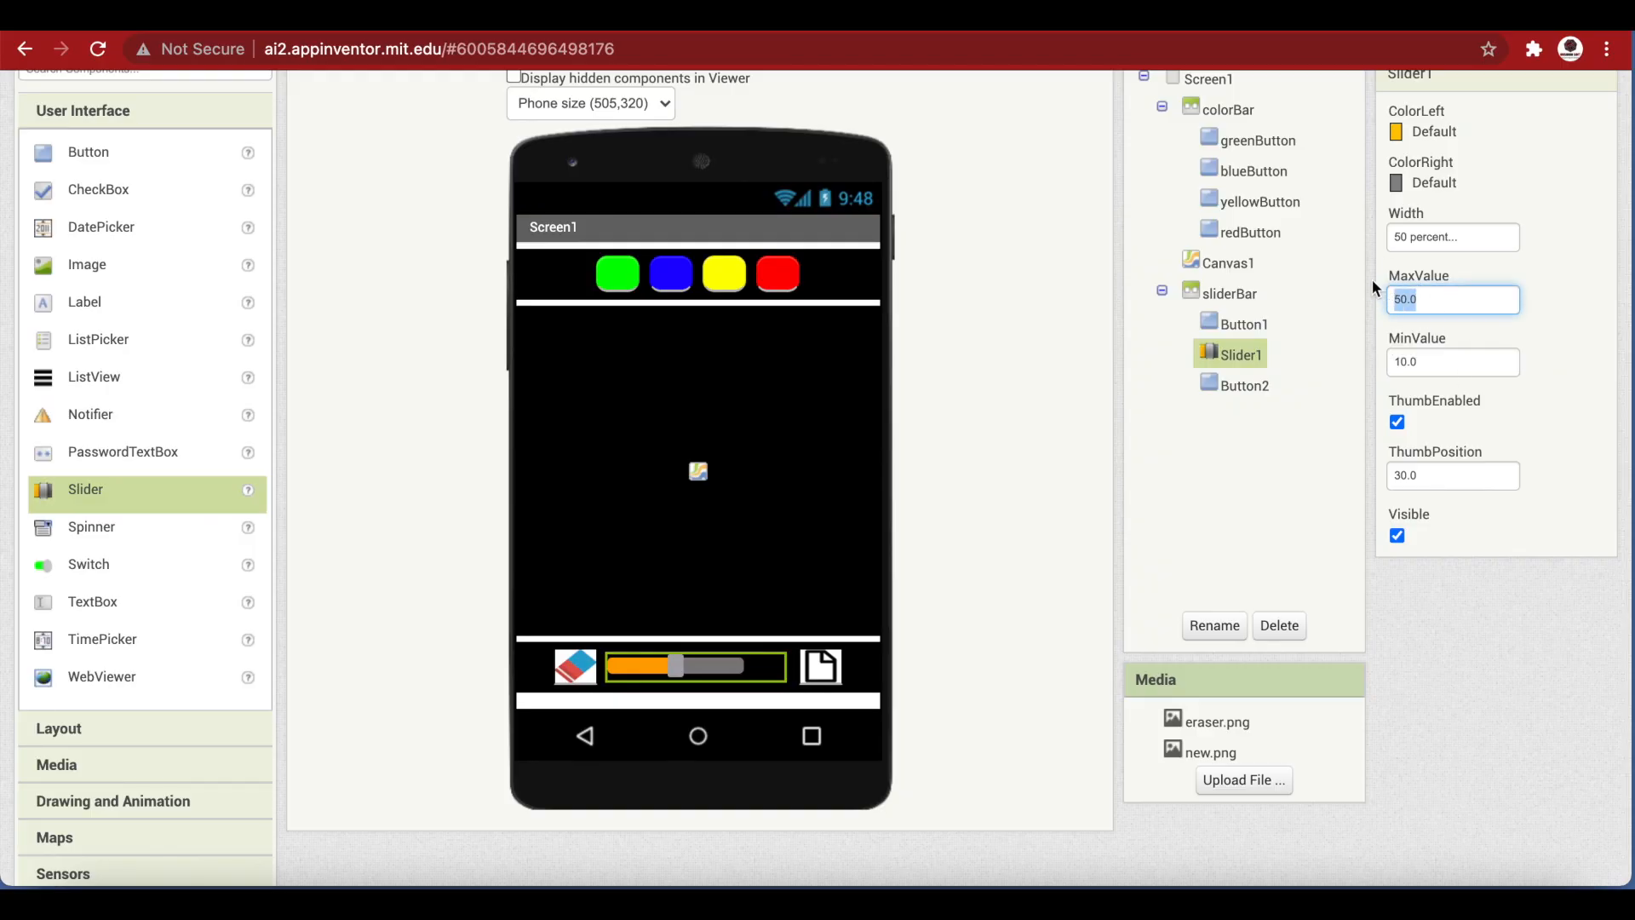
type("2")
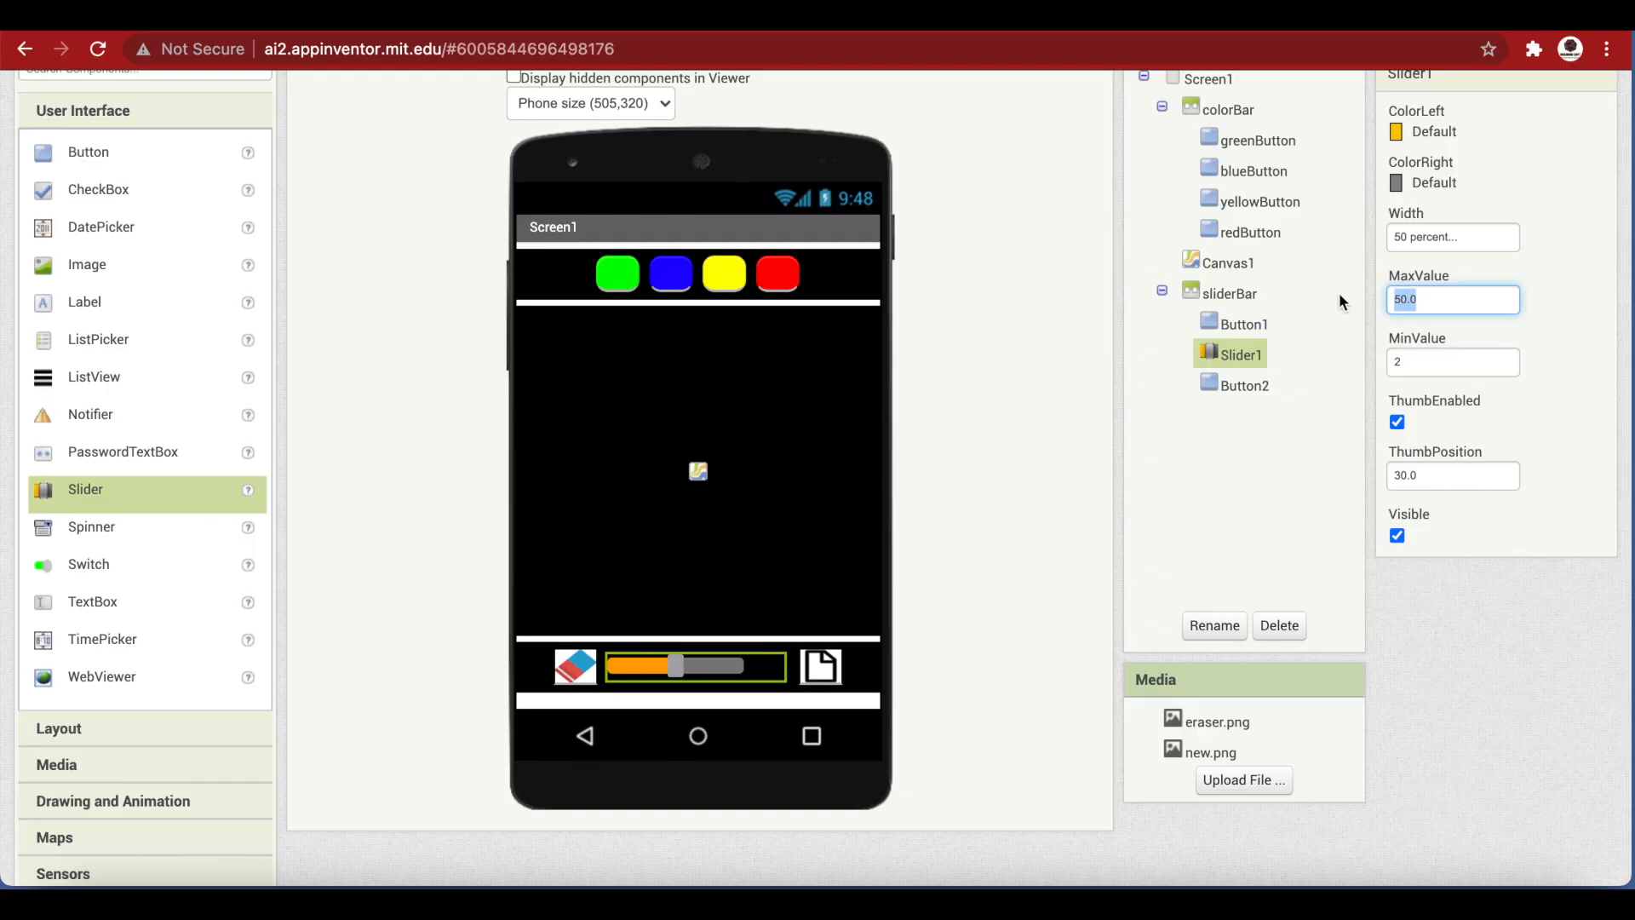
type("15")
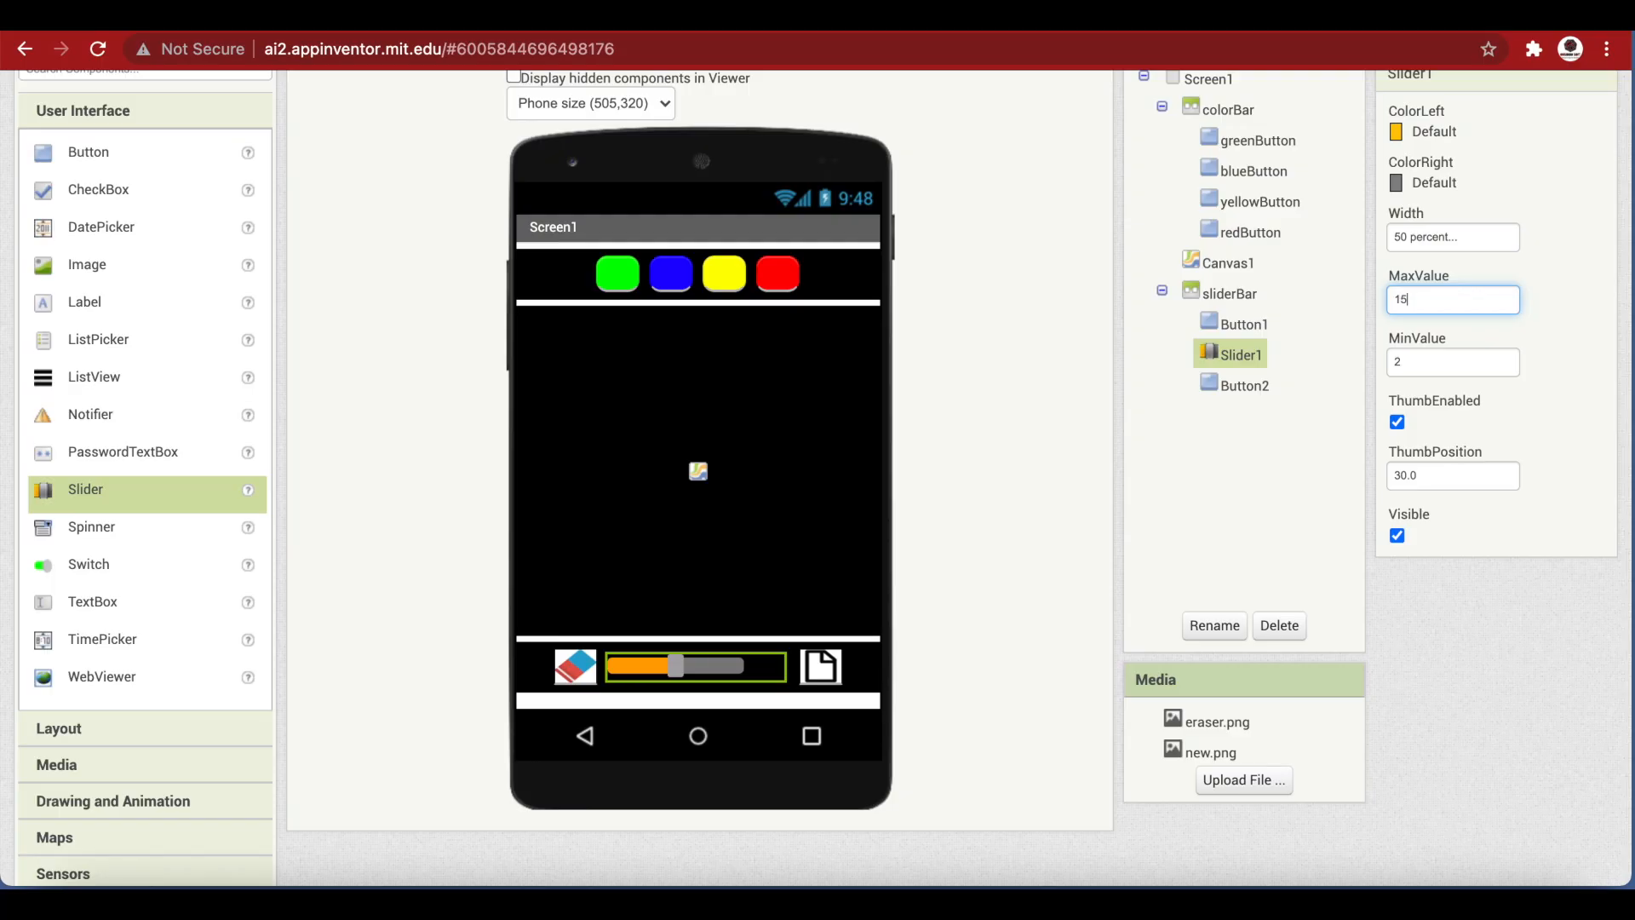
left_click(1452, 475)
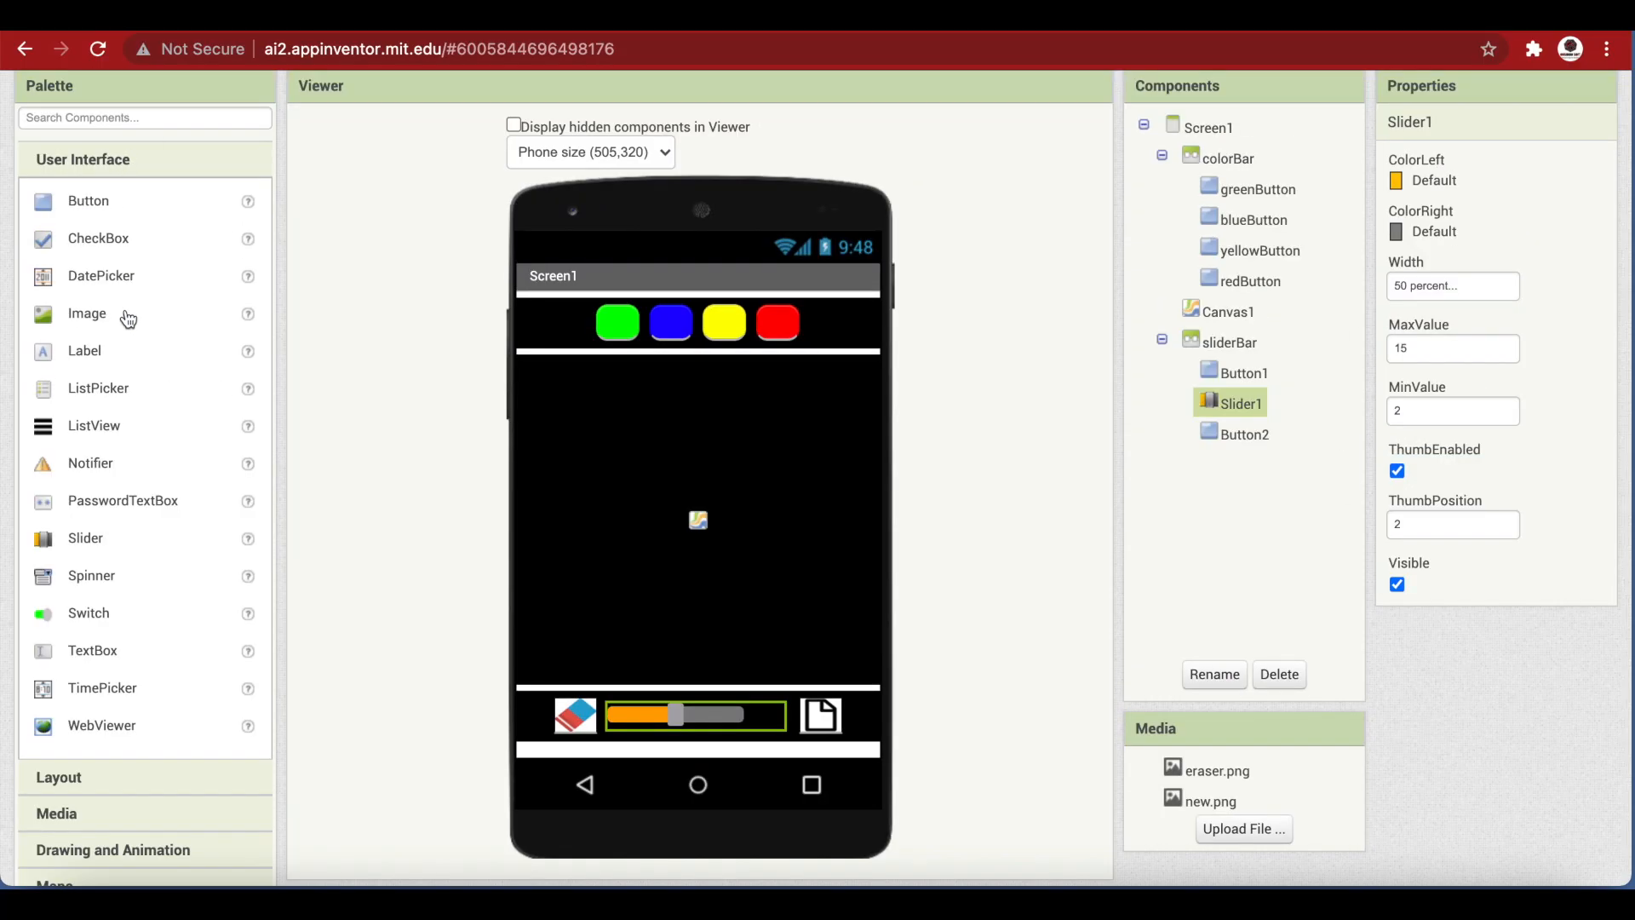
Add an AccelerometerSensor from the Sensors palette and switch to the Blocks editor
scroll("down", 3)
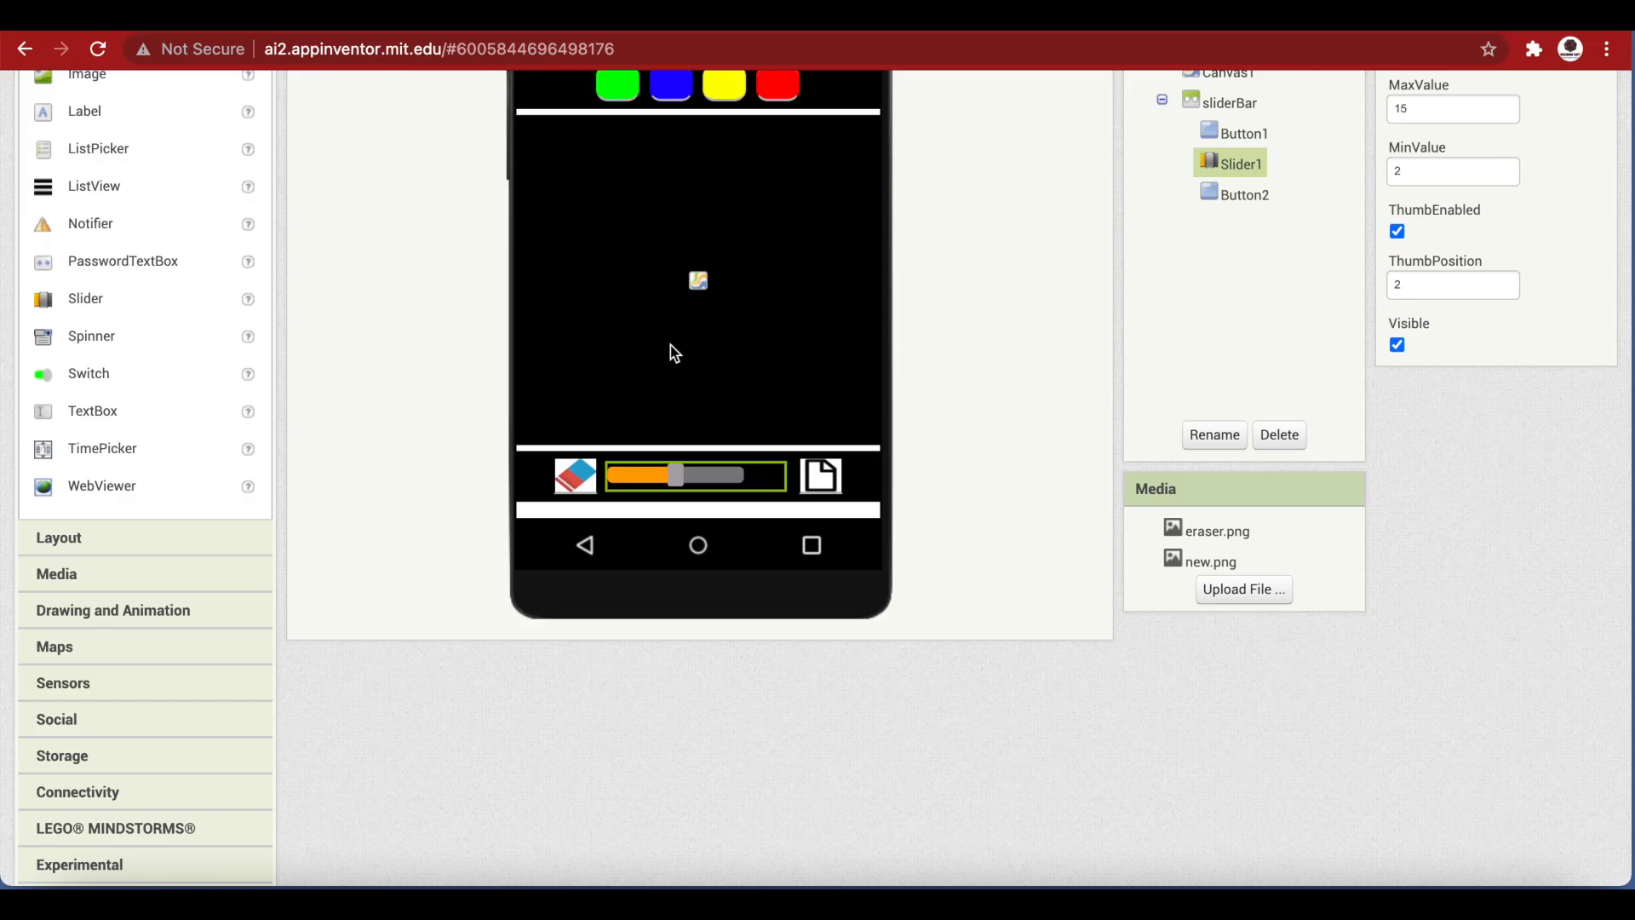
mouse_move(821, 477)
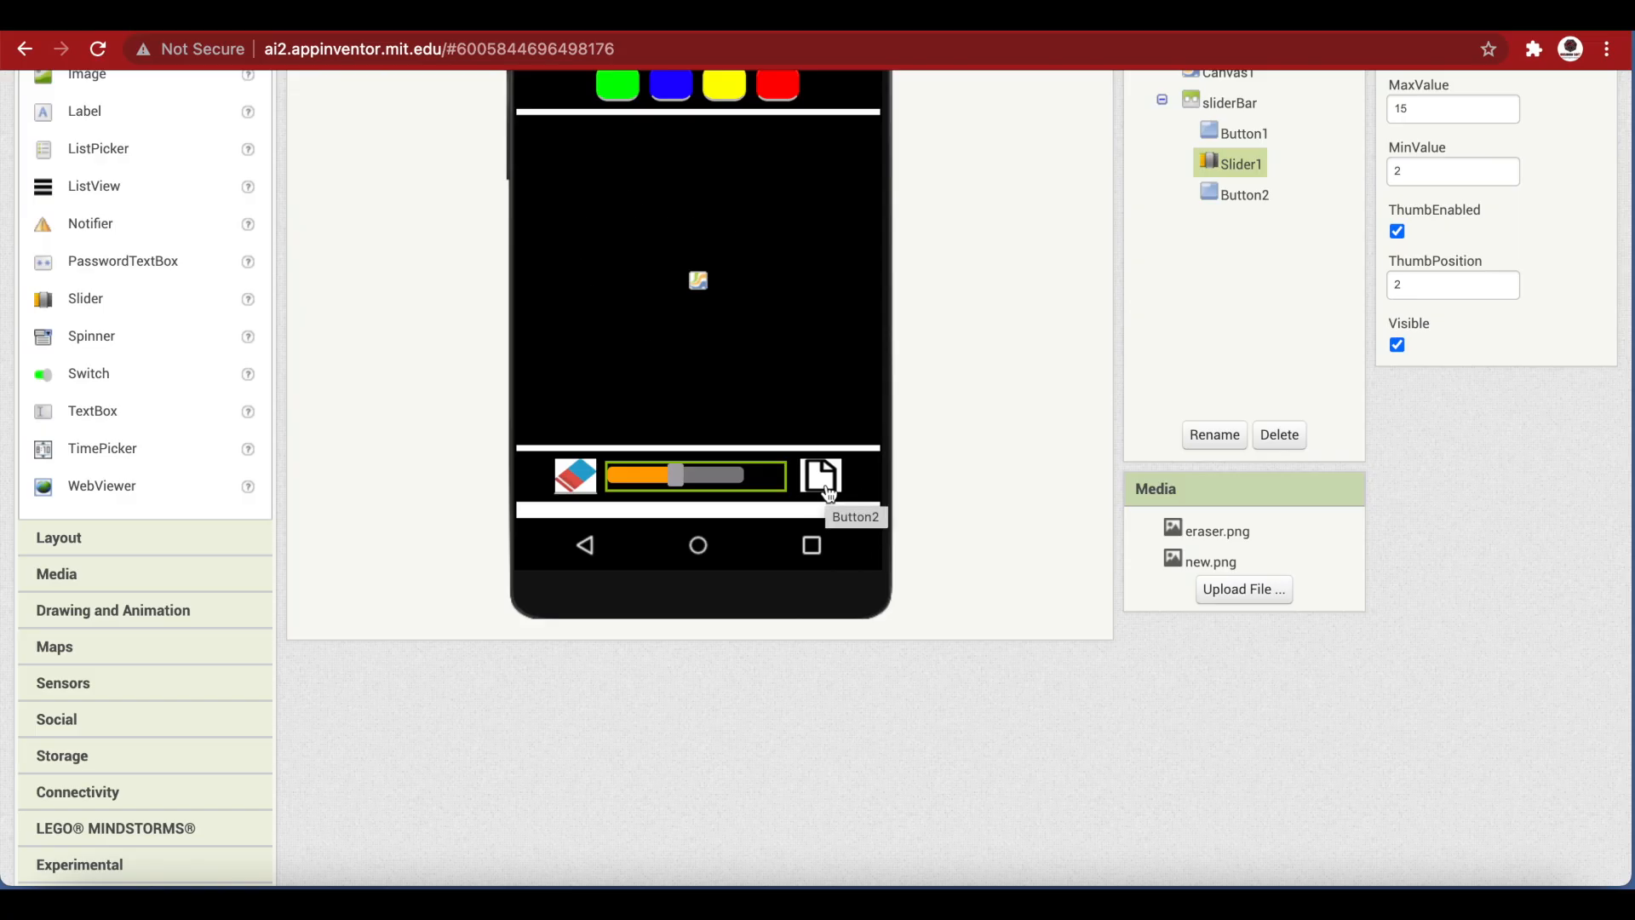
mouse_move(833, 504)
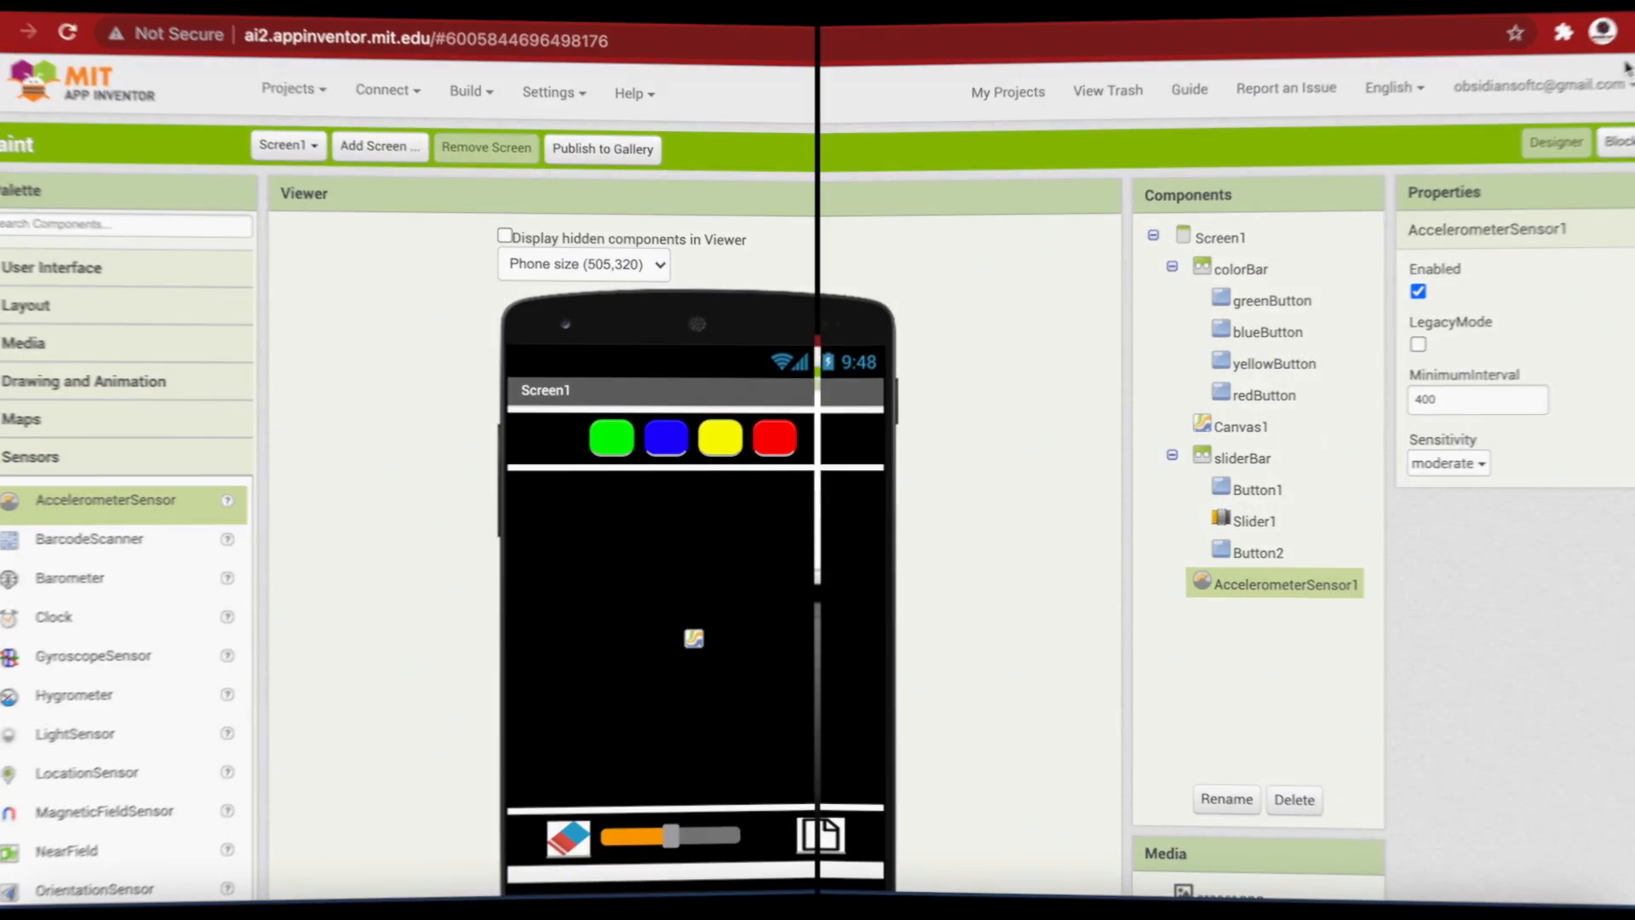
left_click(1620, 141)
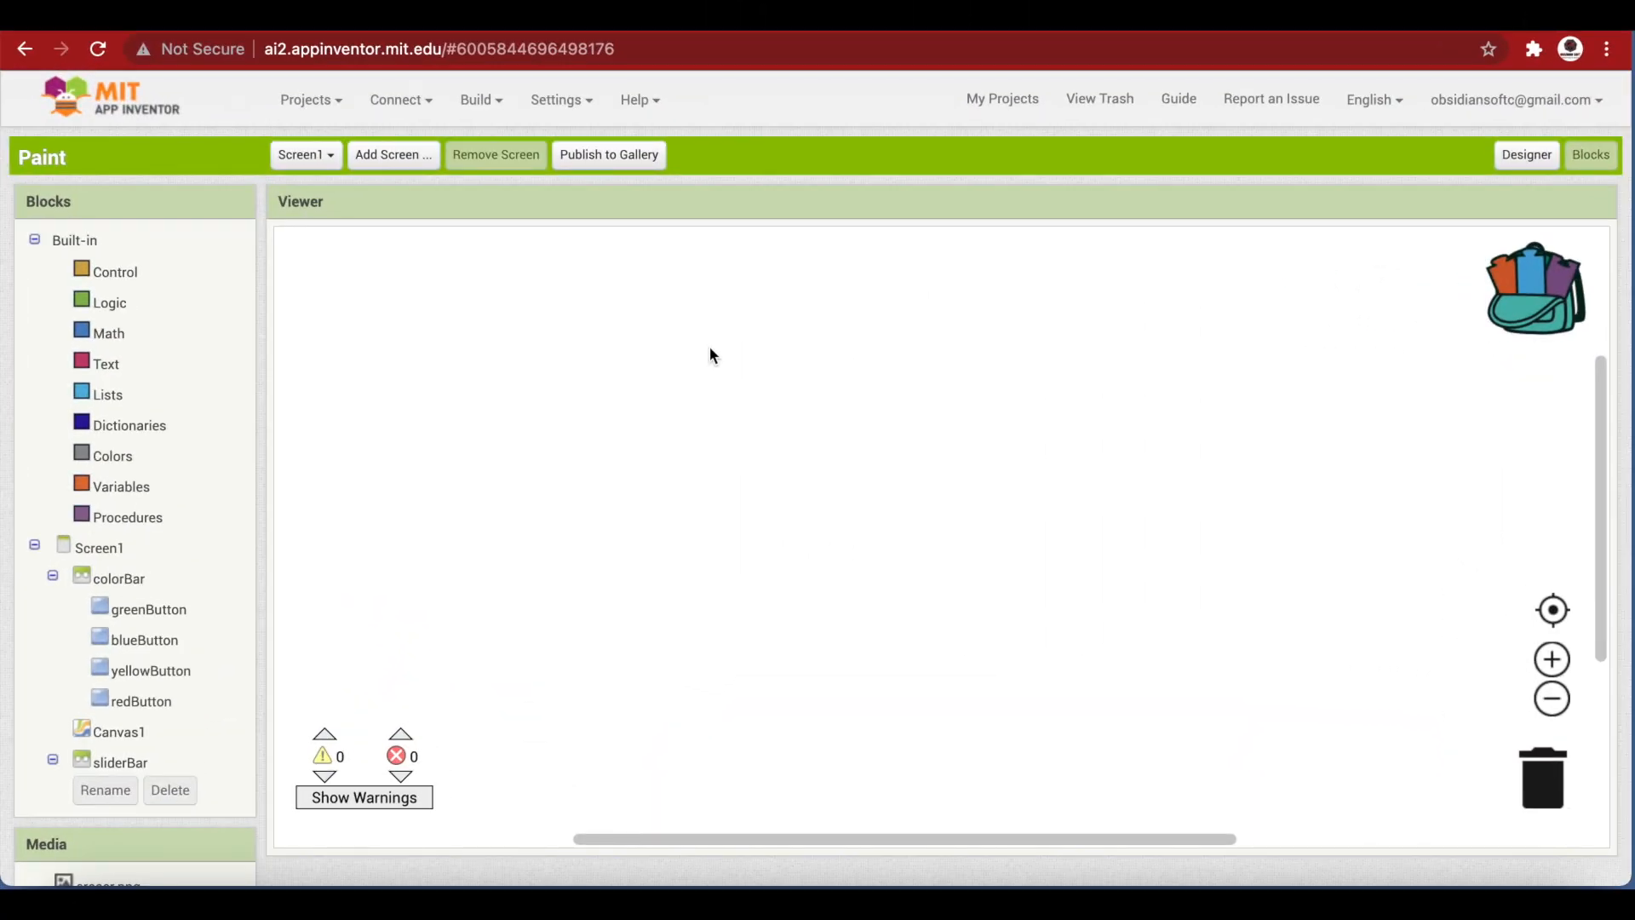
Drag the 'when Canvas1.Touched' event block from Canvas1's blocks onto the workspace
left_click(105, 733)
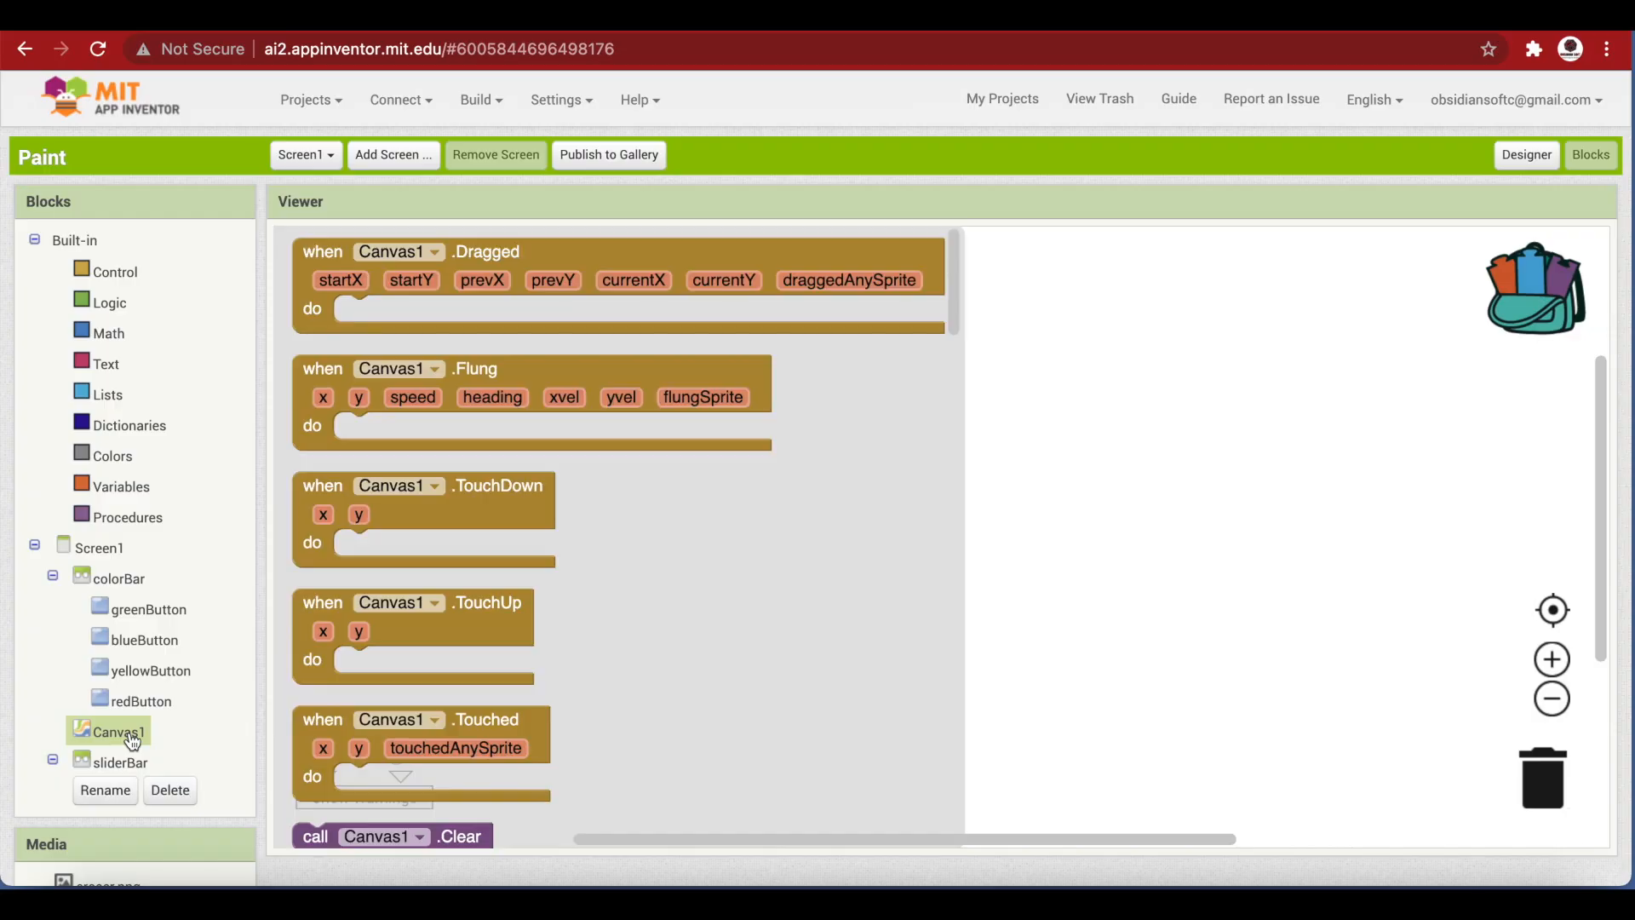
left_click(483, 256)
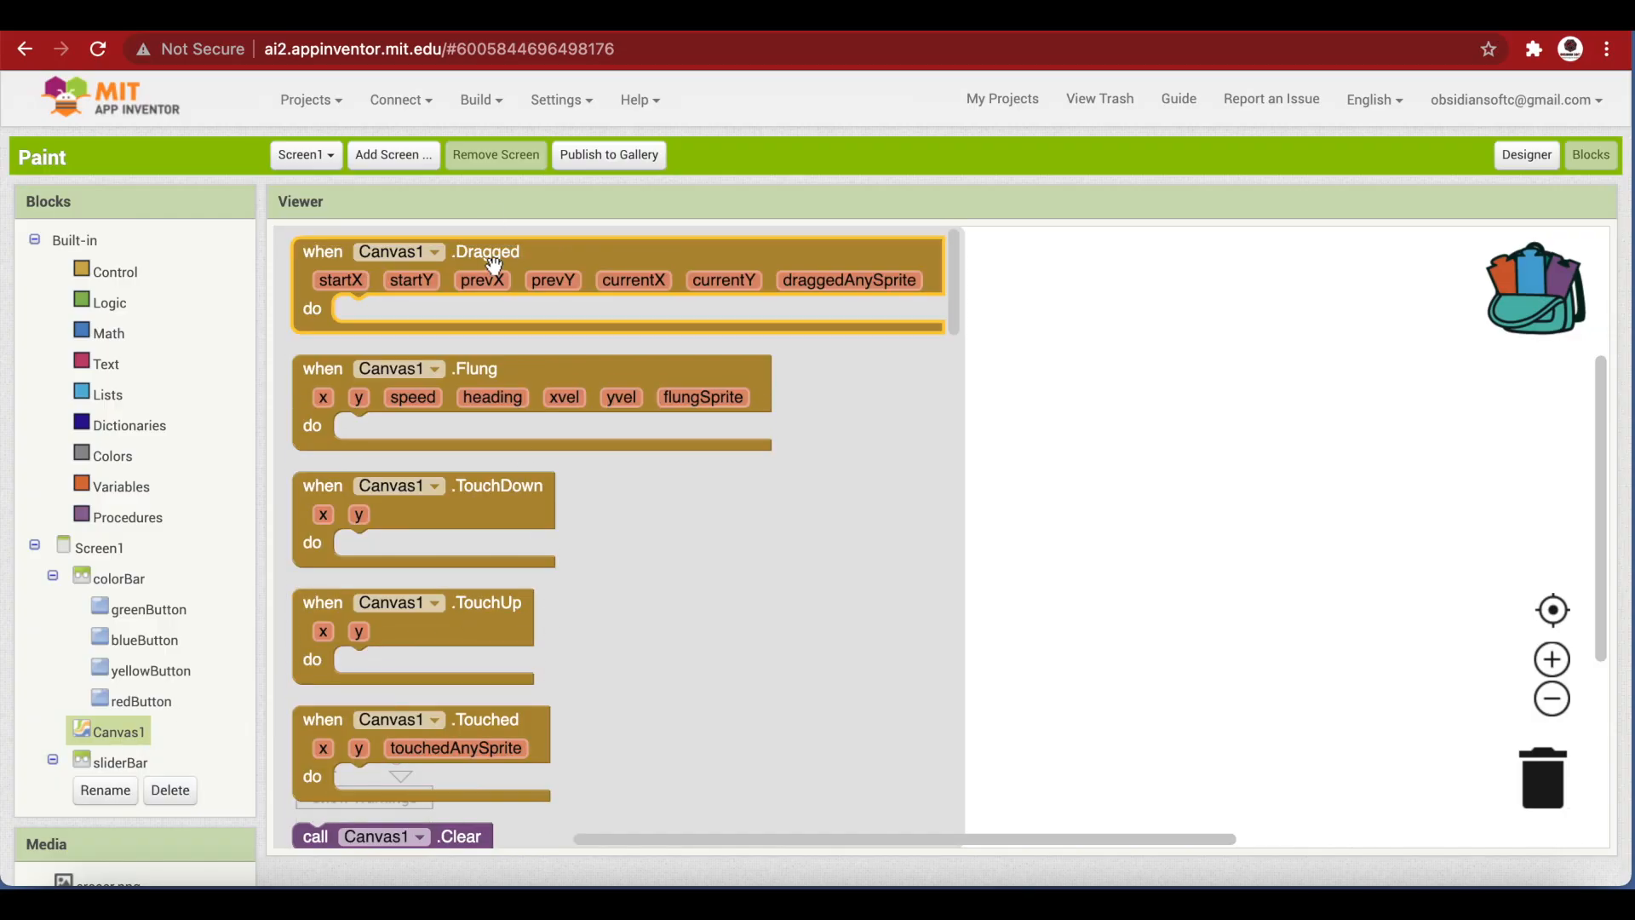
mouse_move(475, 625)
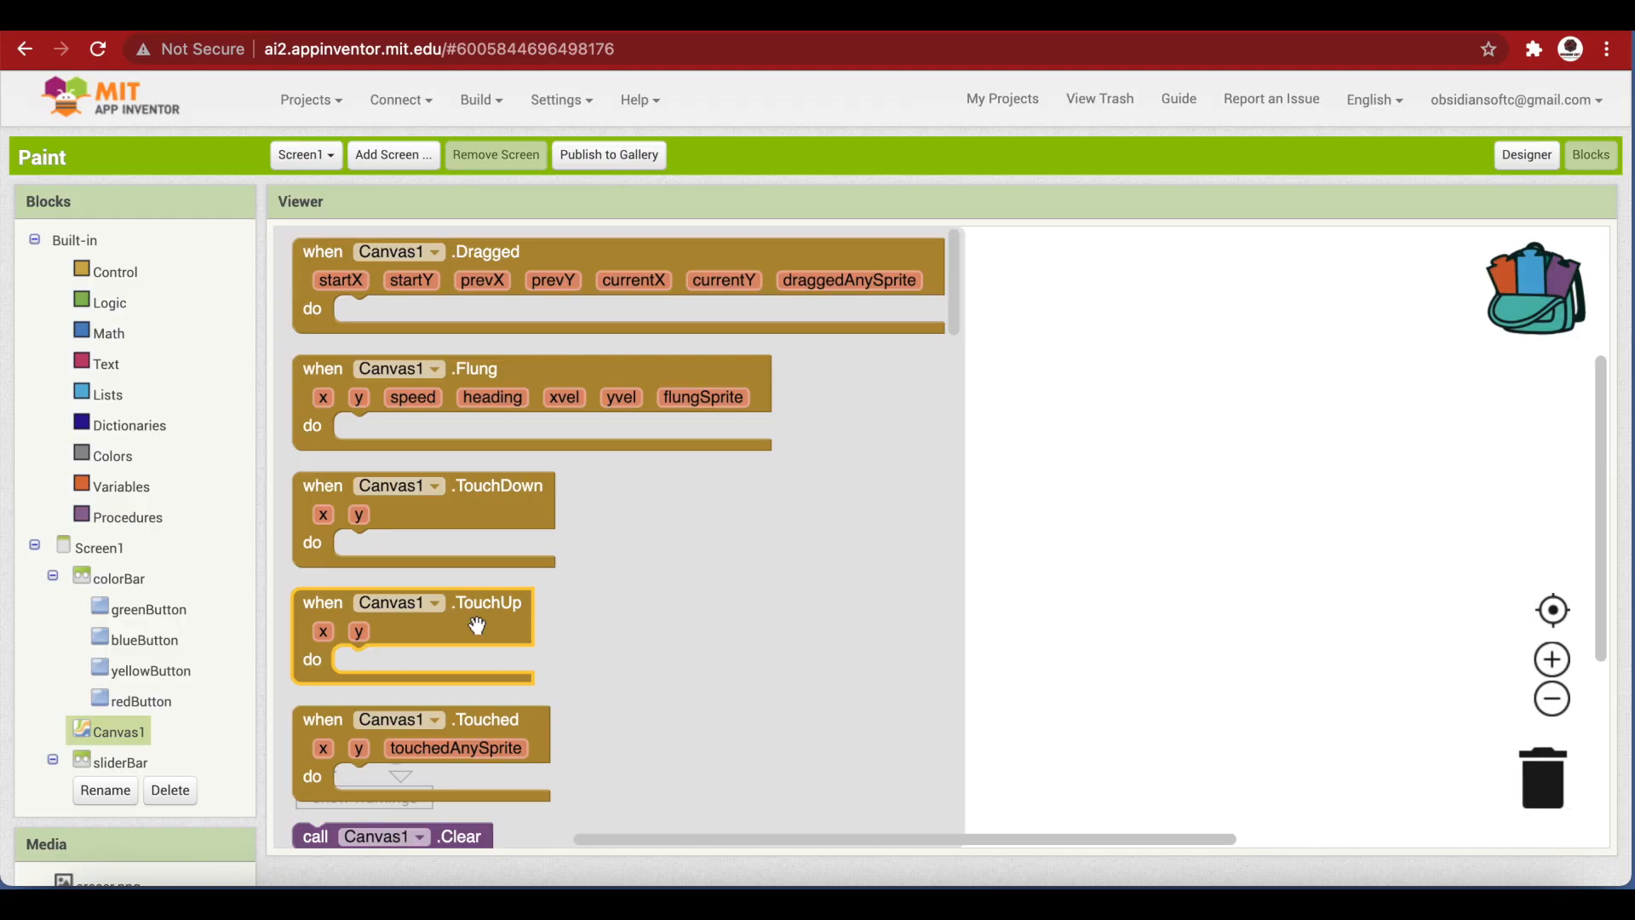
scroll("down", 3)
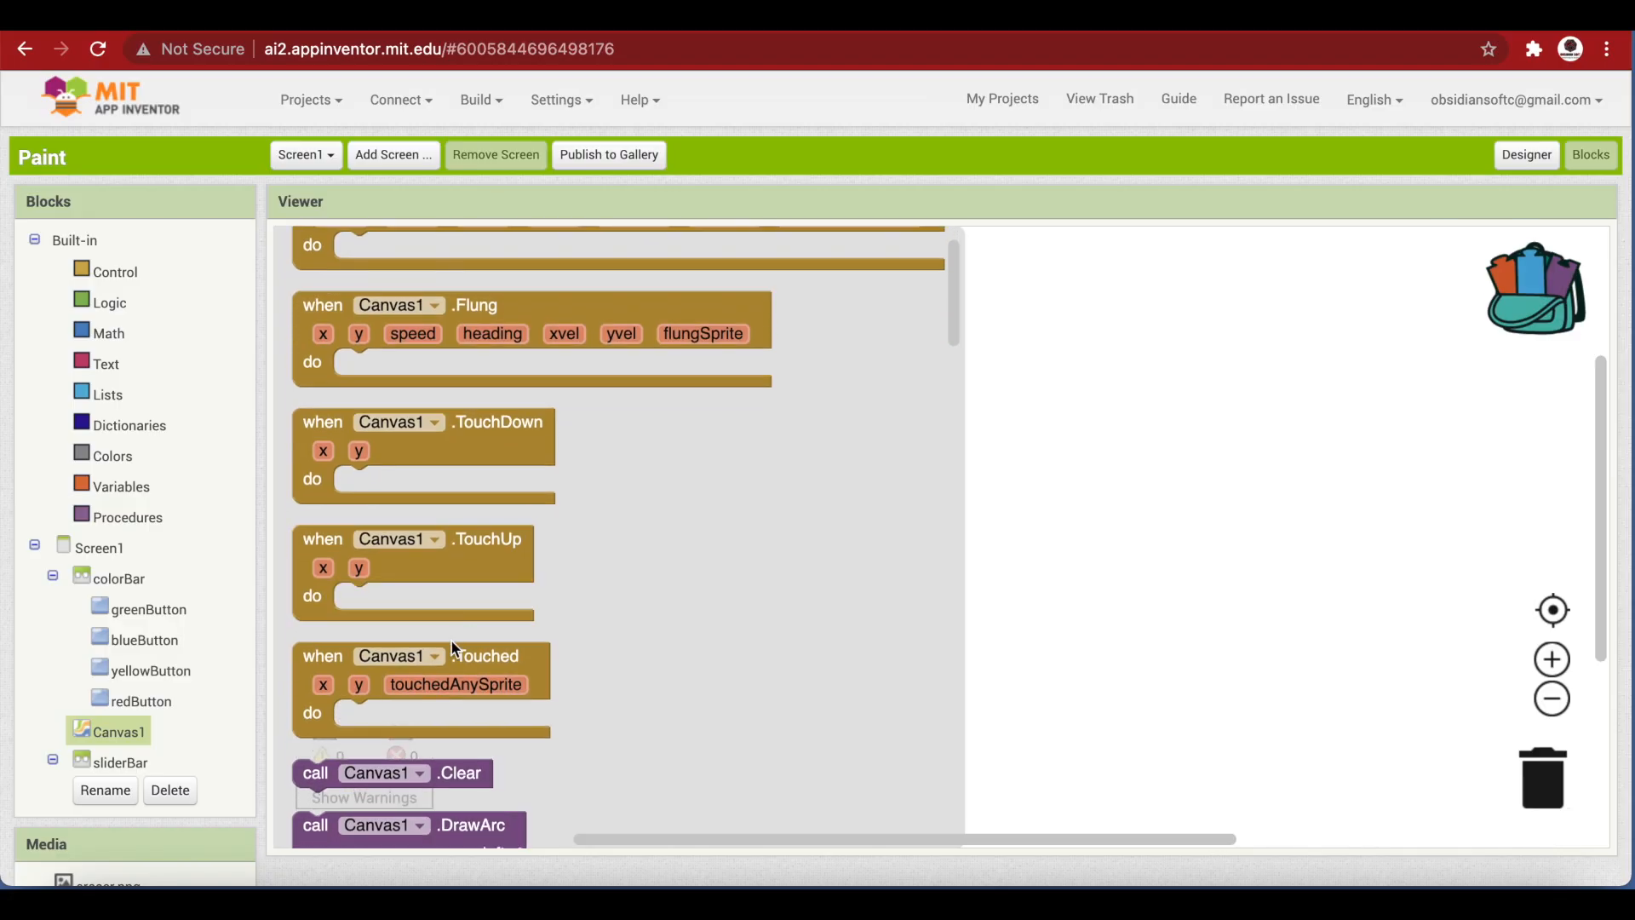
left_click(422, 656)
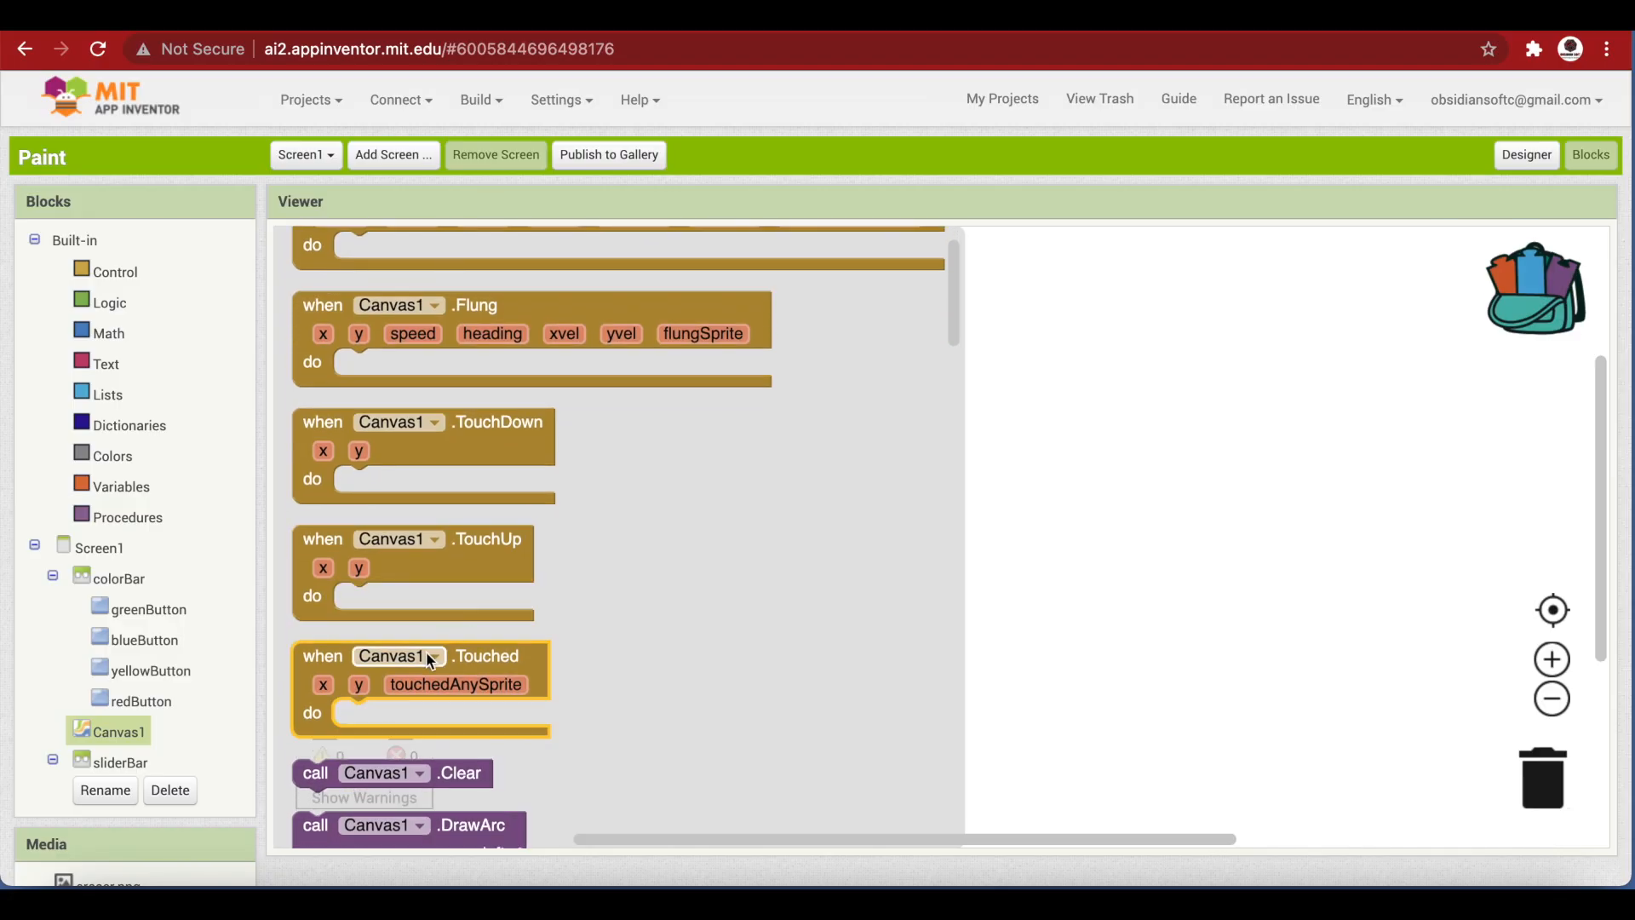
left_click_drag(422, 656, 540, 314)
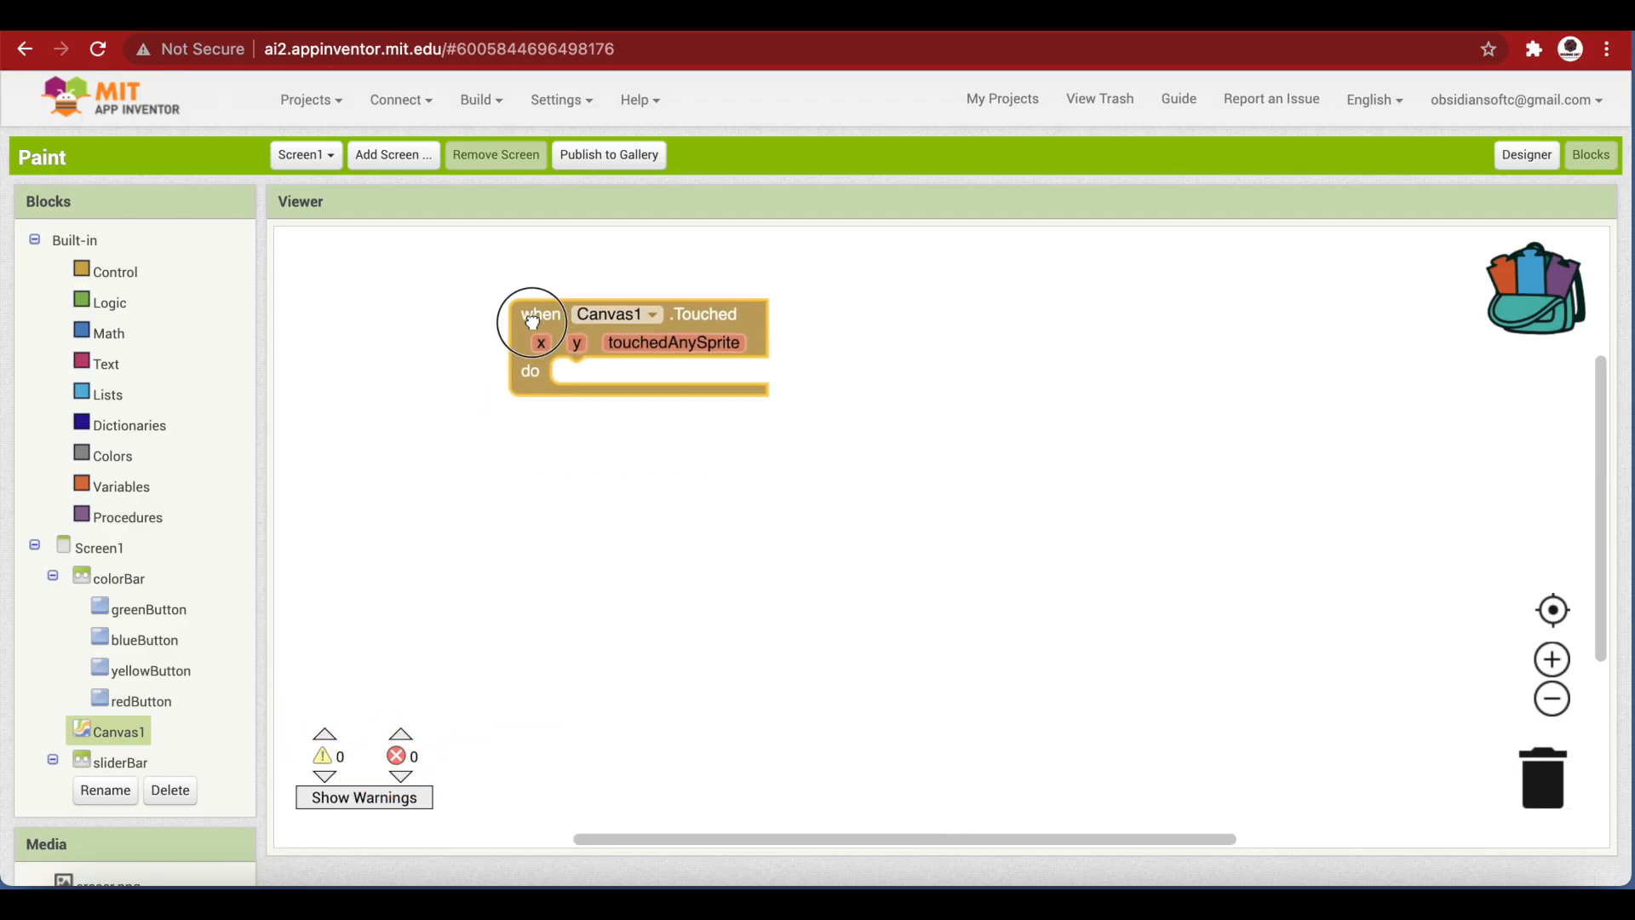
left_click_drag(540, 313, 476, 305)
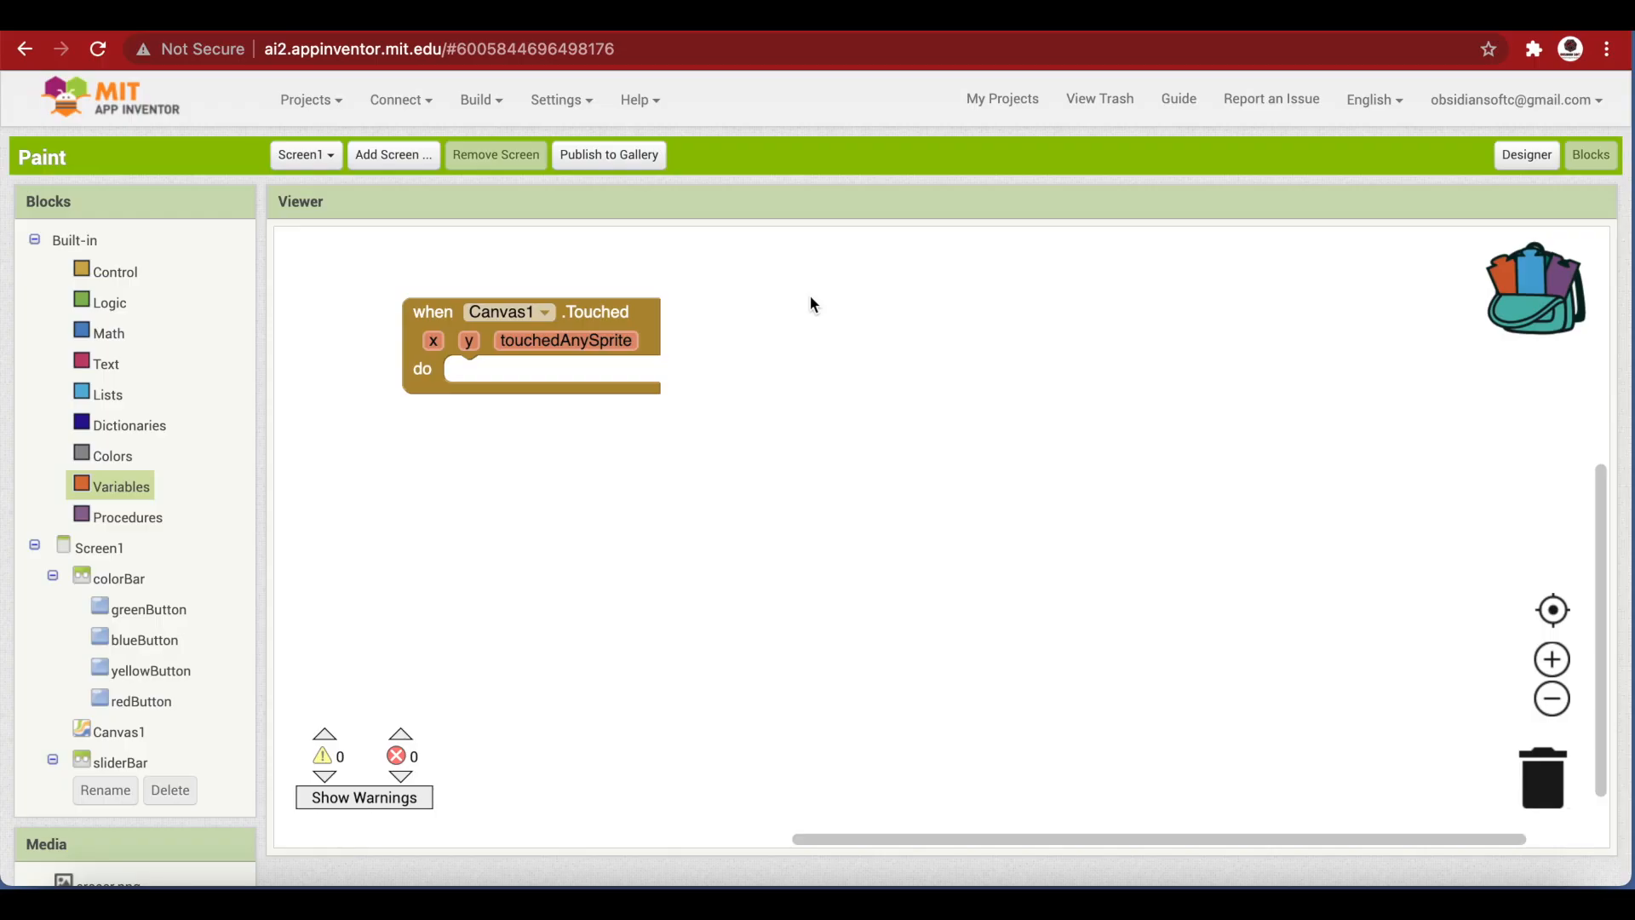
mouse_move(167, 397)
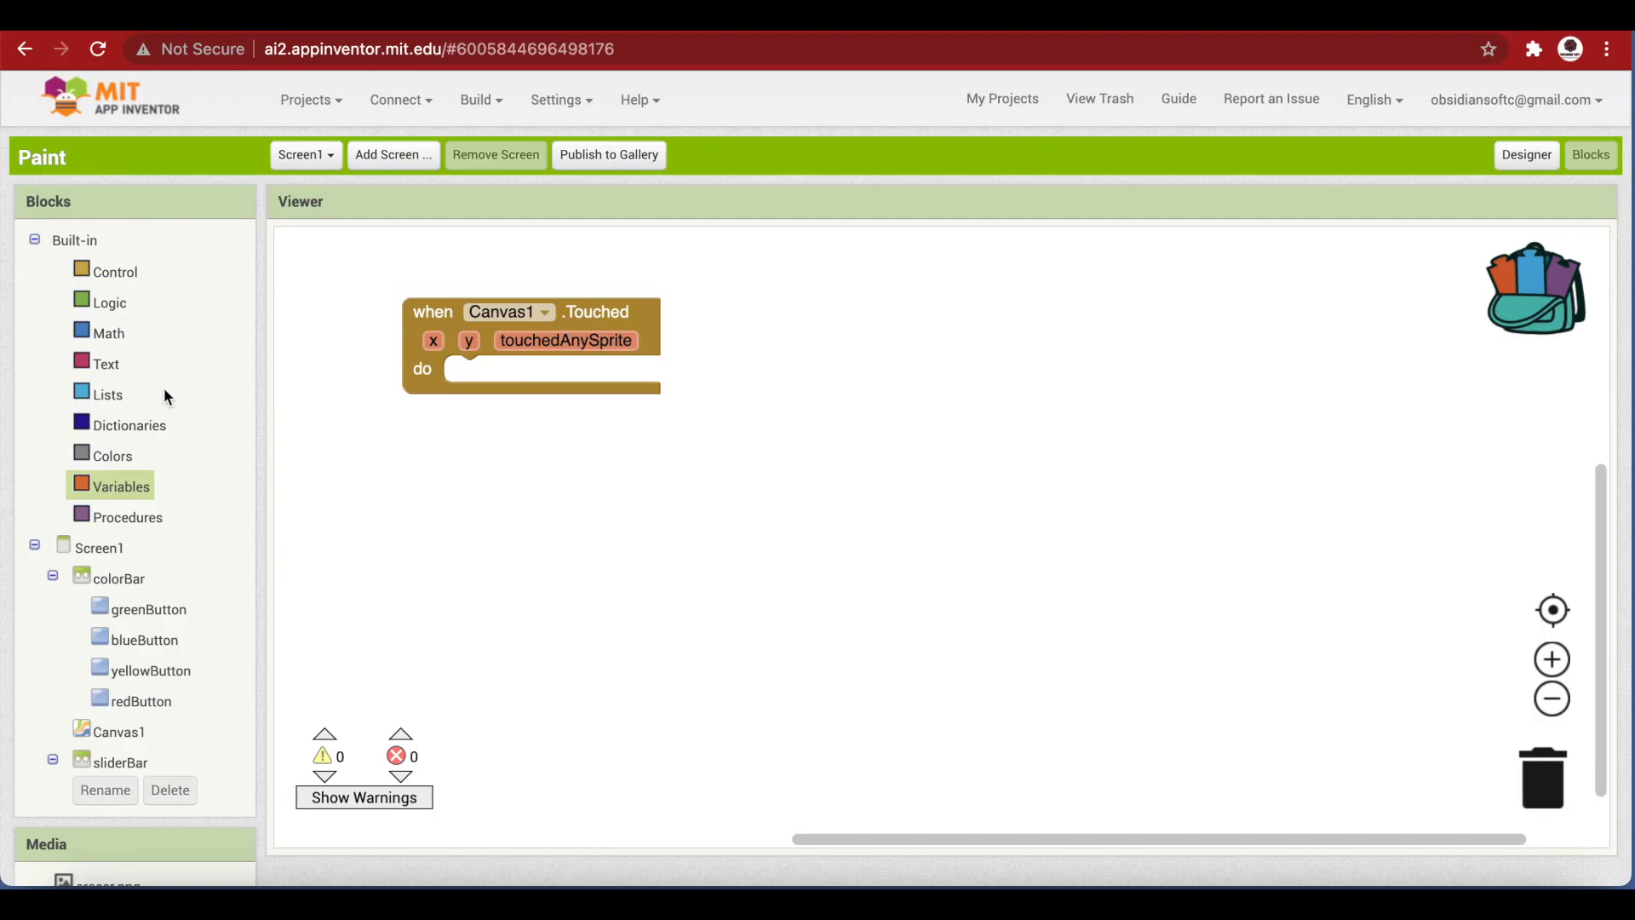
Add an 'initialize global' variable block beside the handler and name it dotSize
left_click(119, 485)
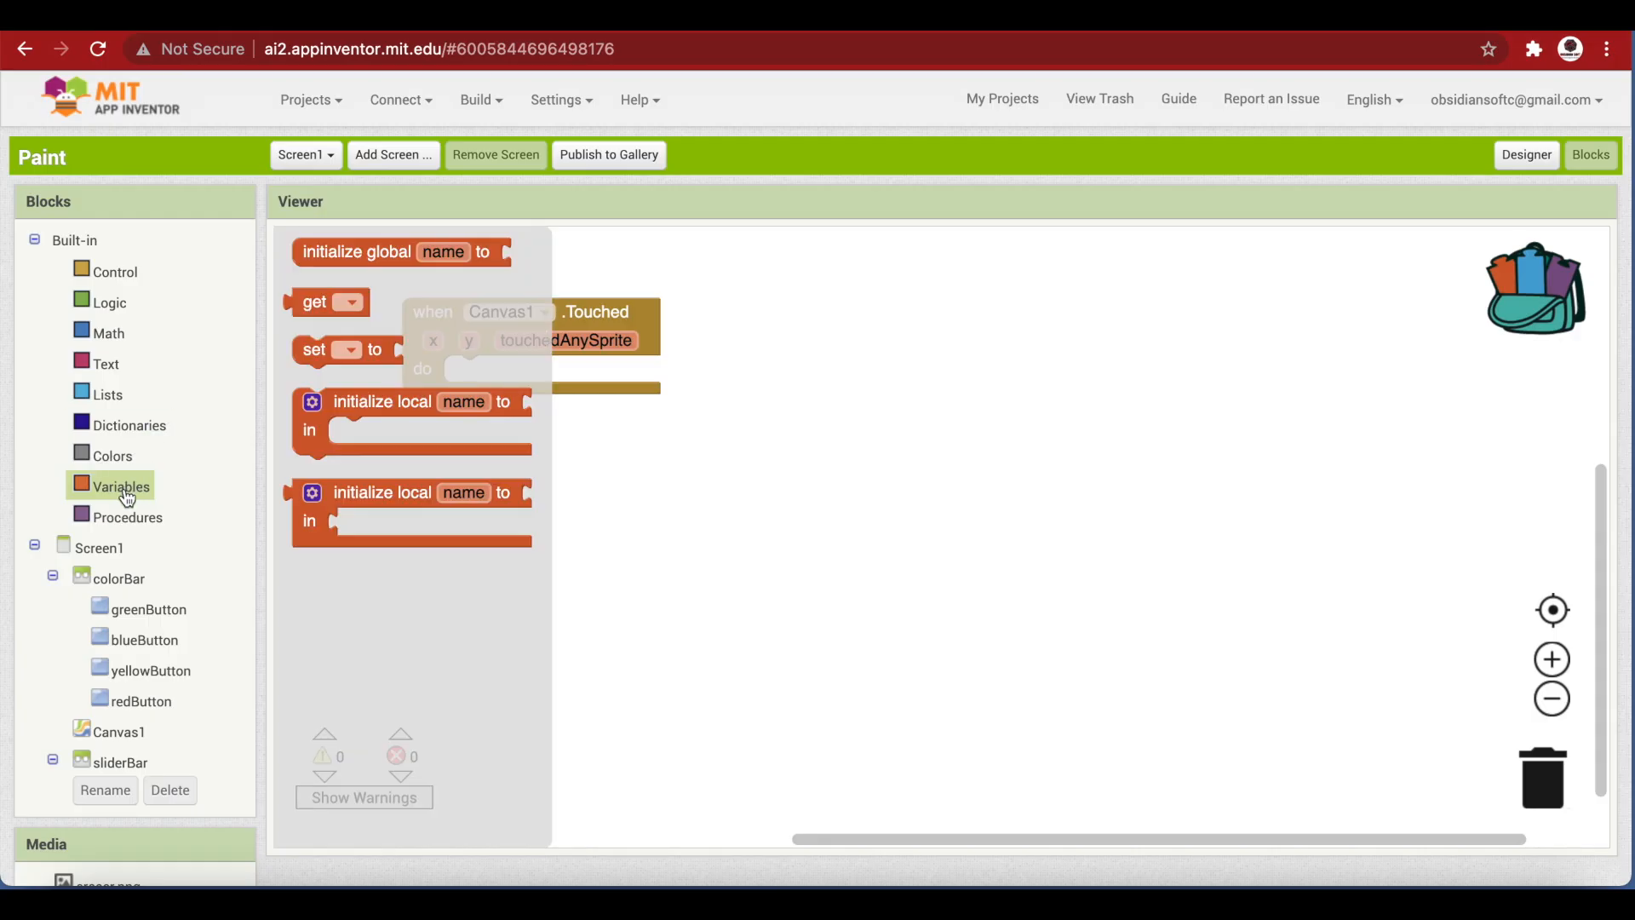
mouse_move(314, 303)
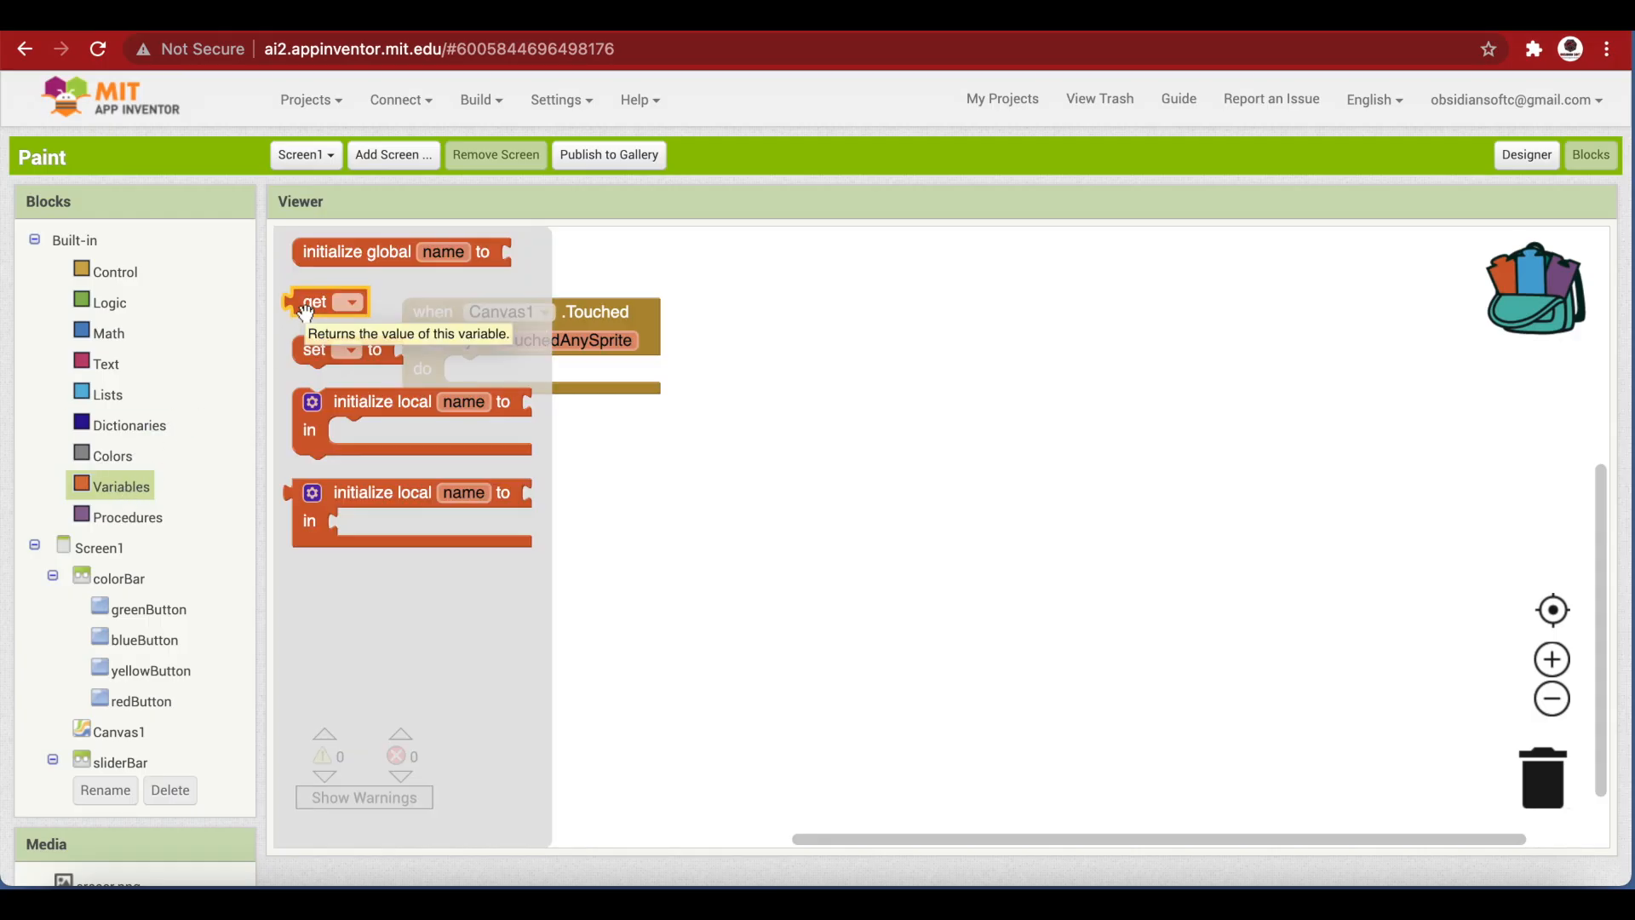
mouse_move(320, 286)
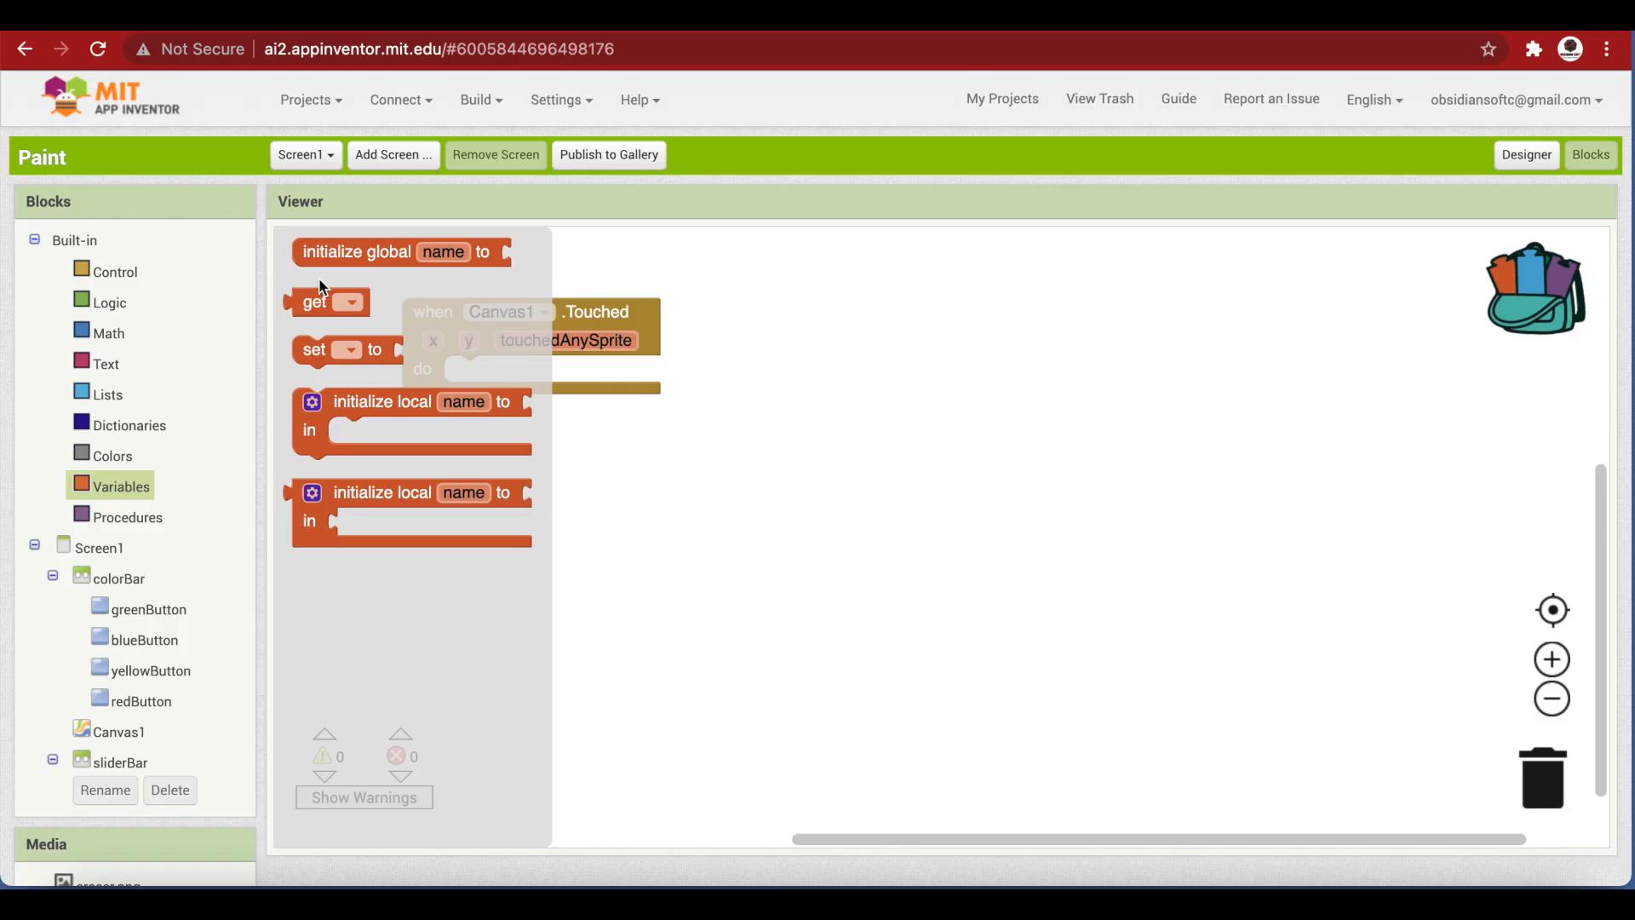
left_click(313, 254)
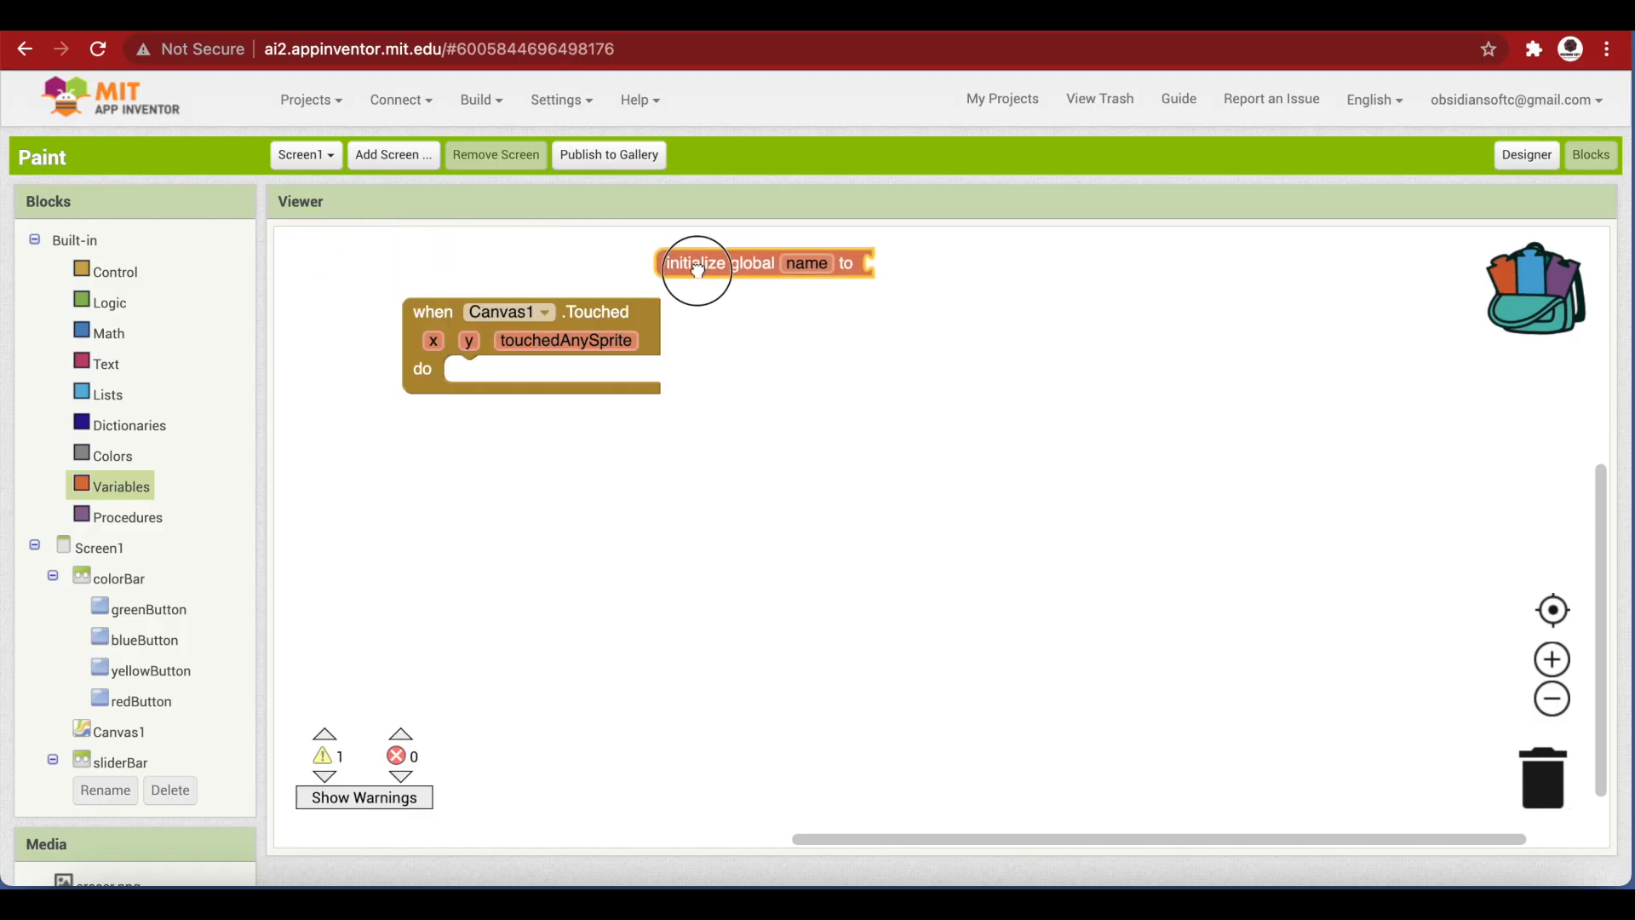
left_click_drag(693, 262, 923, 298)
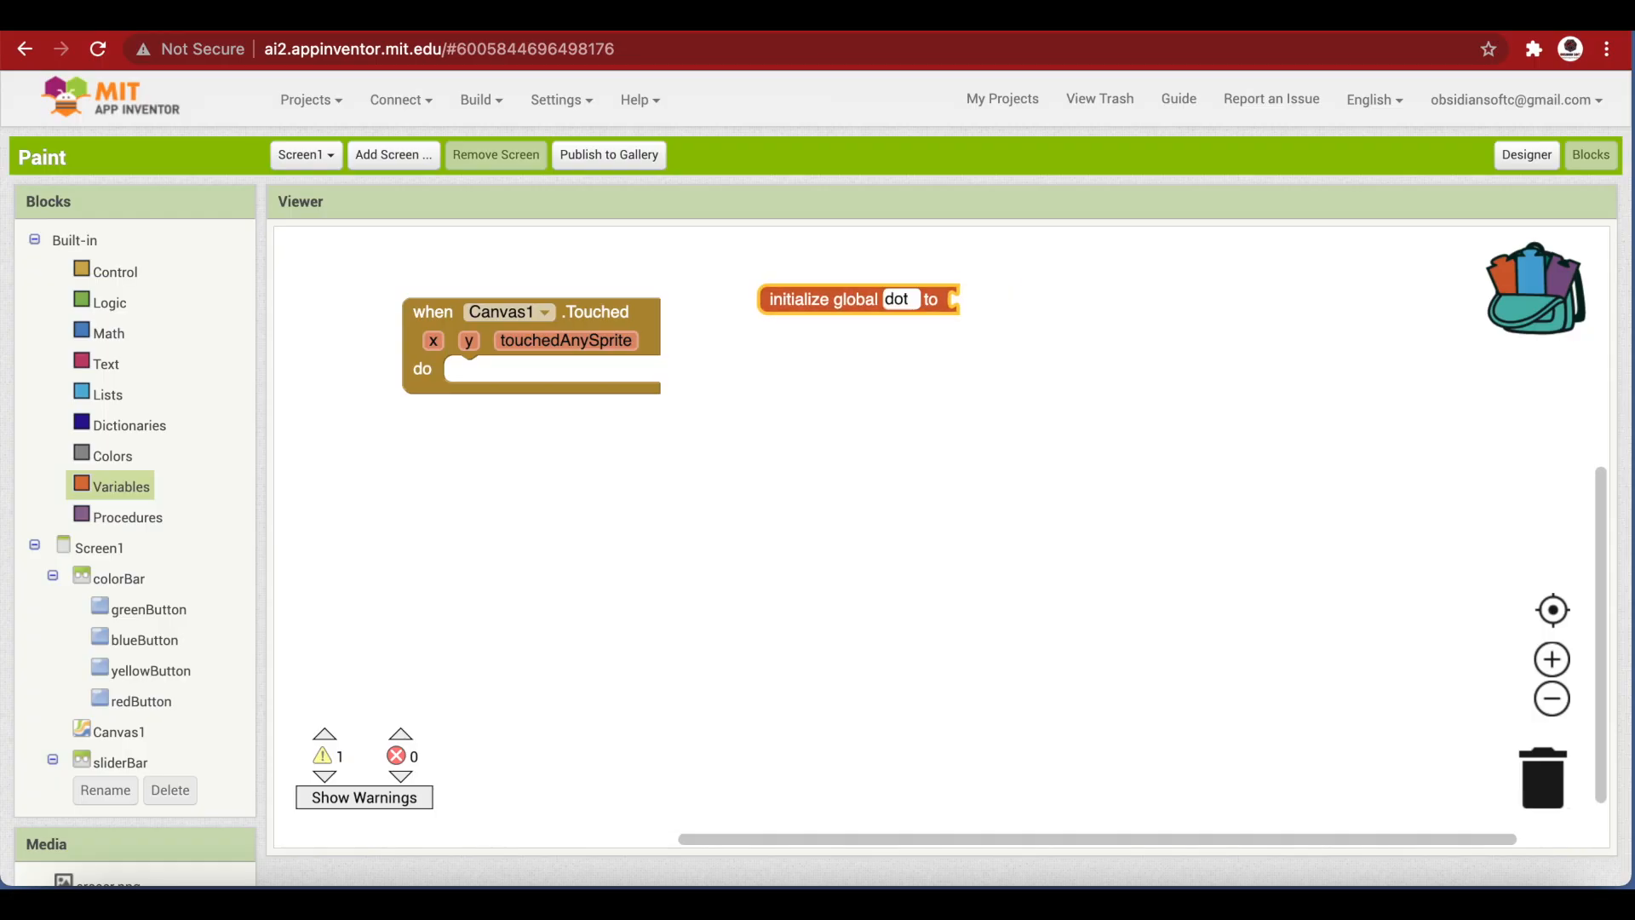
type("dotSize")
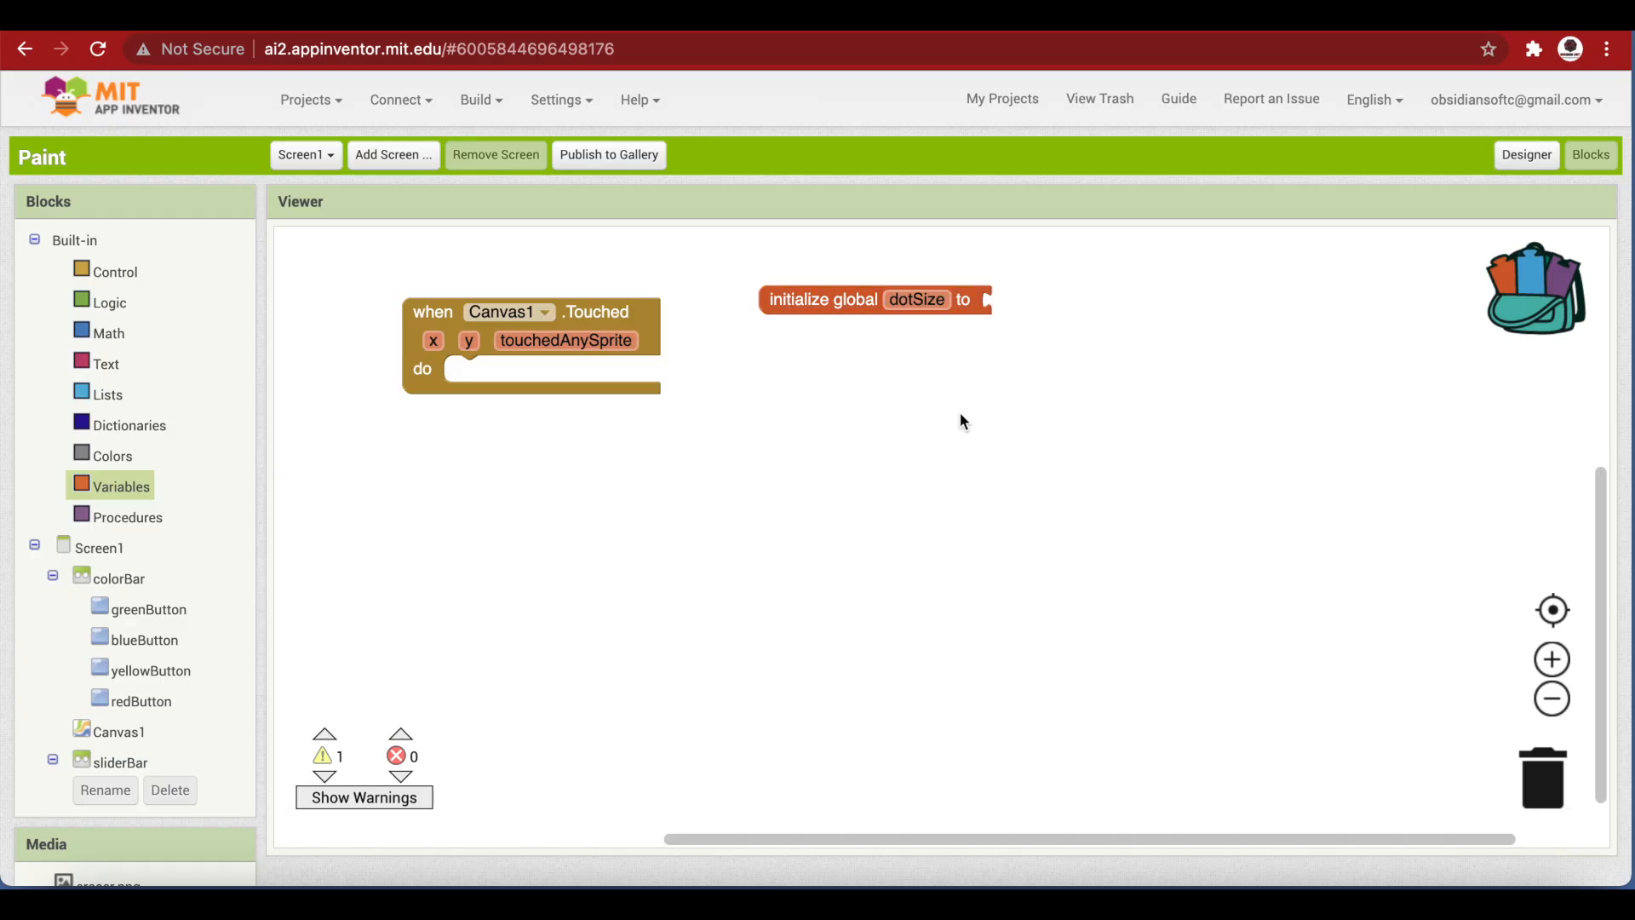
left_click(109, 334)
type("2")
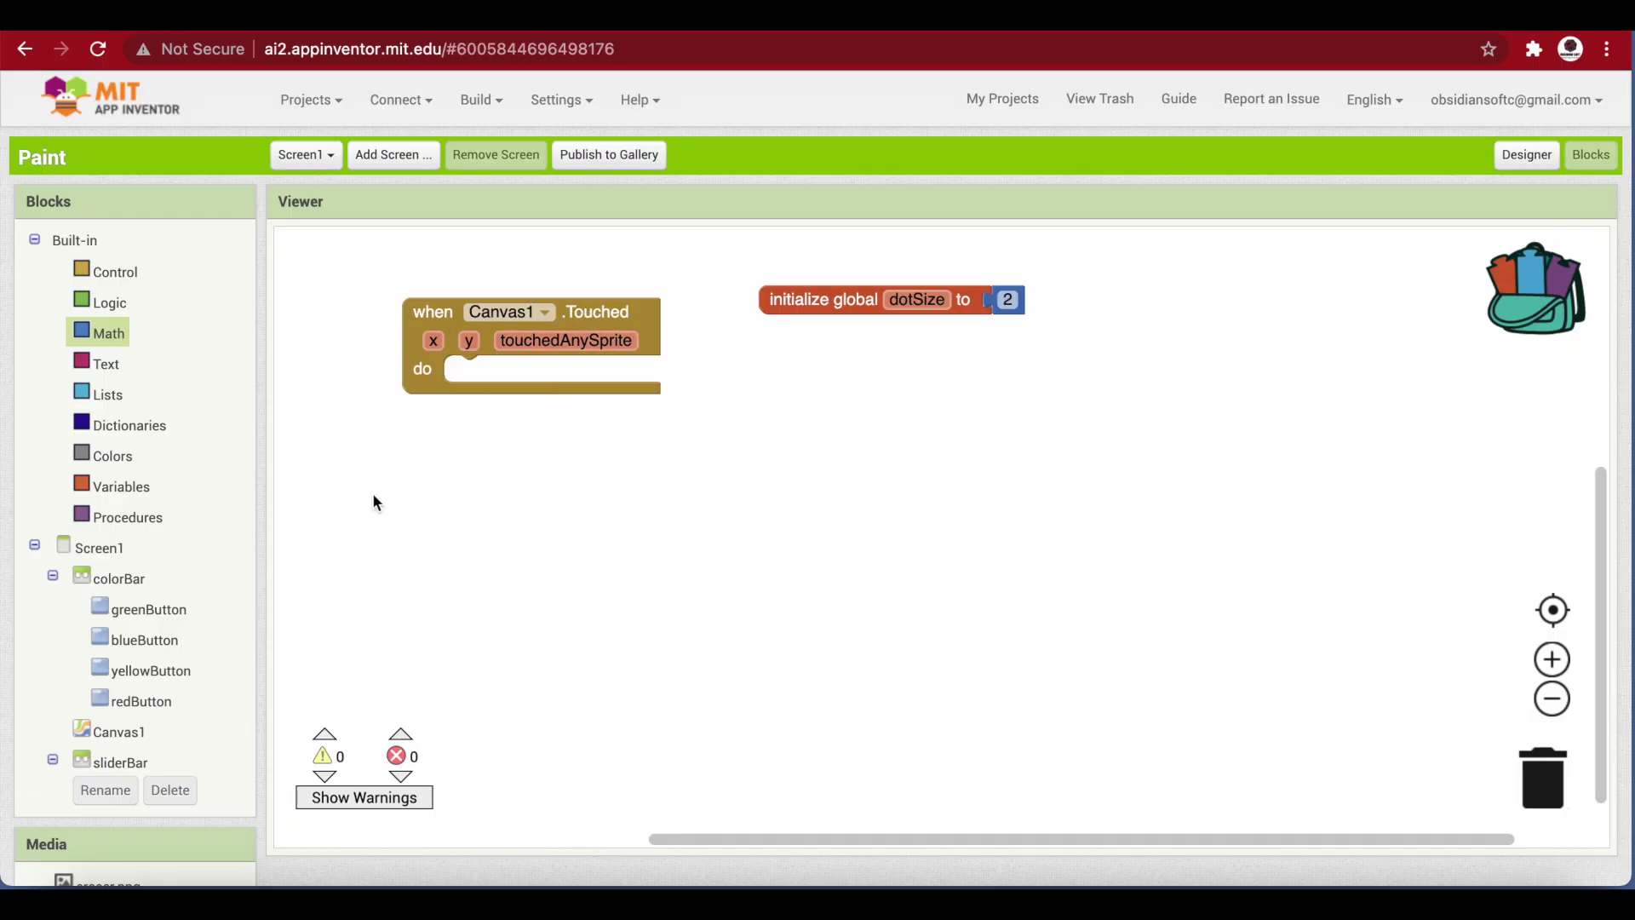
Put Canvas1.DrawCircle in the Touched handler with get x and get y as centerX and centerY
left_click(113, 733)
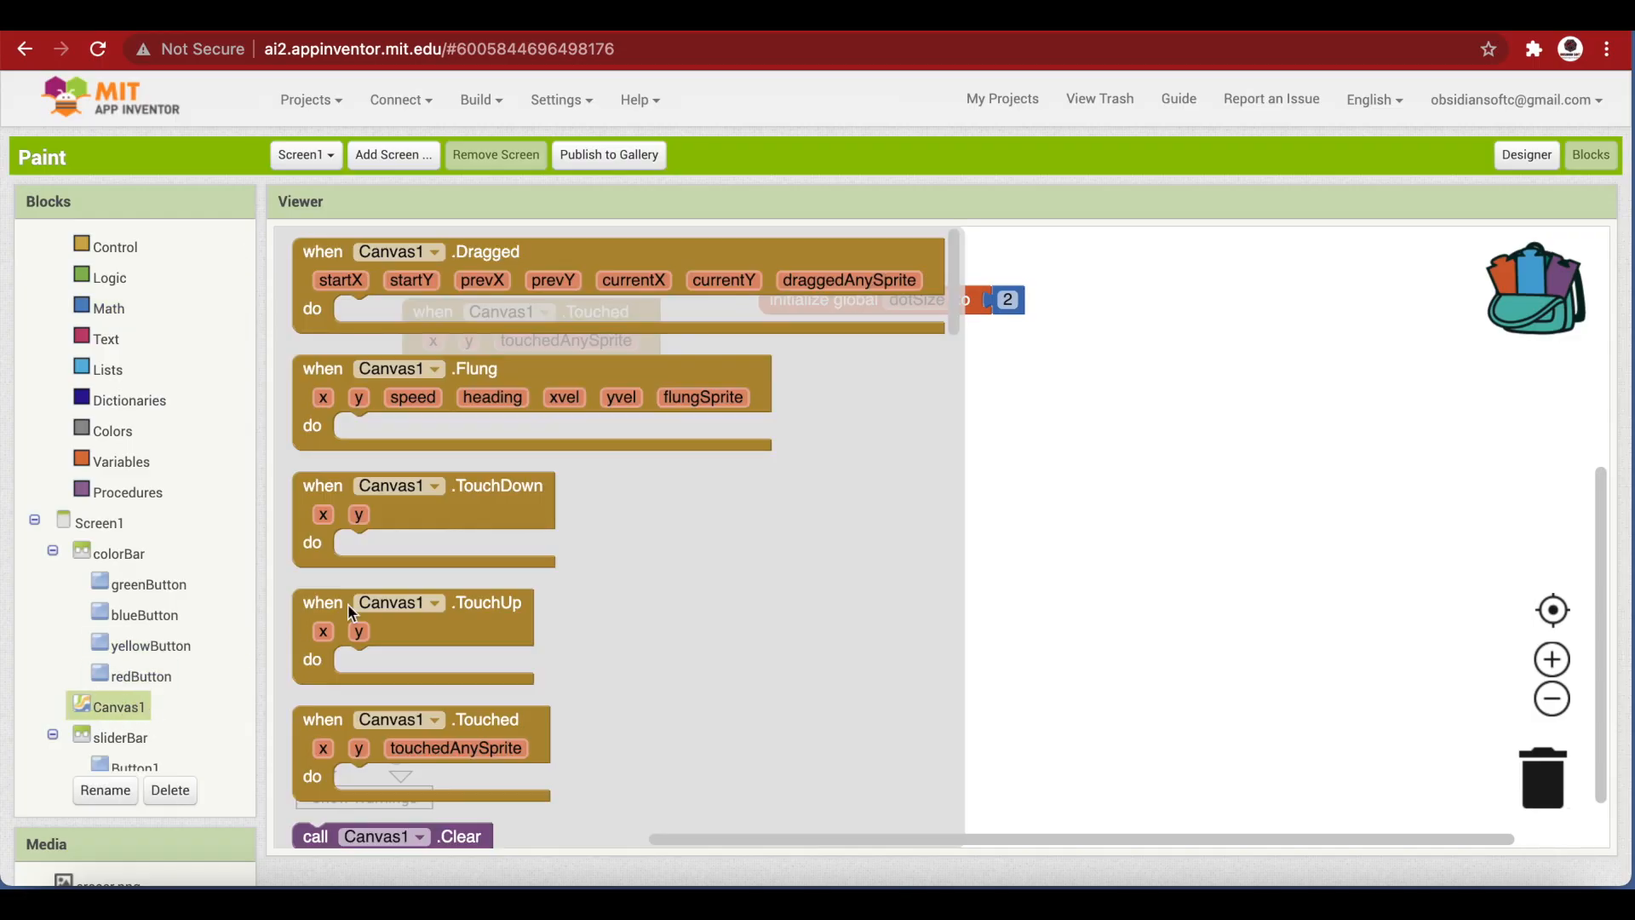
scroll("down", 3)
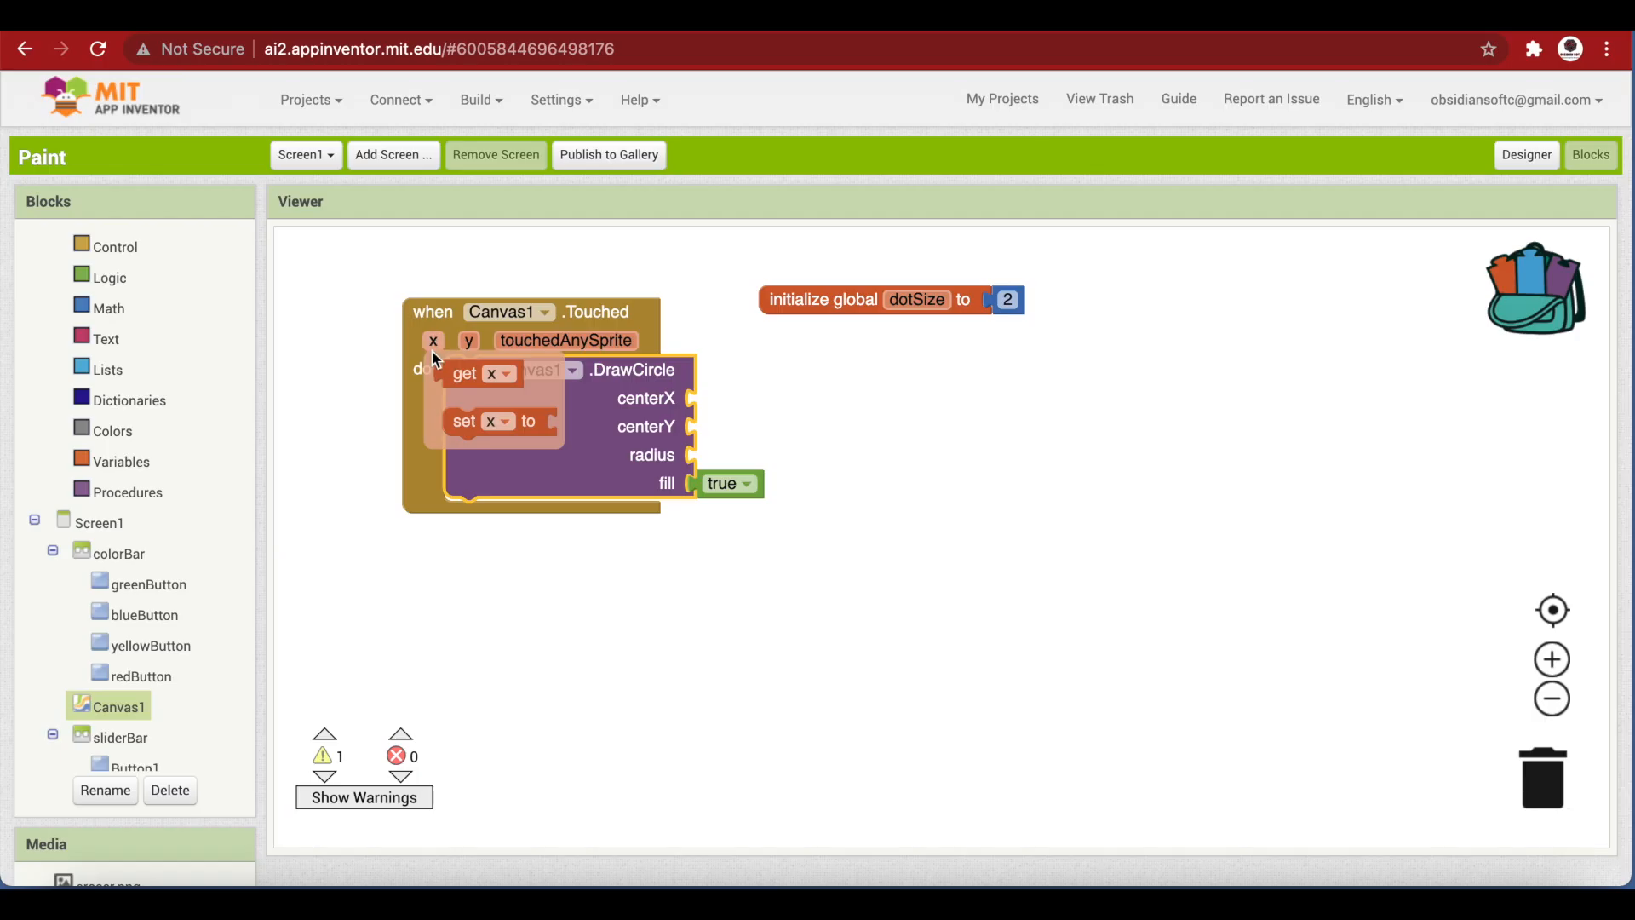
left_click_drag(463, 373, 731, 397)
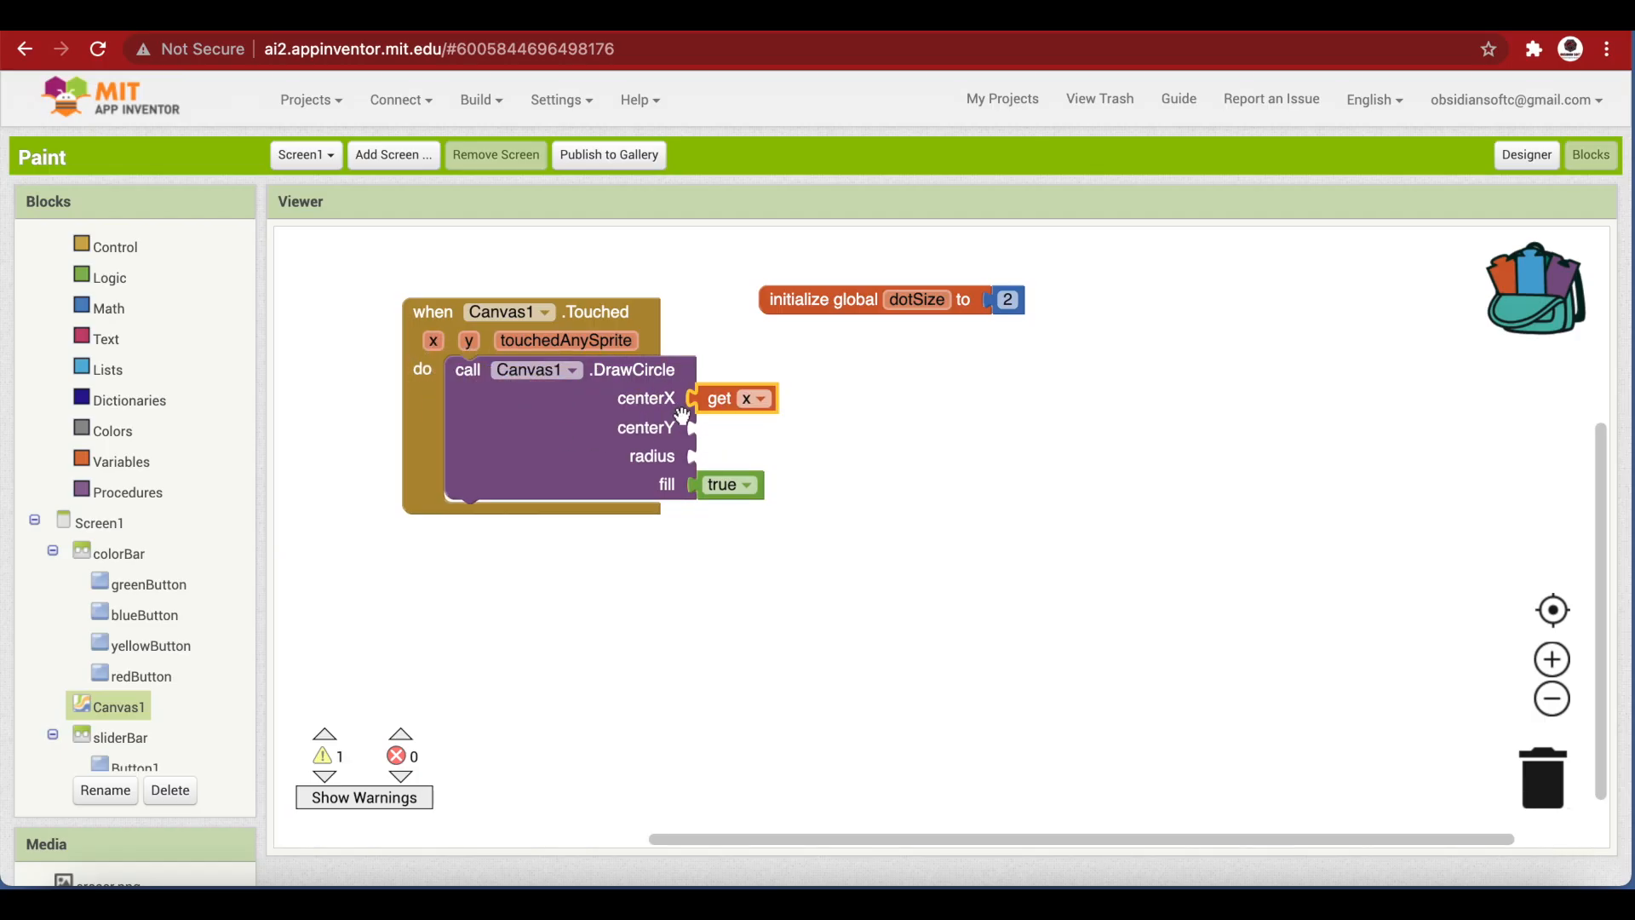
mouse_move(722, 405)
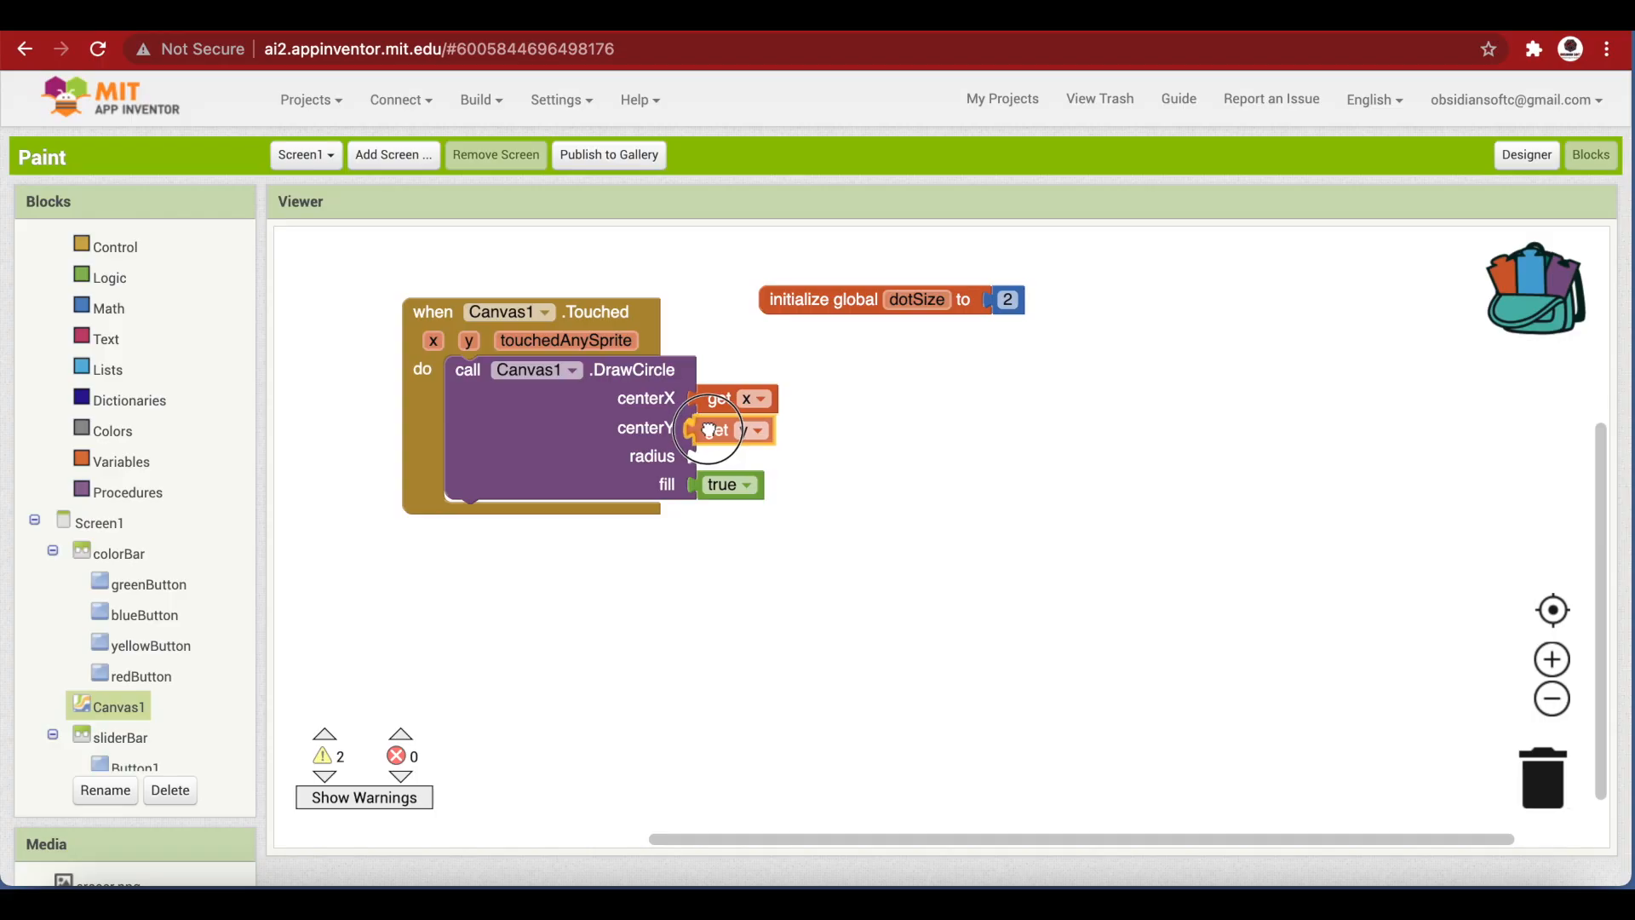
left_click_drag(731, 430, 736, 427)
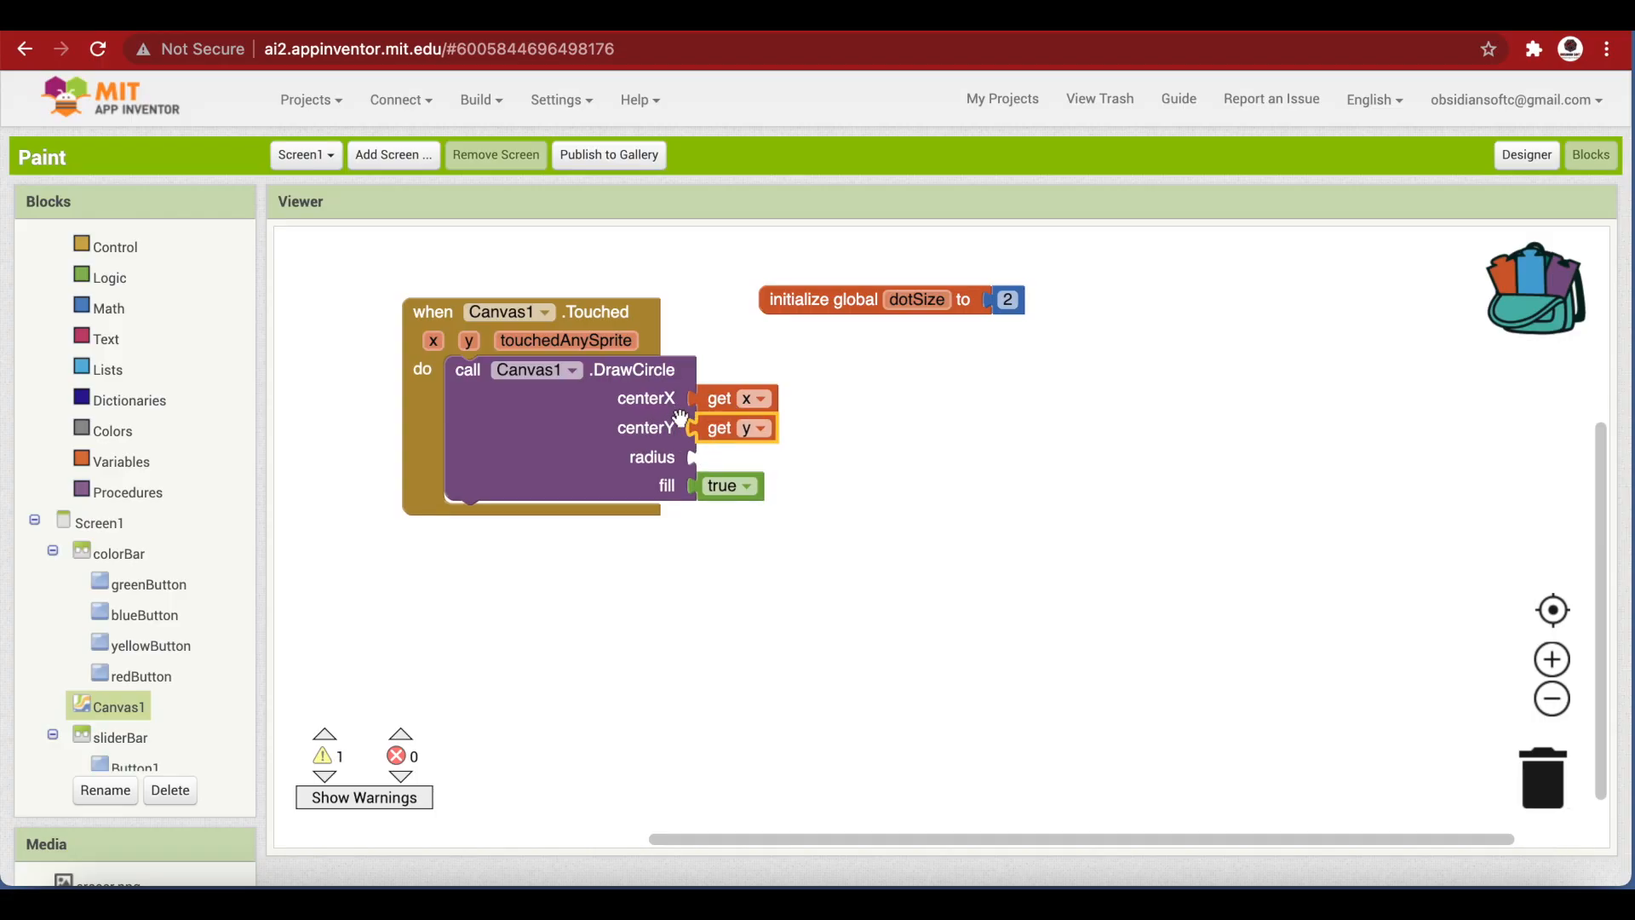
mouse_move(642, 402)
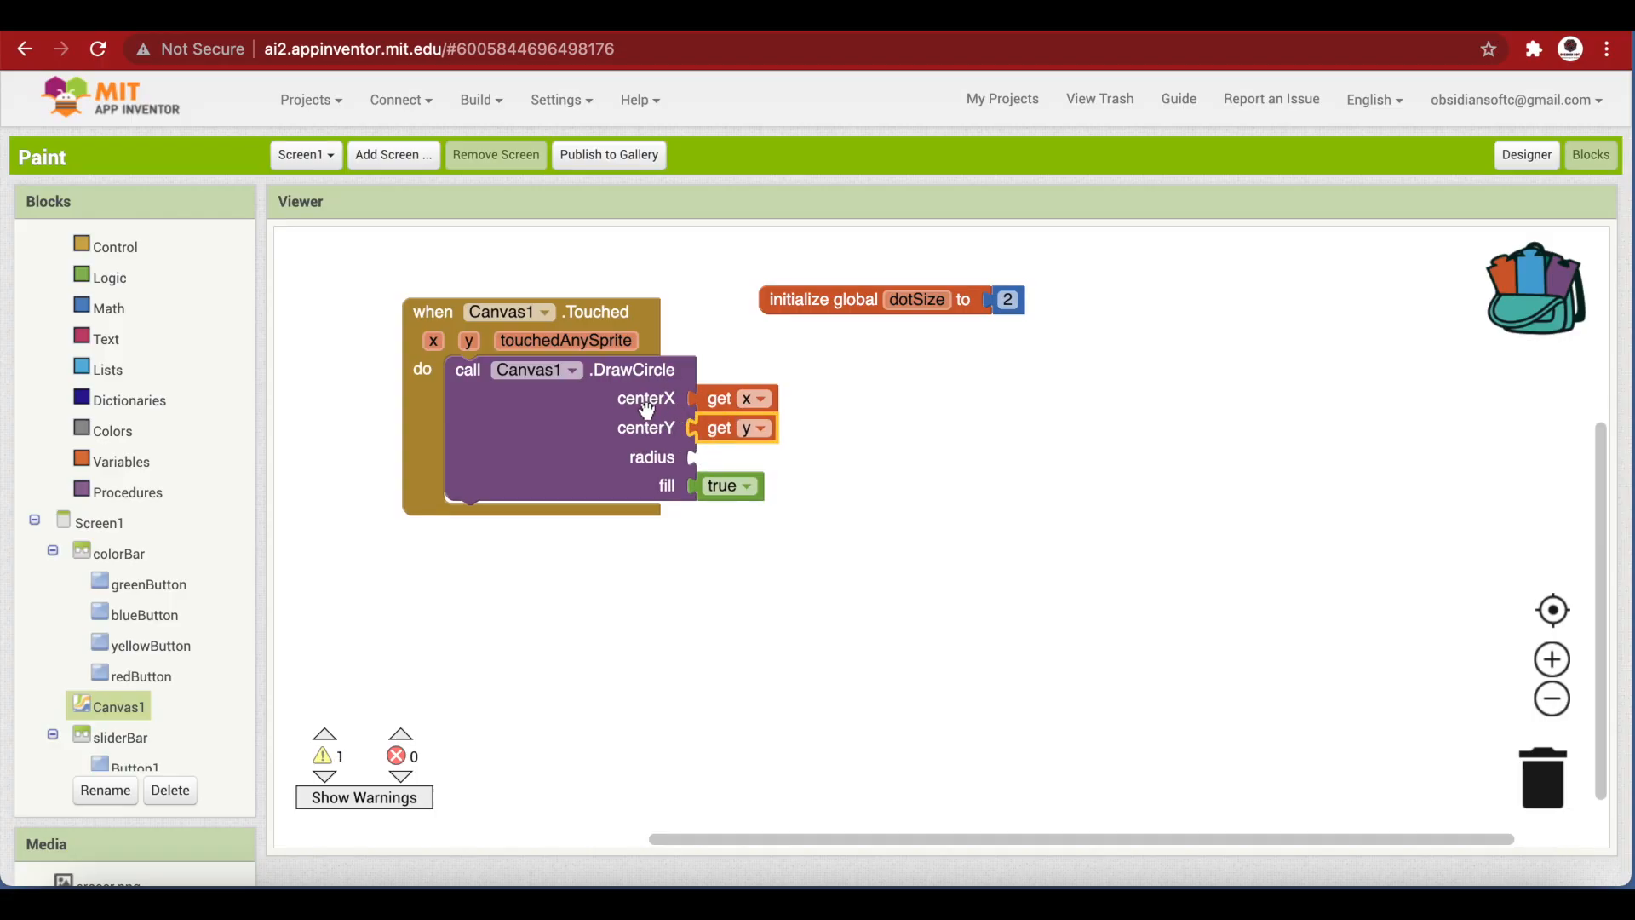
mouse_move(671, 436)
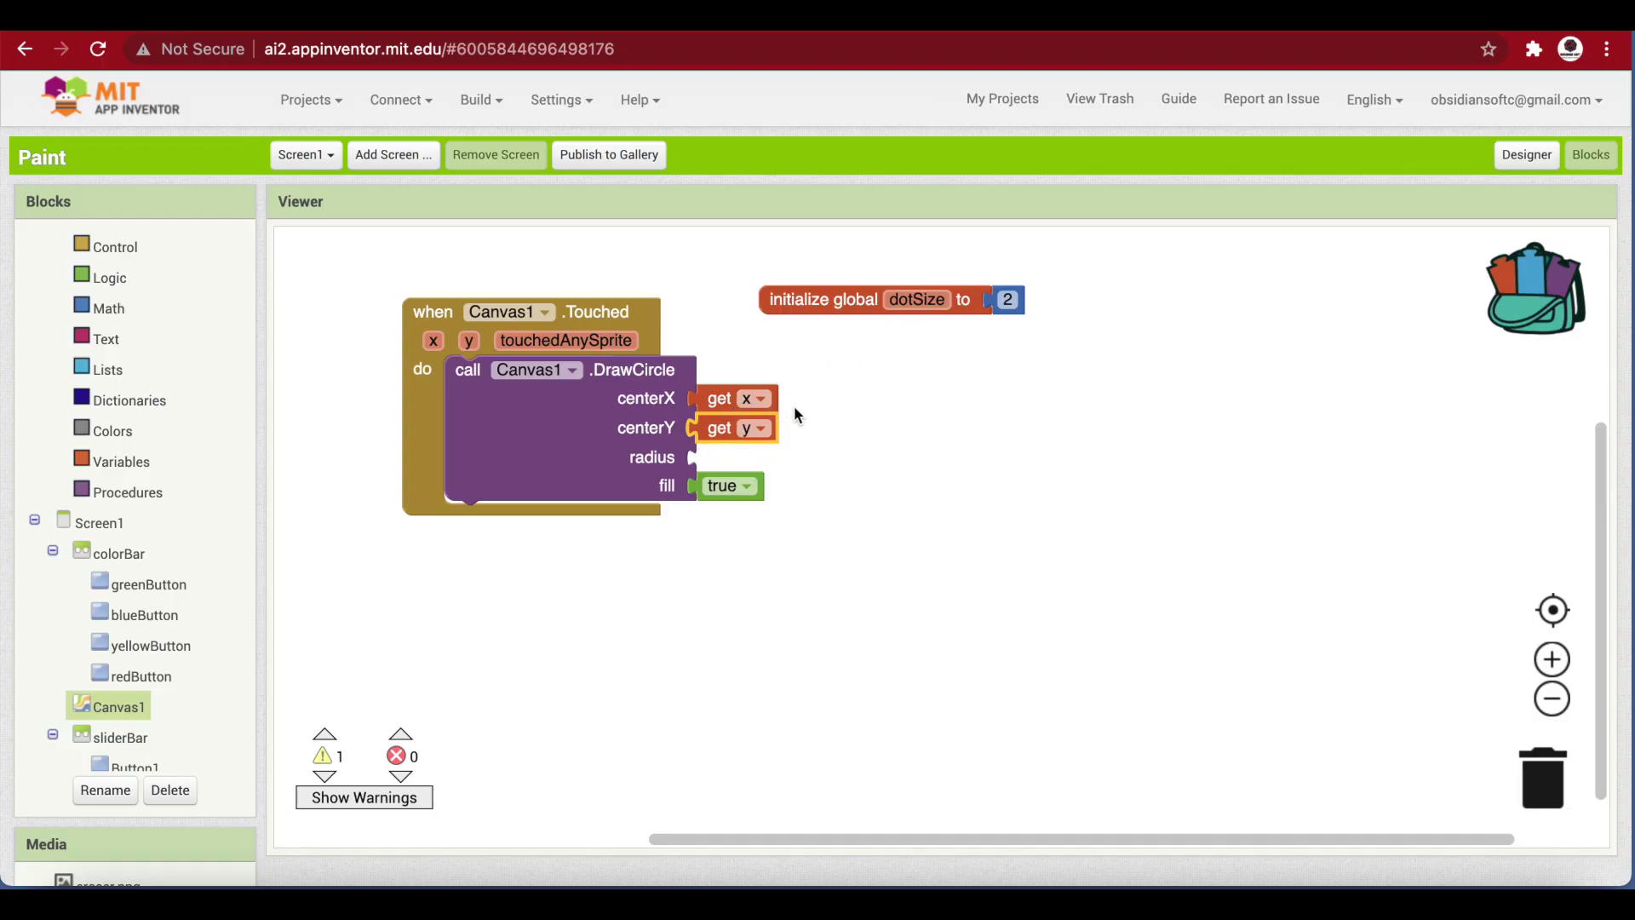
mouse_move(630, 365)
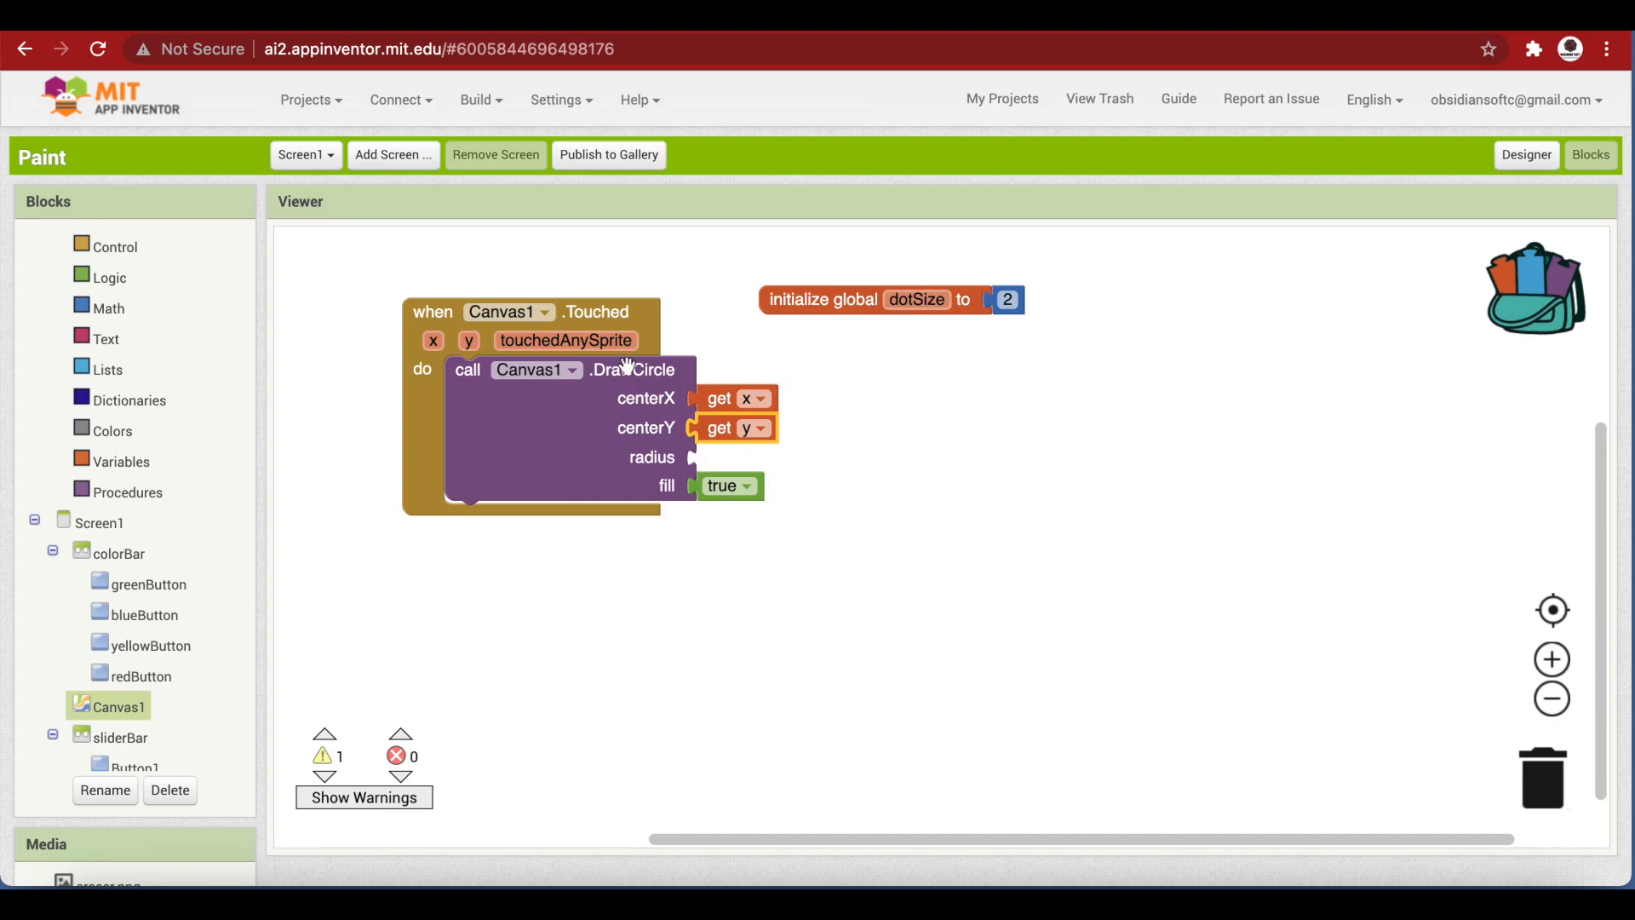
Use get global dotSize as the circle's radius
left_click(123, 462)
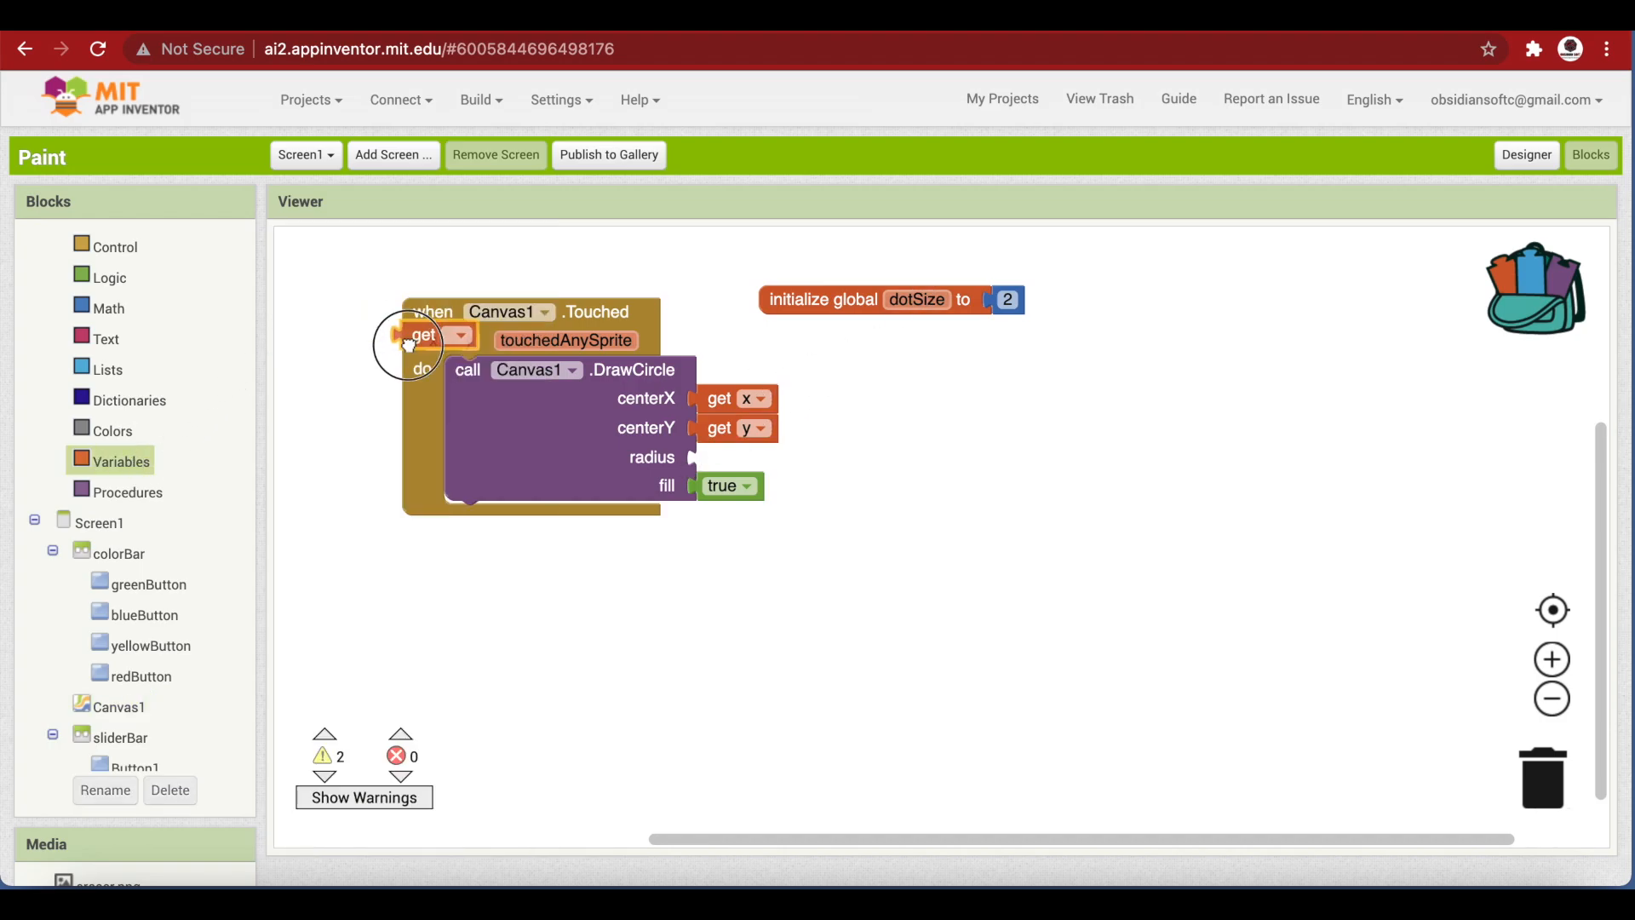
left_click(785, 457)
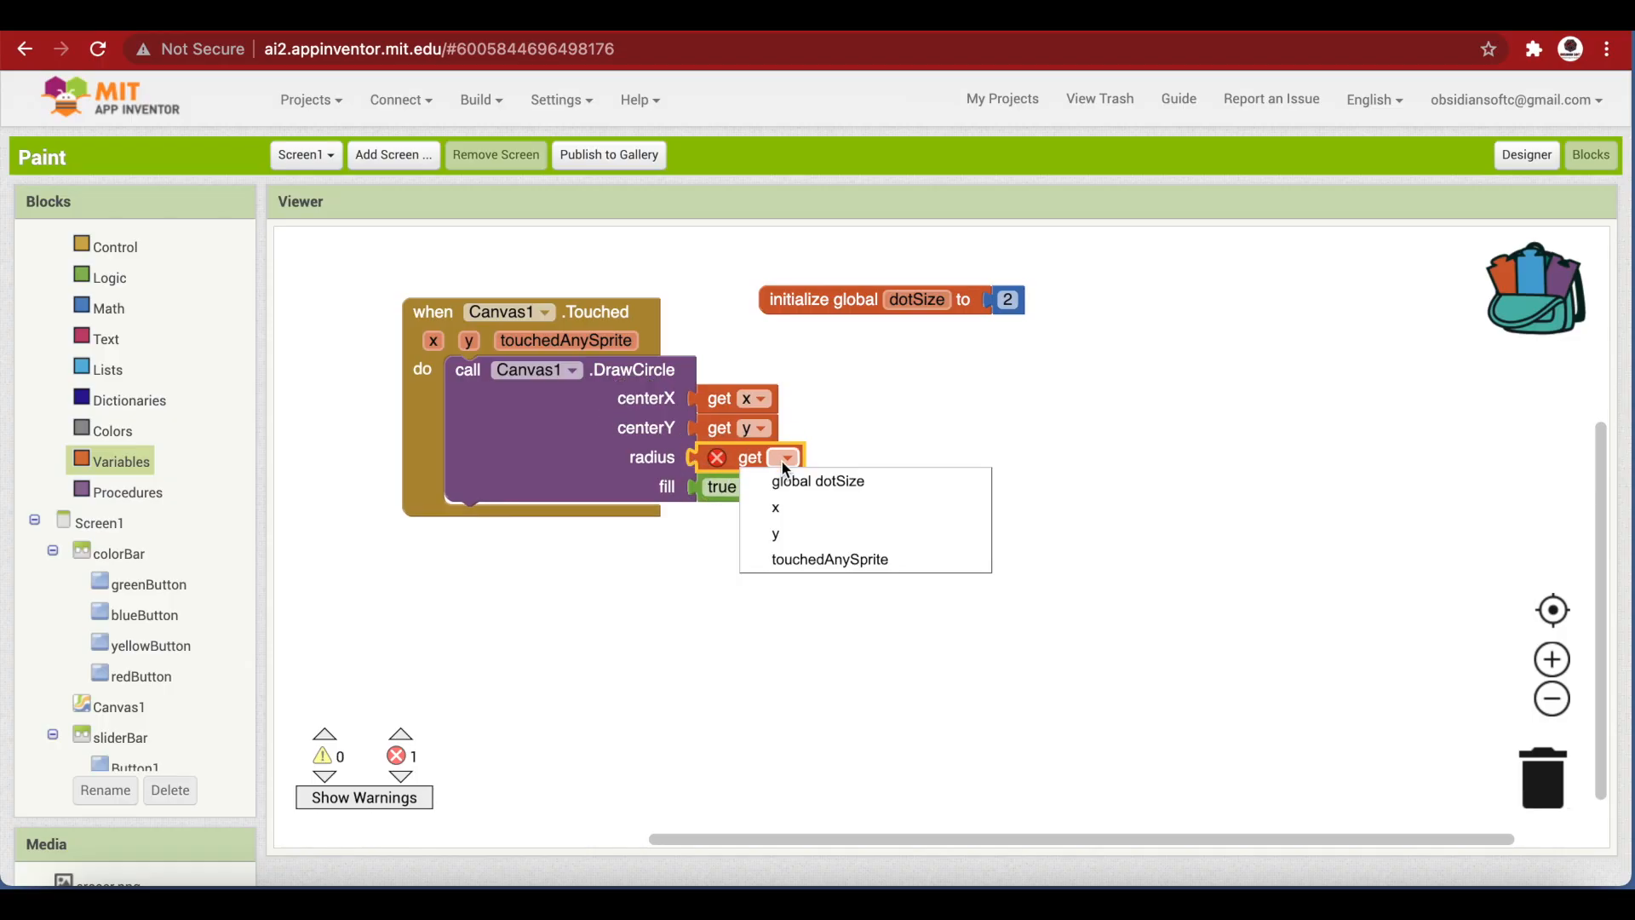
left_click(817, 480)
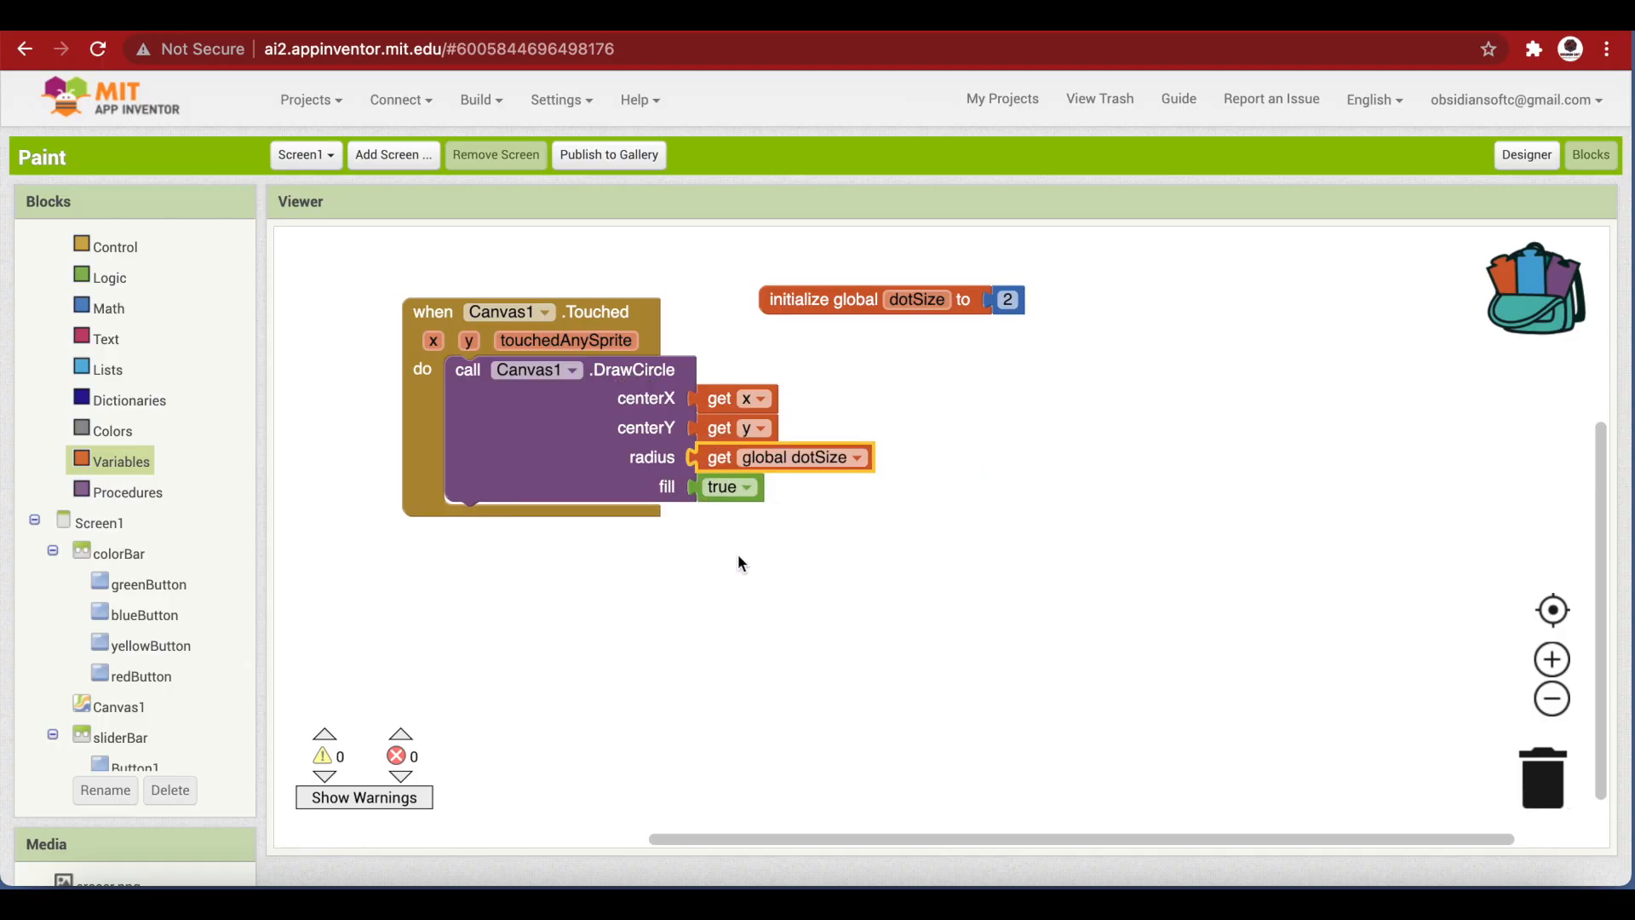
mouse_move(832, 314)
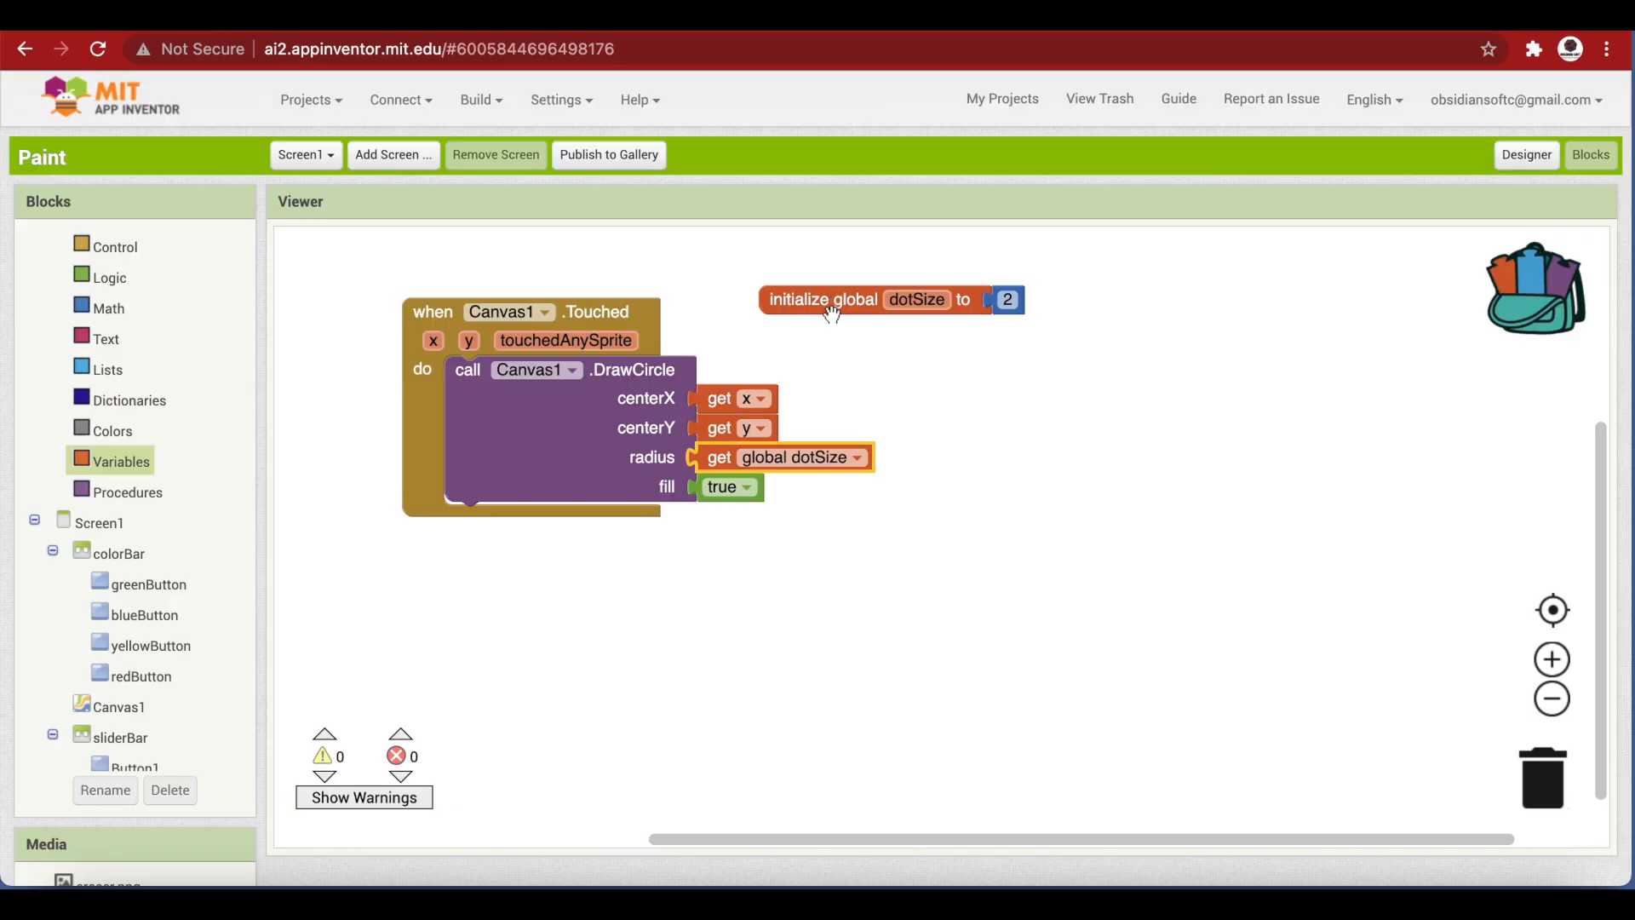
mouse_move(726, 394)
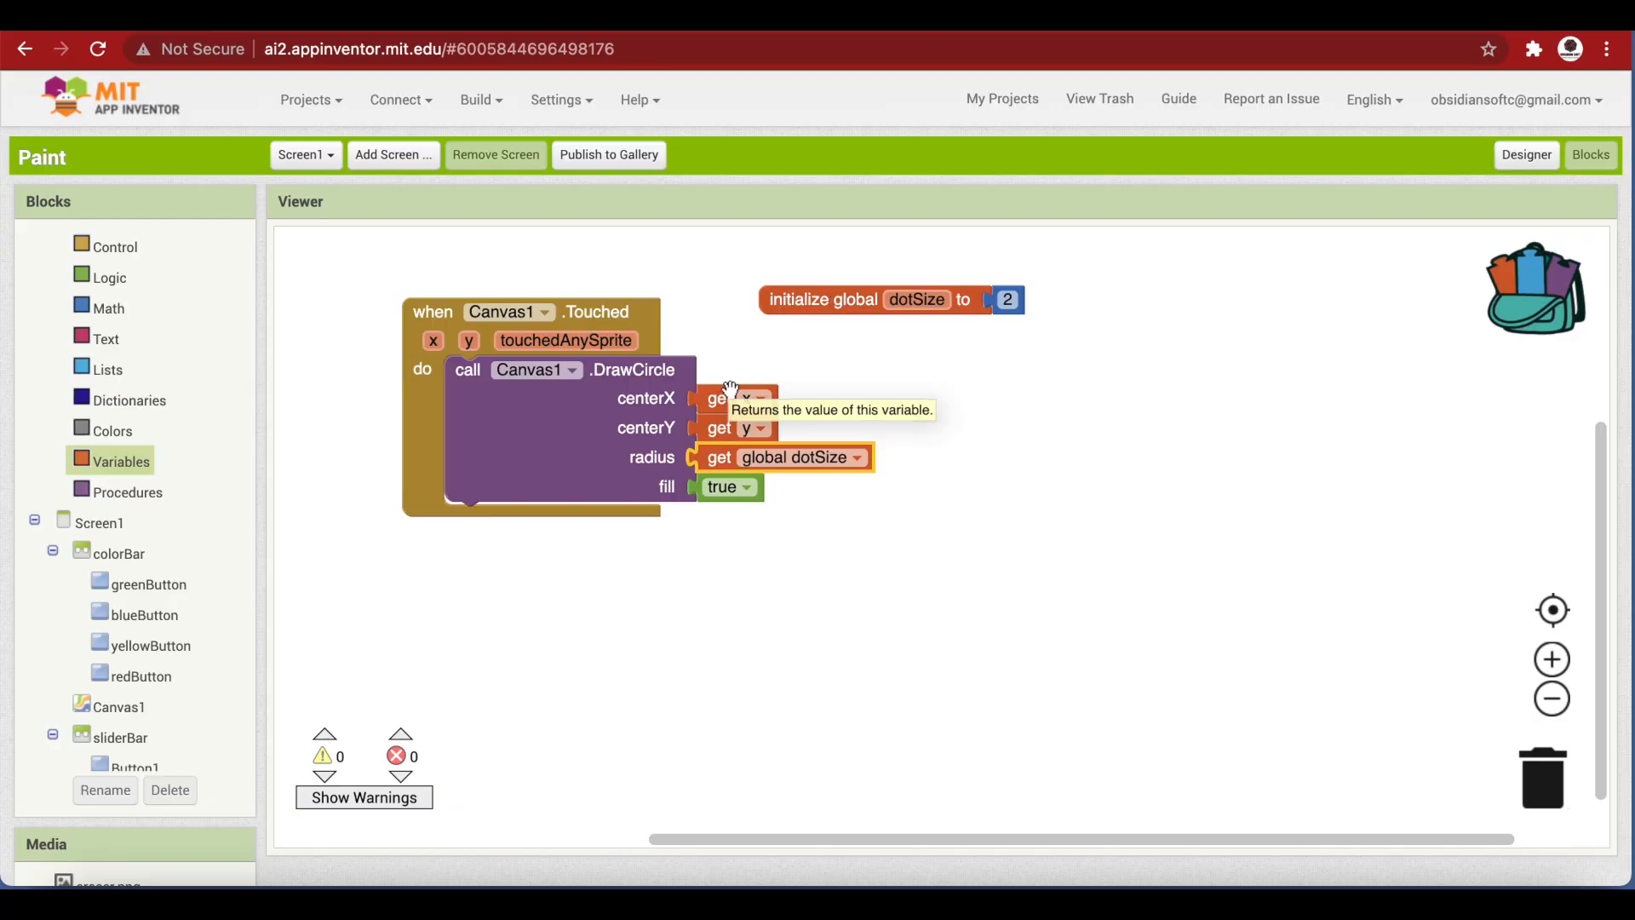
mouse_move(838, 303)
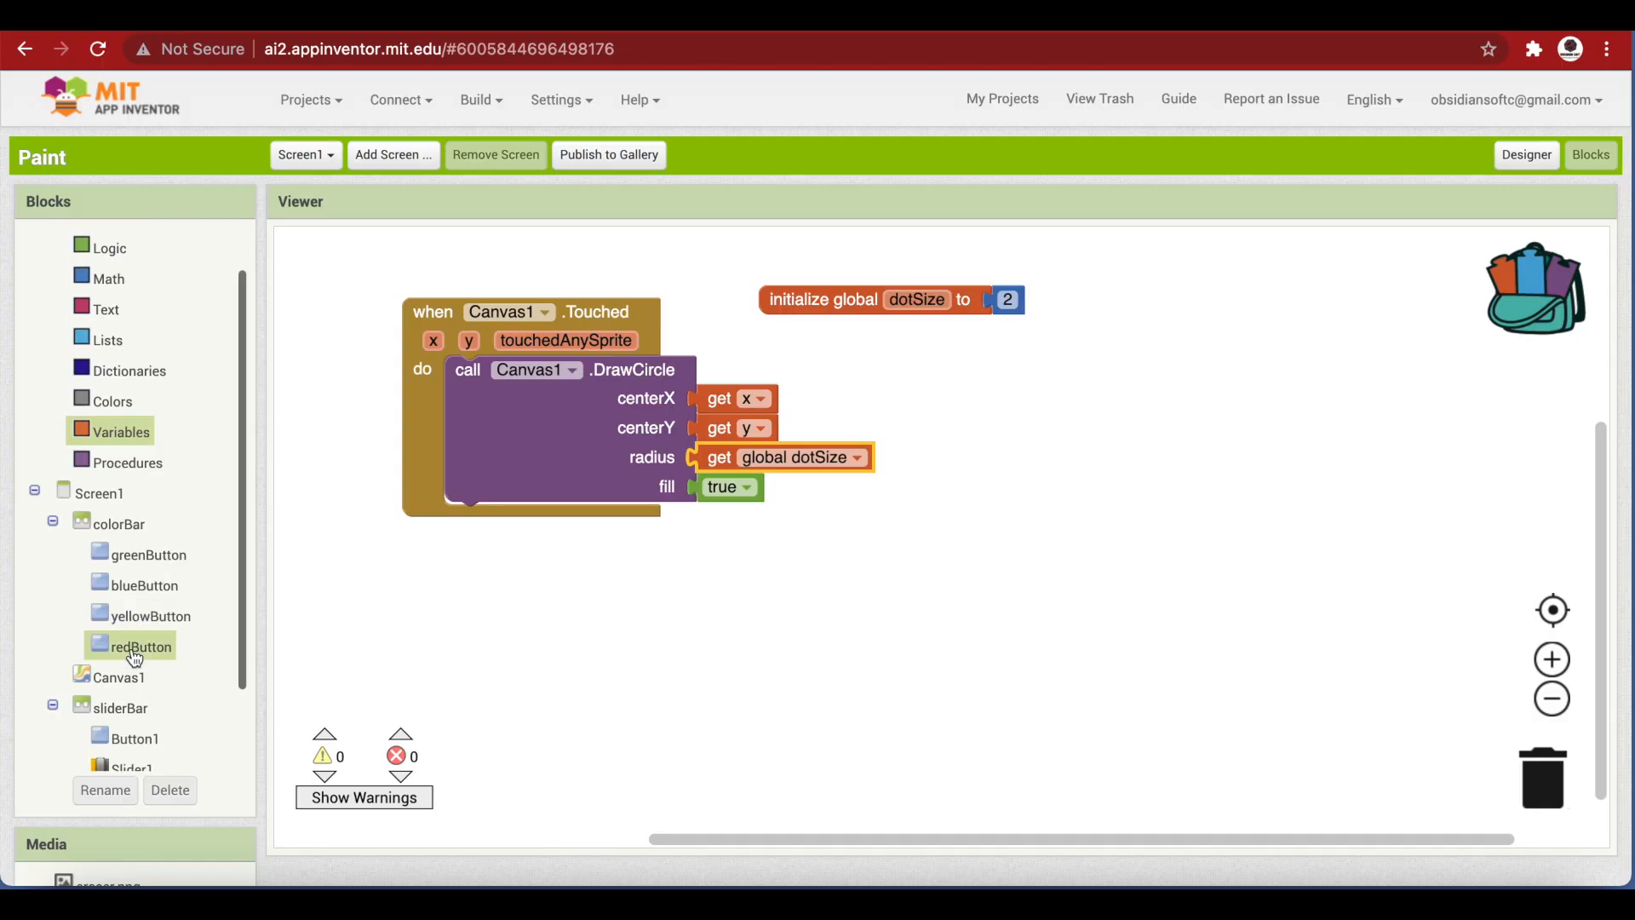
Wire prevX, prevY, currentX, currentY into the Canvas1.DrawLine sockets of the Dragged handler
left_click(109, 677)
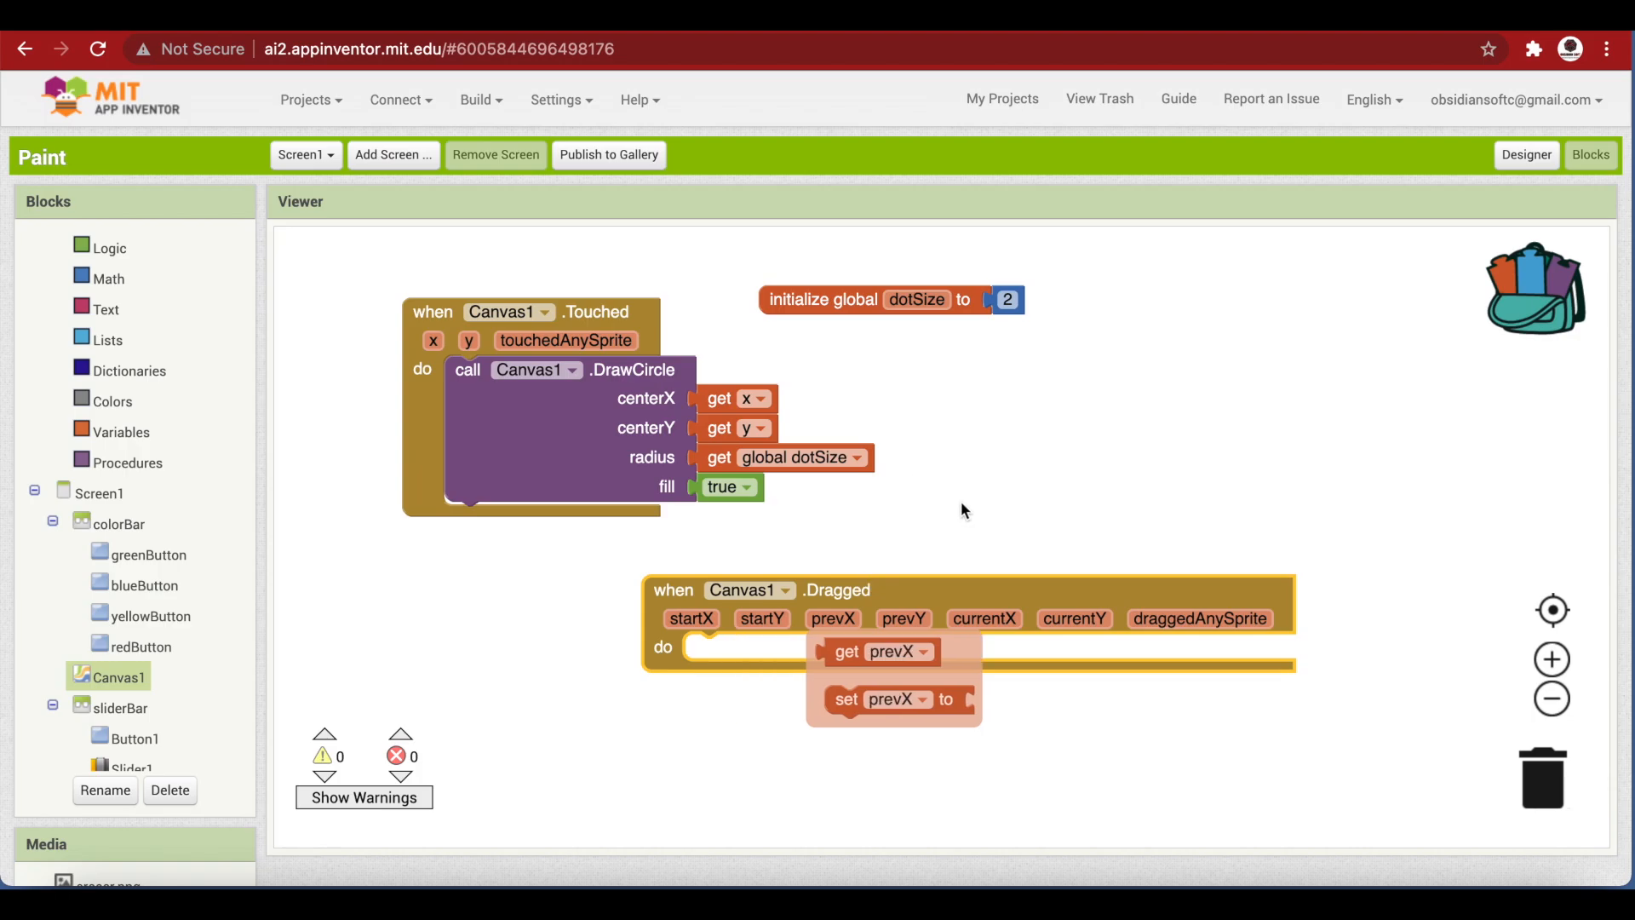
mouse_move(717, 661)
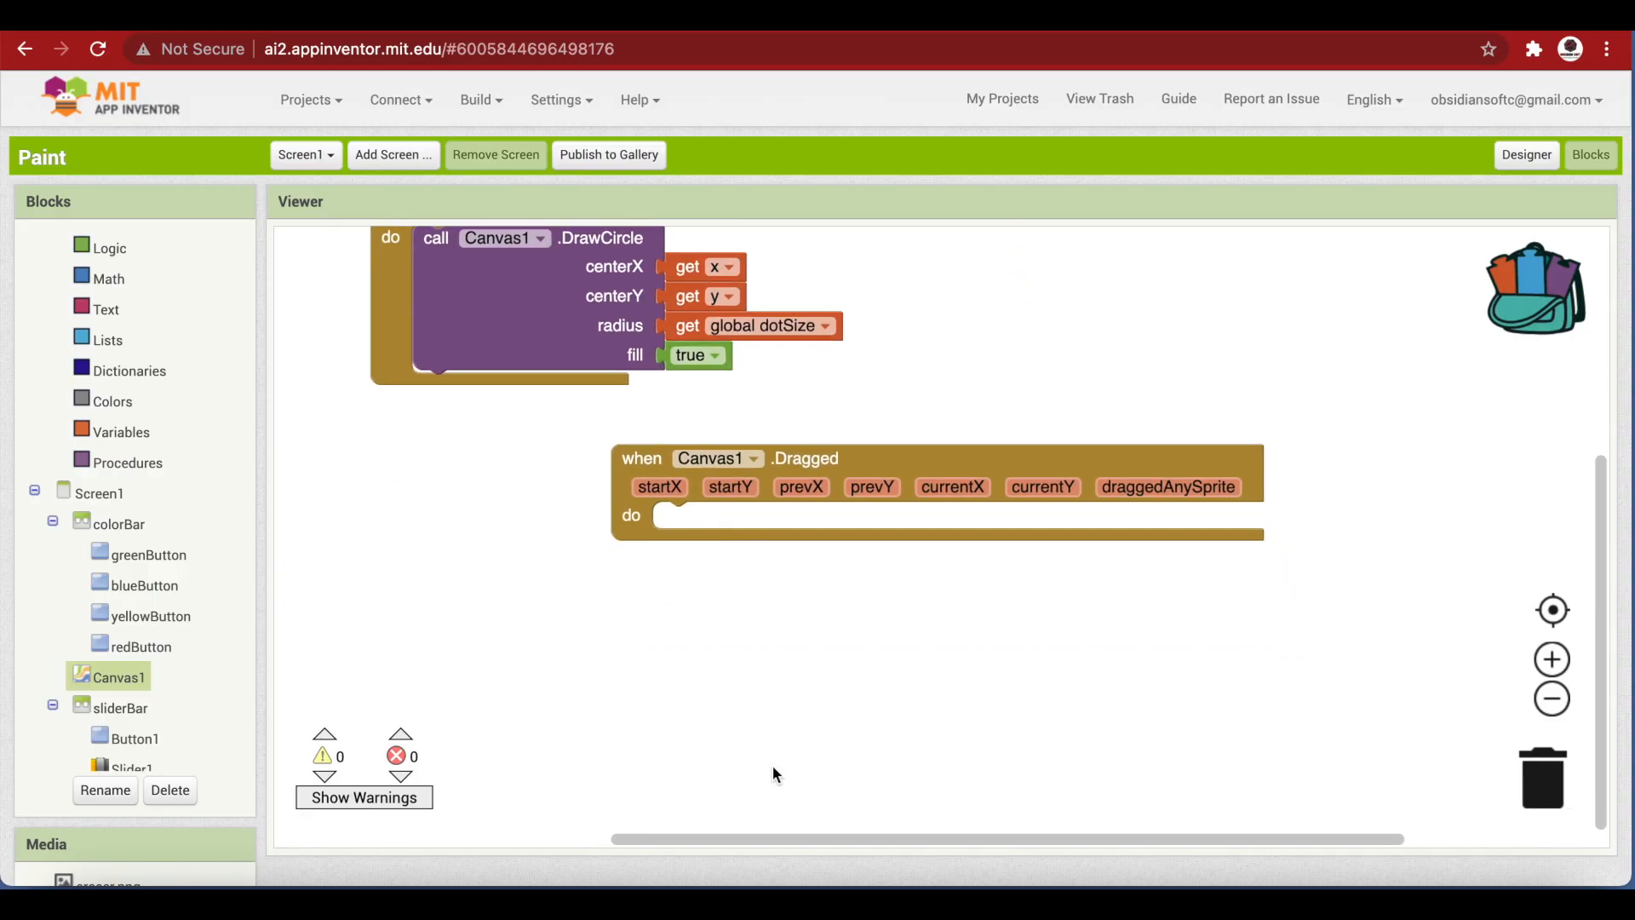
mouse_move(807, 490)
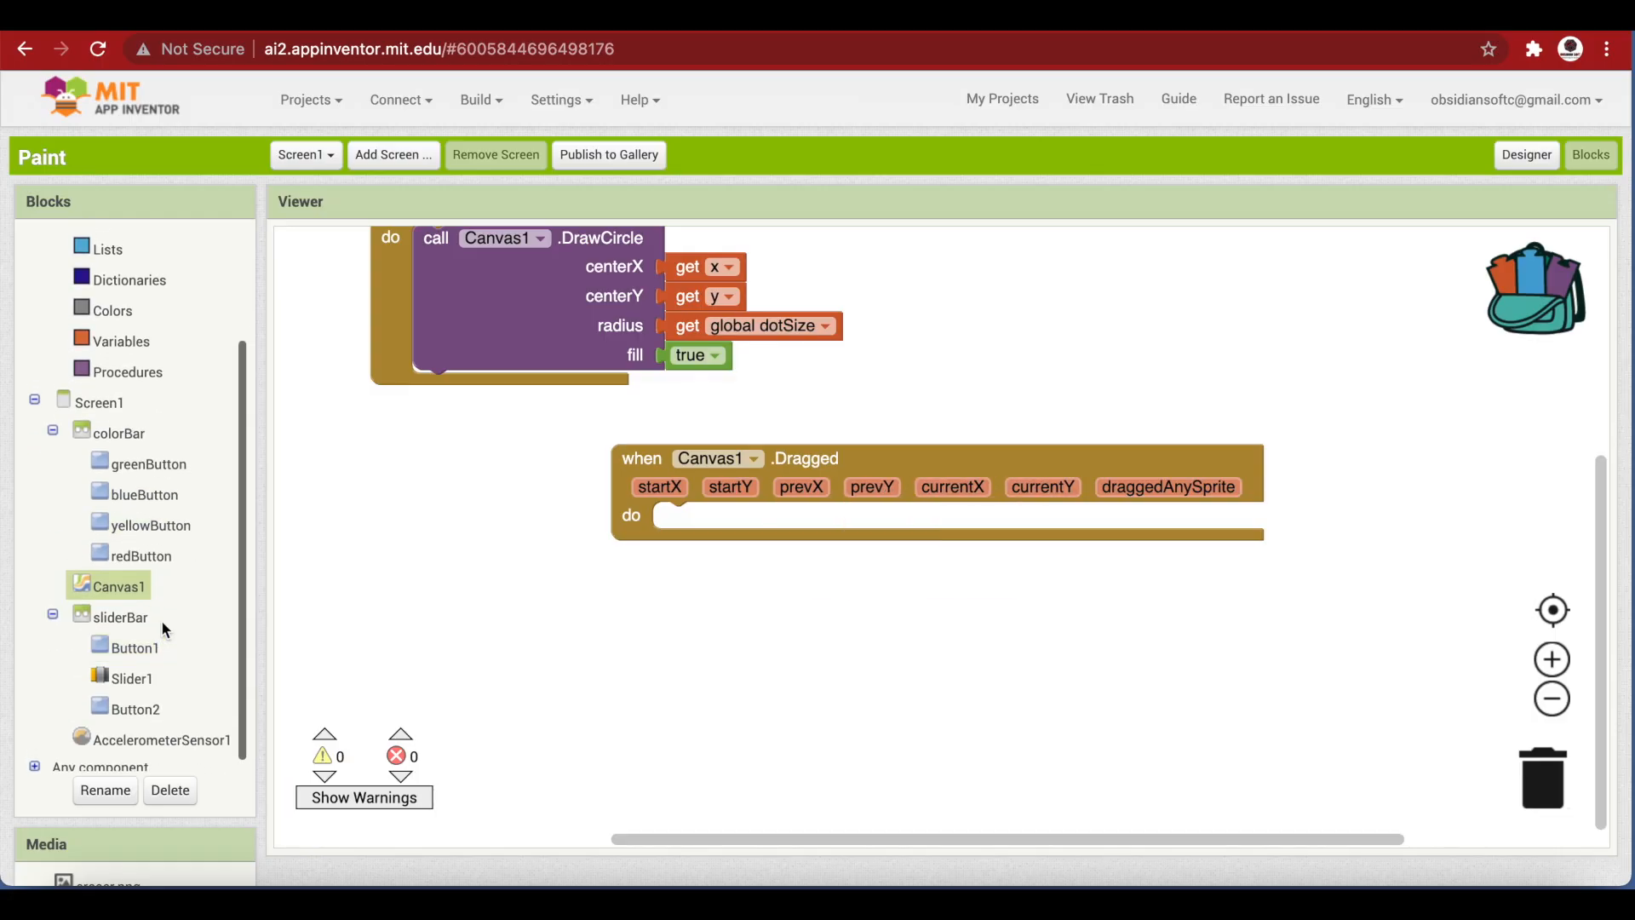
left_click(116, 586)
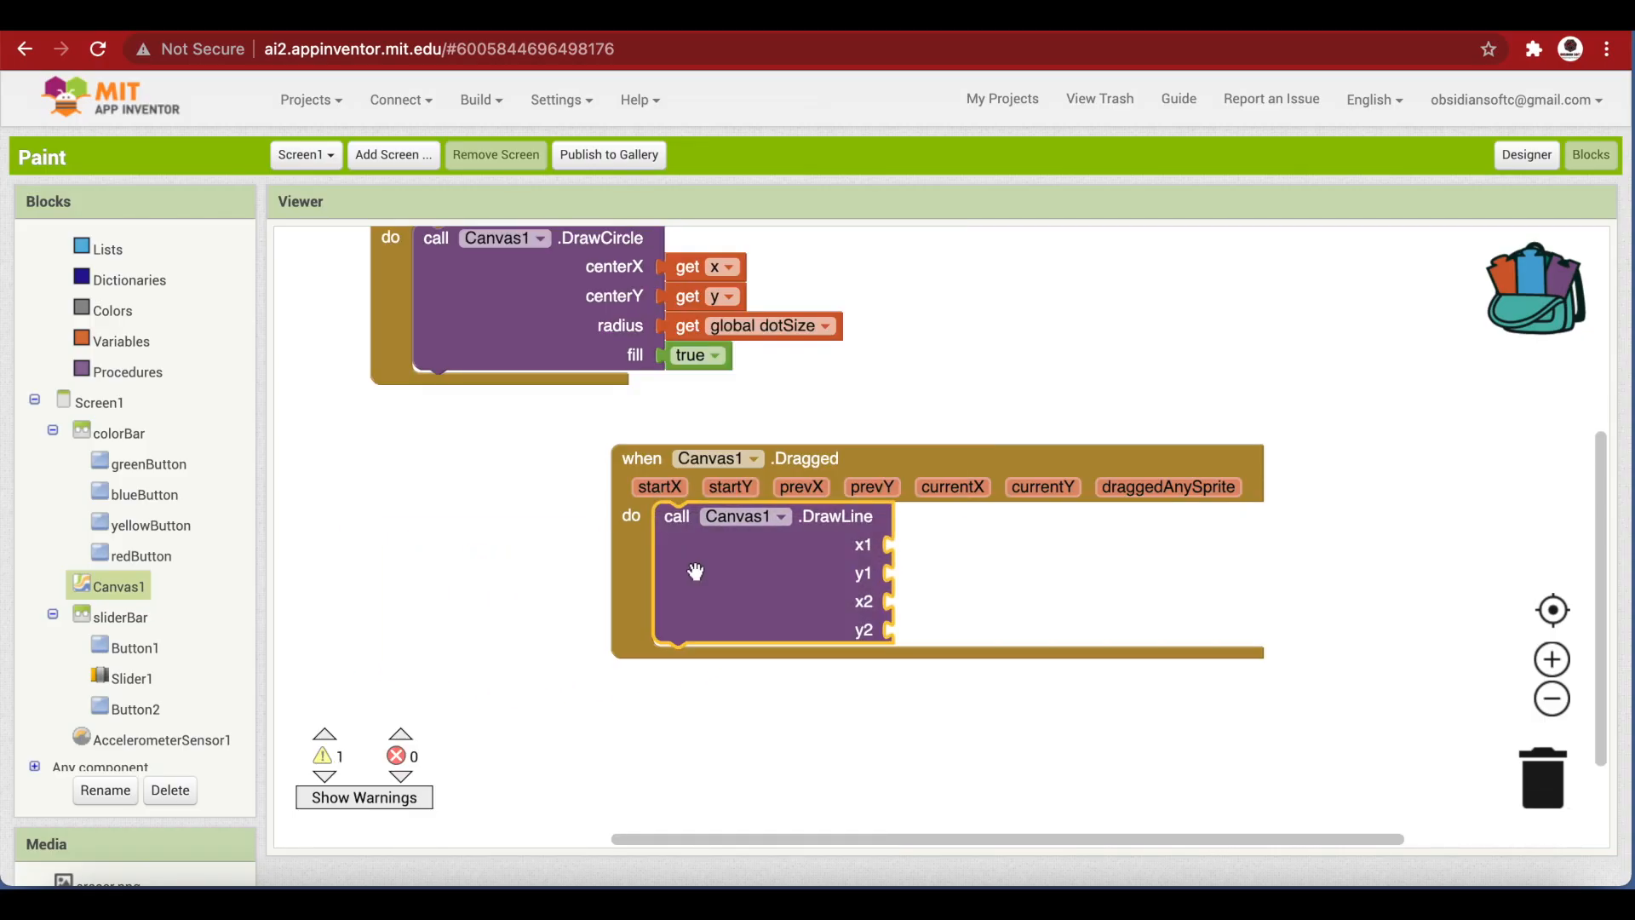
mouse_move(874, 578)
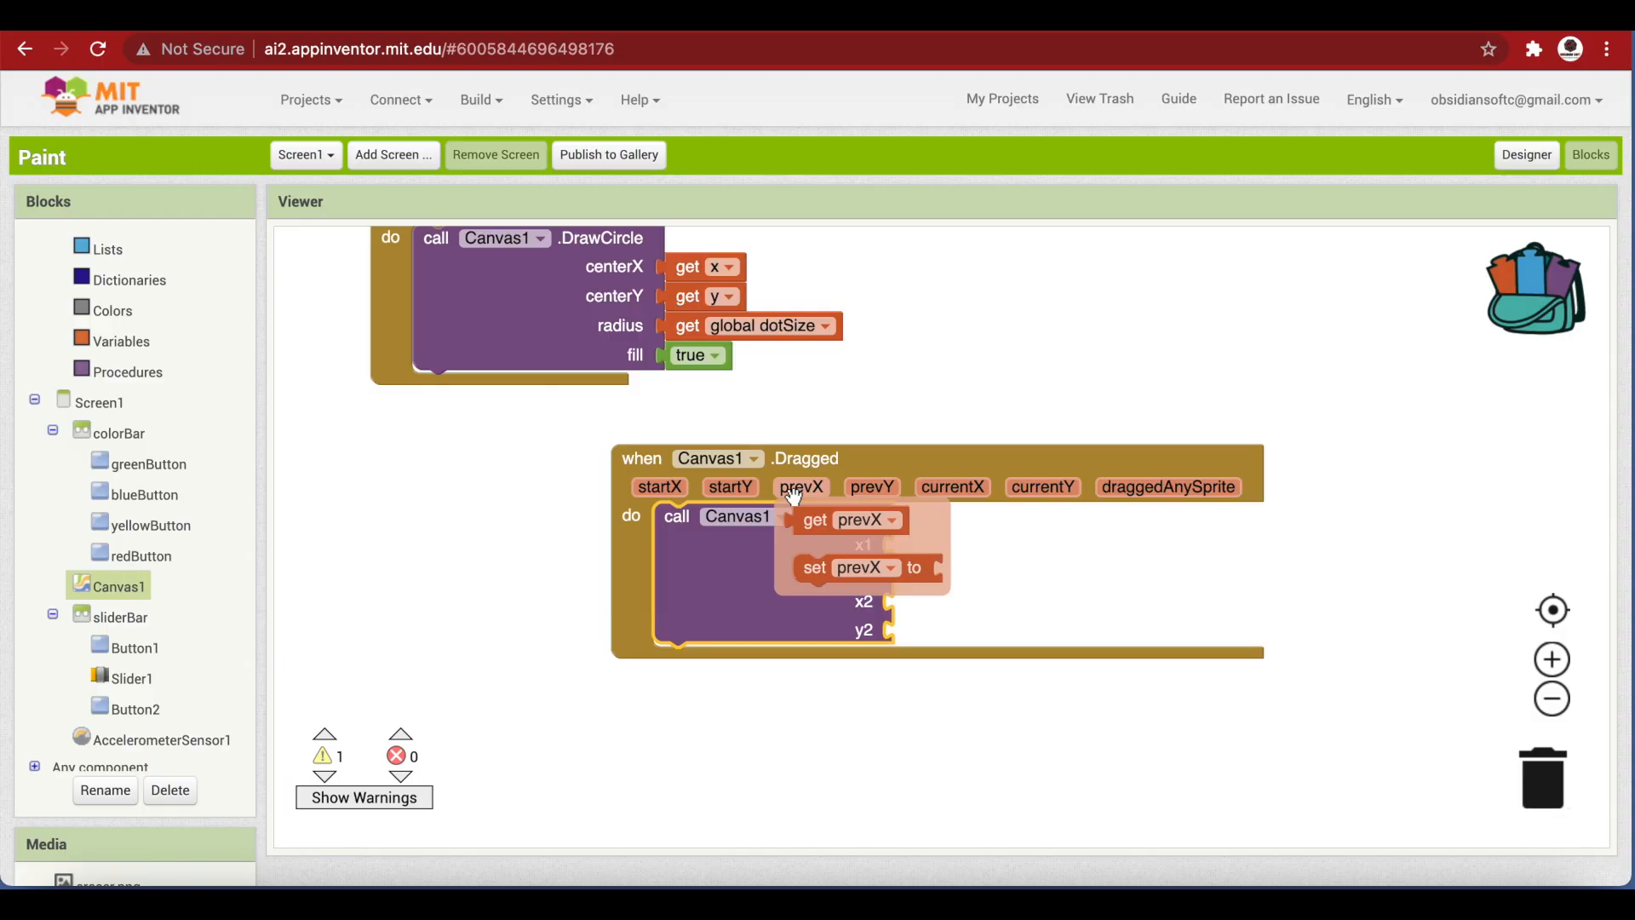
left_click_drag(834, 520, 908, 545)
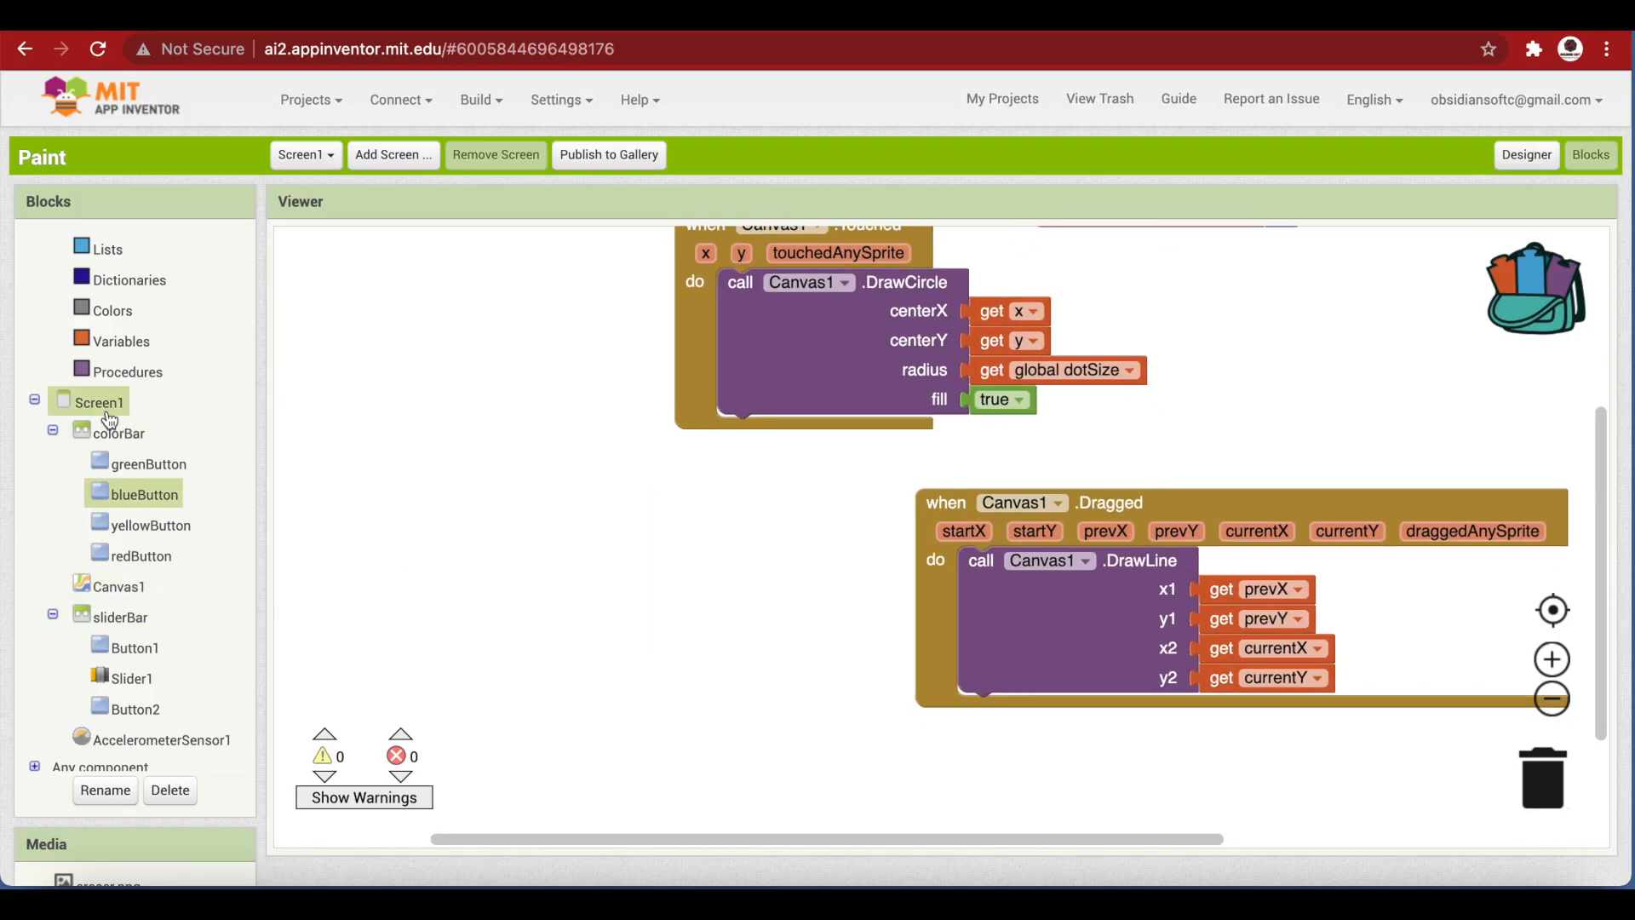
Add a Screen1.Initialize handler setting Canvas1.LineWidth to global dotSize
left_click(98, 400)
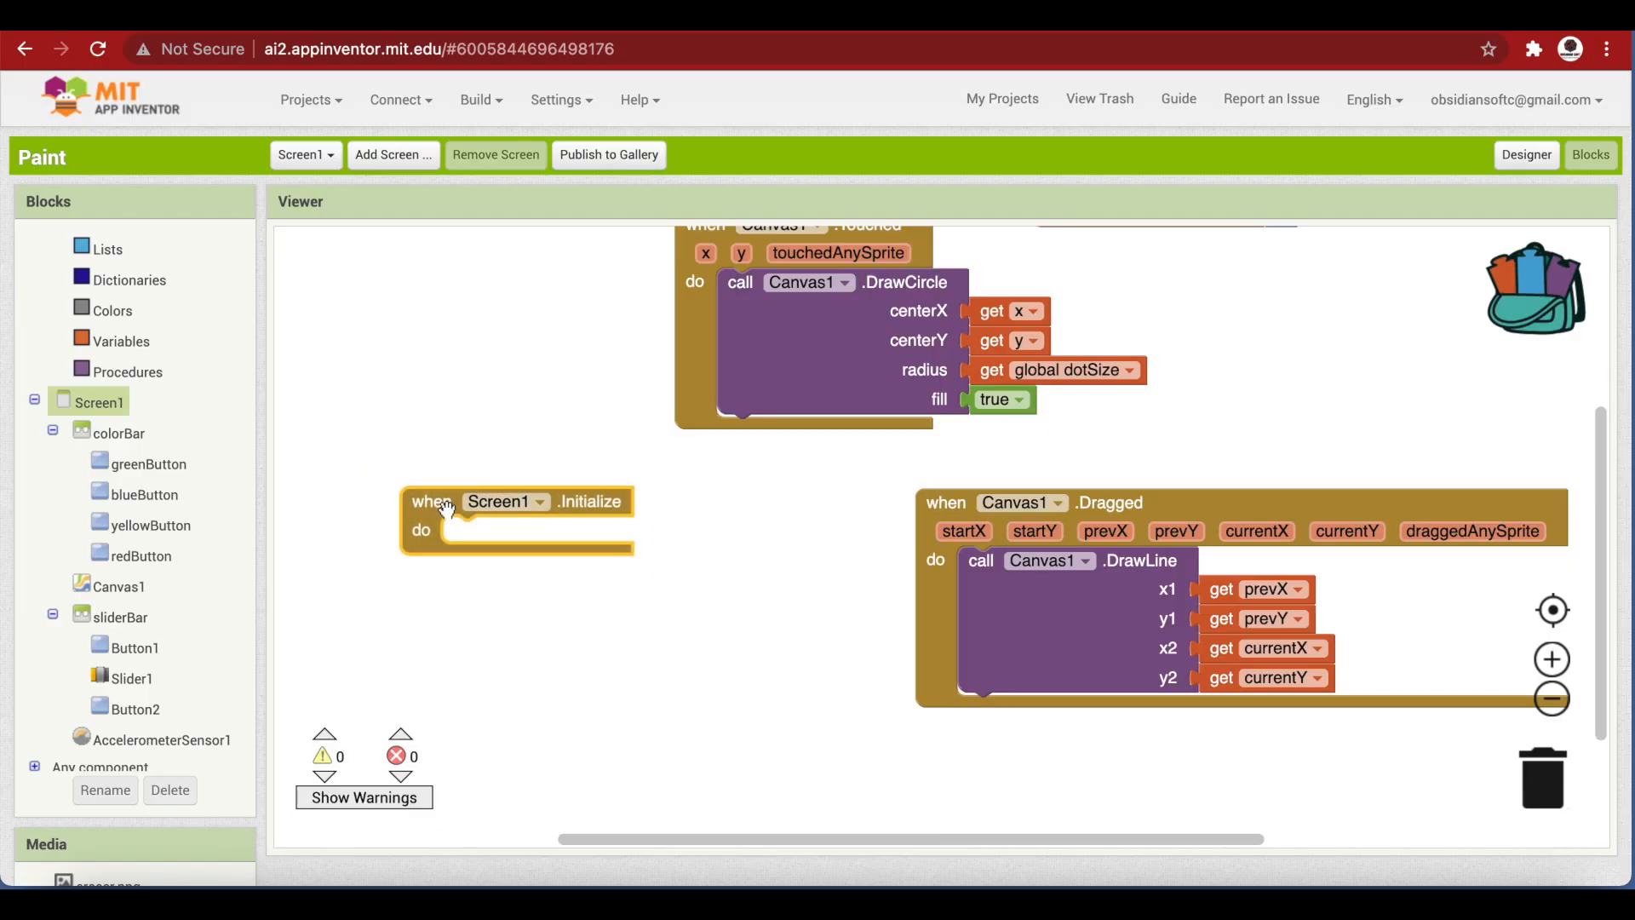
mouse_move(506, 544)
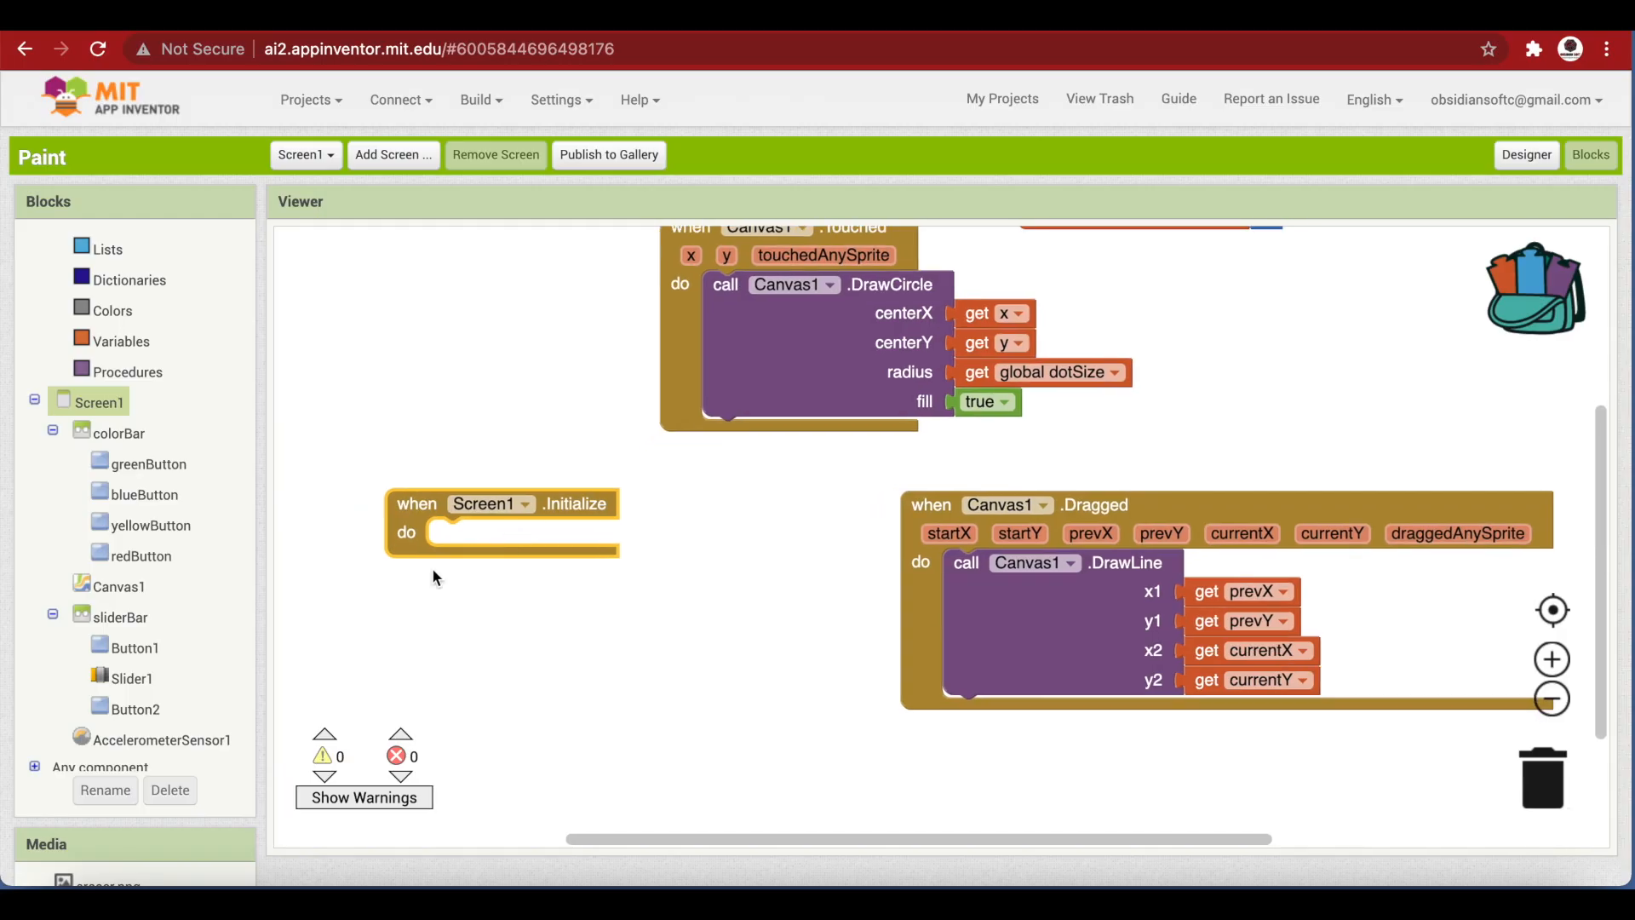
left_click(116, 586)
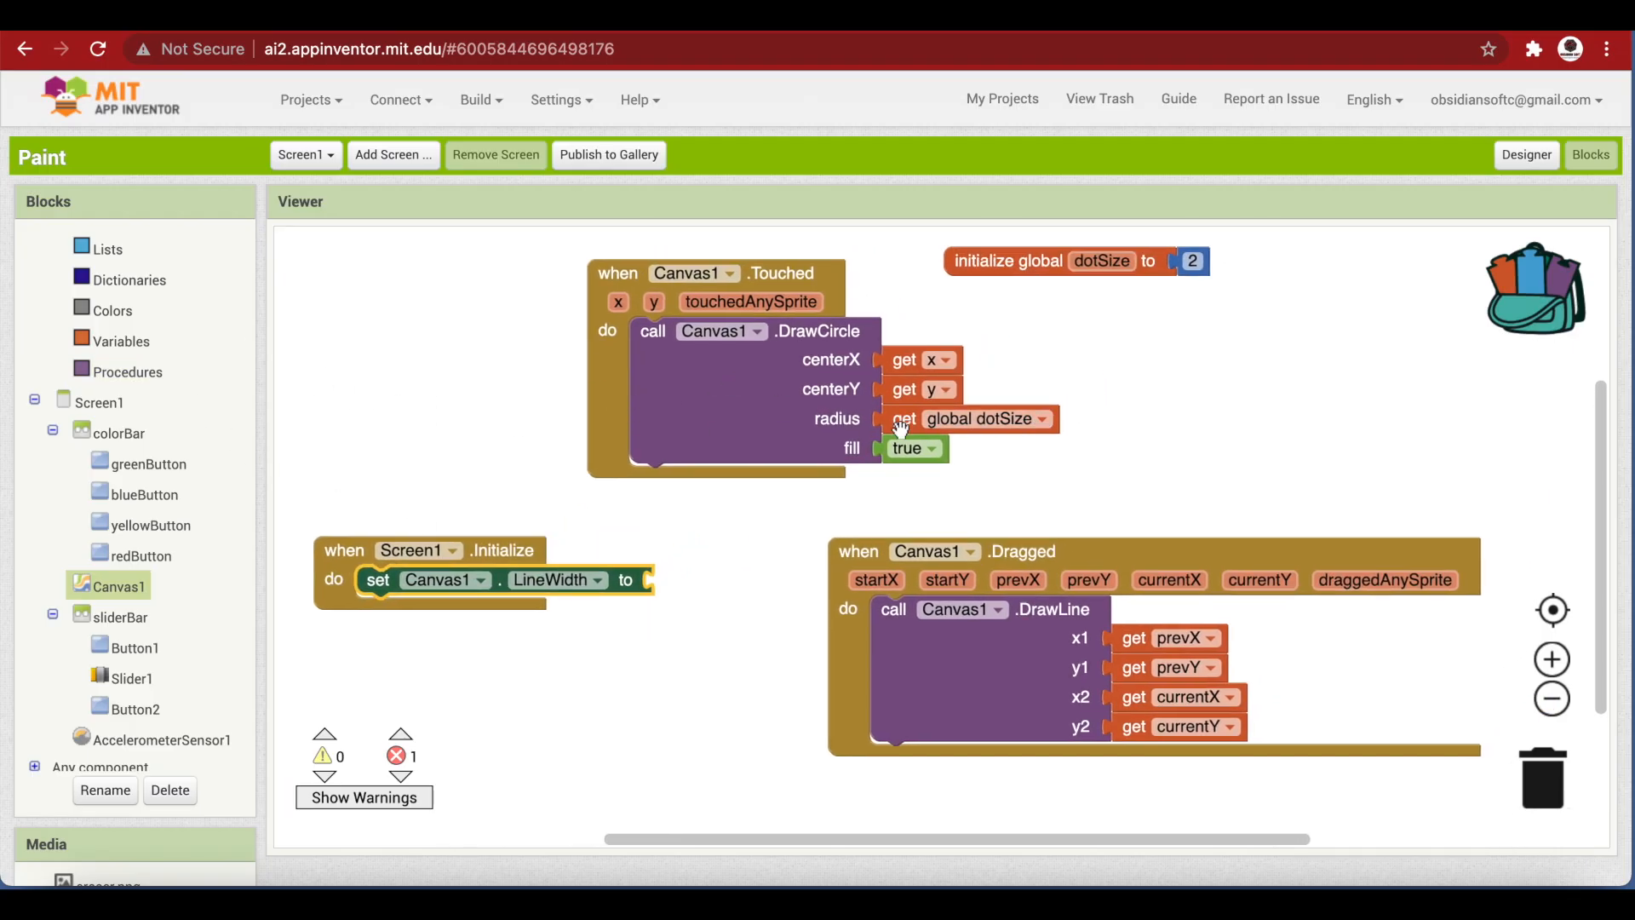
left_click_drag(902, 419, 676, 579)
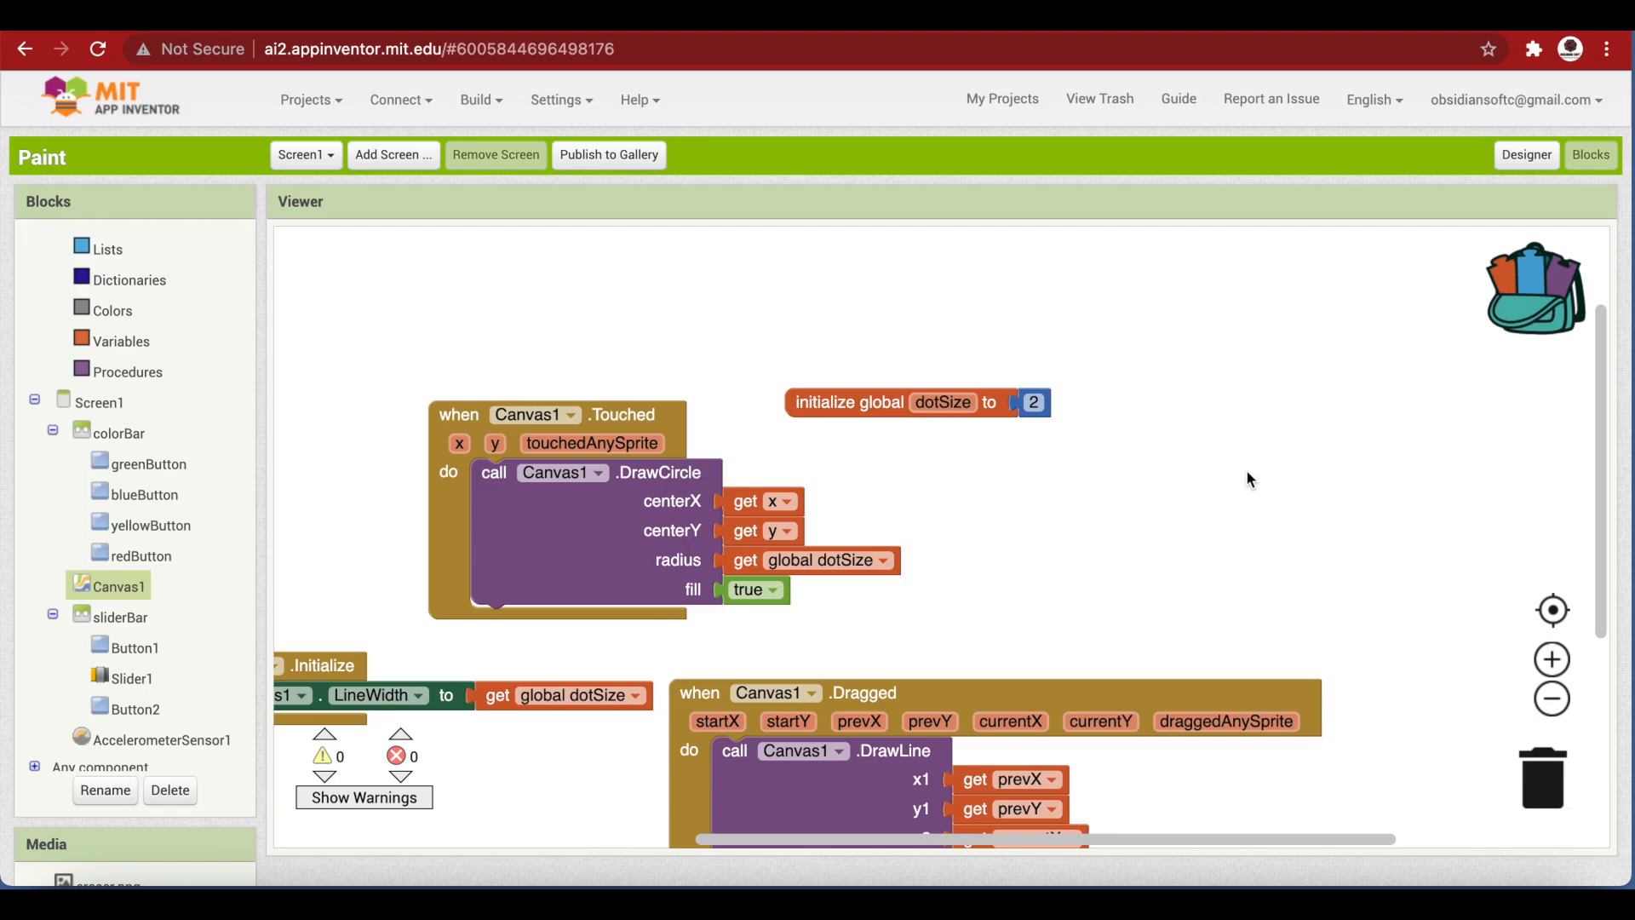
Add thicknessBar.PositionChanged setting global dotSize and Canvas1.LineWidth from the slider
left_click(140, 668)
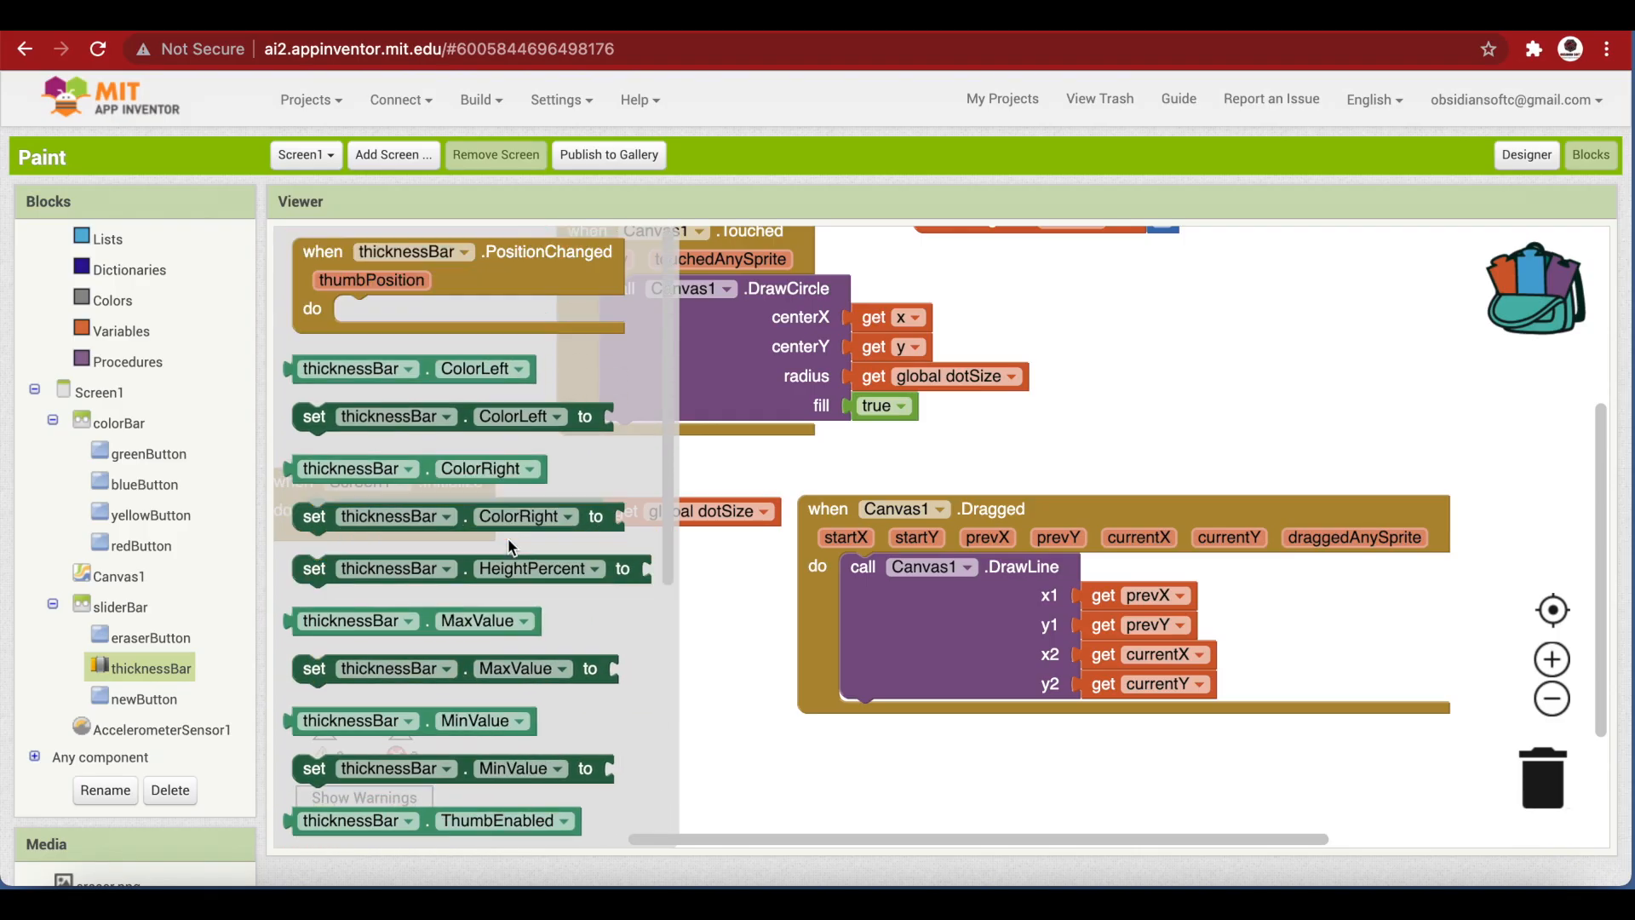
left_click_drag(412, 252, 1242, 289)
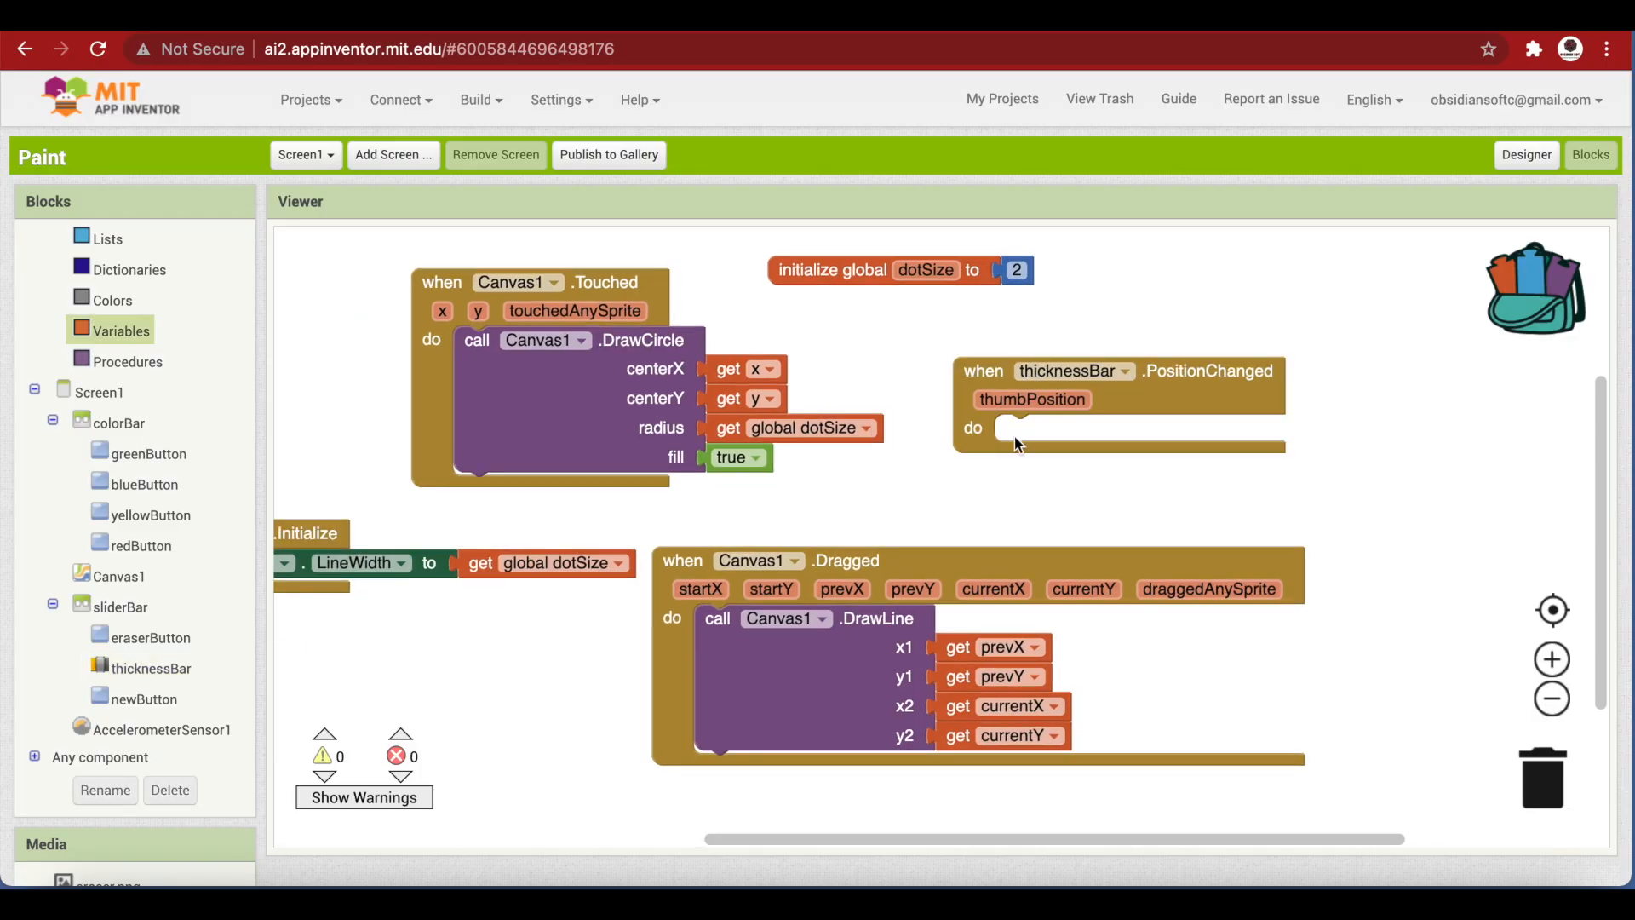
mouse_move(1100, 395)
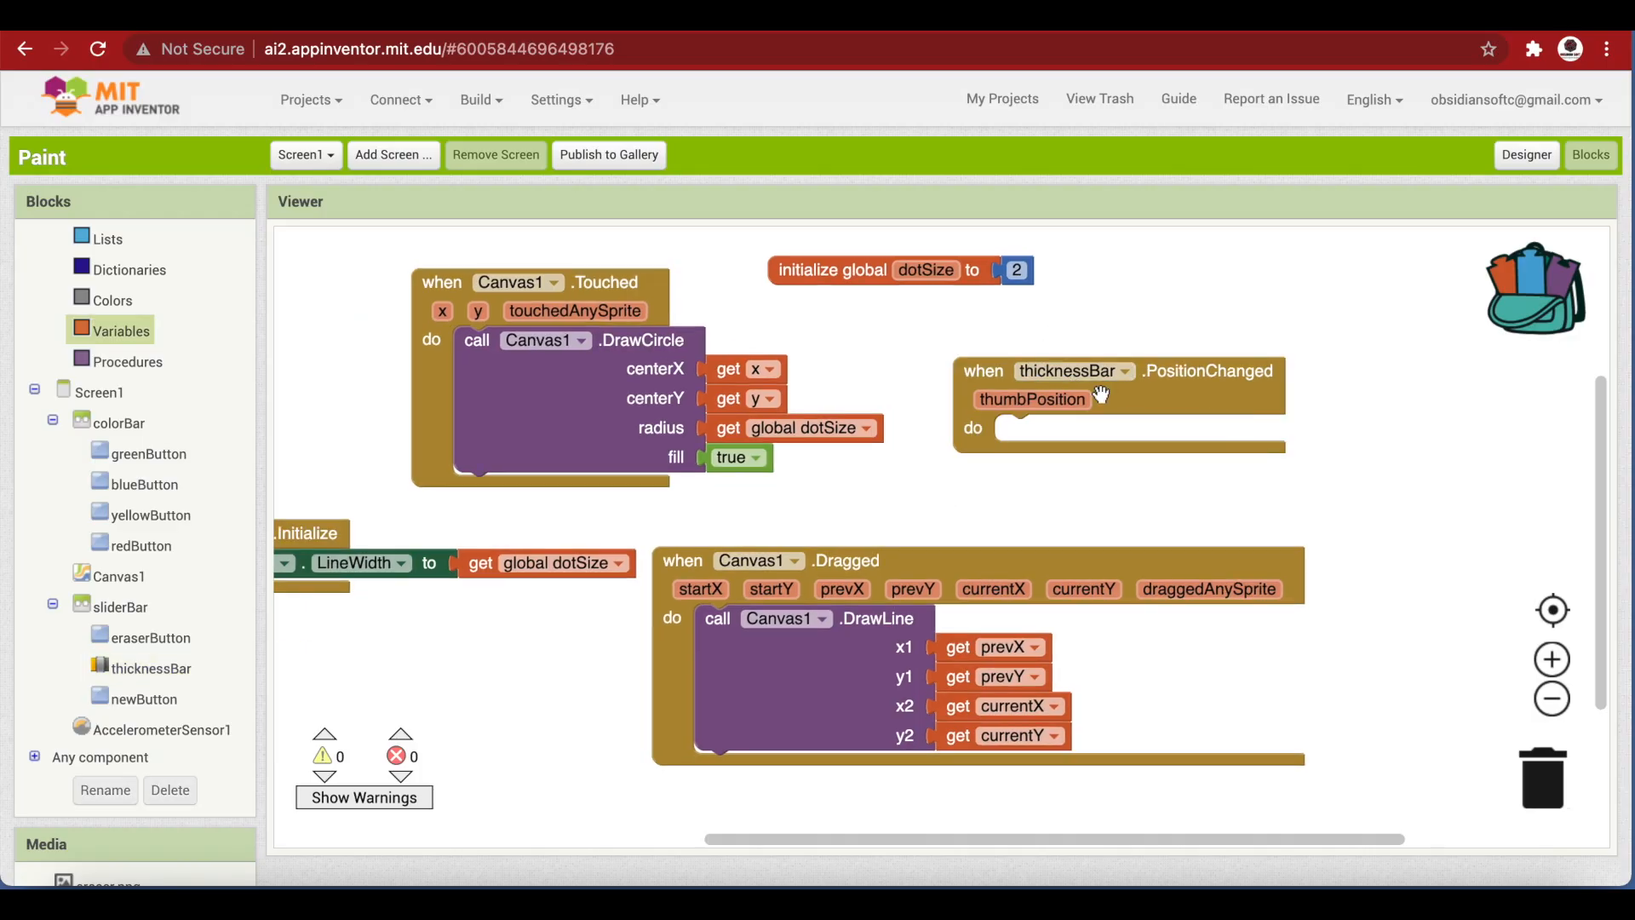
left_click(1032, 398)
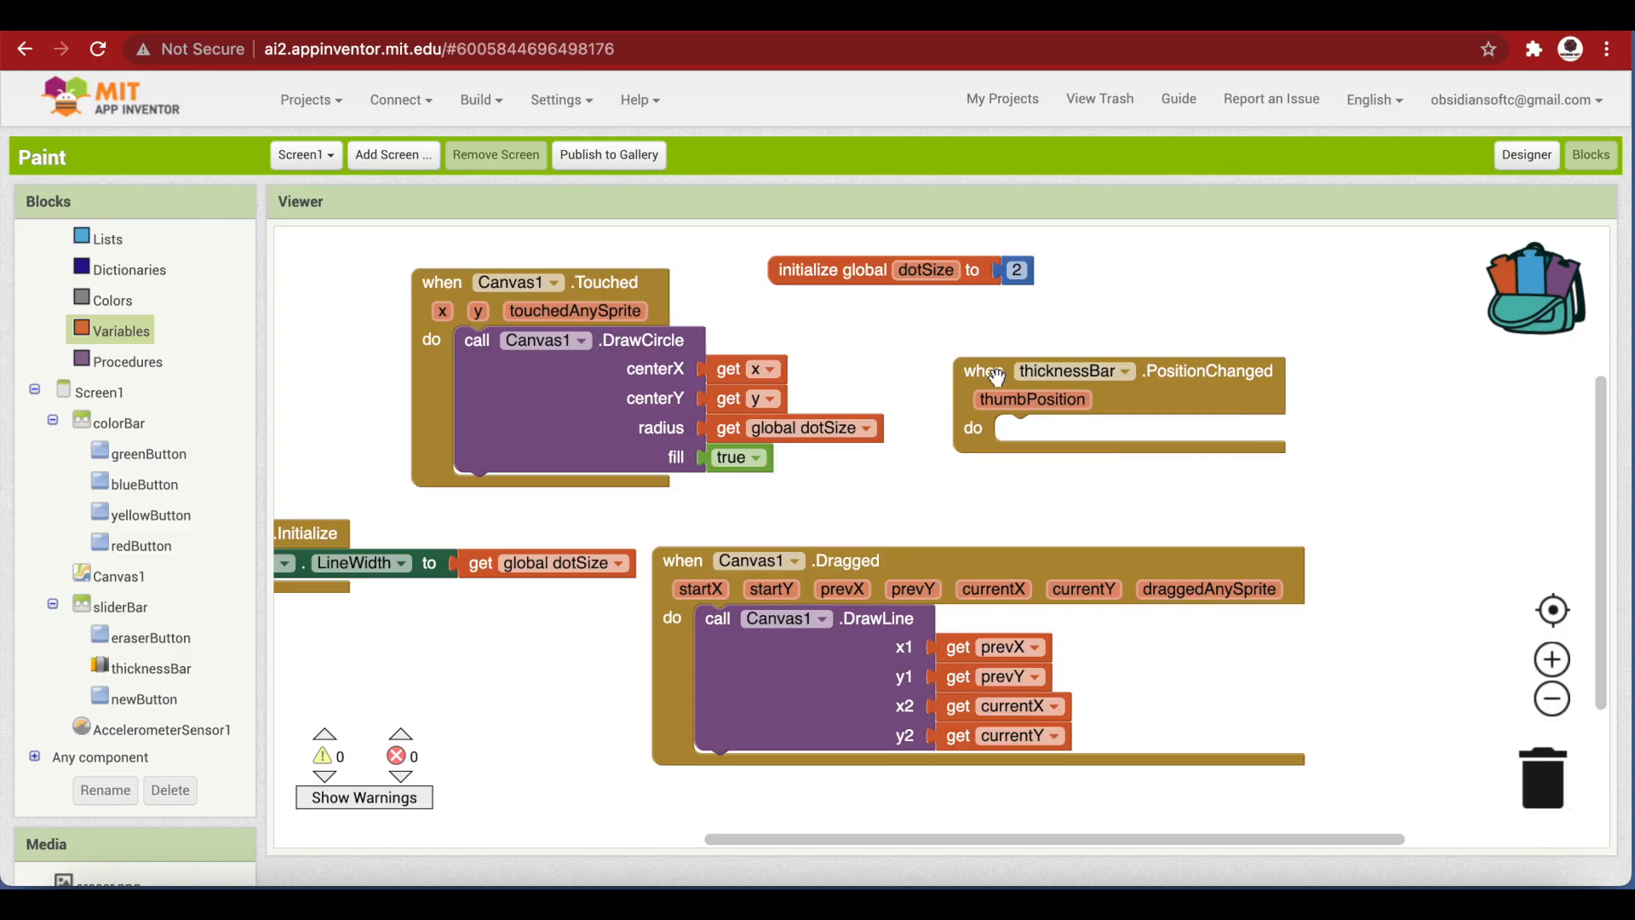
left_click(926, 269)
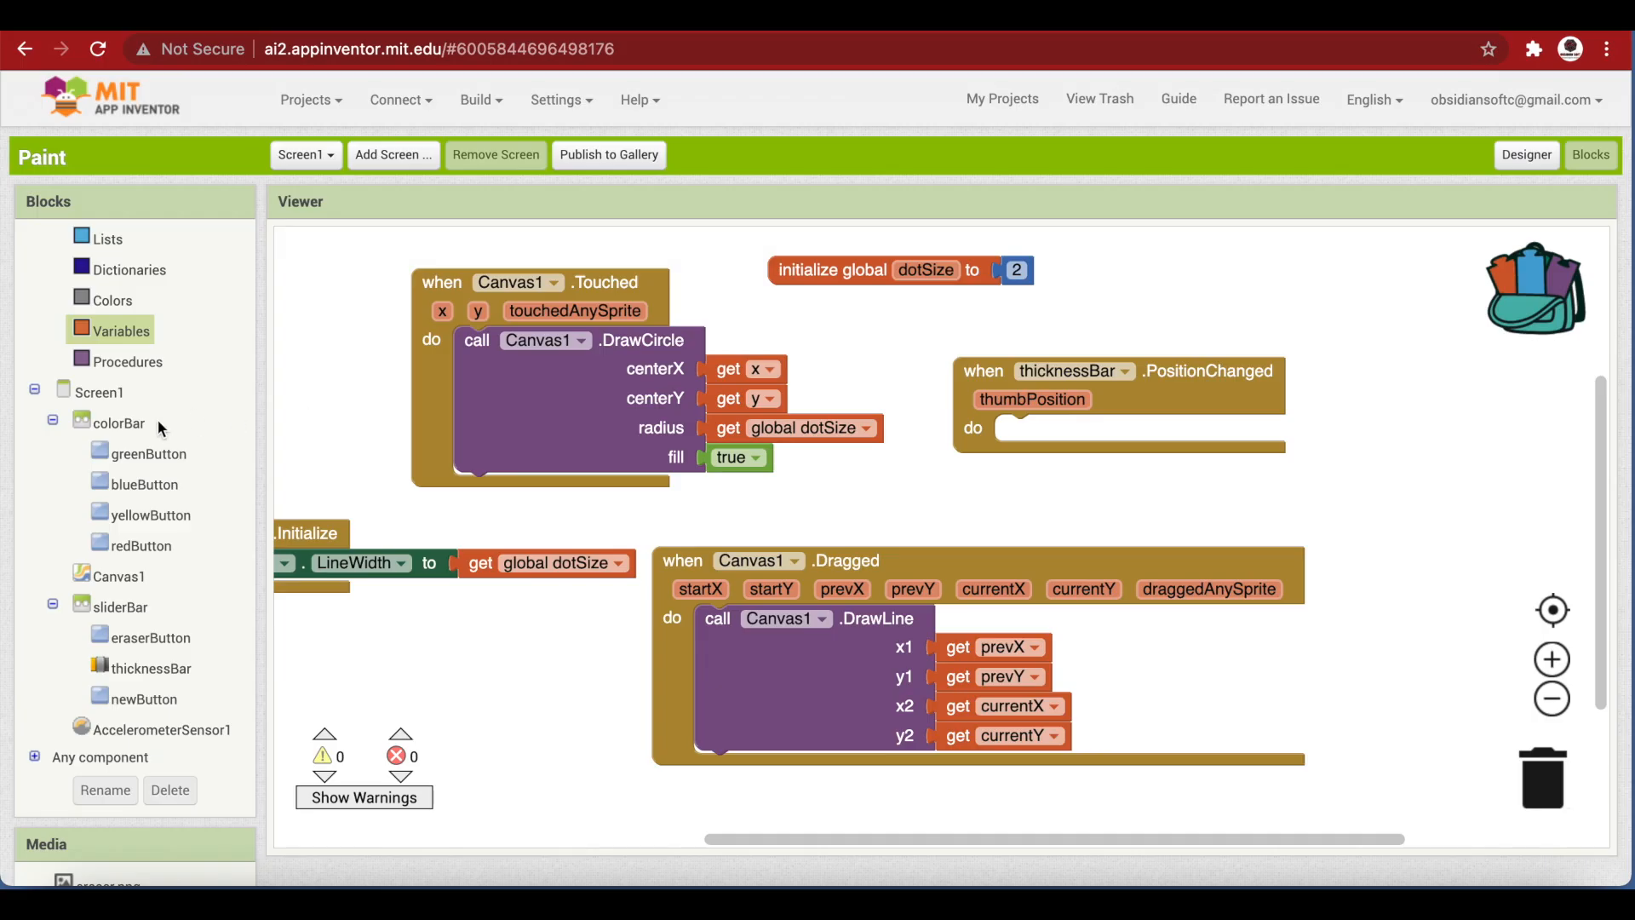
left_click(121, 330)
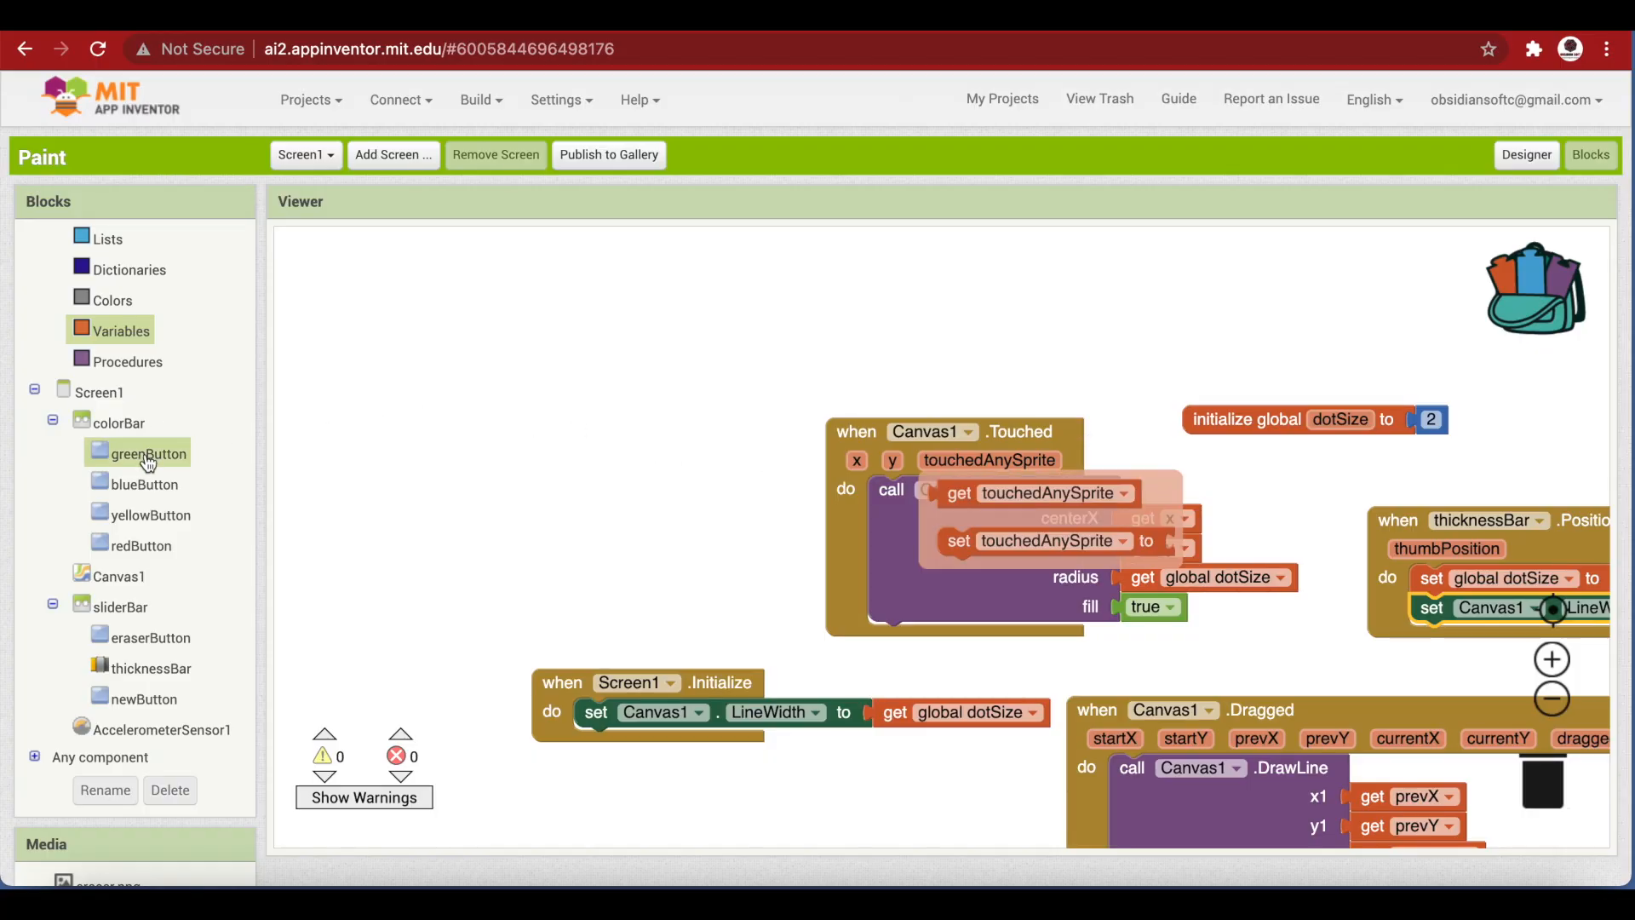
Give the colour buttons PaintColor setters and retarget a duplicated handler to eraserButton
left_click(116, 576)
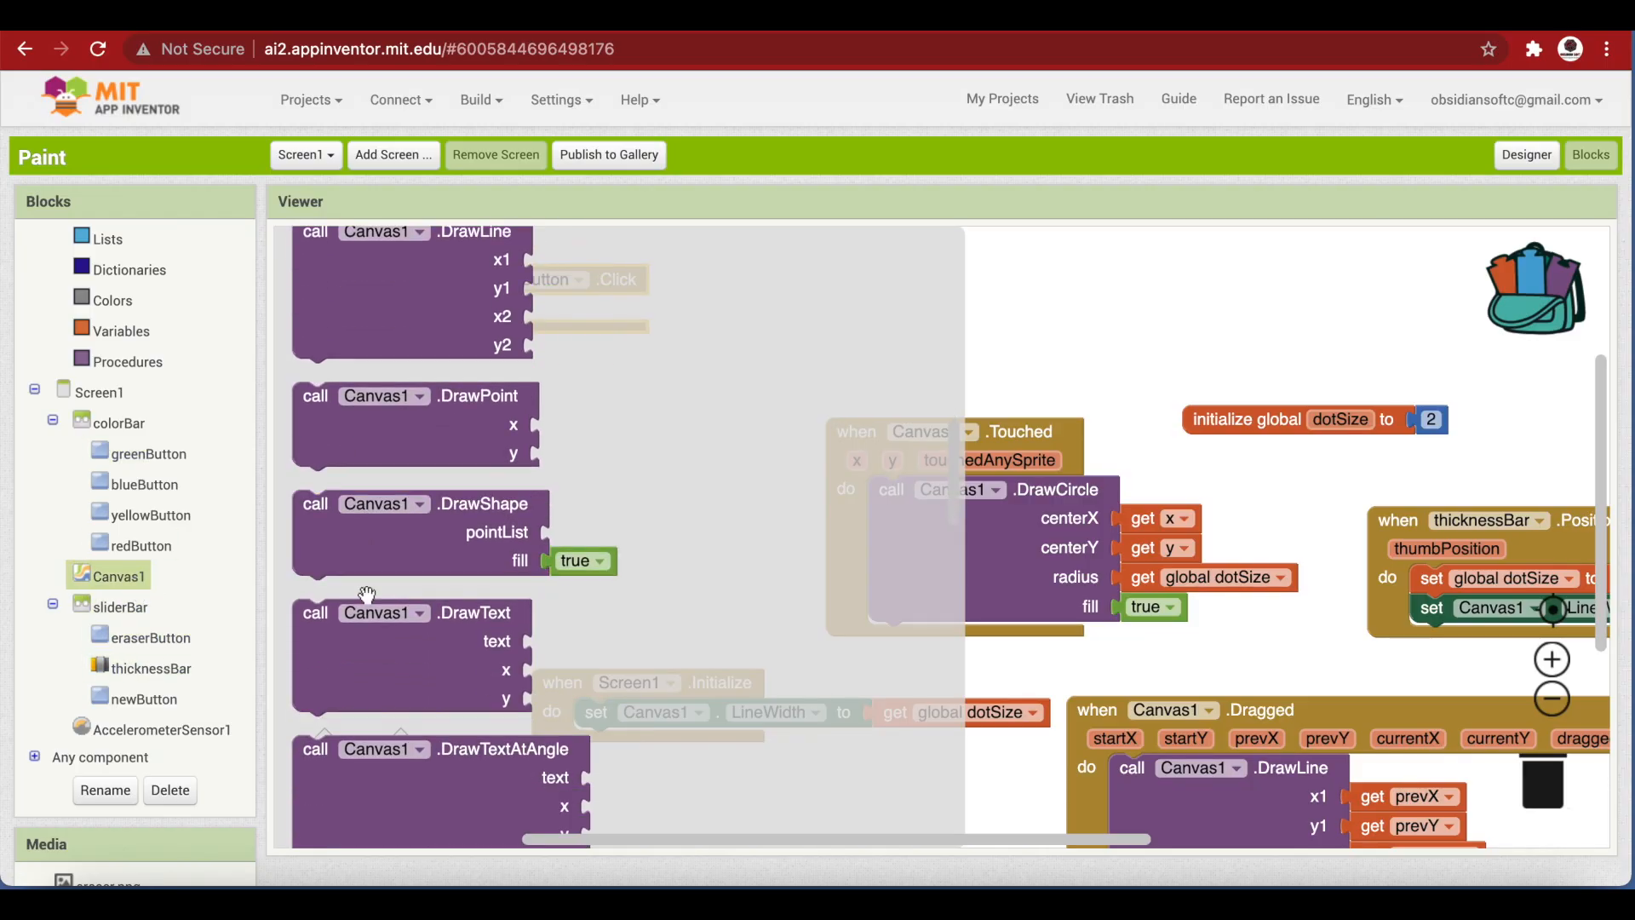
scroll("down", 3)
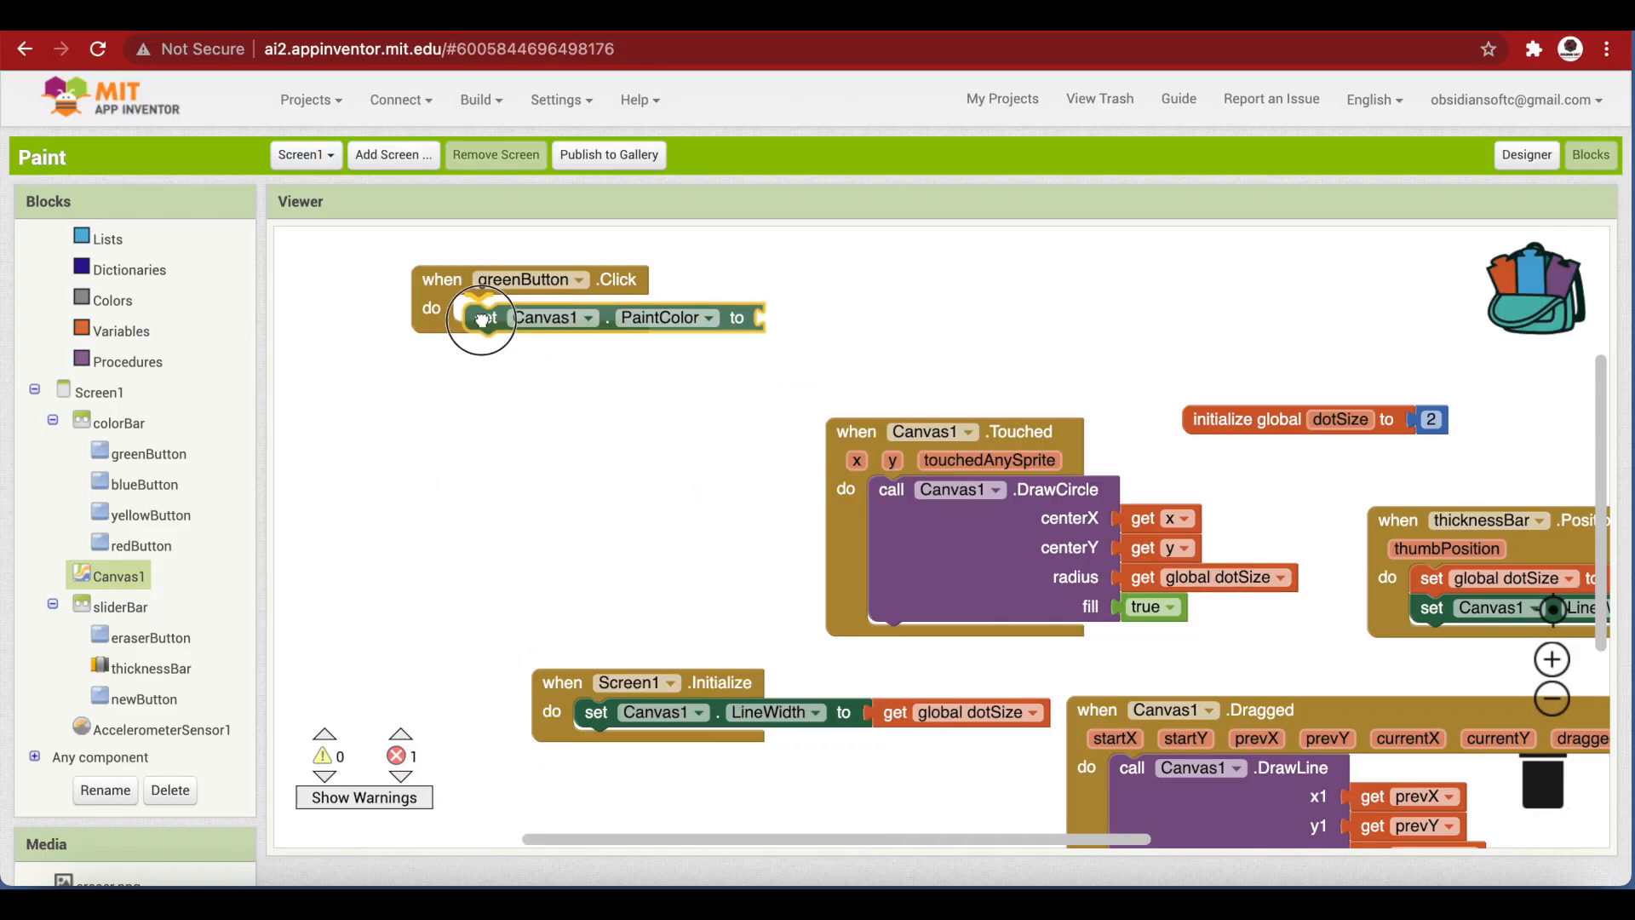
left_click(110, 300)
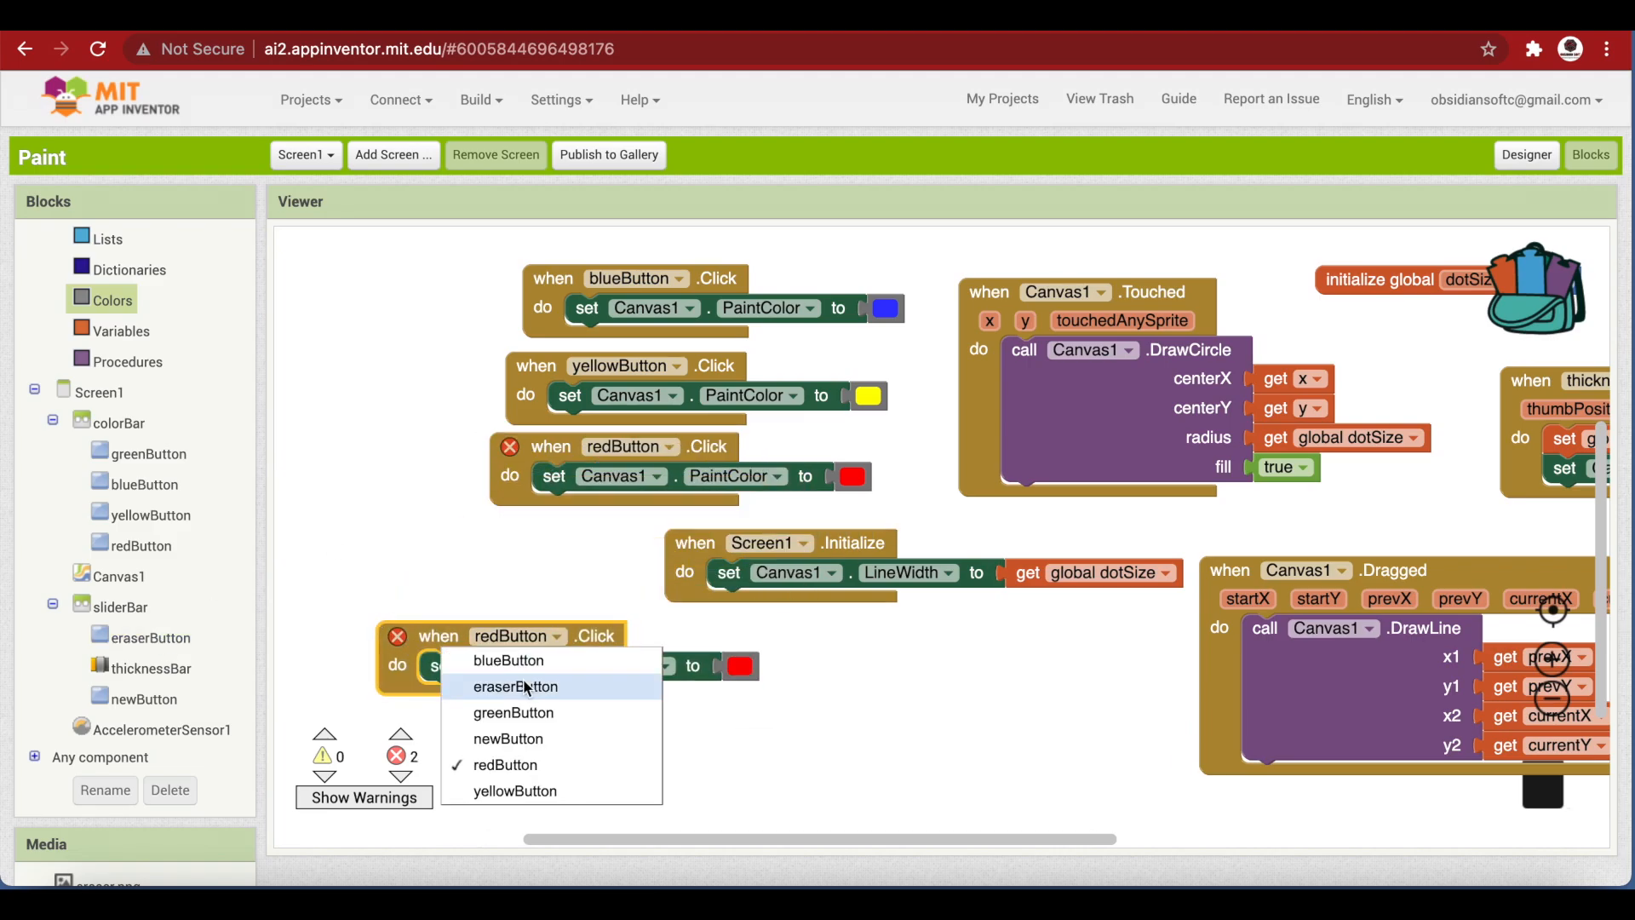
left_click(515, 687)
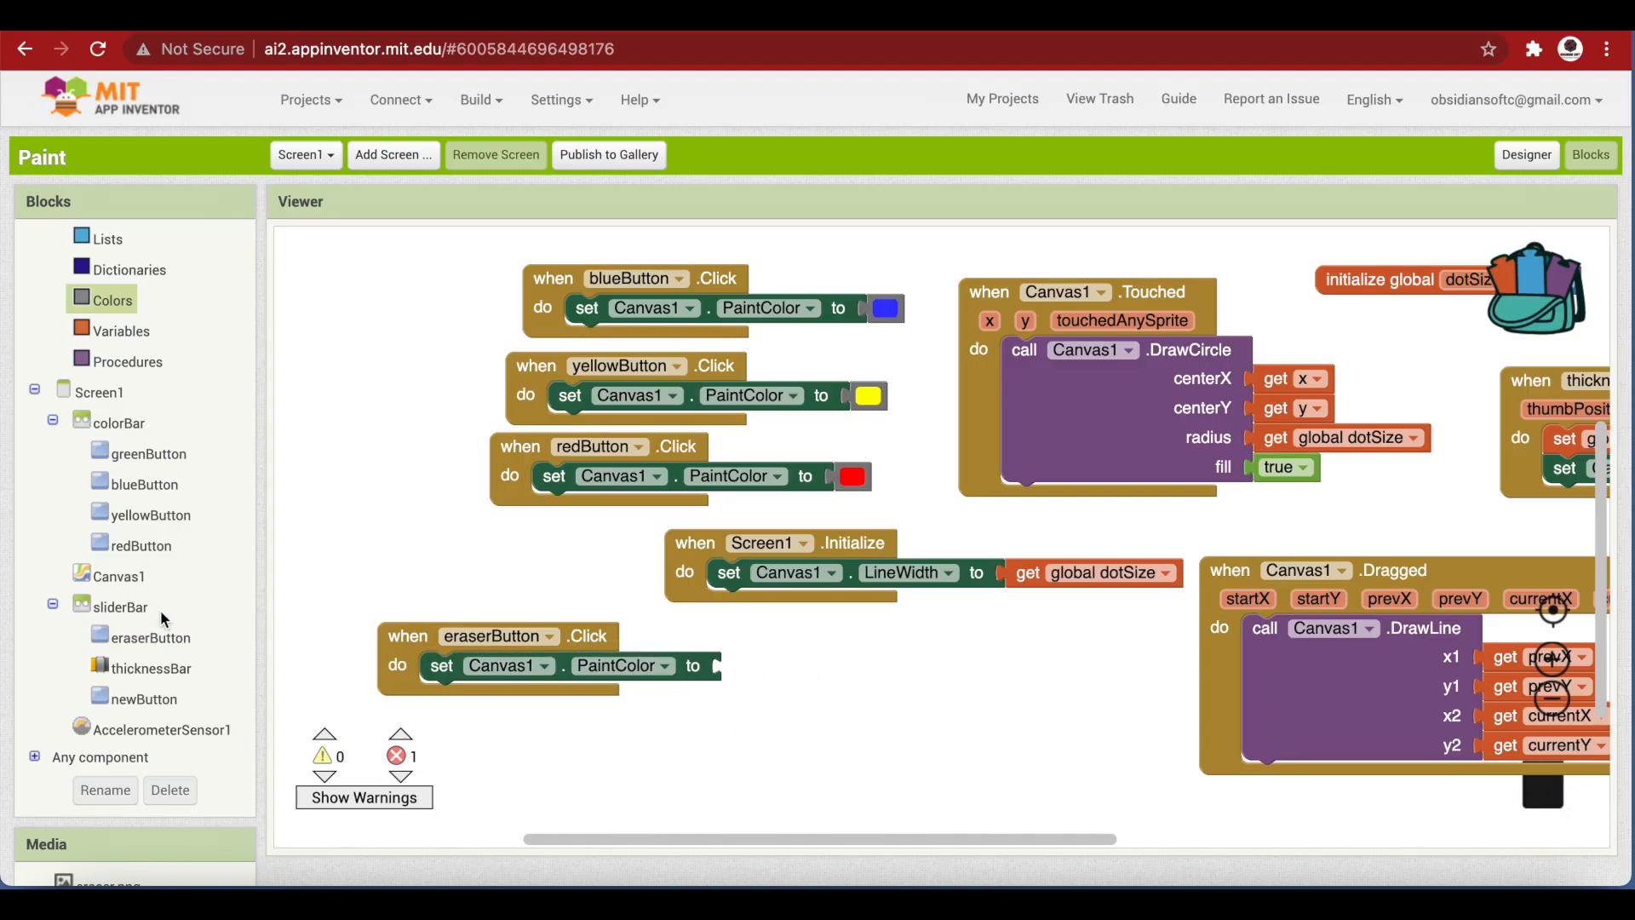
left_click(119, 576)
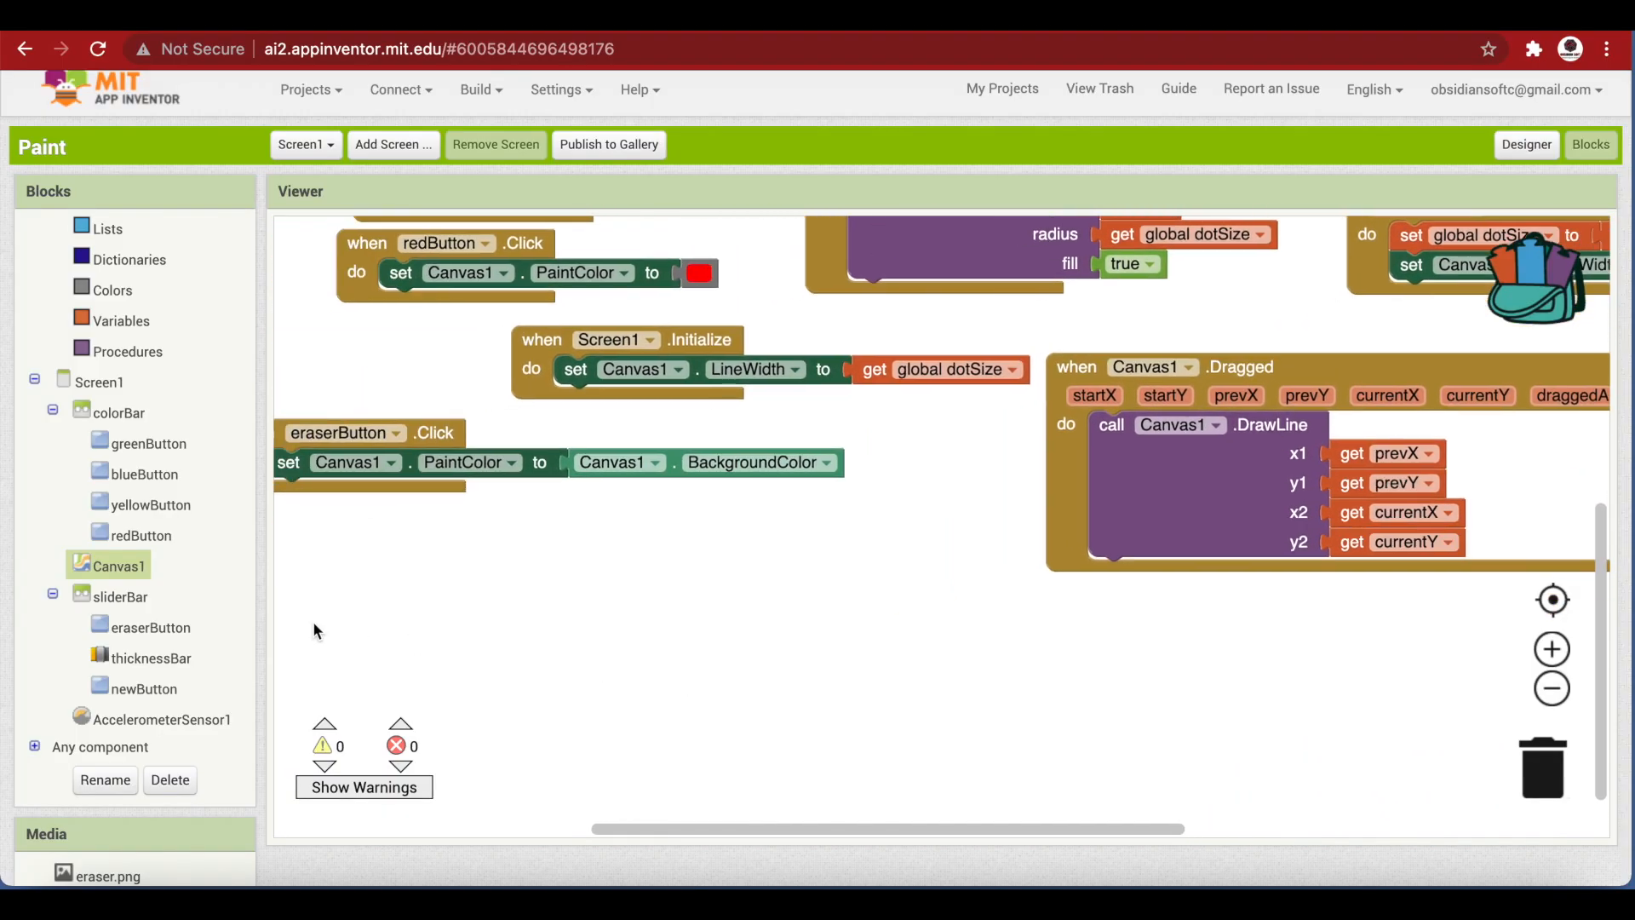
Add a newButton.Click handler that calls Canvas1.Clear
left_click(142, 688)
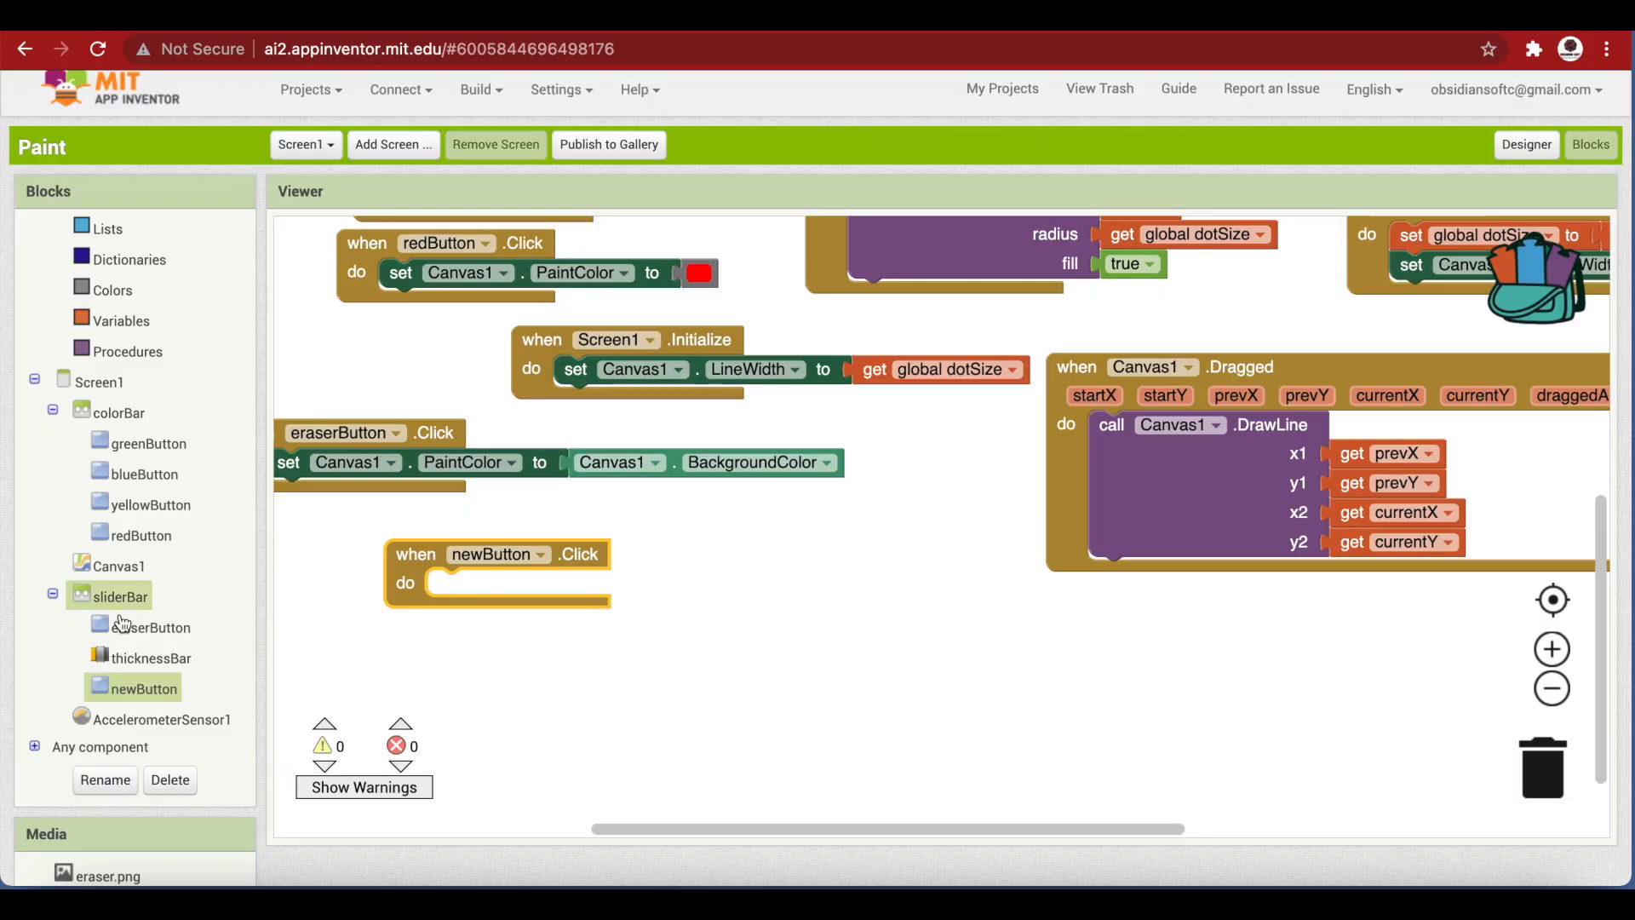
left_click(525, 582)
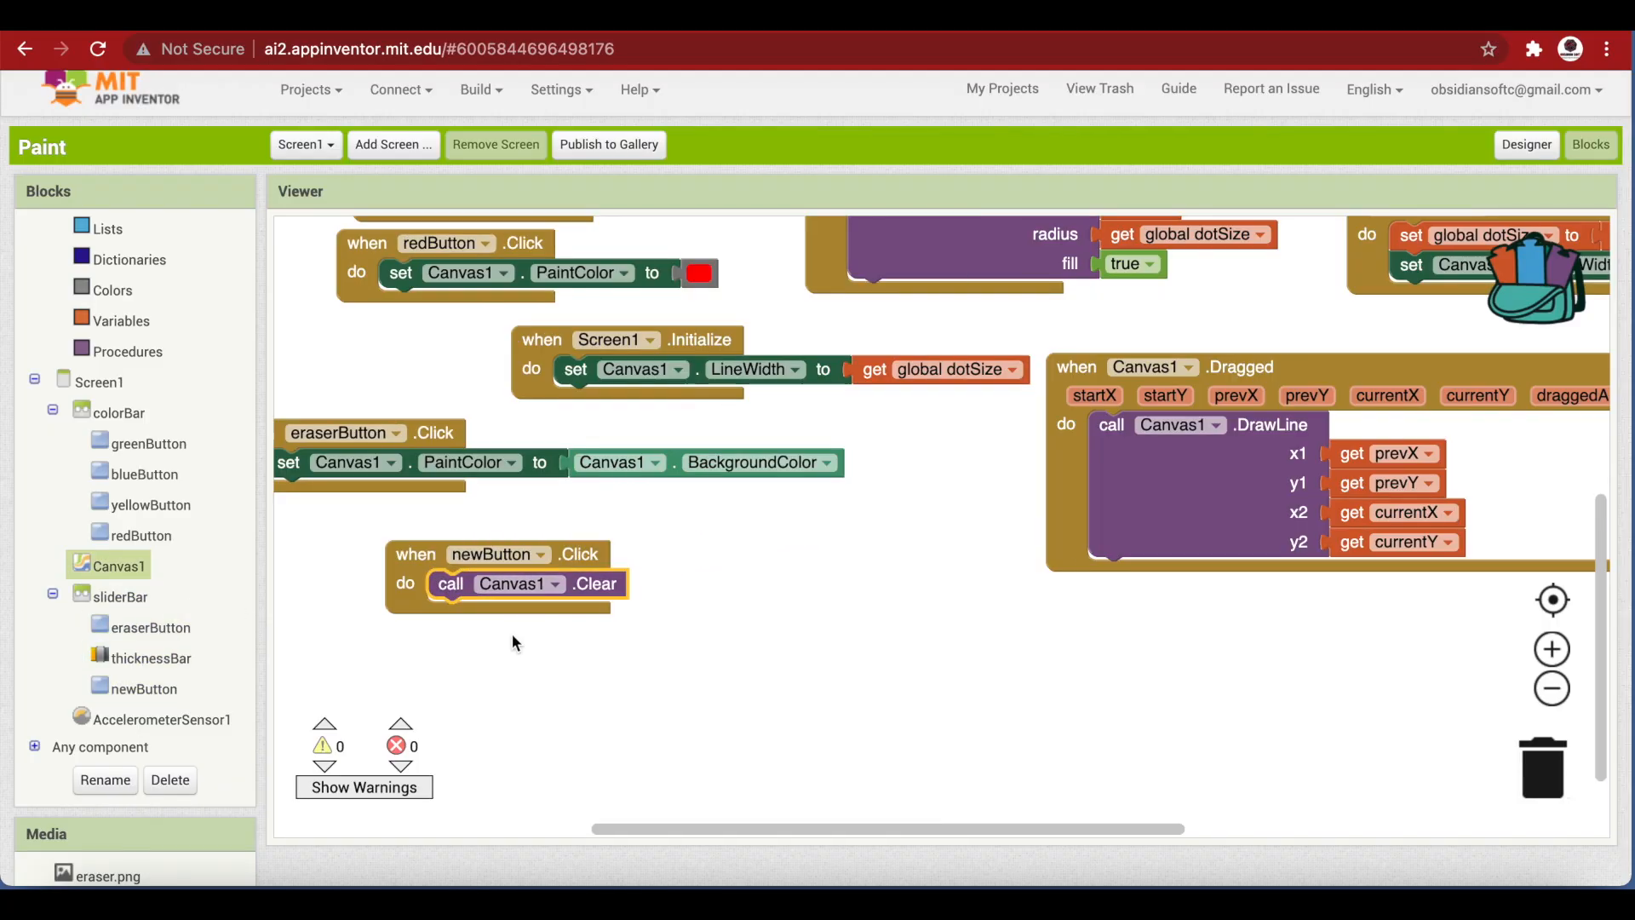
left_click(158, 719)
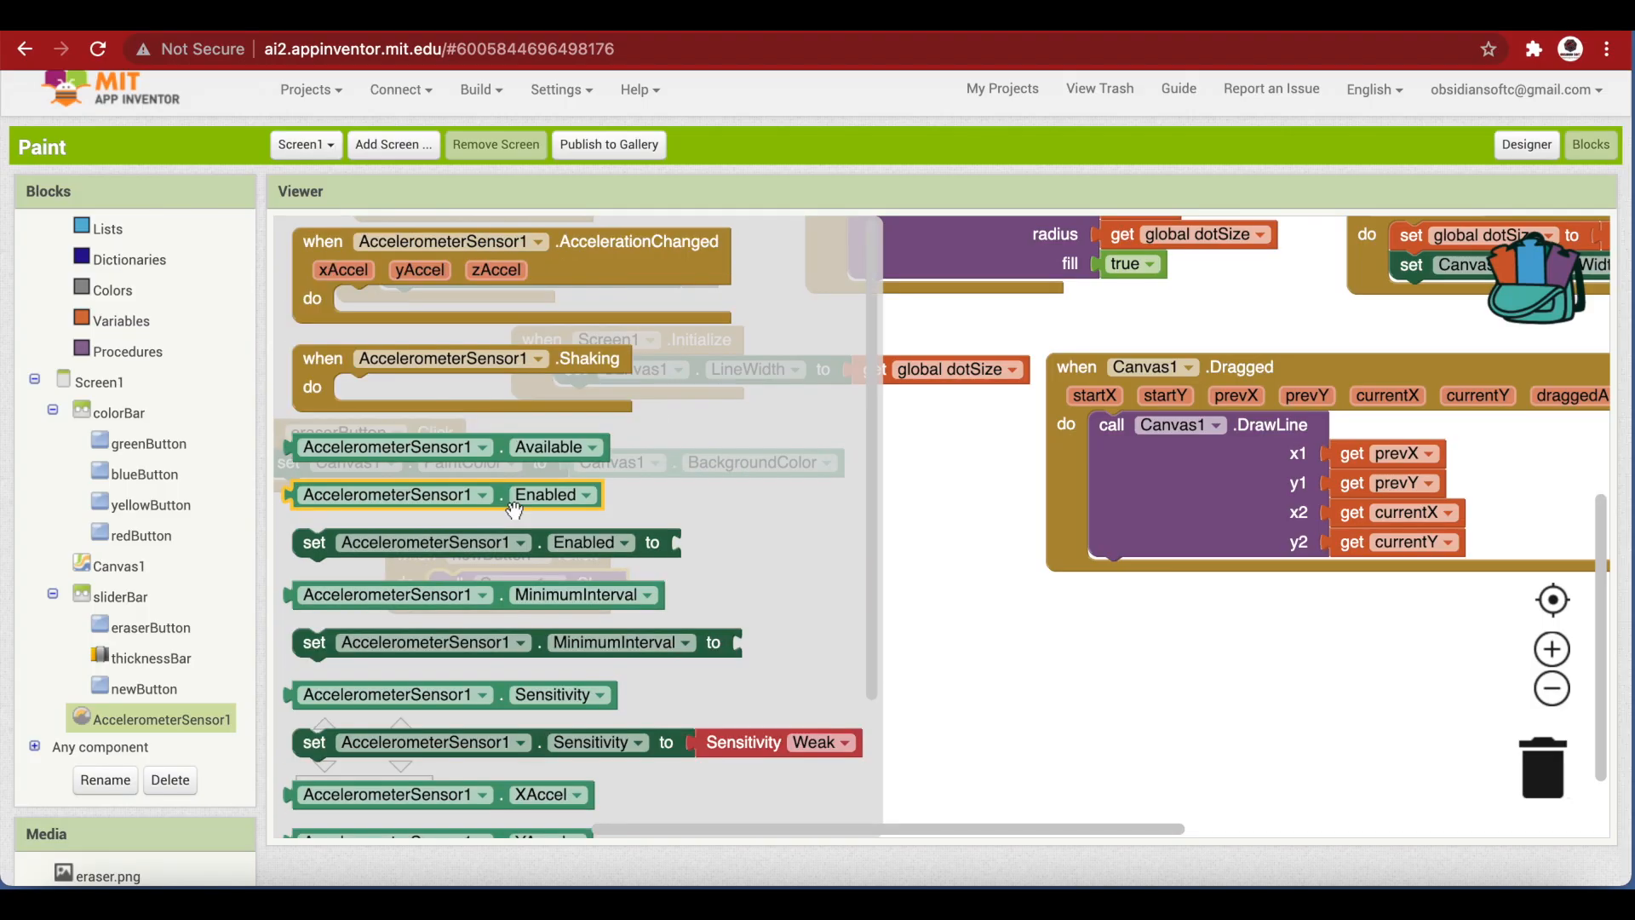
scroll("down", 3)
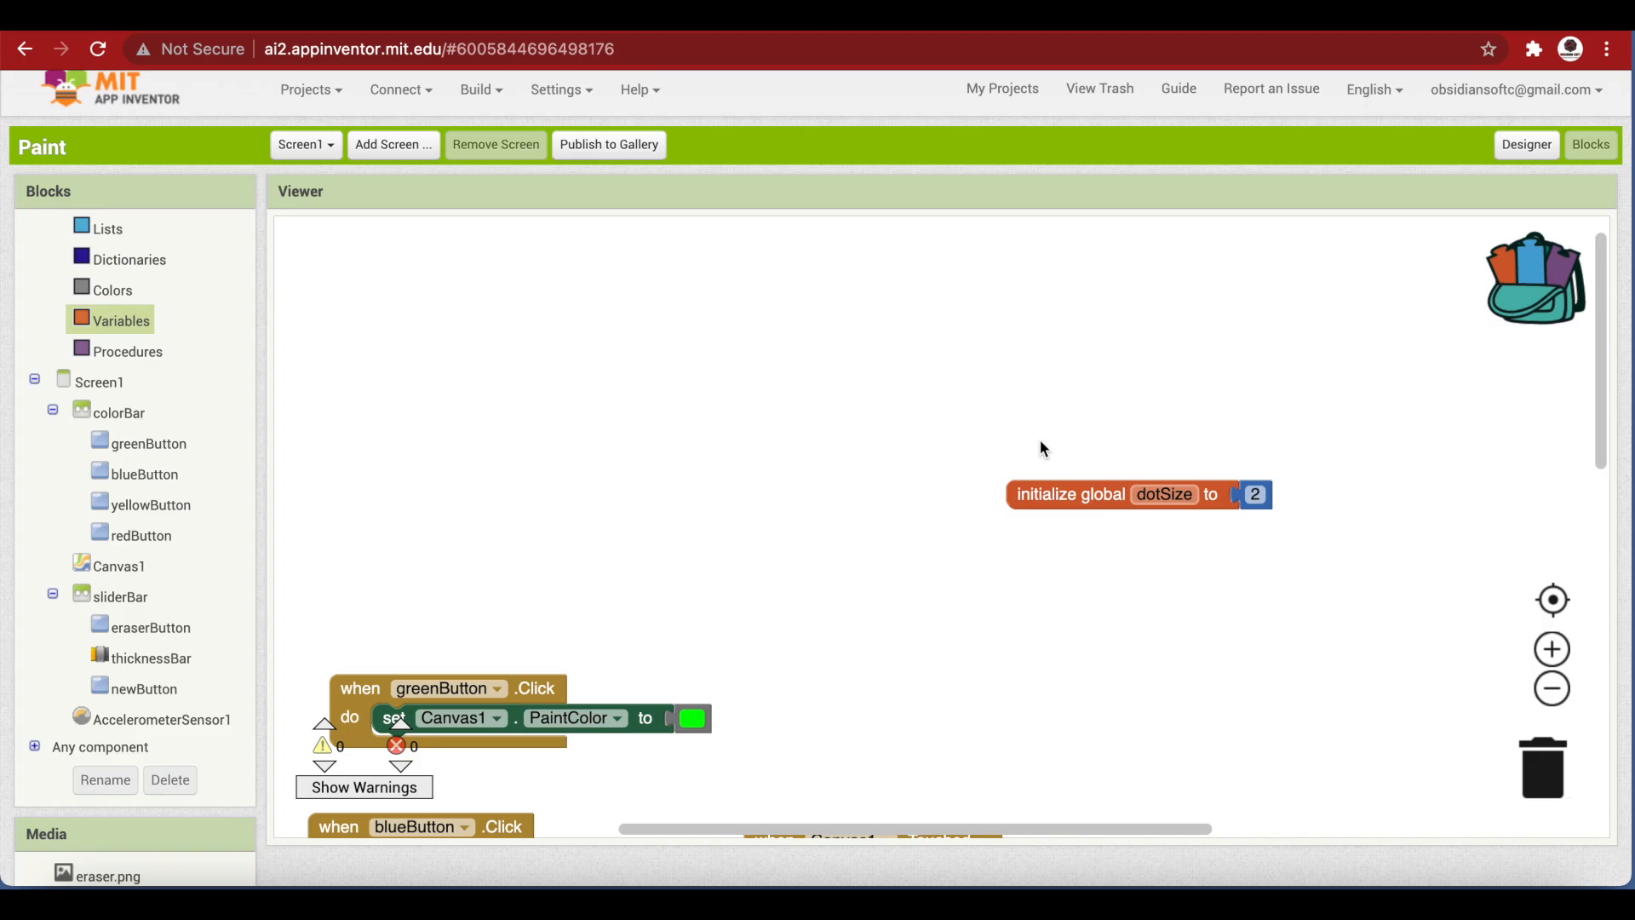
mouse_move(817, 426)
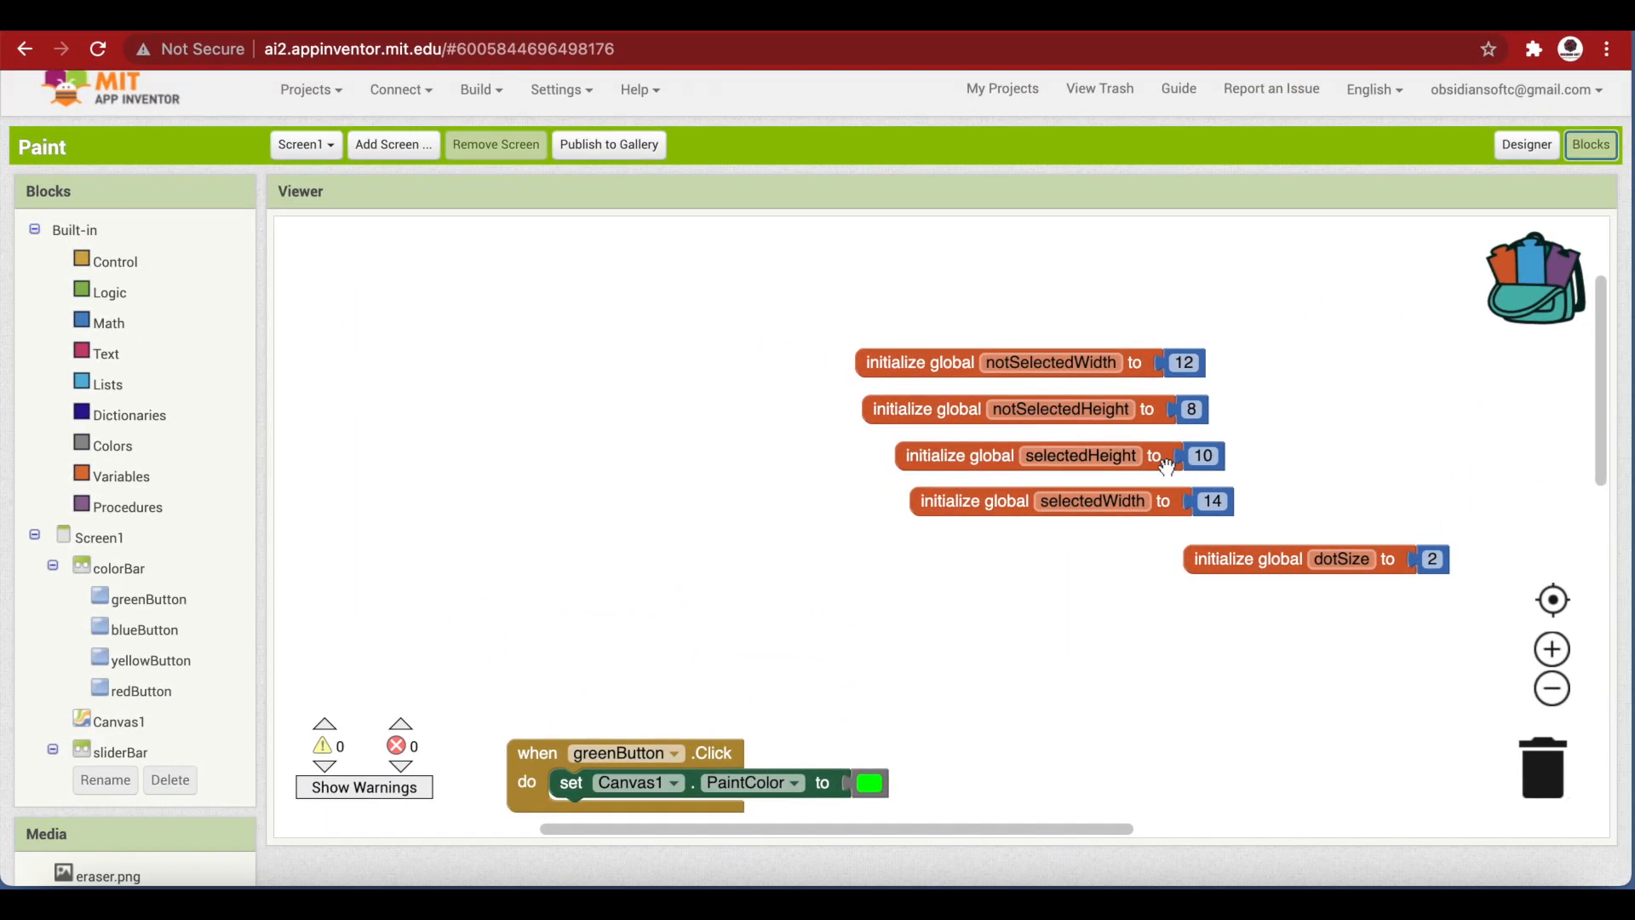
mouse_move(1195, 419)
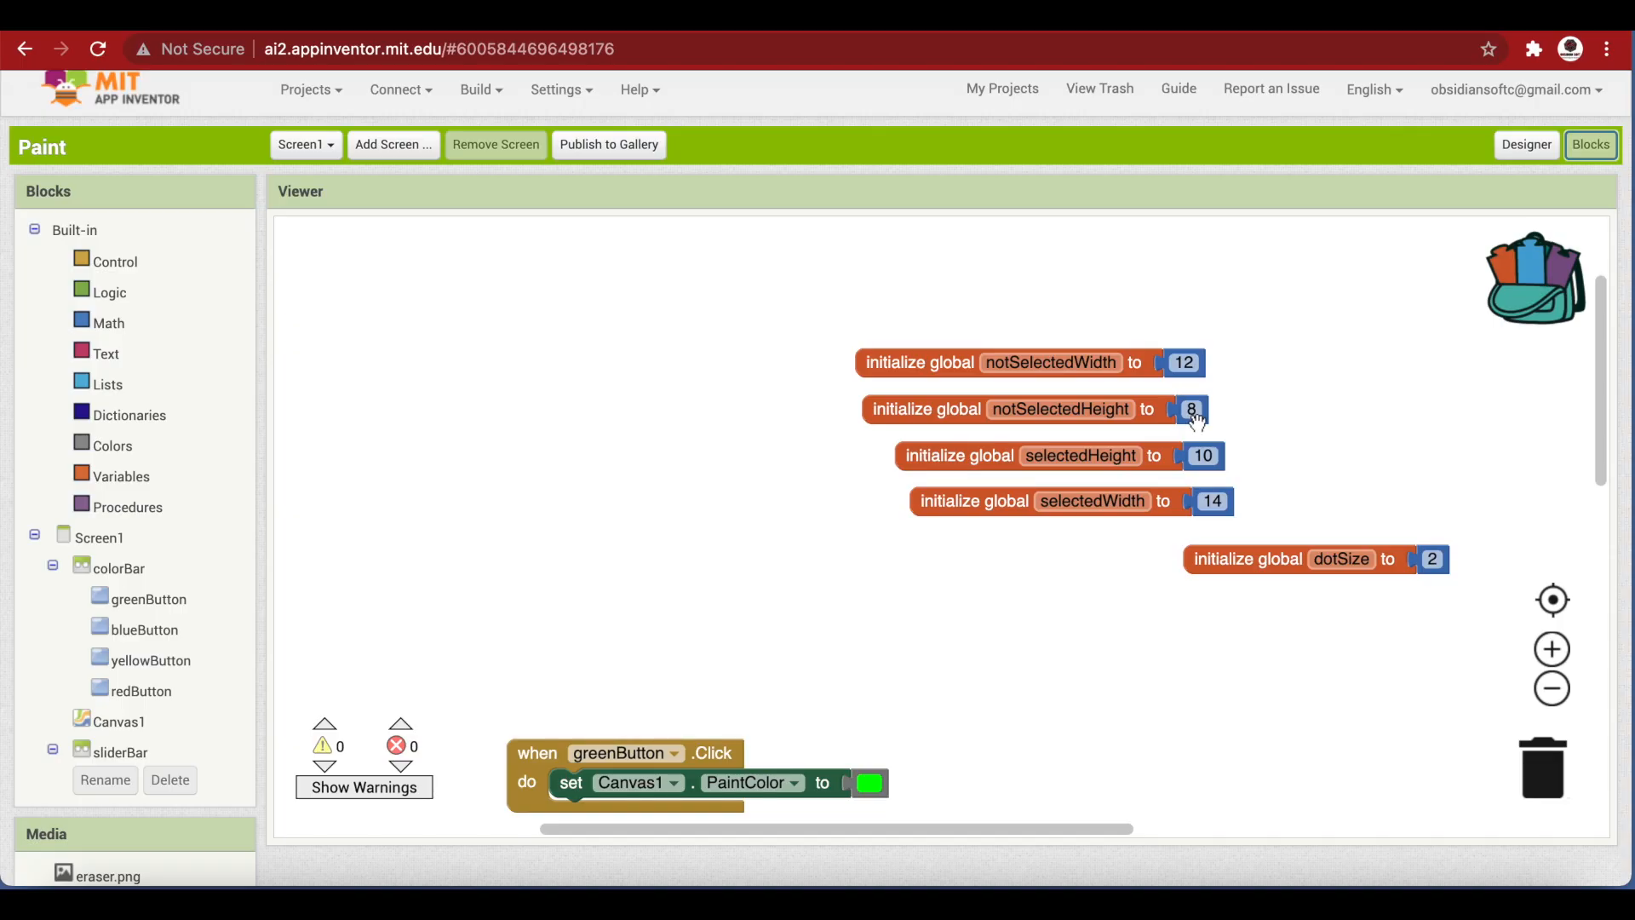
mouse_move(1211, 376)
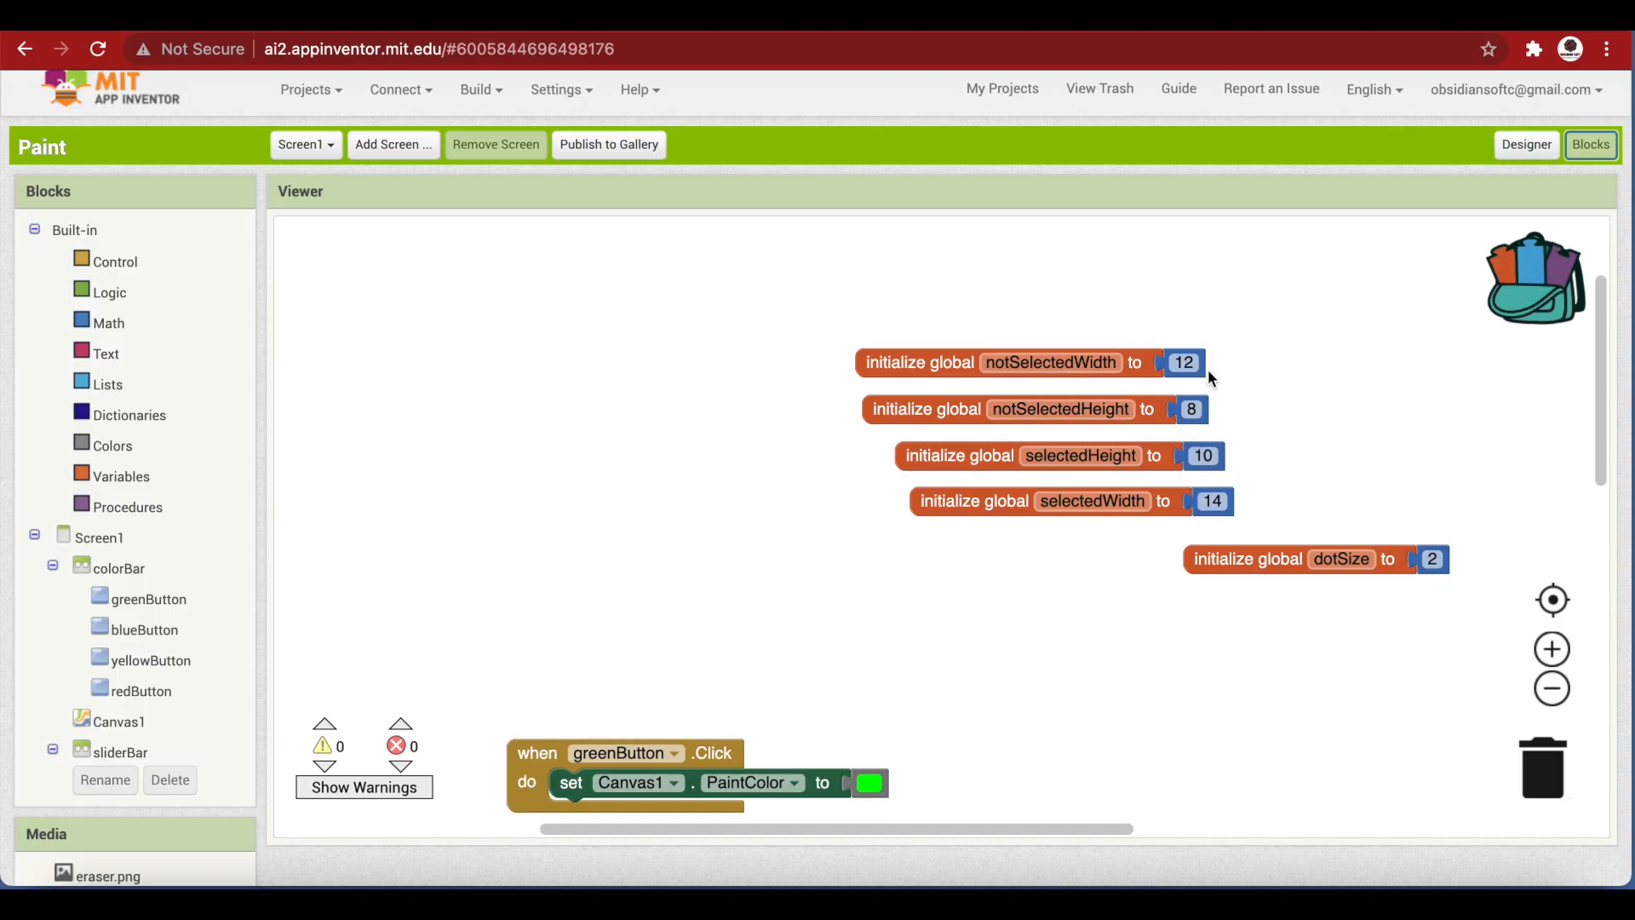
mouse_move(1216, 426)
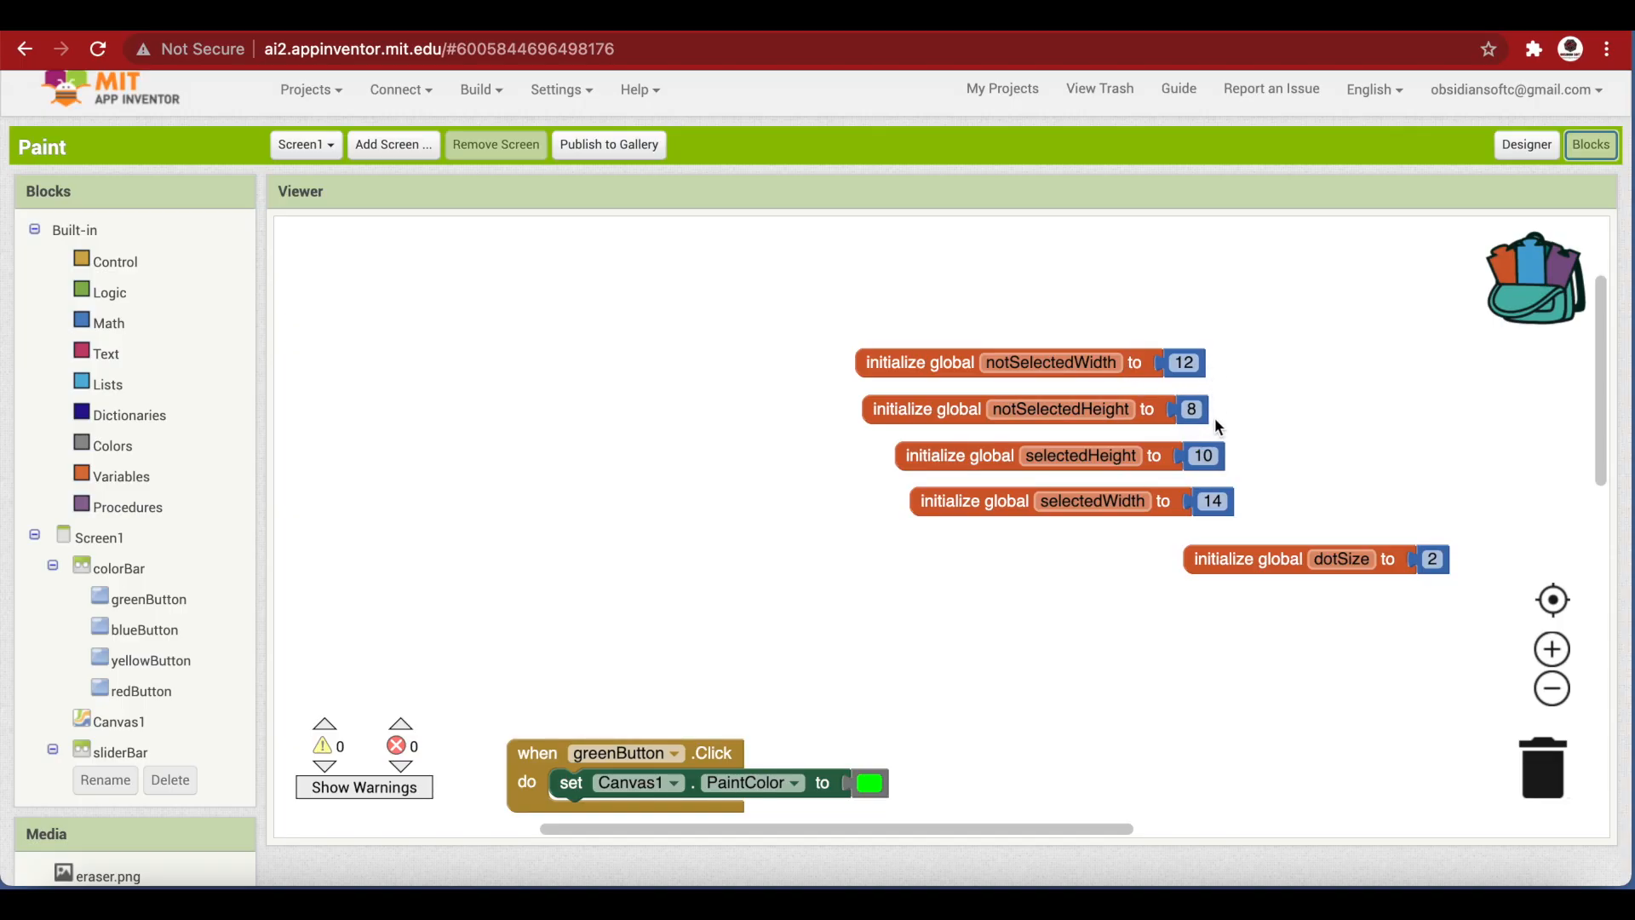
mouse_move(1458, 194)
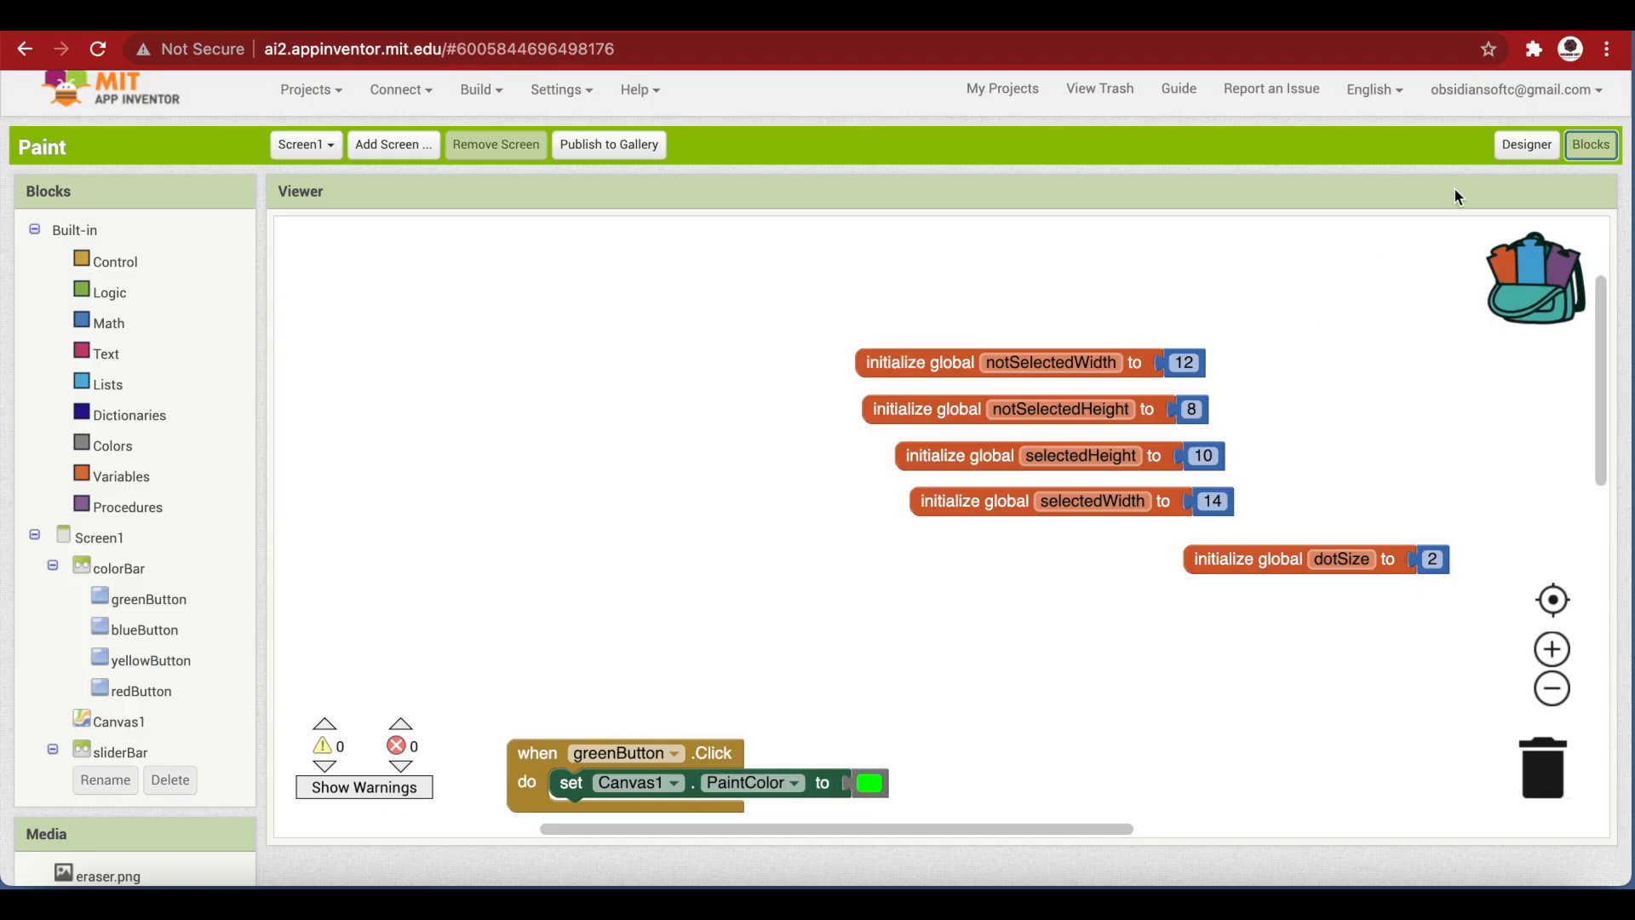
Check the button size percentages in the Designer for the size globals
left_click(1526, 144)
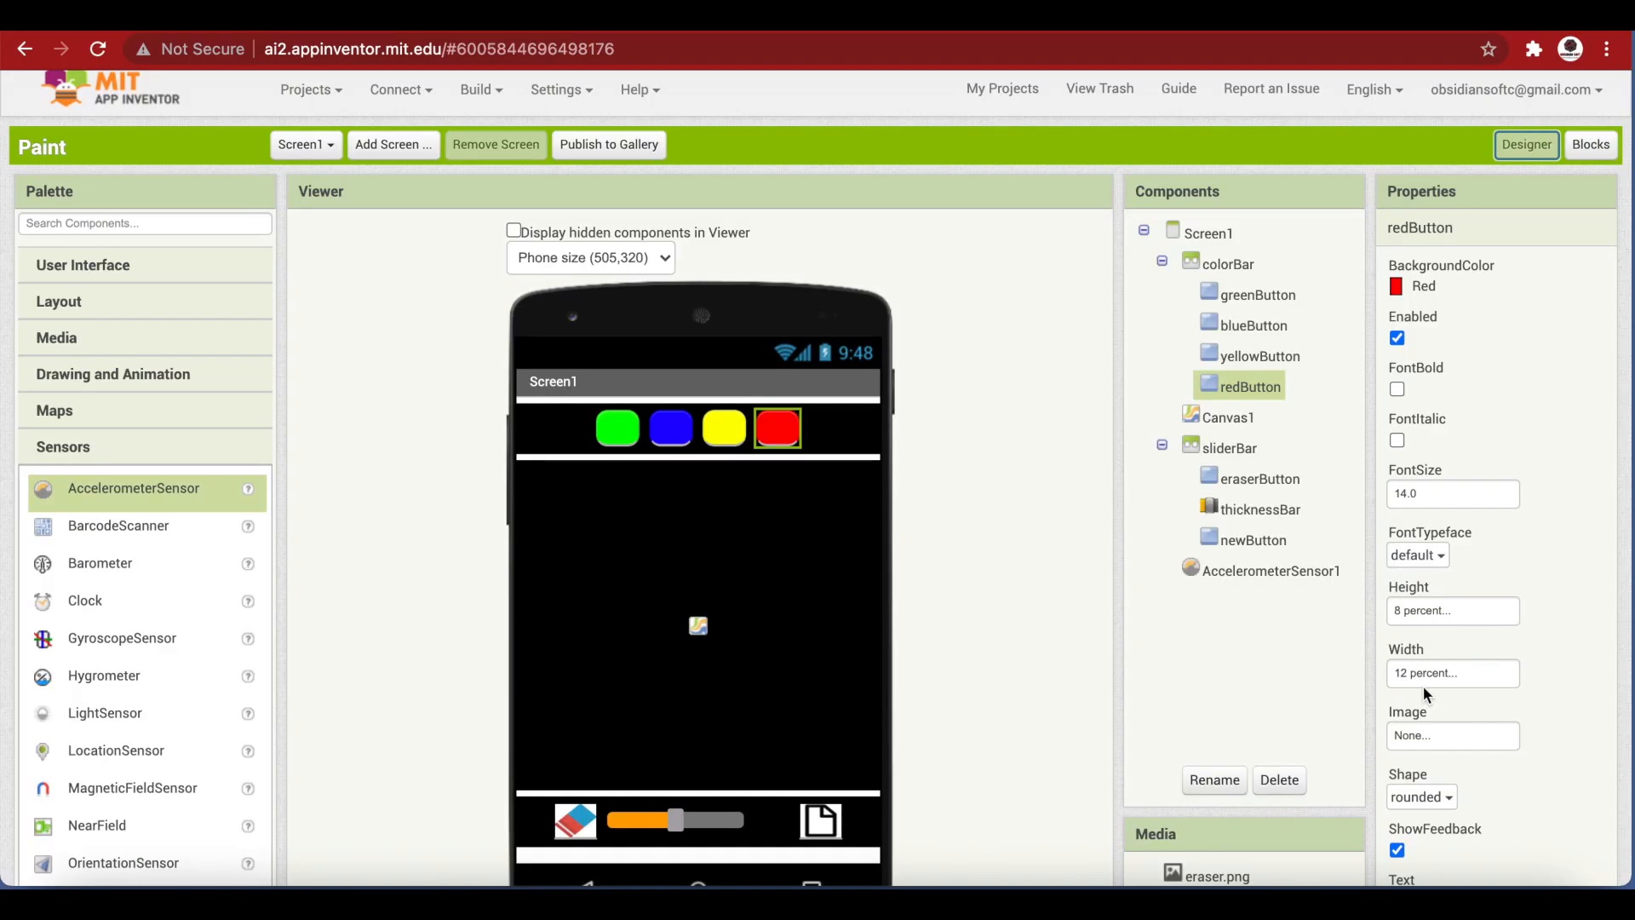
left_click(1591, 143)
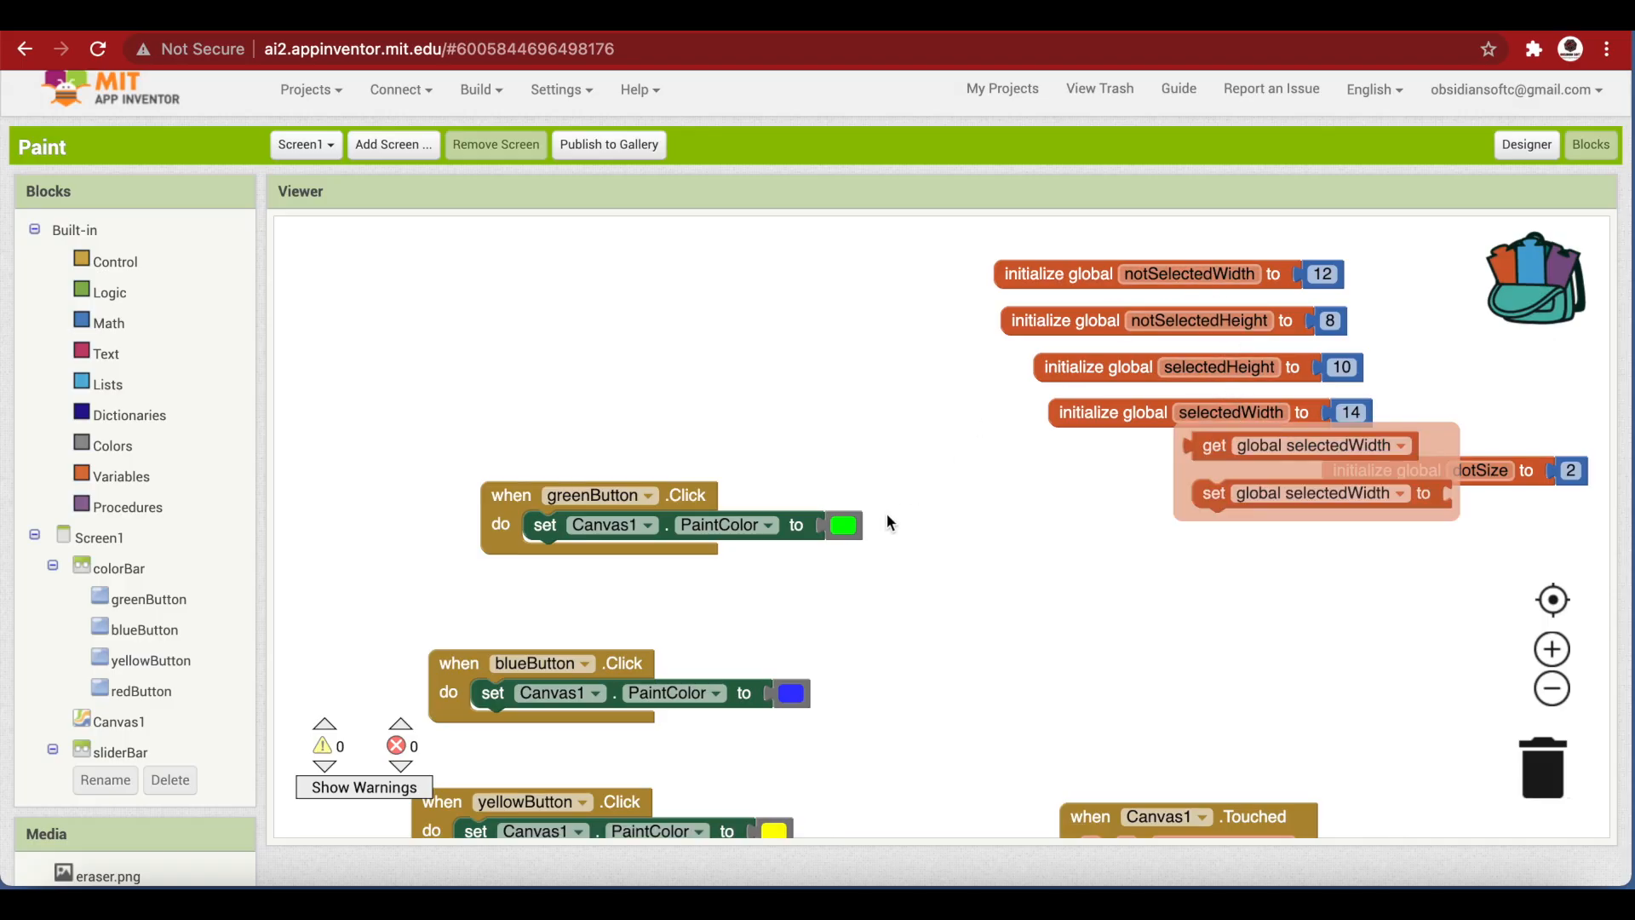
mouse_move(1047, 468)
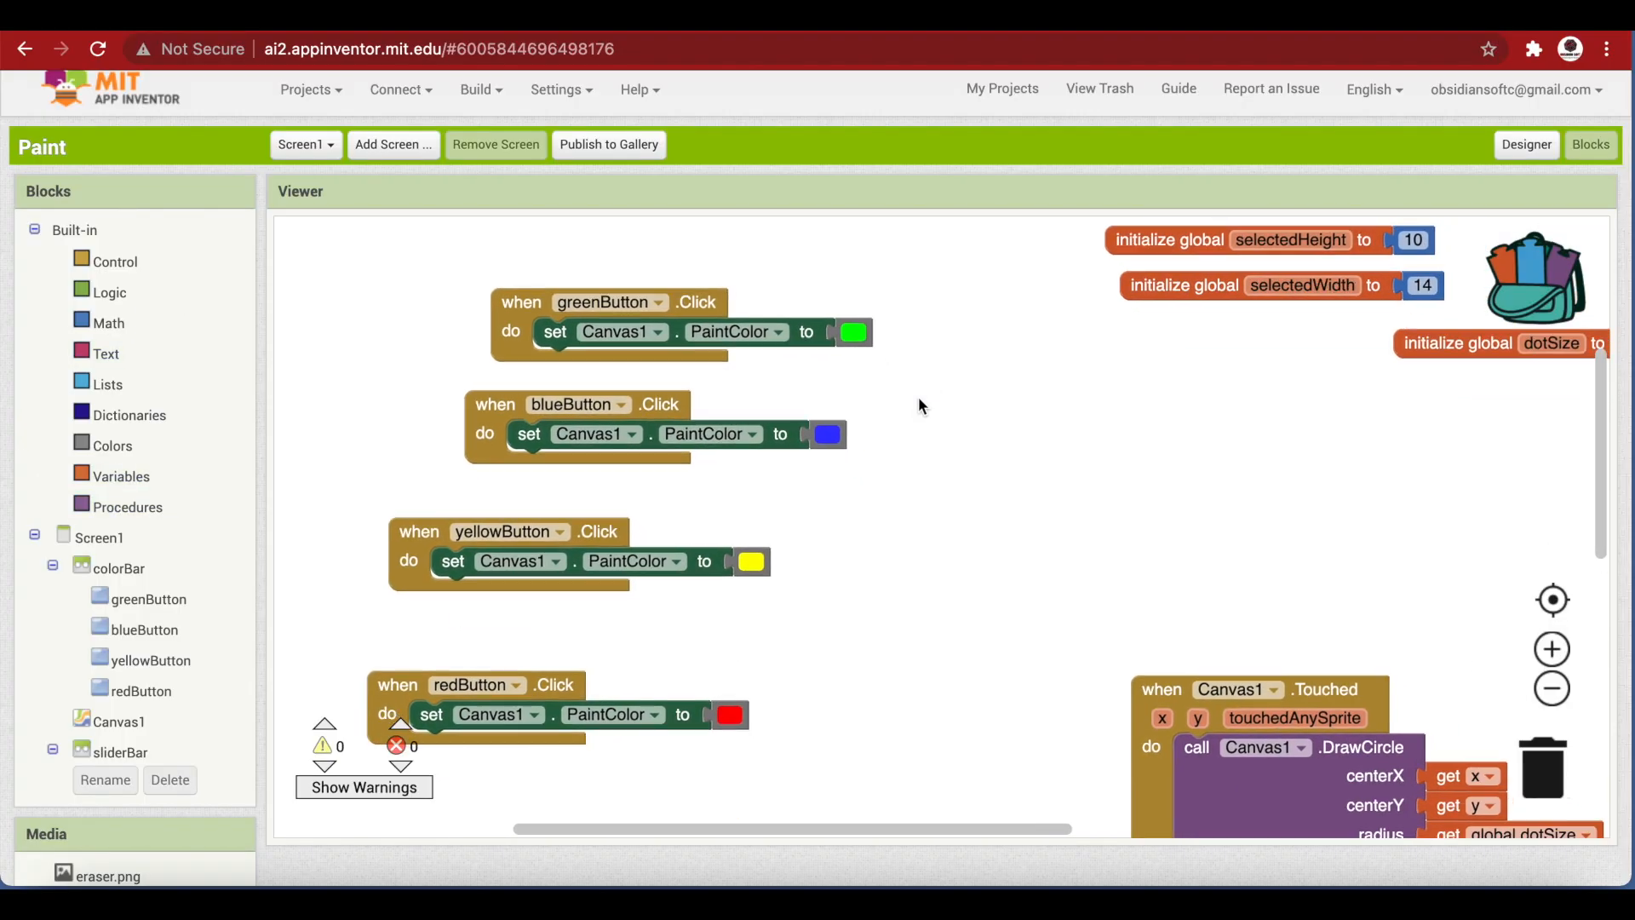
Set greenButton HeightPercent to global selectedHeight and WidthPercent to global selectedWidth
right_click(496, 263)
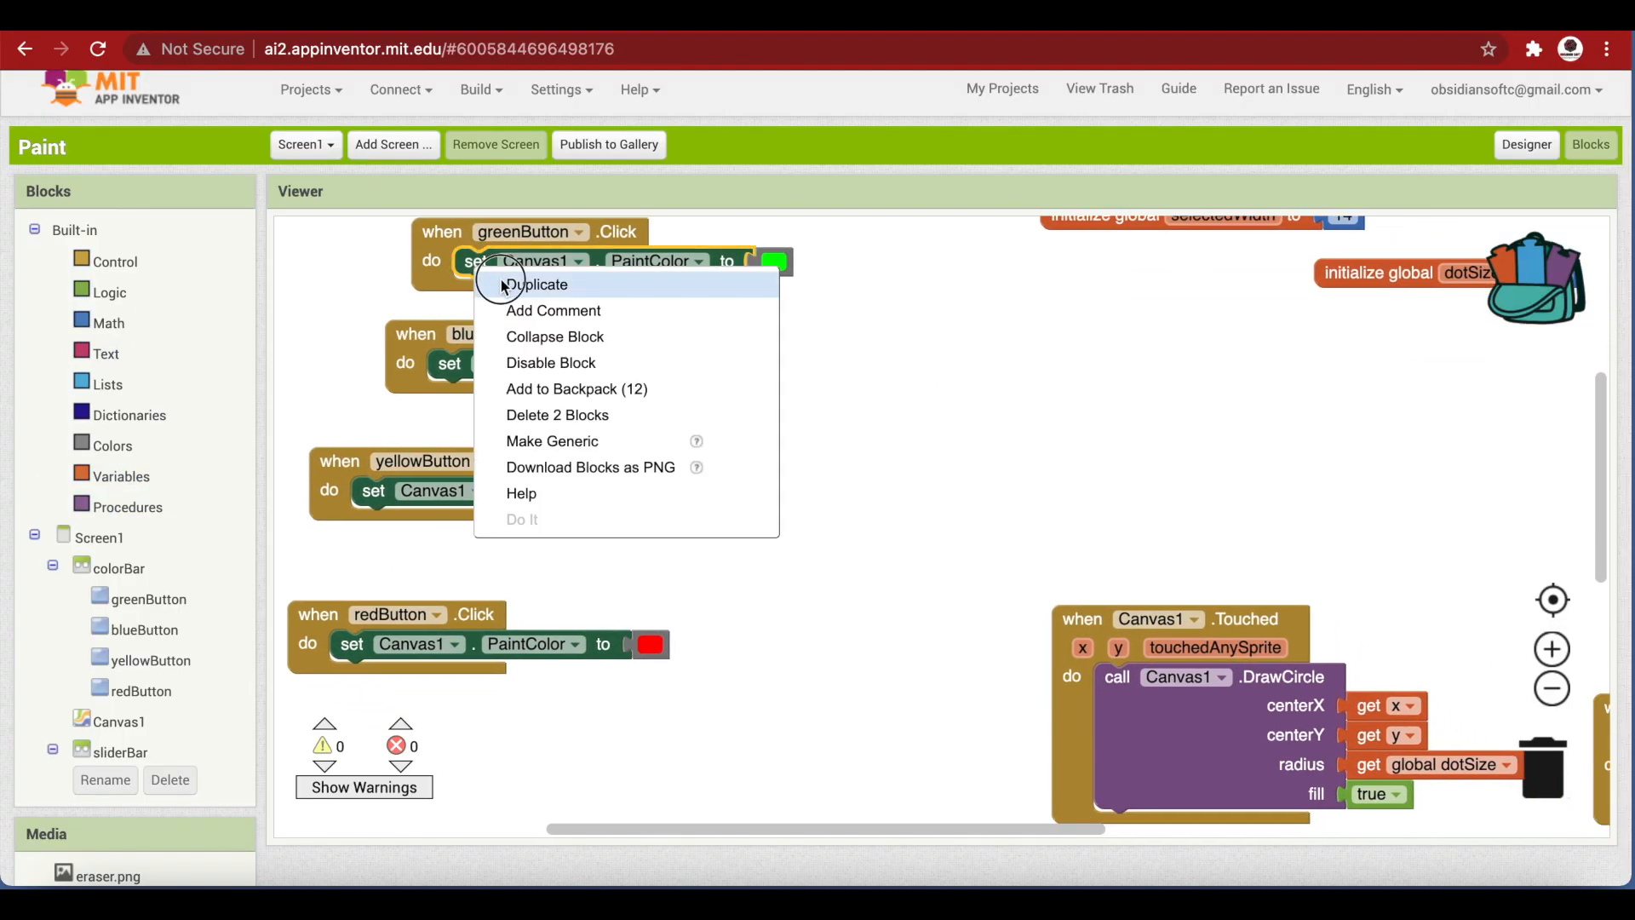
left_click(541, 285)
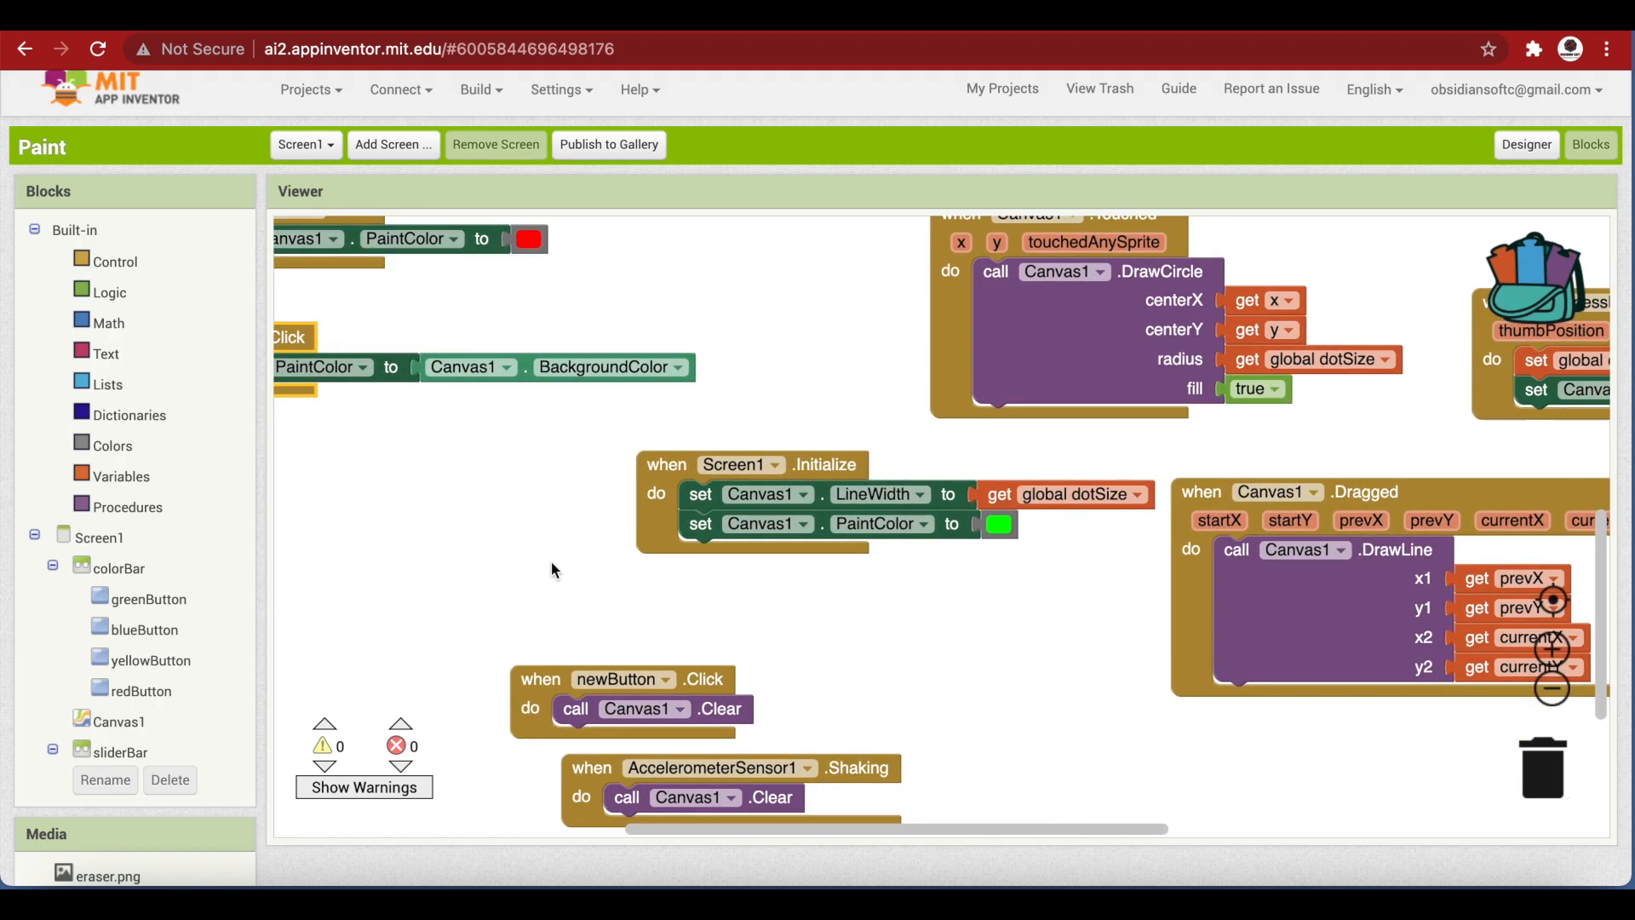
left_click(147, 599)
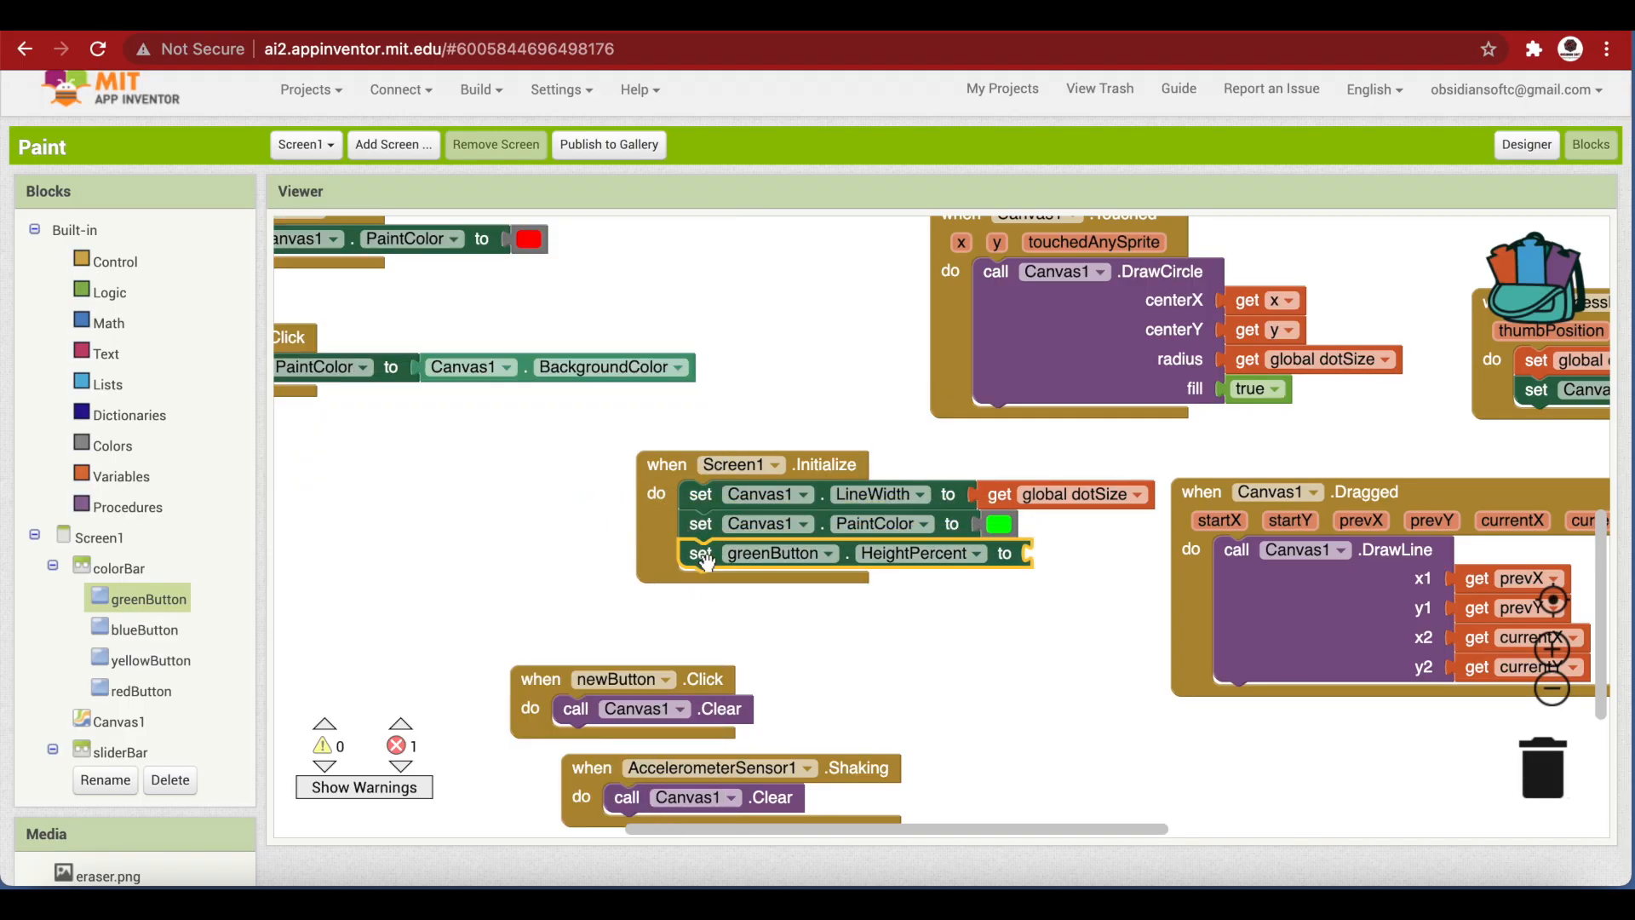
right_click(700, 552)
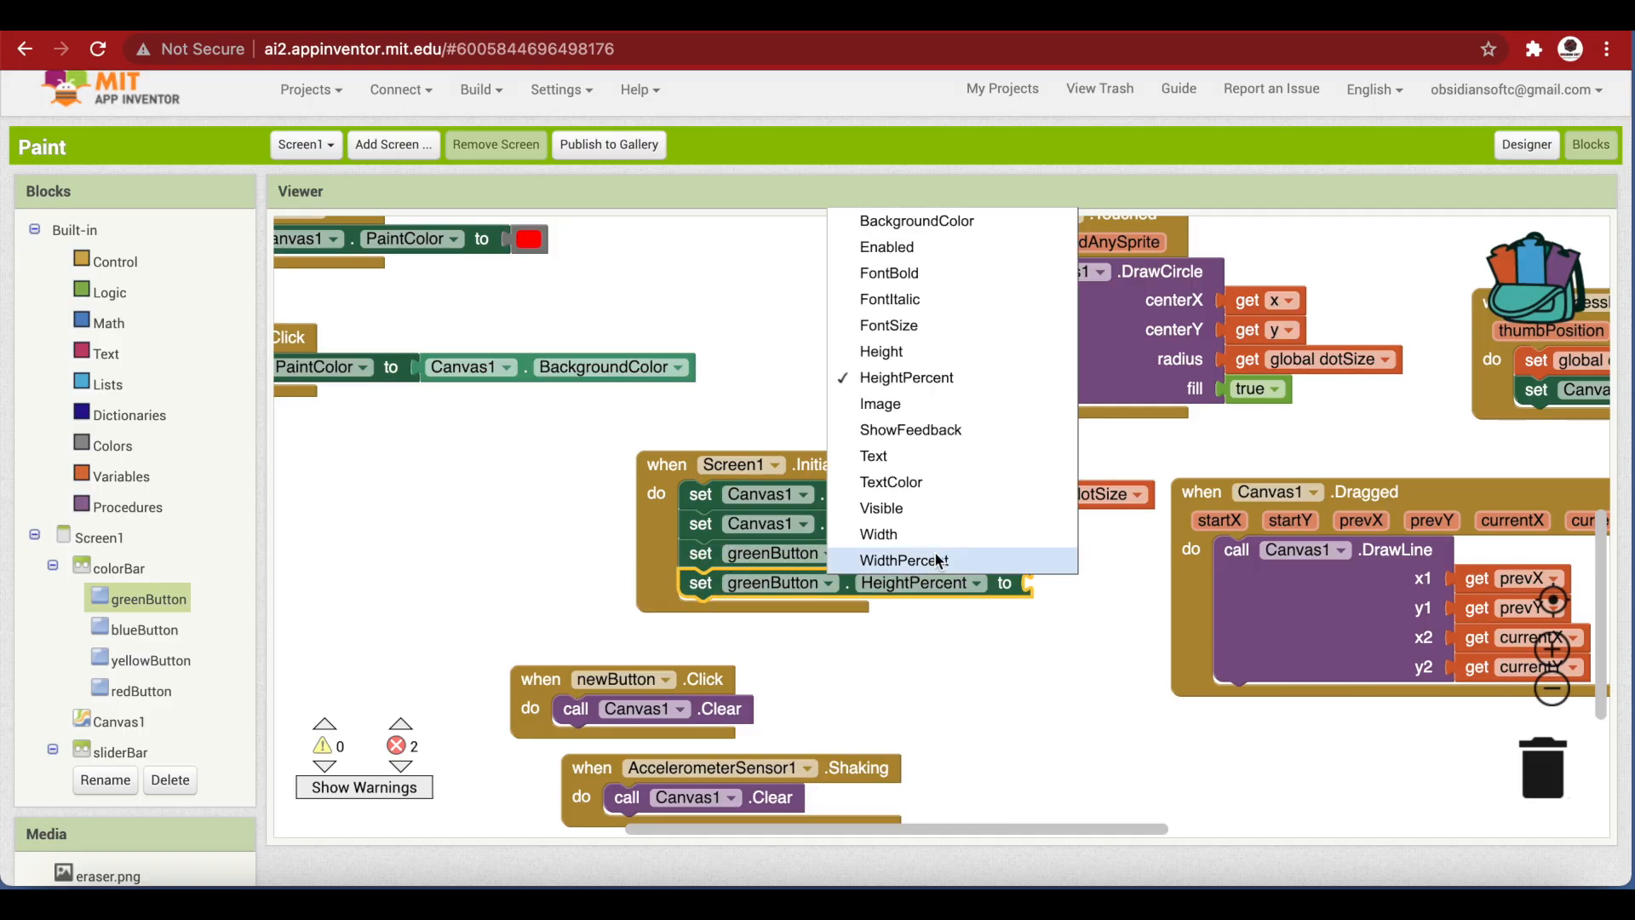
left_click(903, 560)
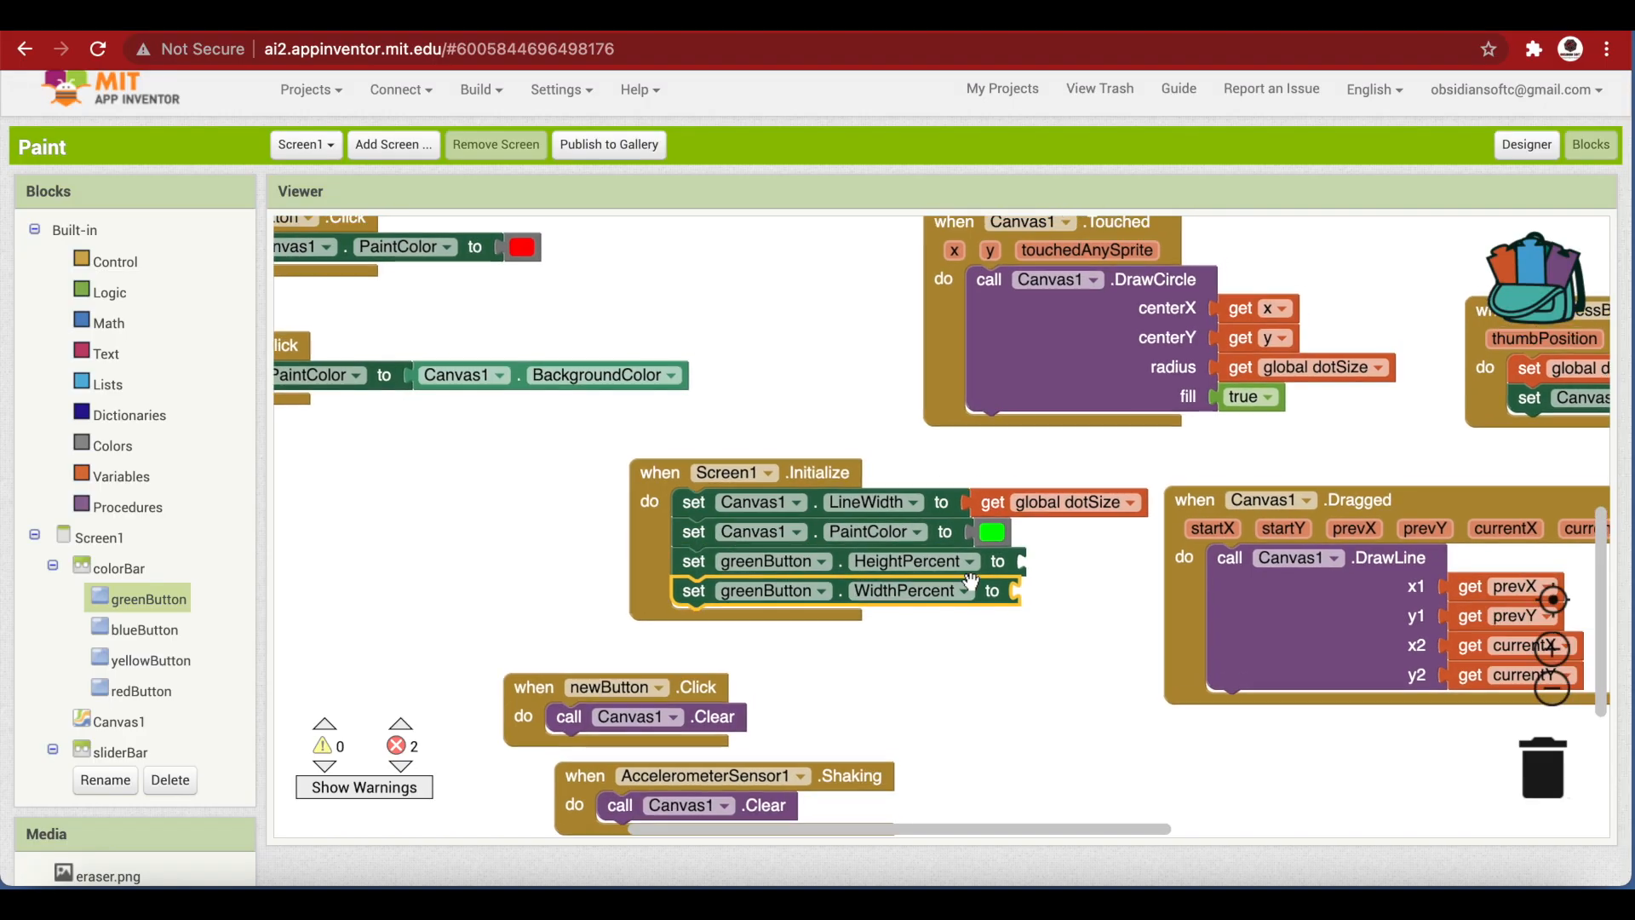
left_click(122, 476)
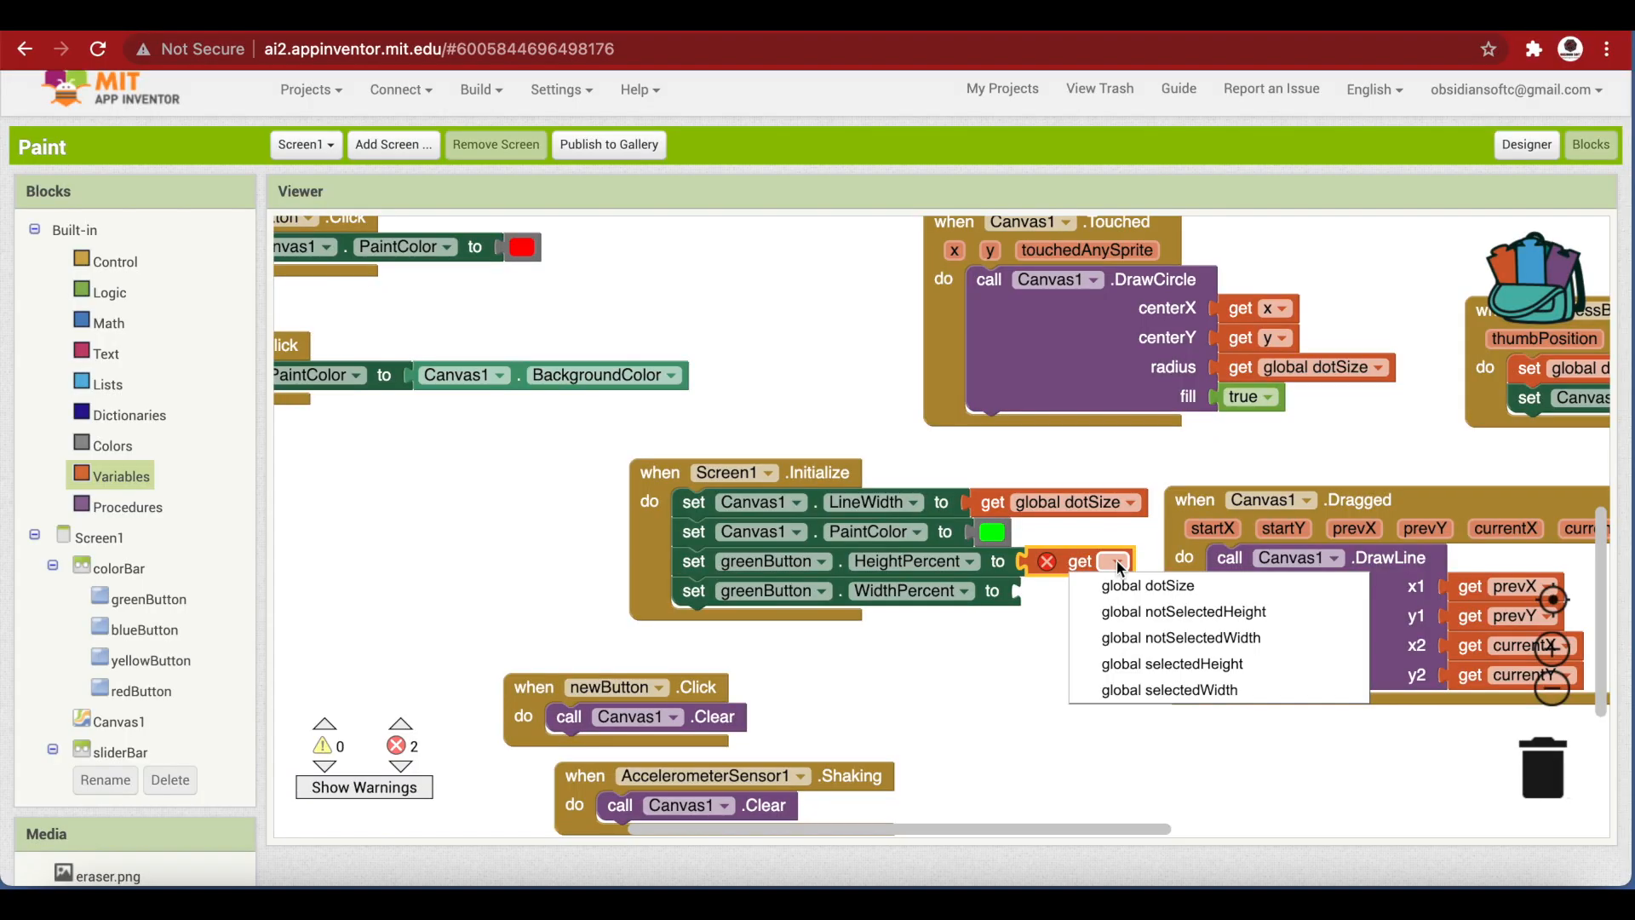
left_click(1171, 662)
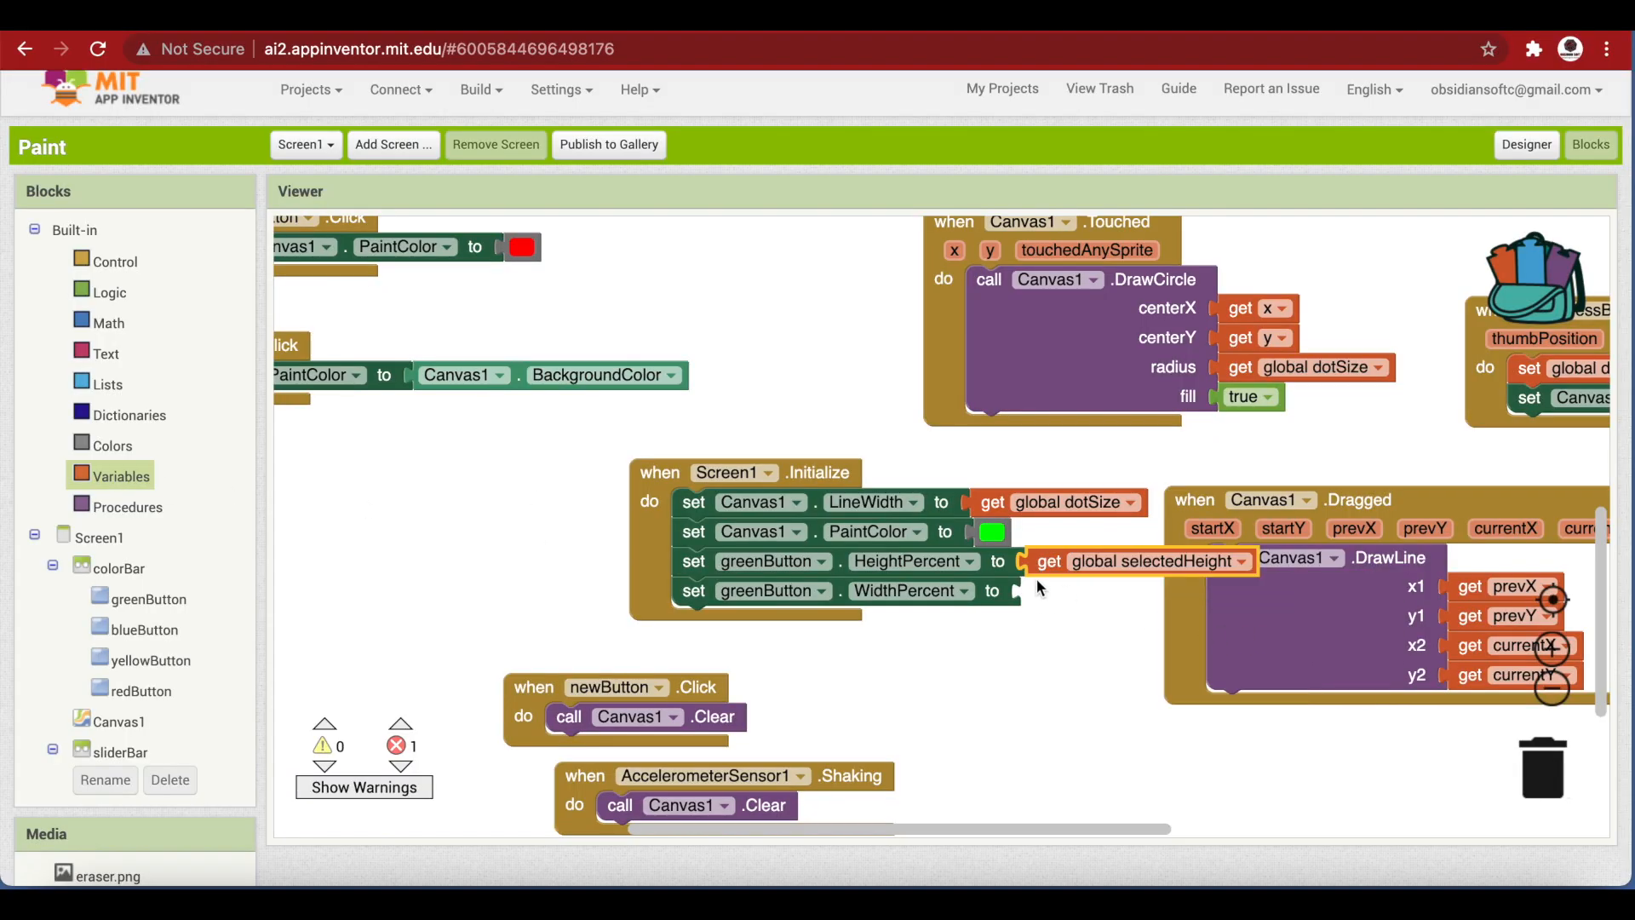
left_click(1240, 589)
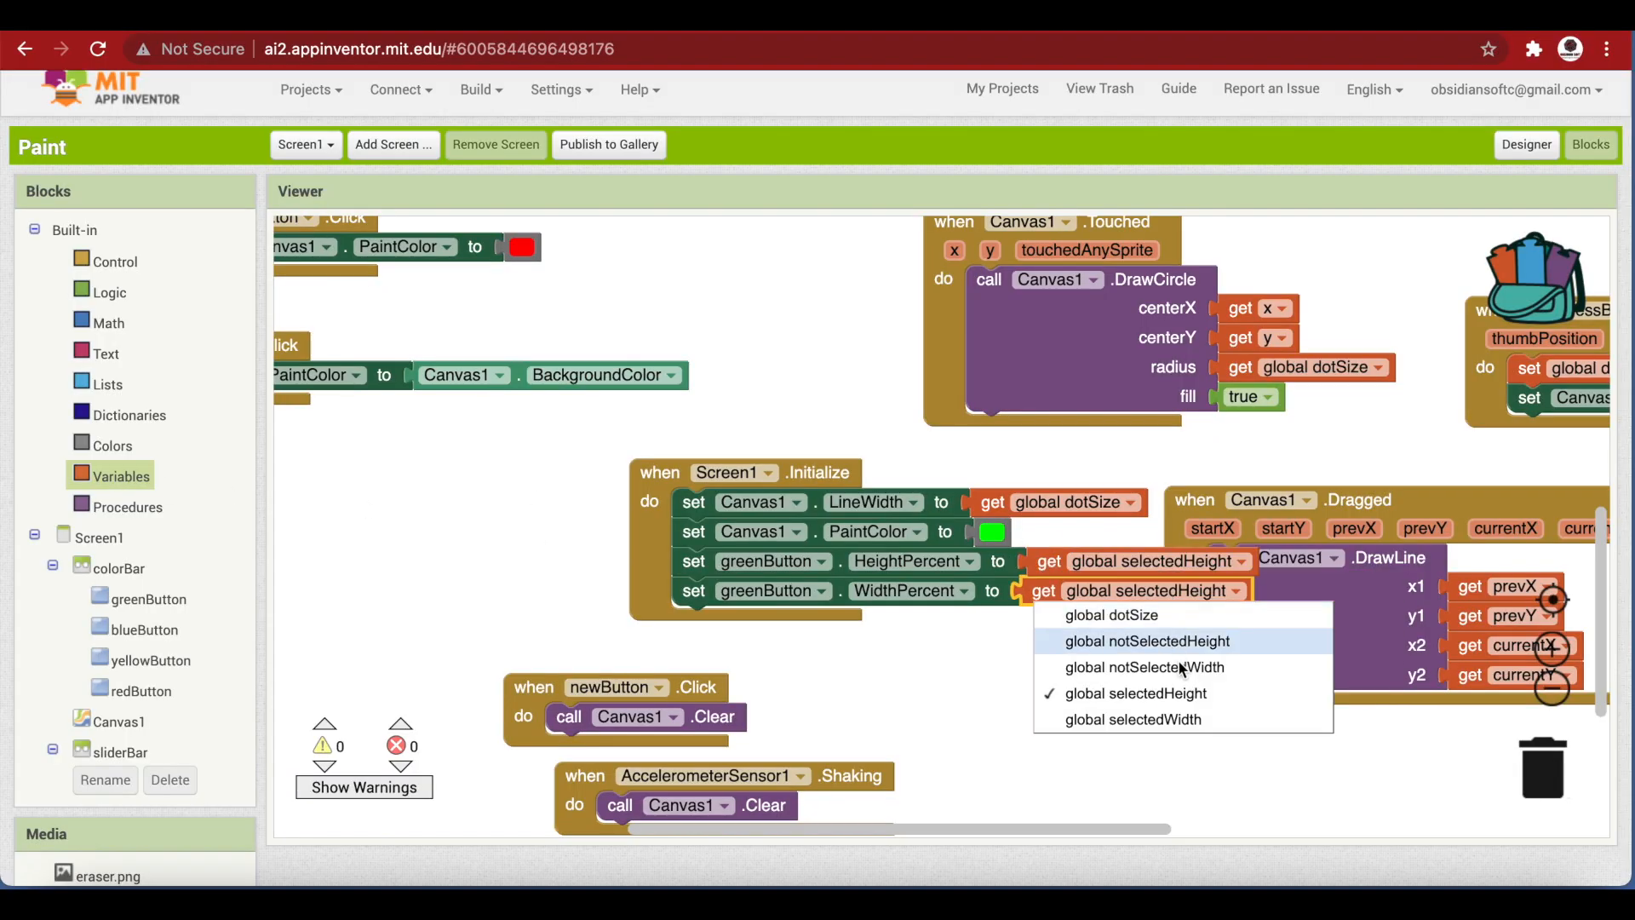
left_click(1134, 719)
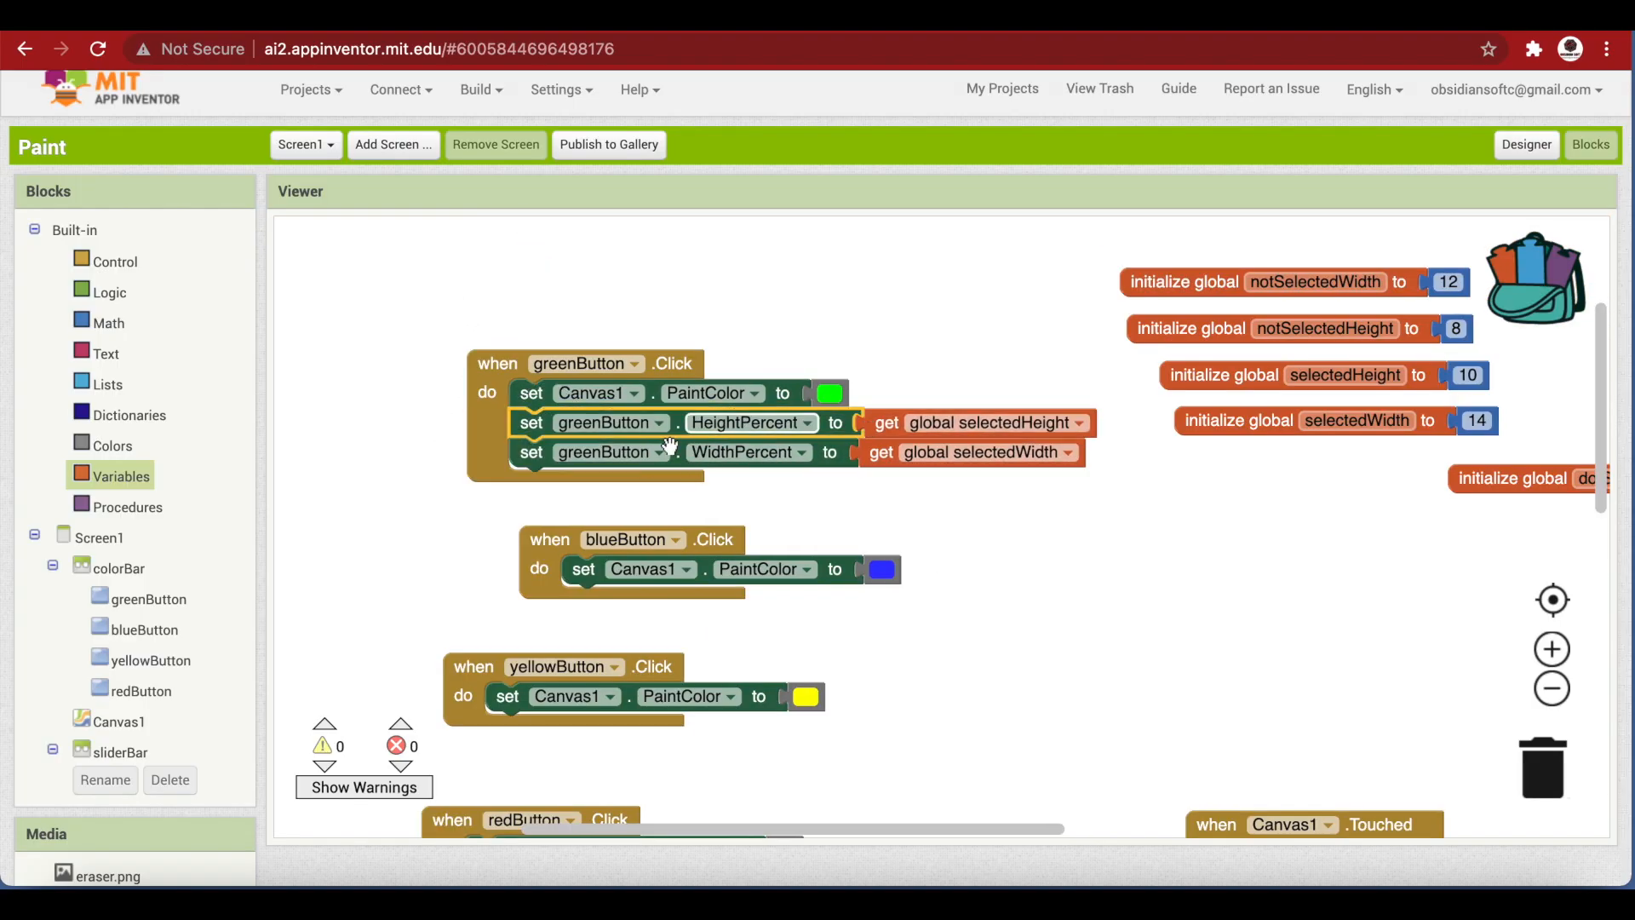
Duplicate the size setters into every button handler, enlarging the clicked button and shrinking the rest
scroll("down", 3)
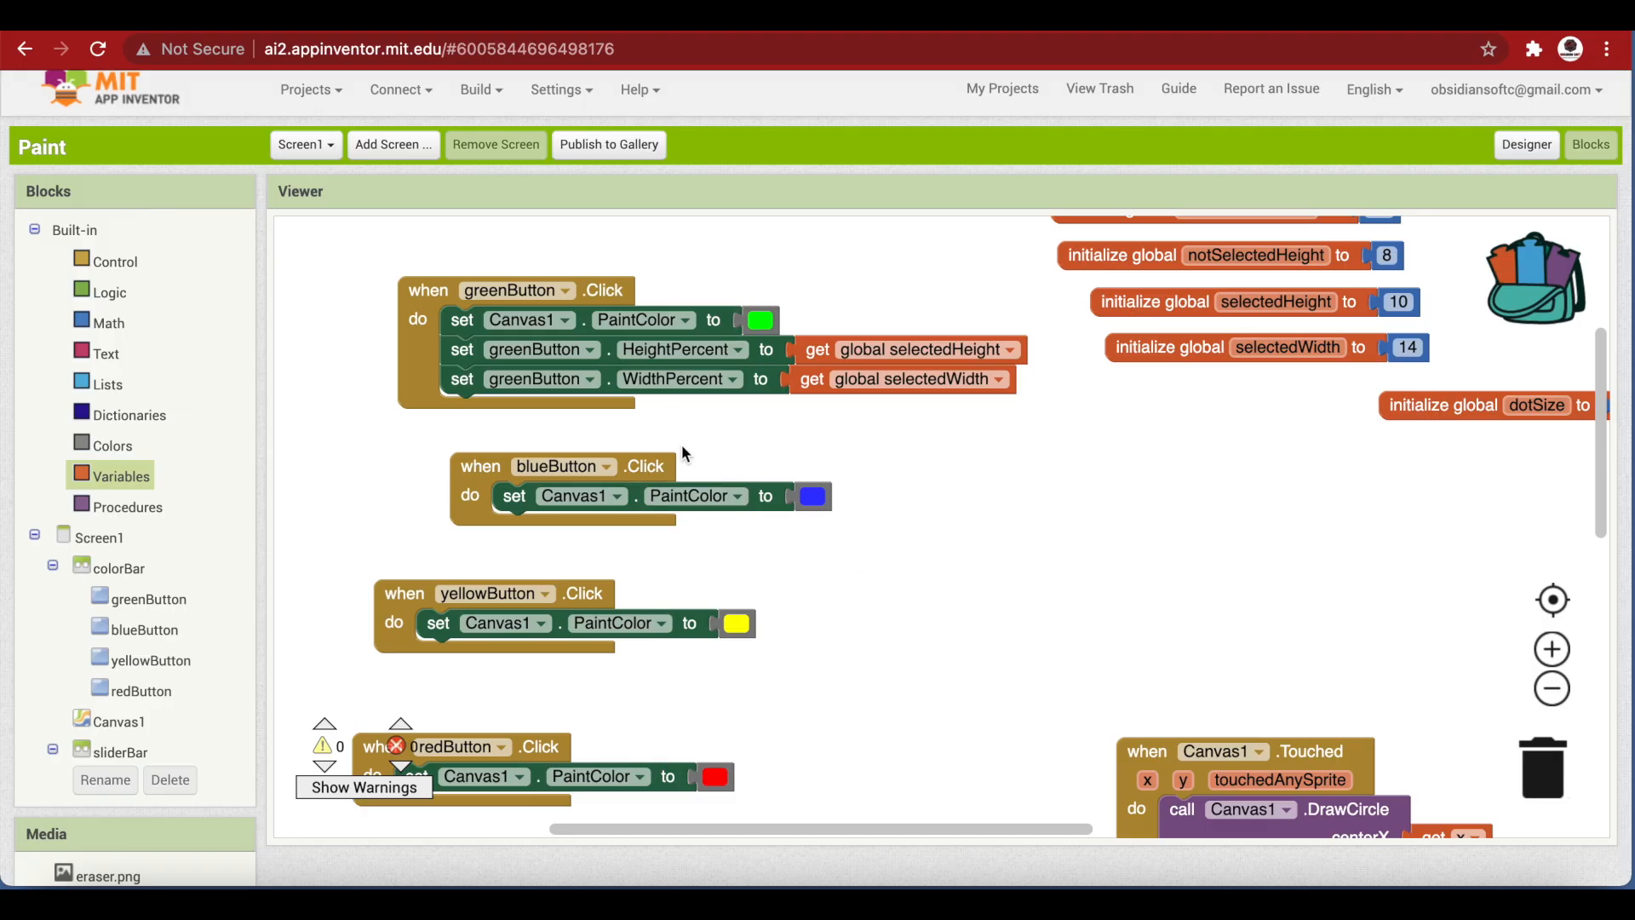
scroll("down", 3)
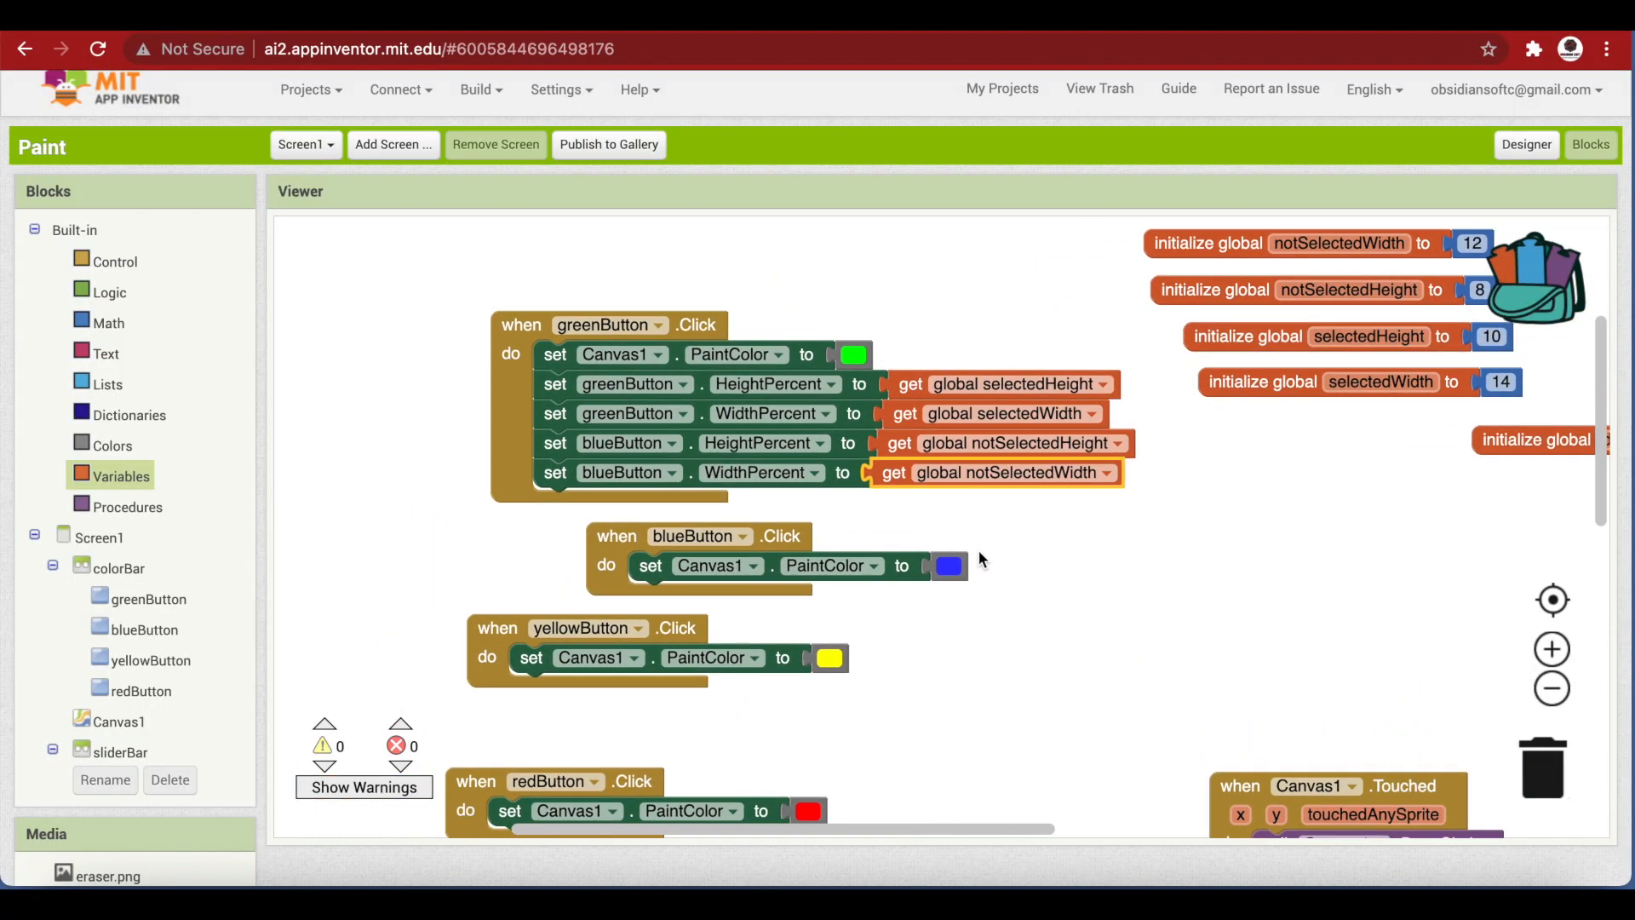
left_click_drag(521, 324, 427, 247)
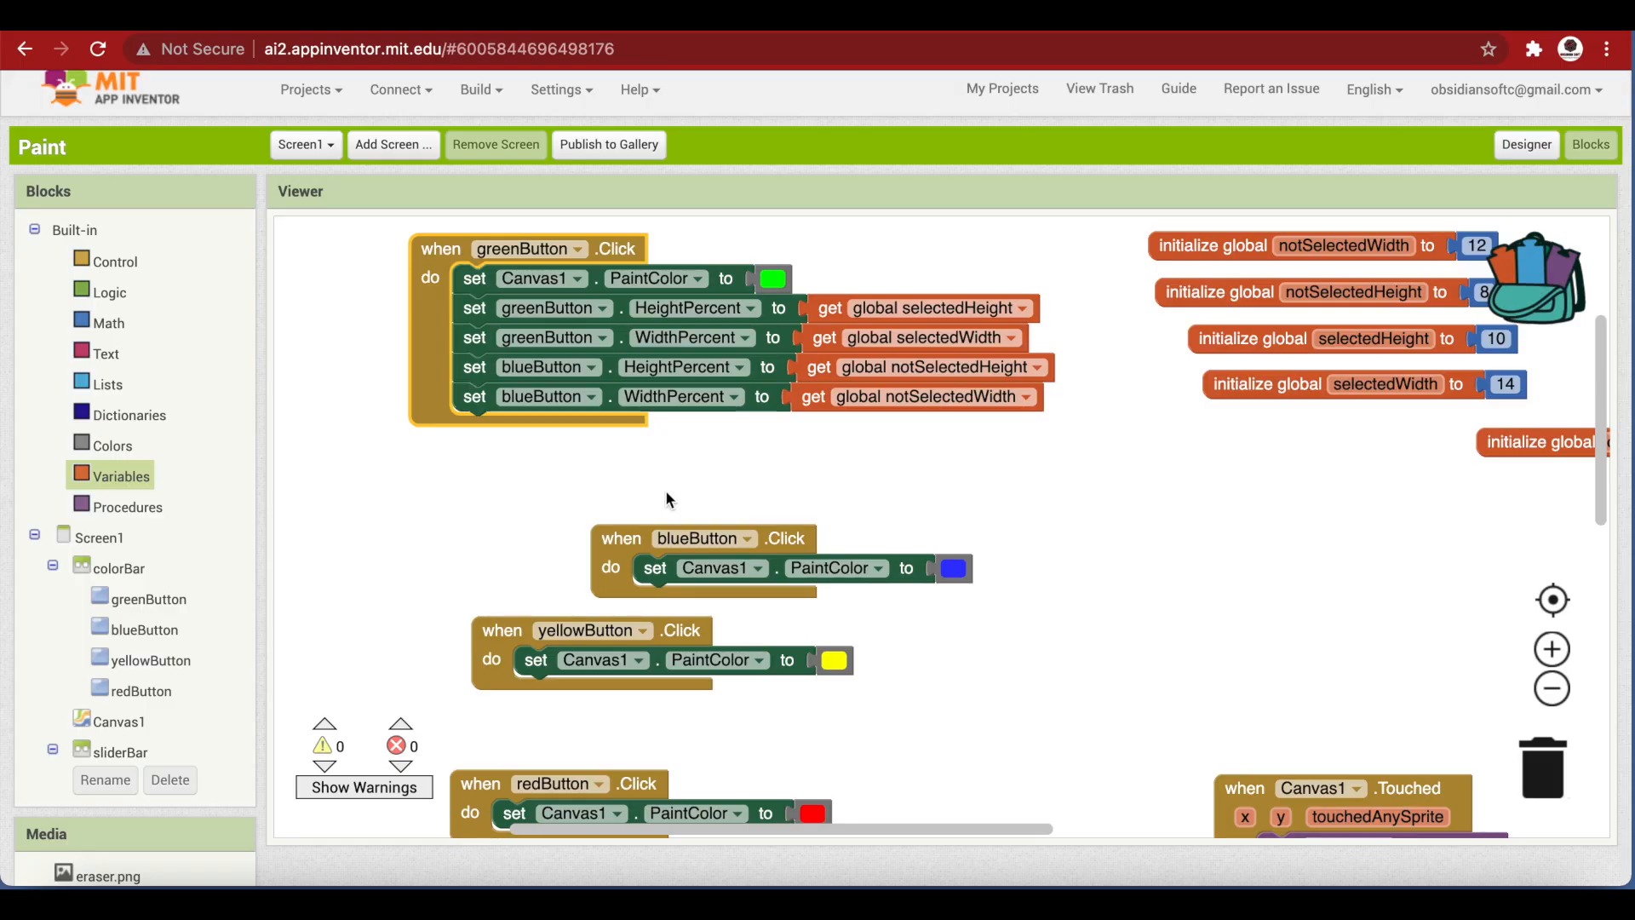
mouse_move(874, 343)
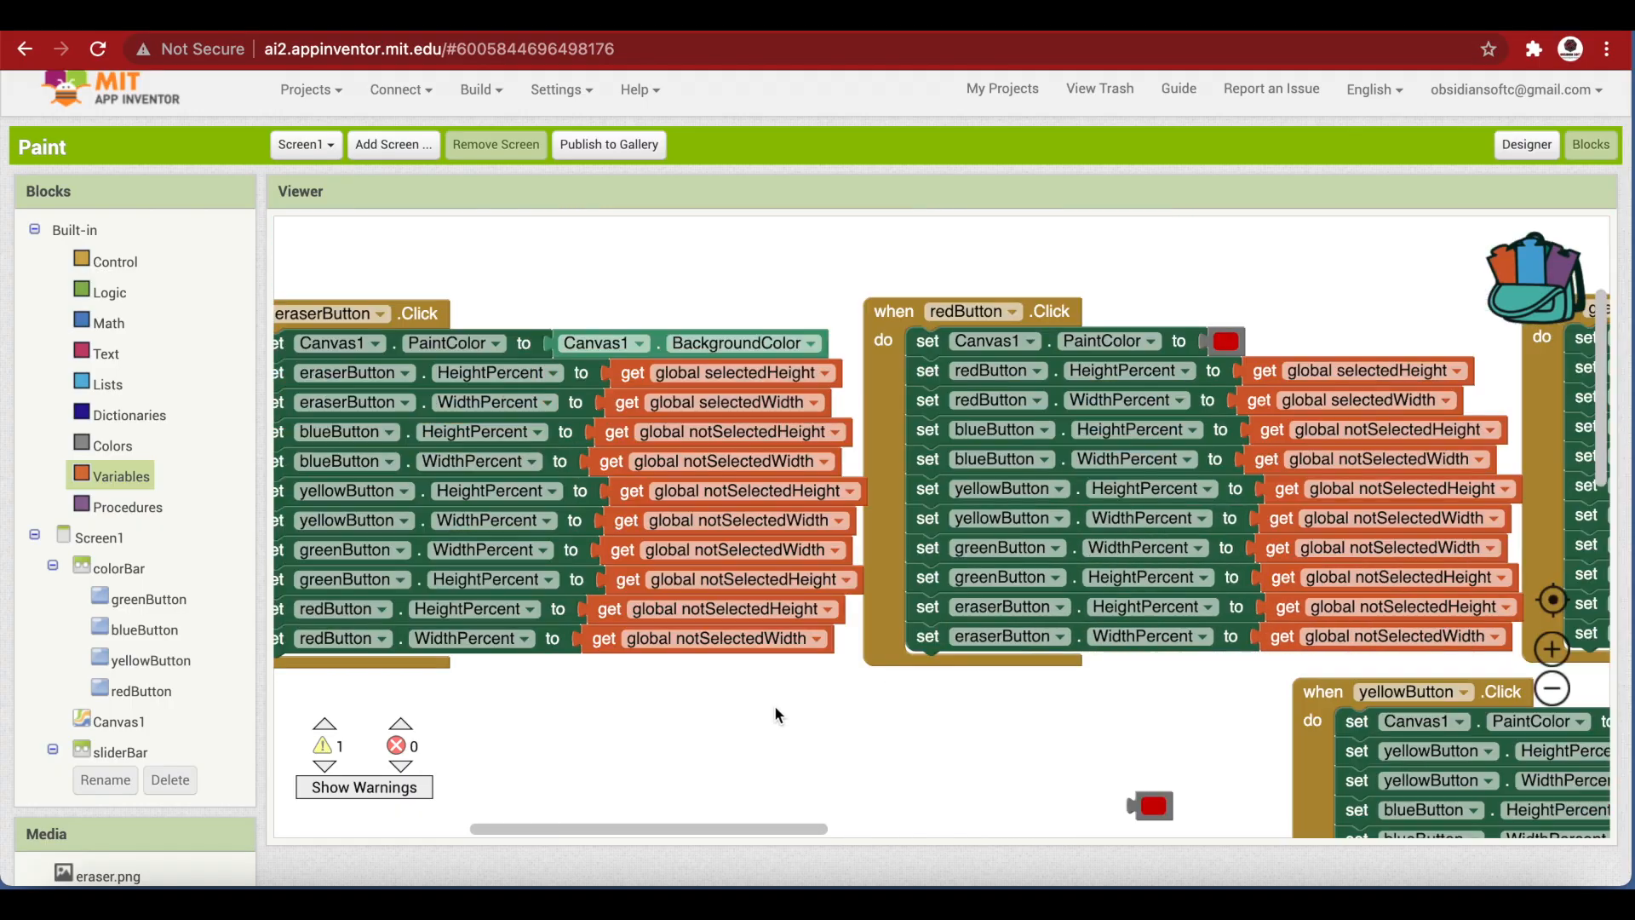
mouse_move(405, 329)
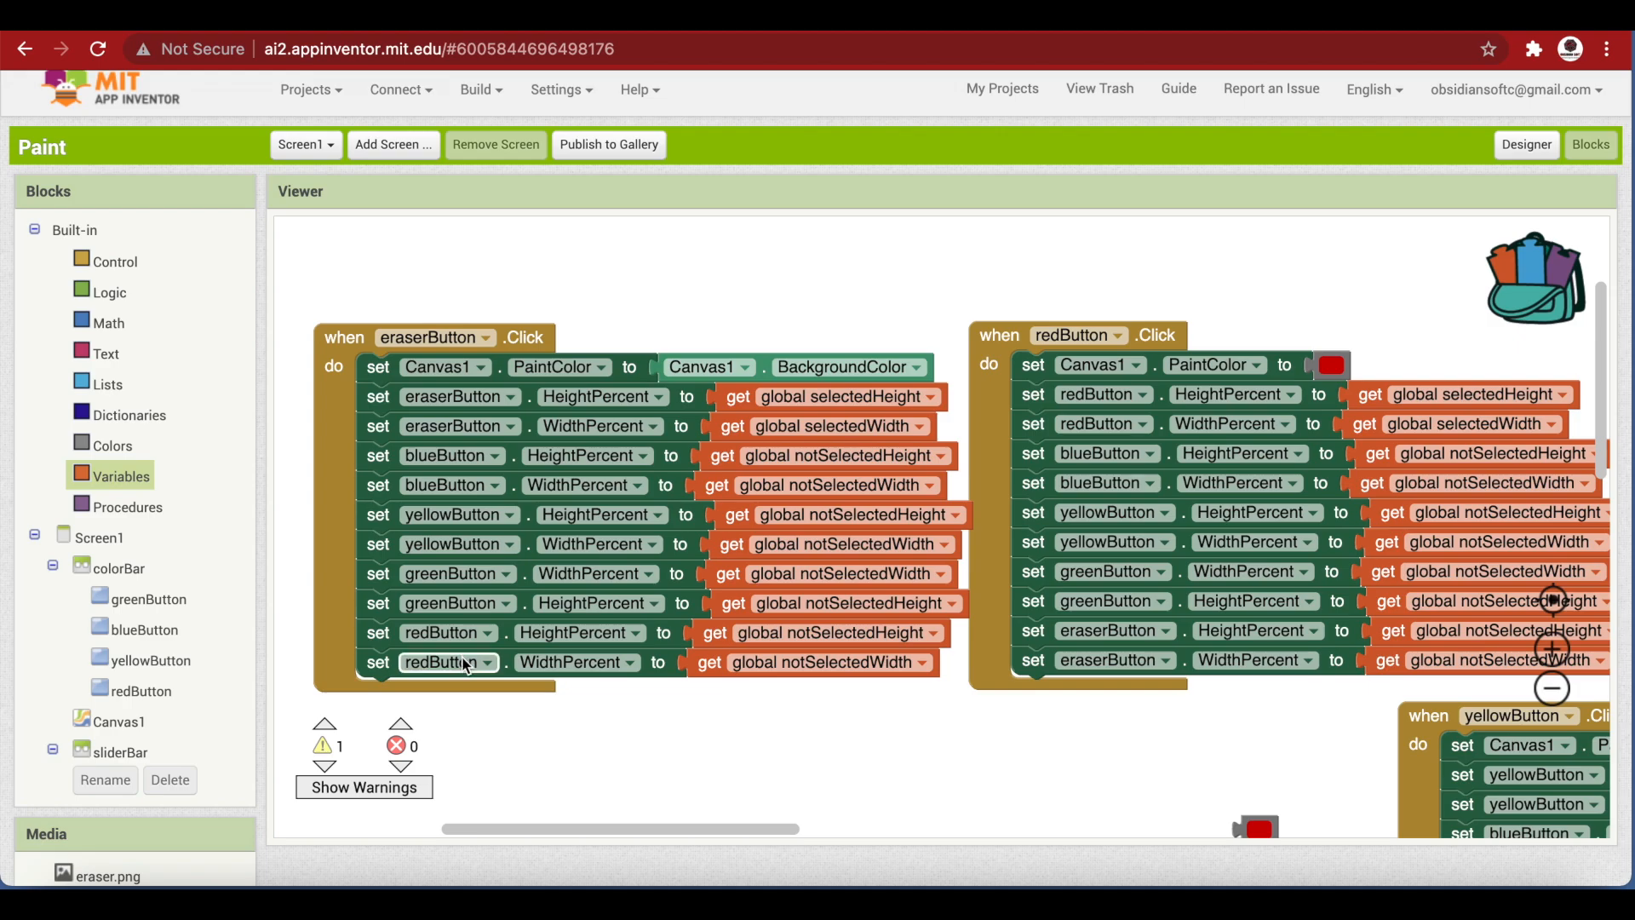
mouse_move(530, 491)
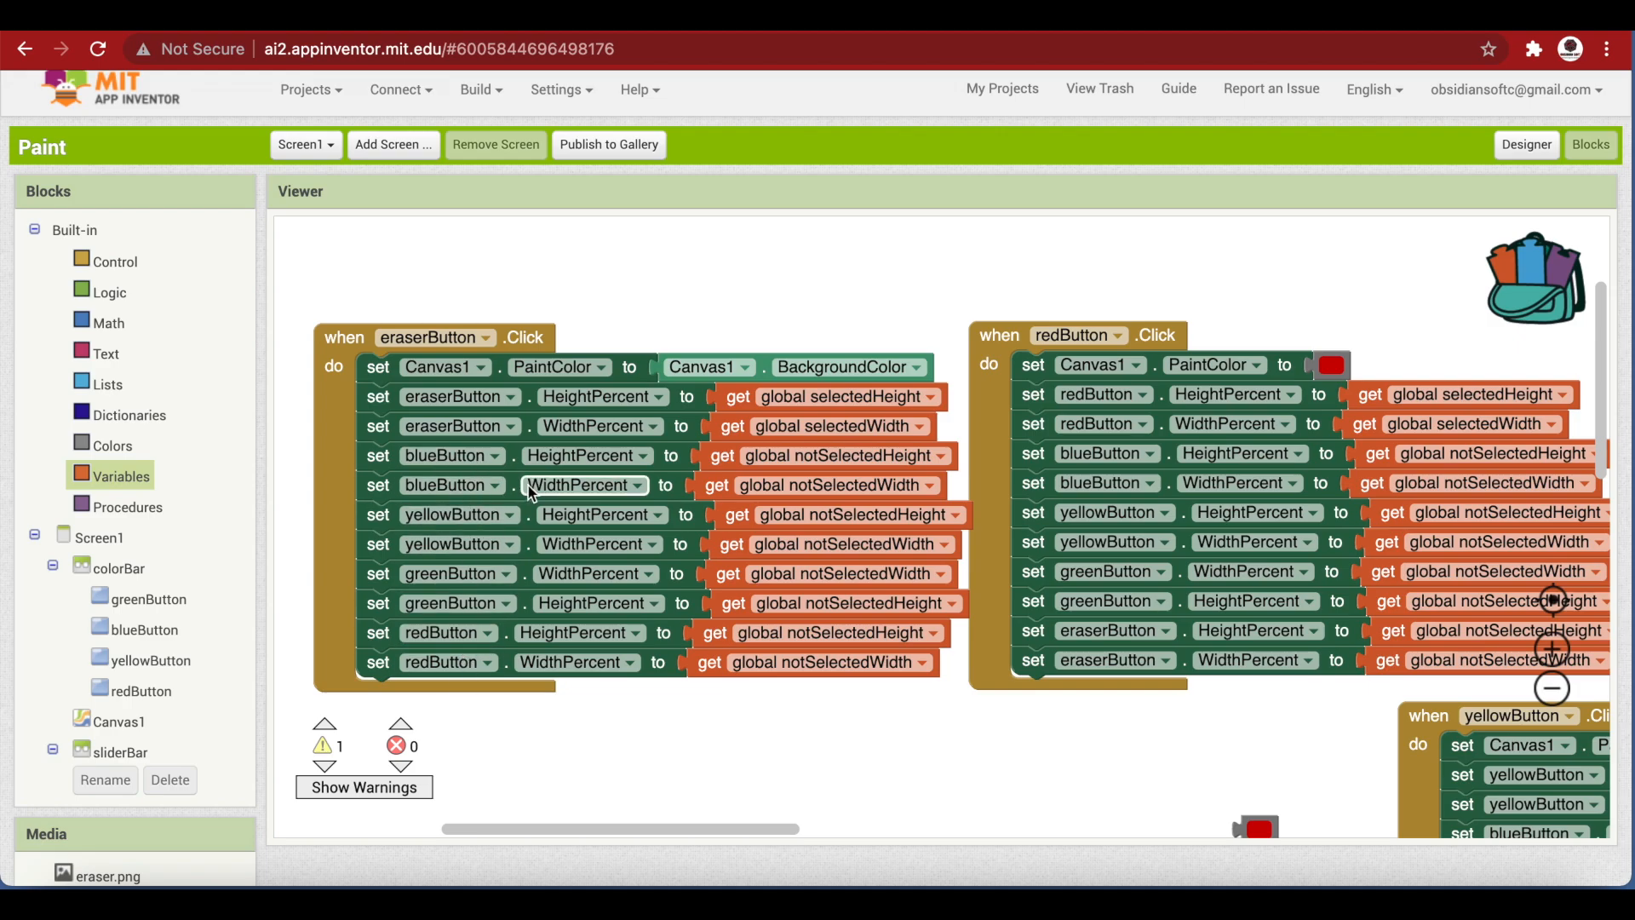
mouse_move(824, 483)
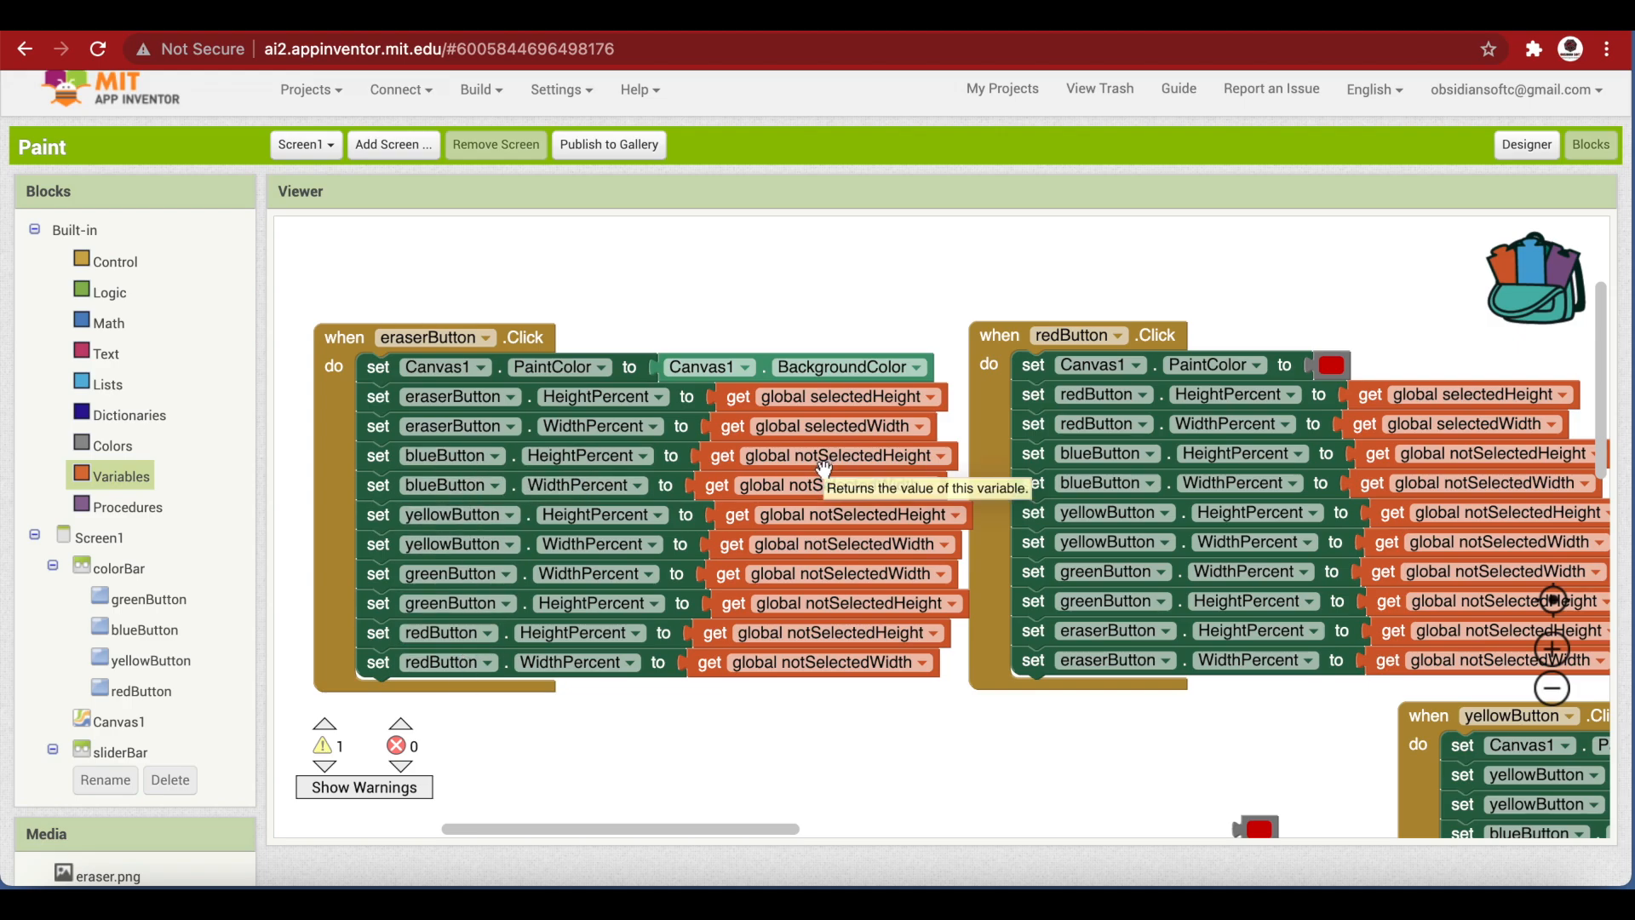
mouse_move(819, 485)
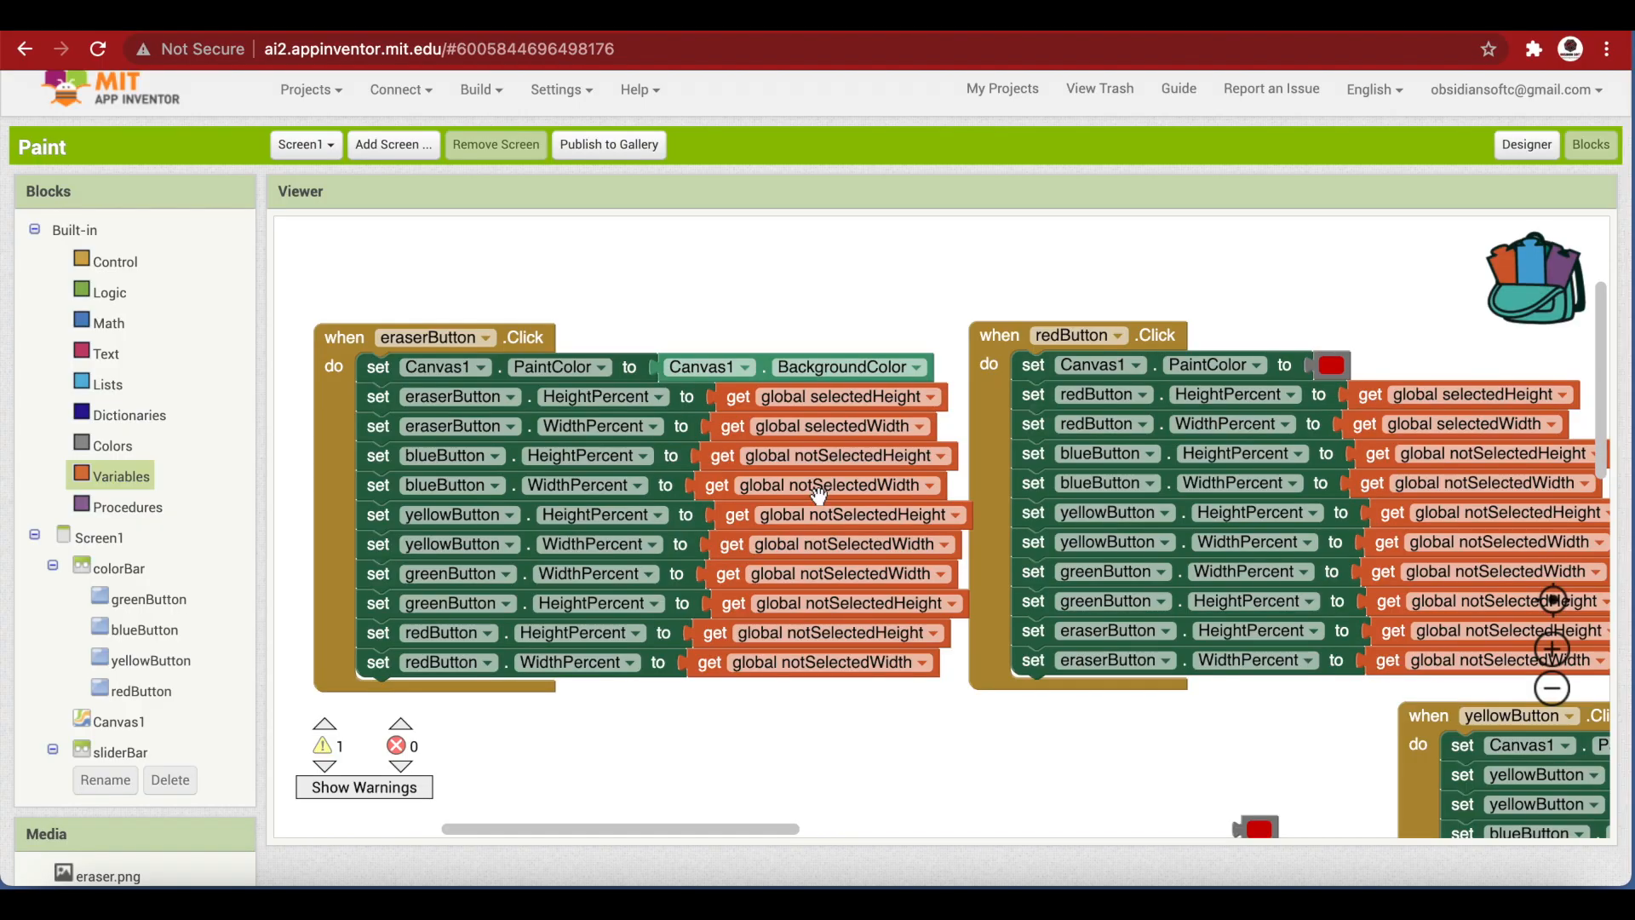
left_click(460, 397)
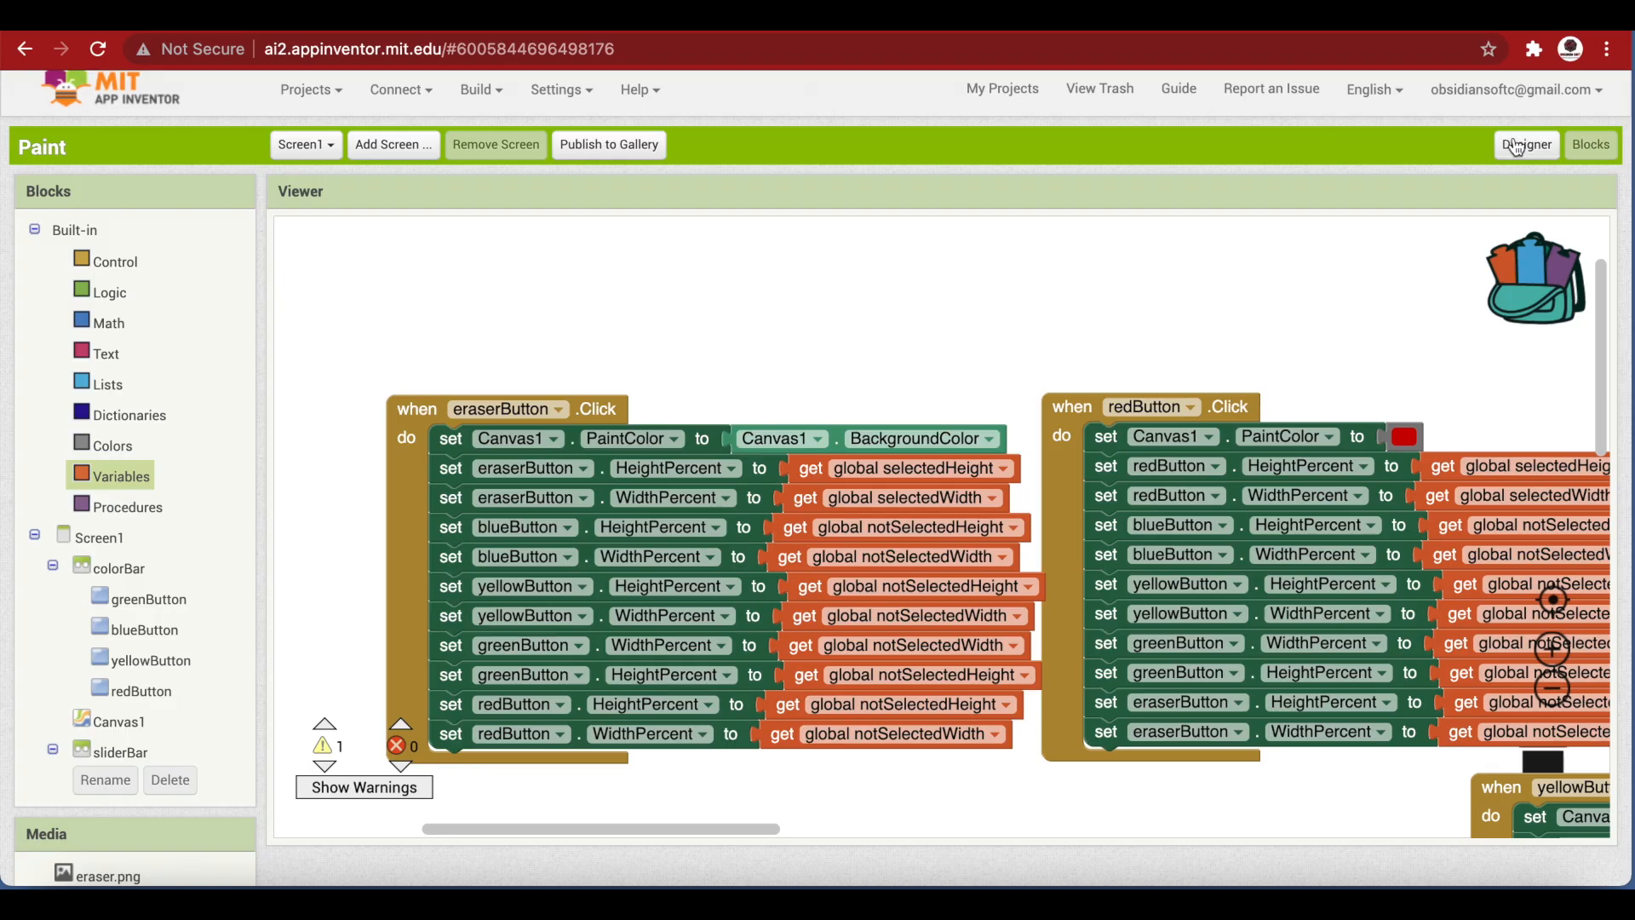
Start uploading a custom icon image through Screen1's Icon property
left_click(1526, 145)
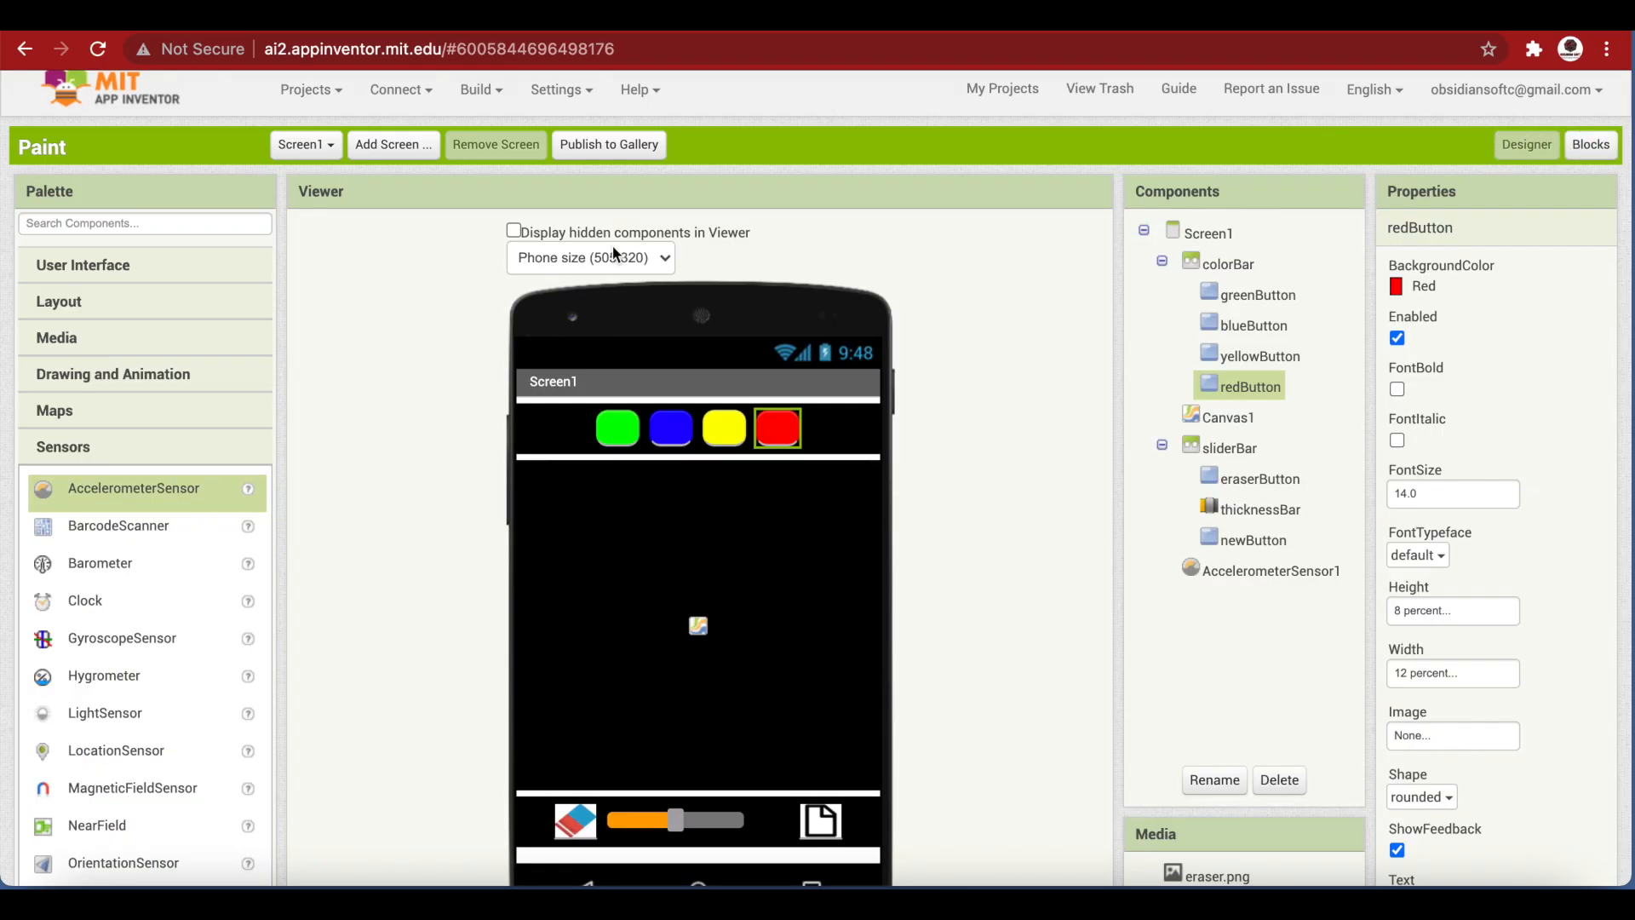
left_click(1205, 242)
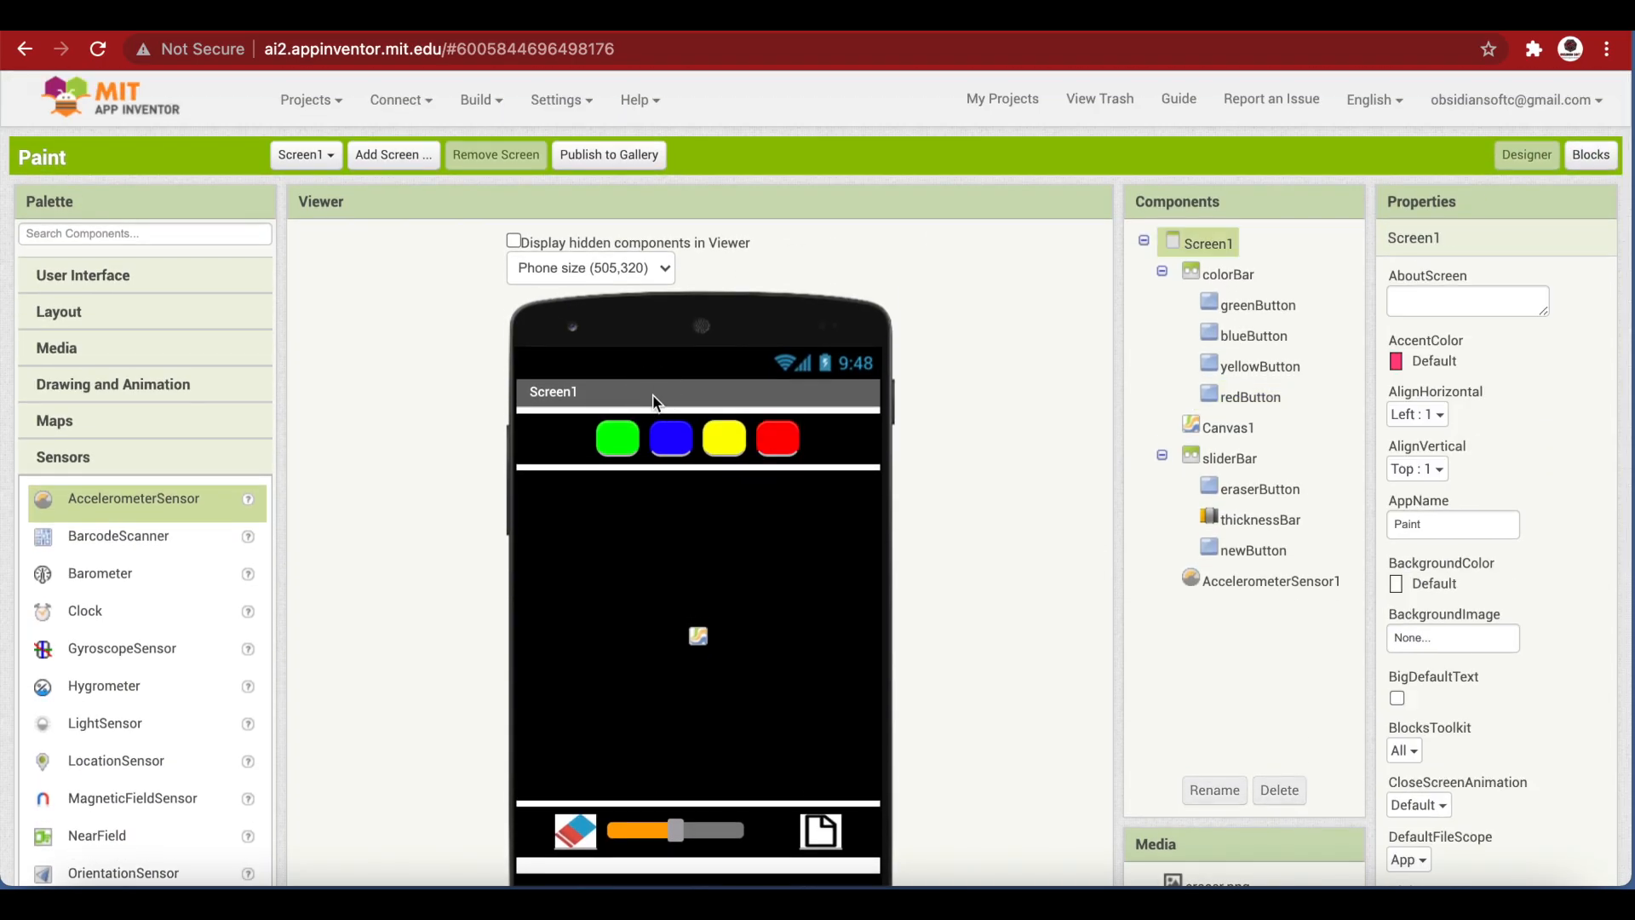
scroll("down", 3)
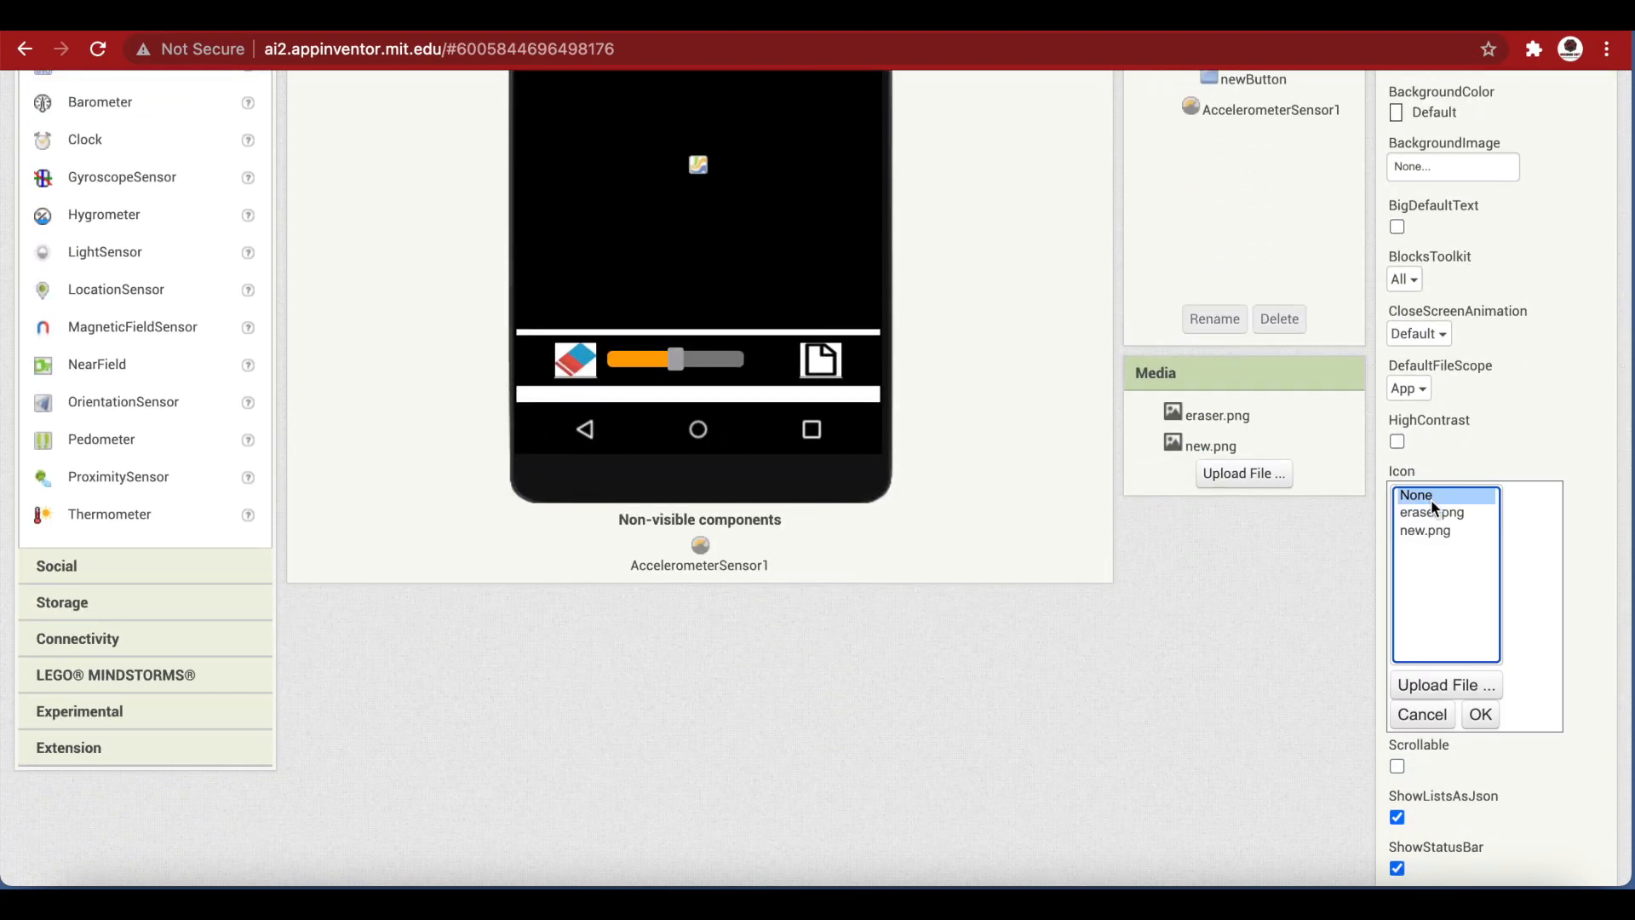
left_click(1446, 685)
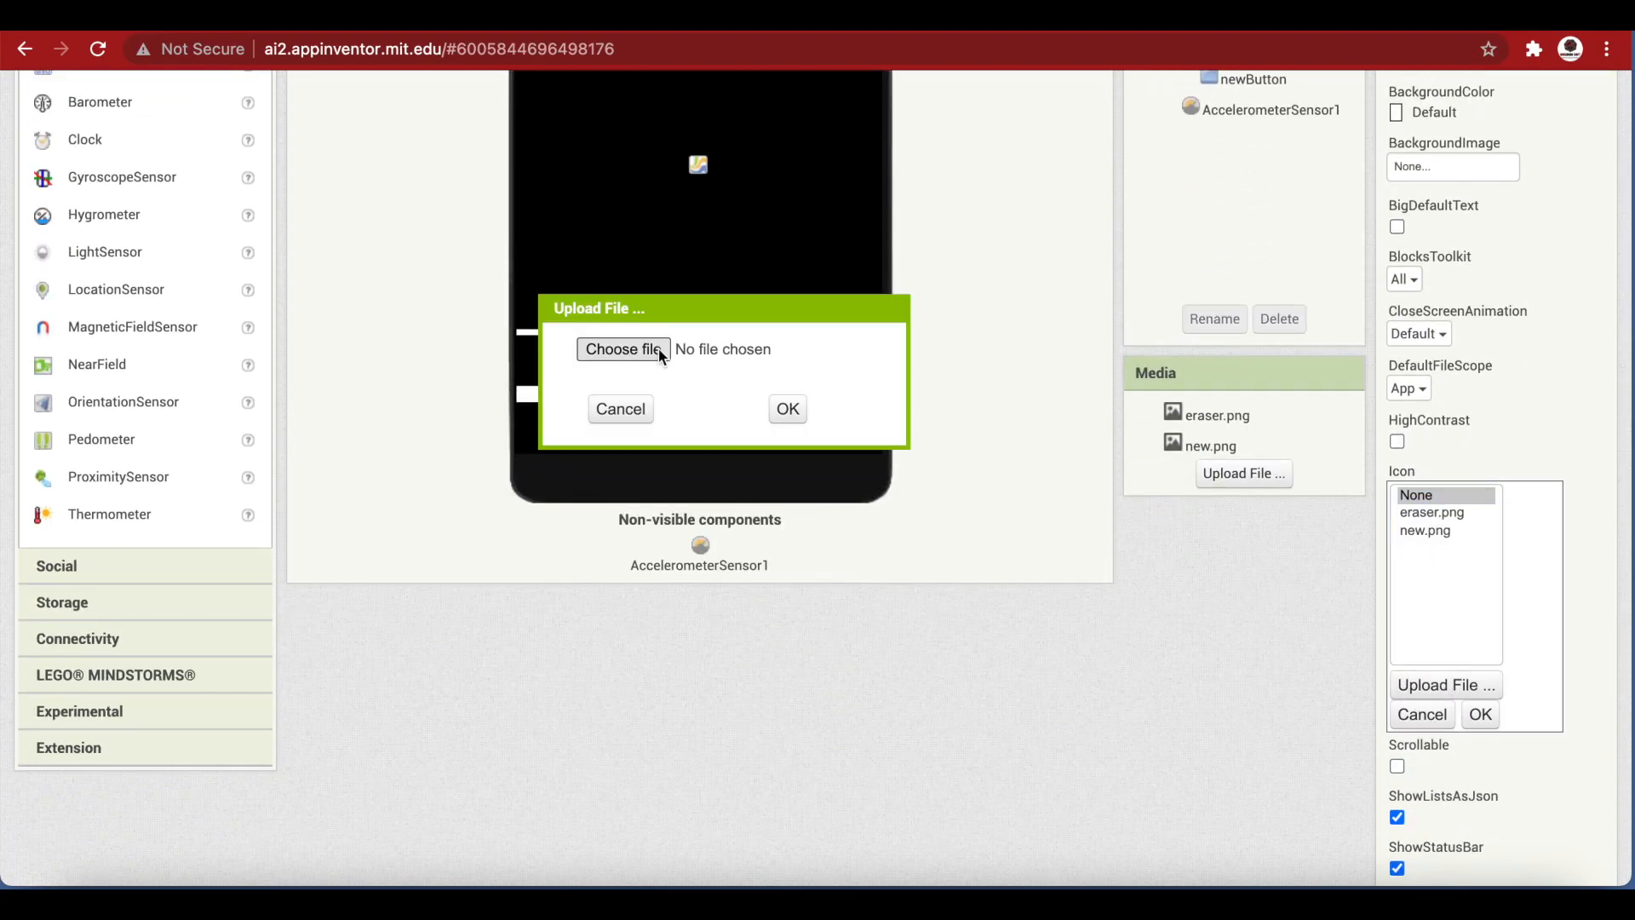
left_click(623, 349)
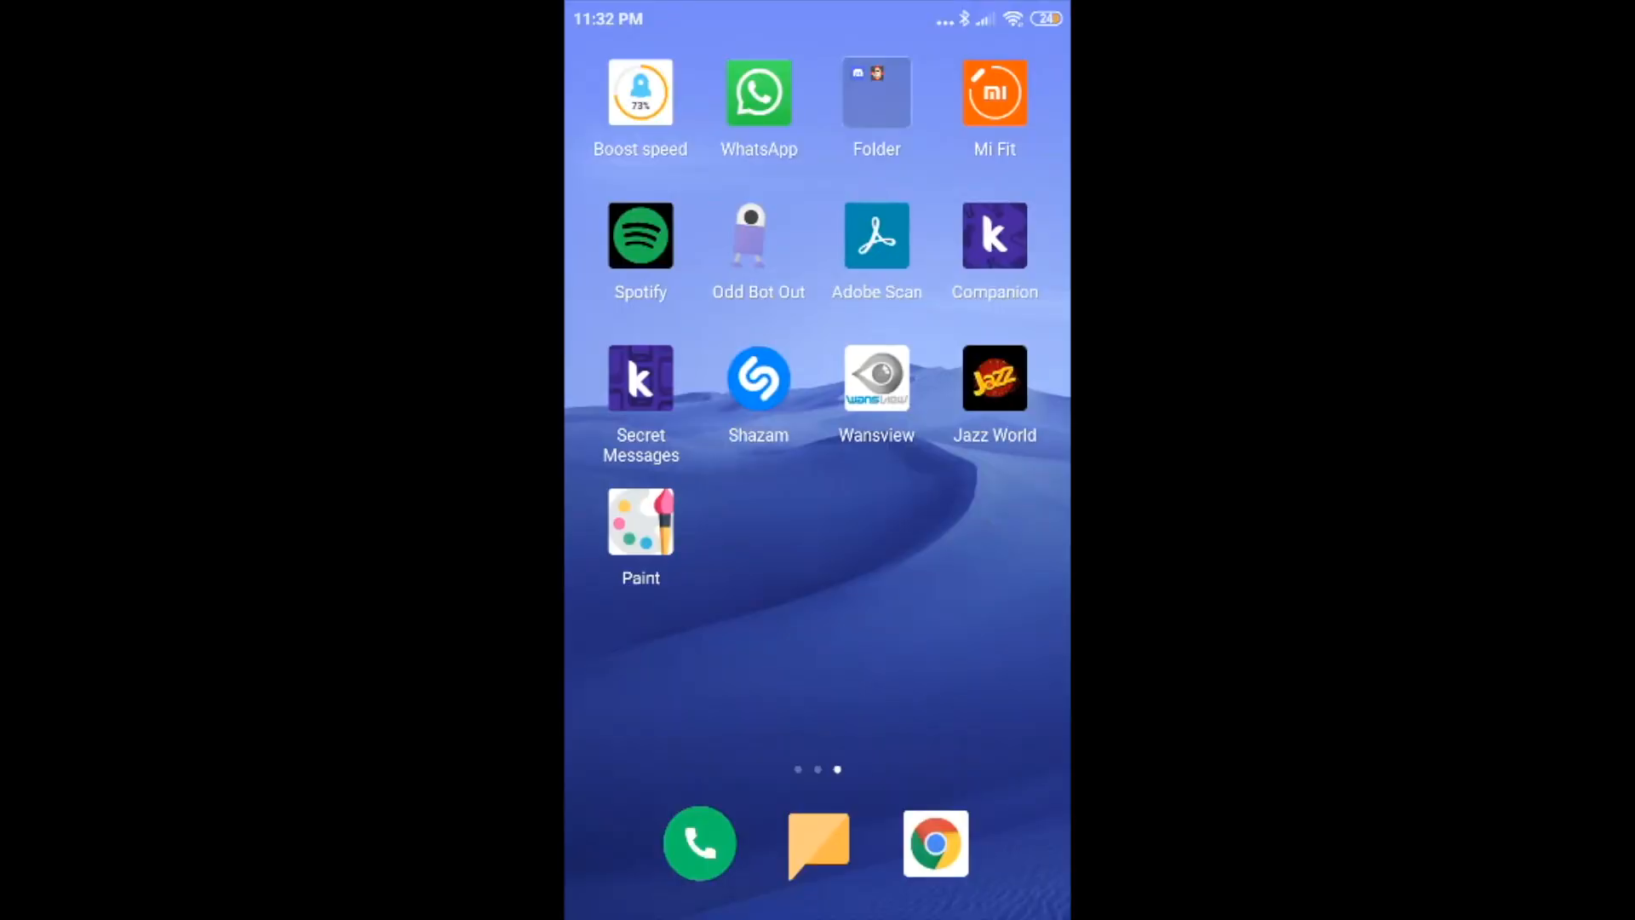
Launch Paint on the phone and draw a red stroke across the canvas
left_click(640, 521)
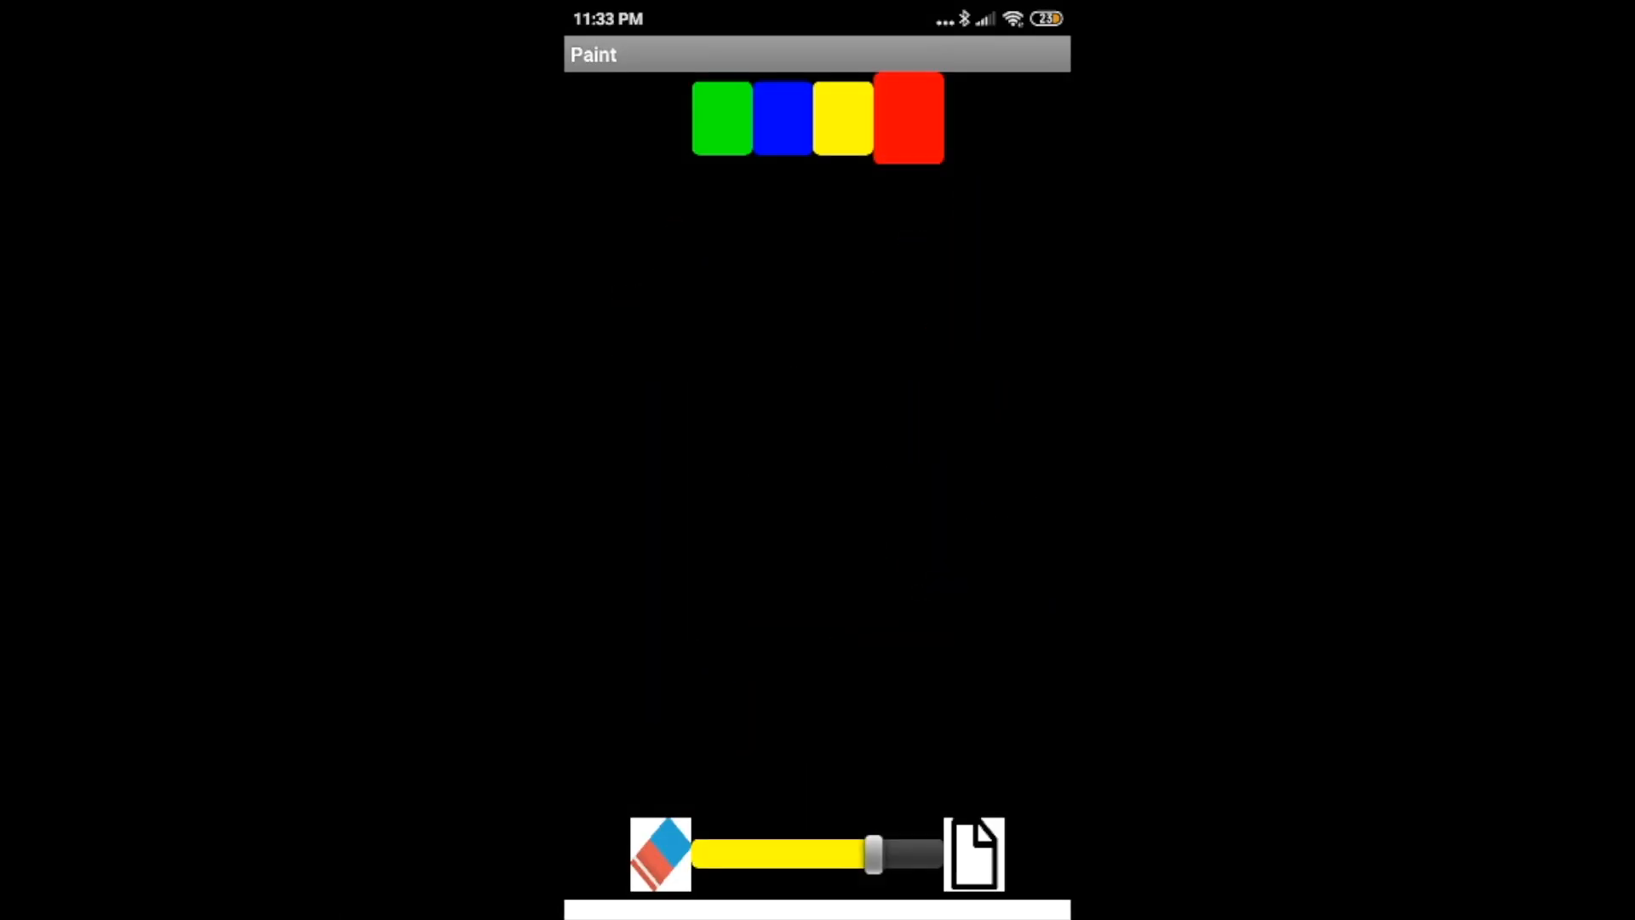
left_click_drag(726, 615, 913, 537)
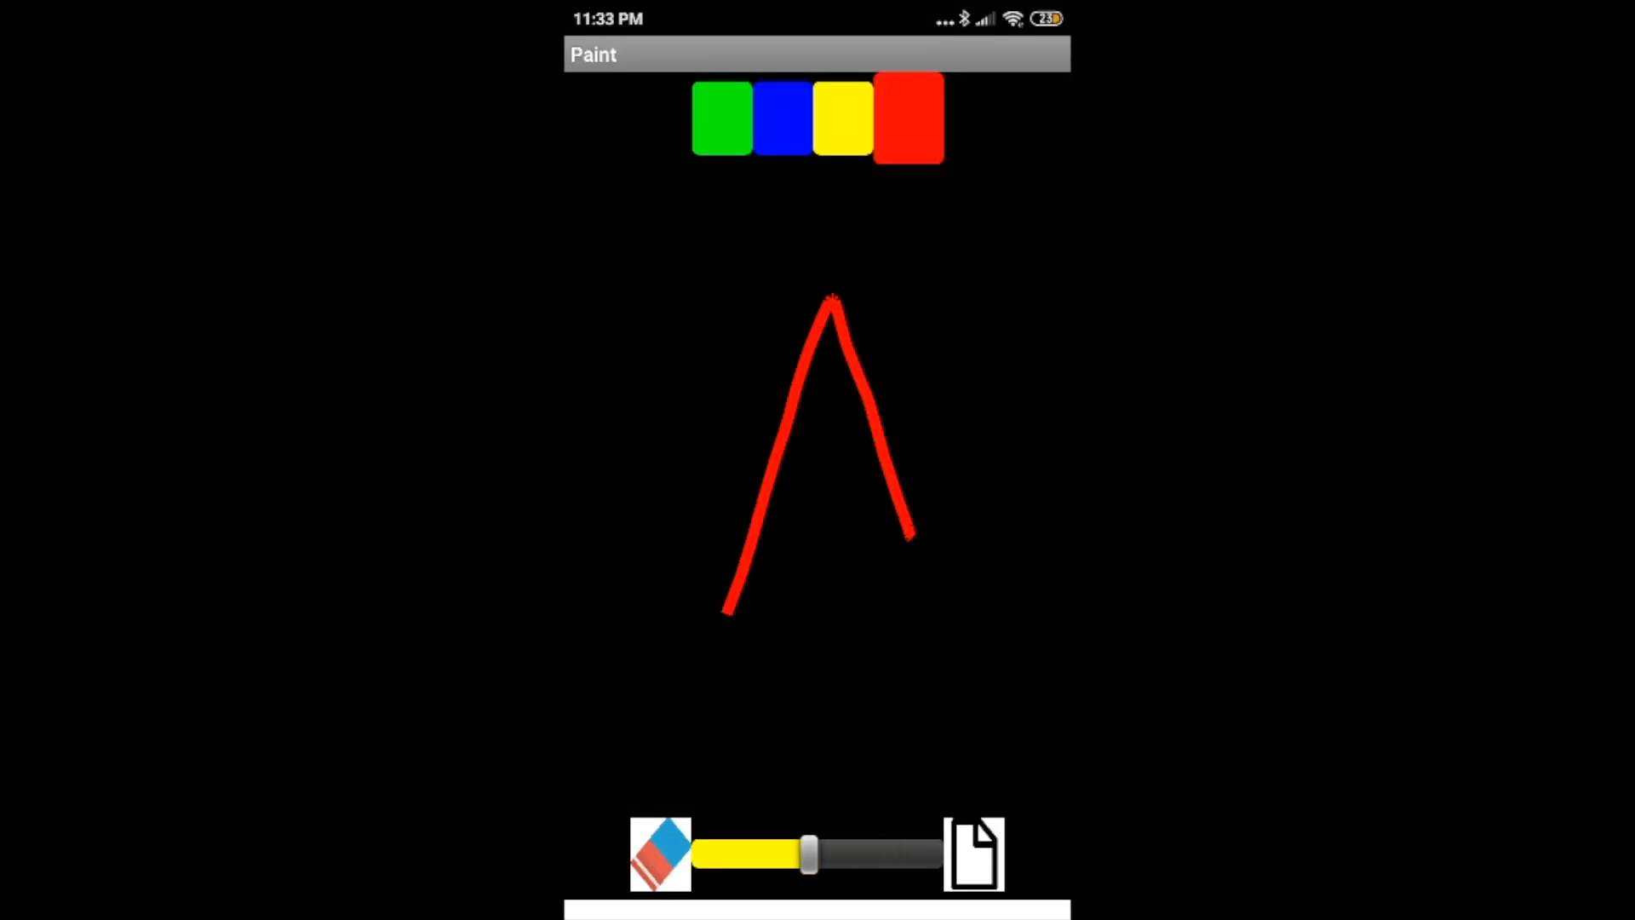